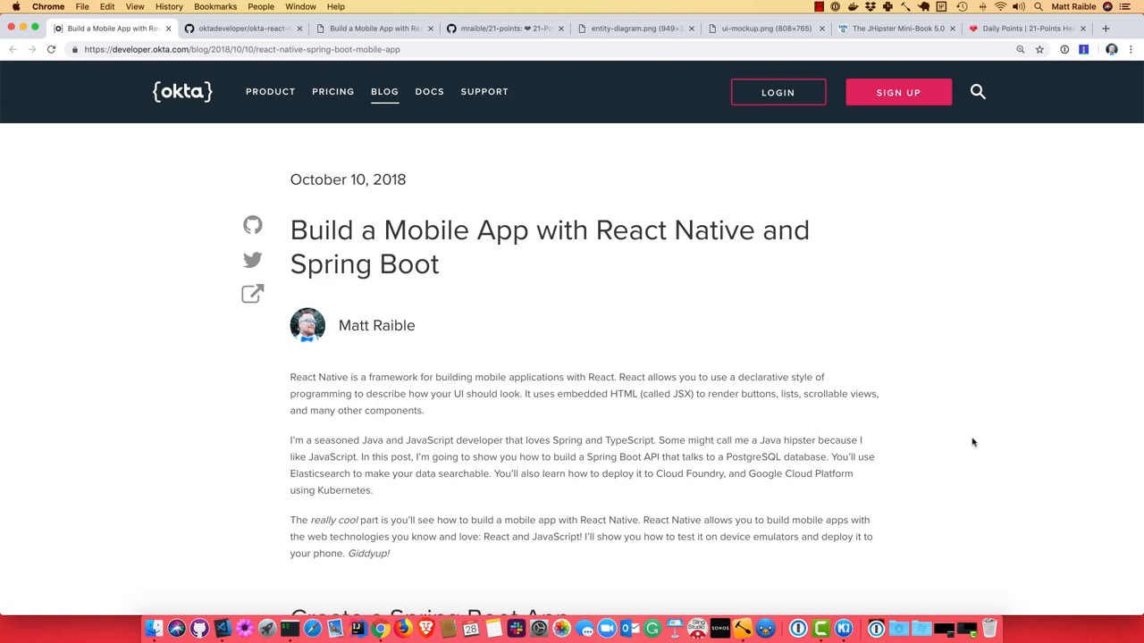
Step: Review the example project's GitHub repository and the demo.adoc step-by-step script
click(242, 28)
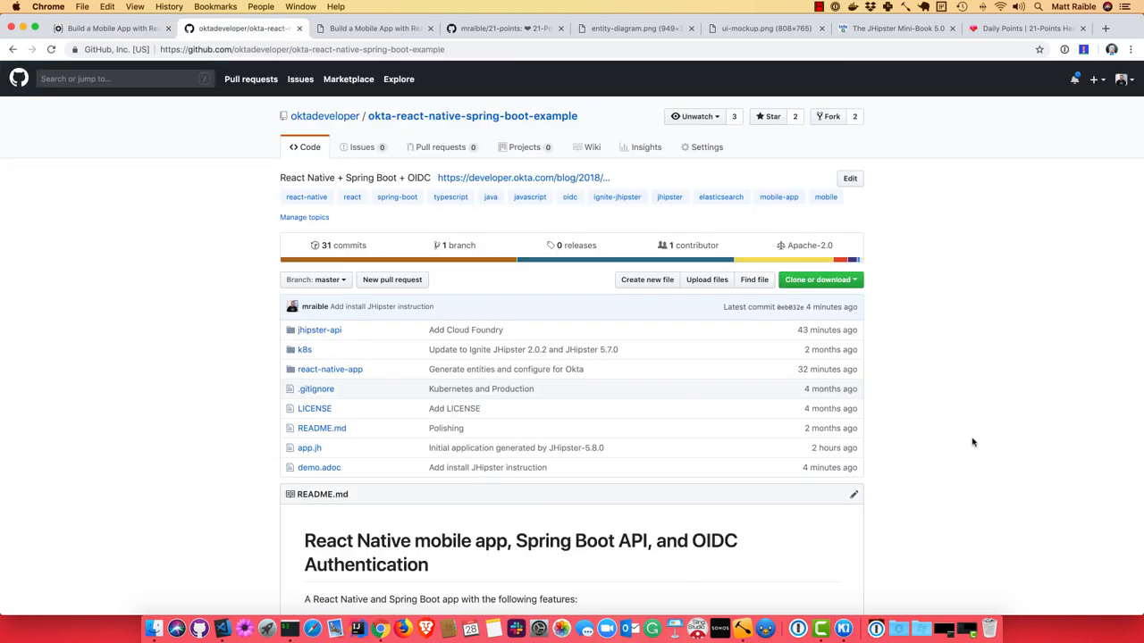
mouse_move(661, 488)
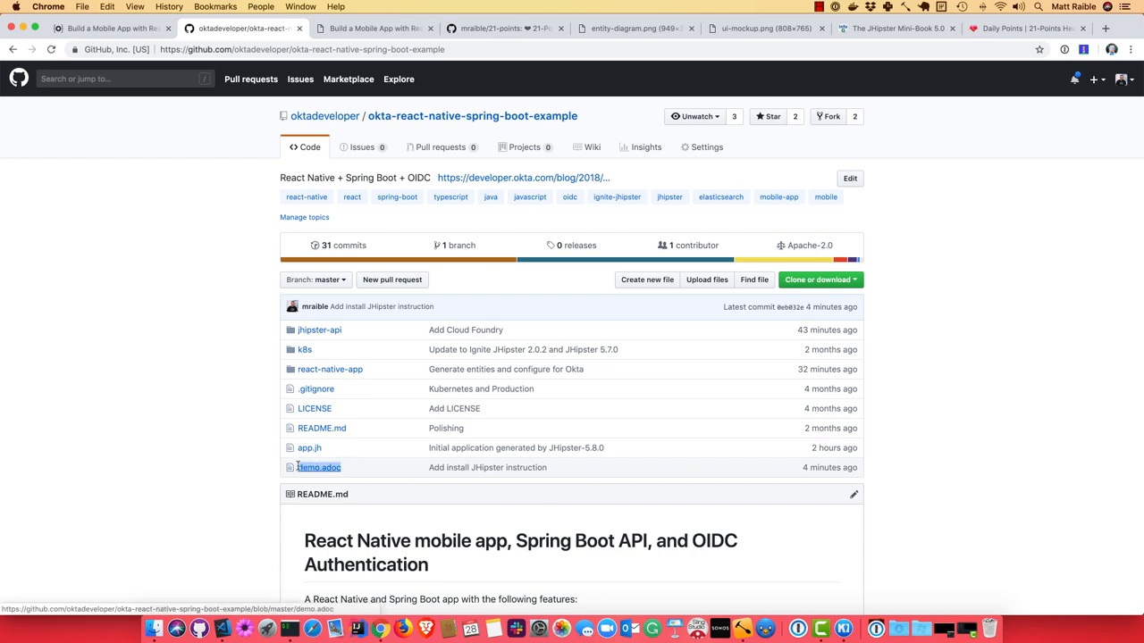
click(318, 468)
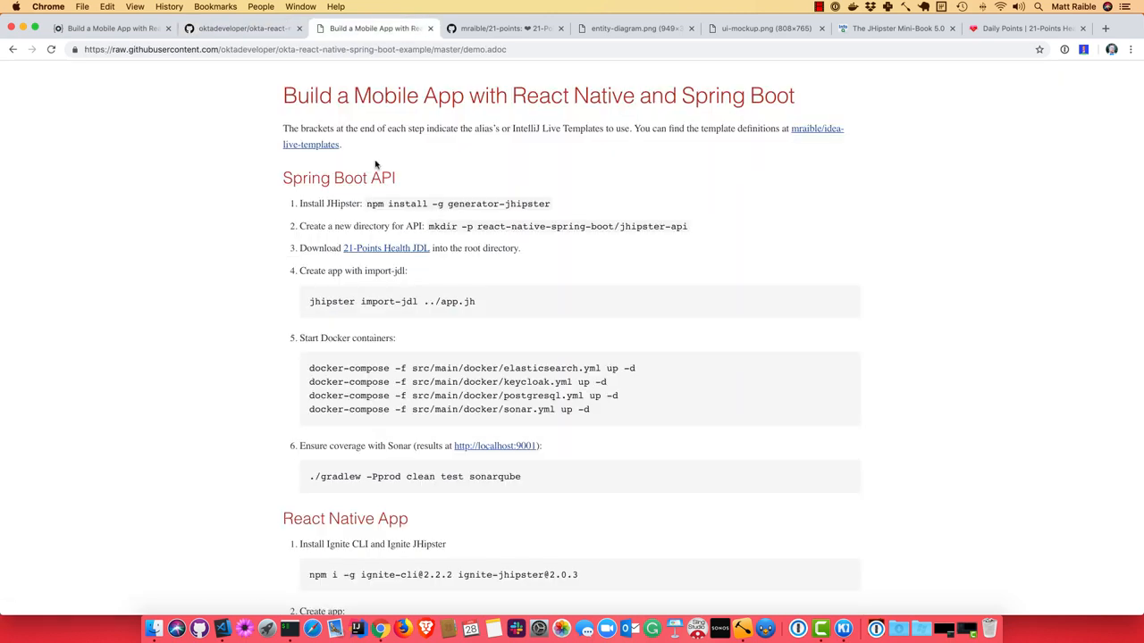
click(482, 51)
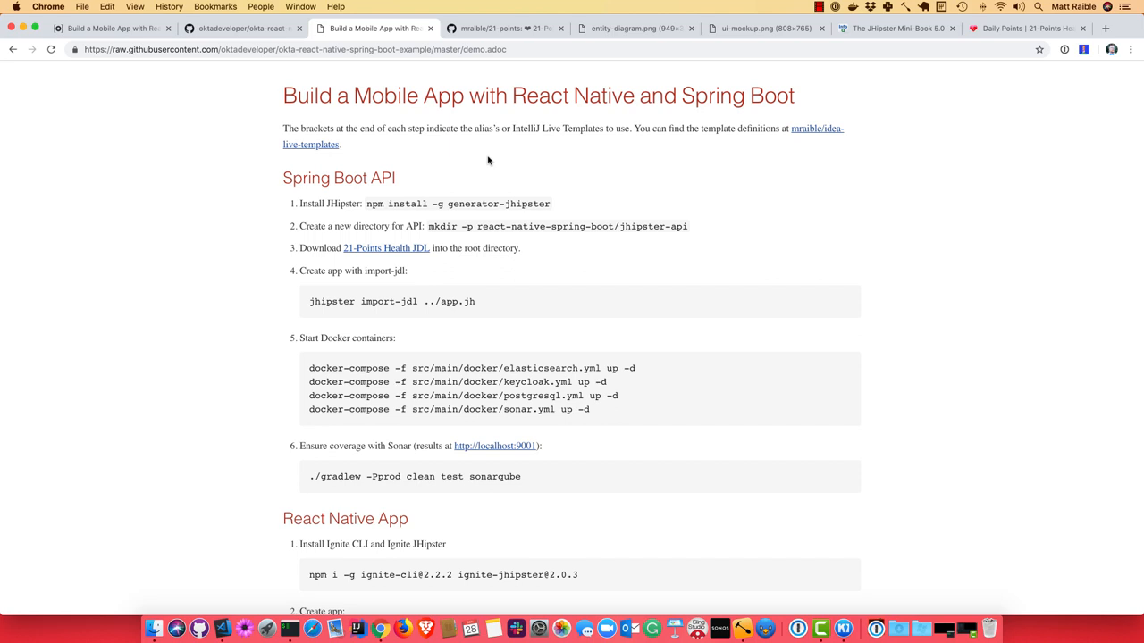
Step: Visit the 21-points repo and JHipster Mini-Book, then show entity-diagram.png with User, Points, Weight, Blood Pressure, Settings
click(504, 28)
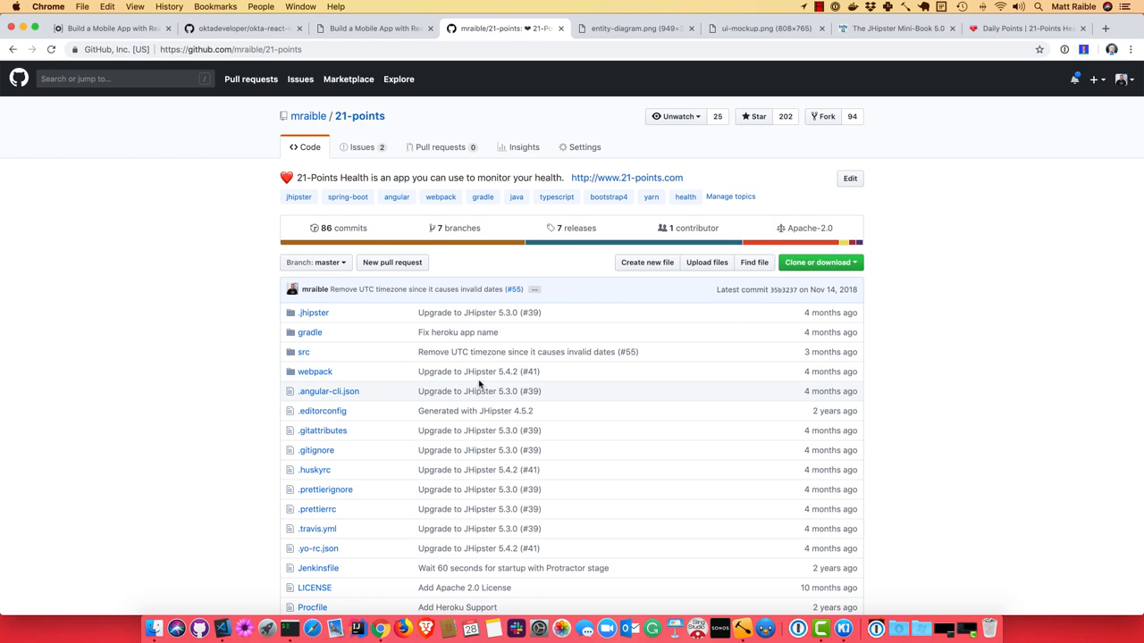
click(894, 29)
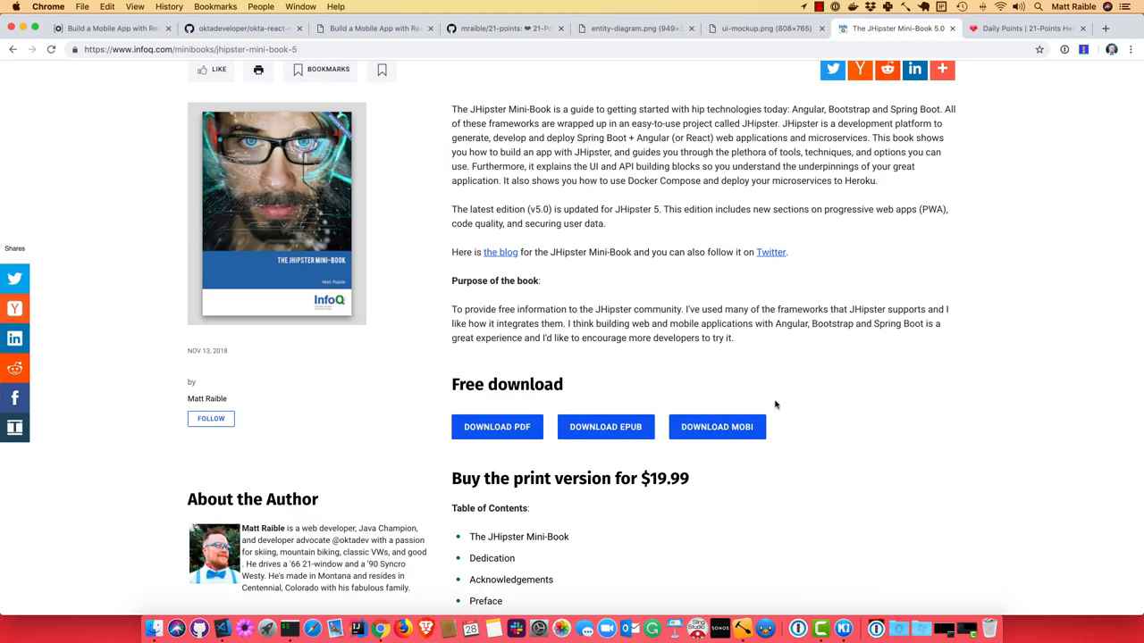
mouse_move(665, 50)
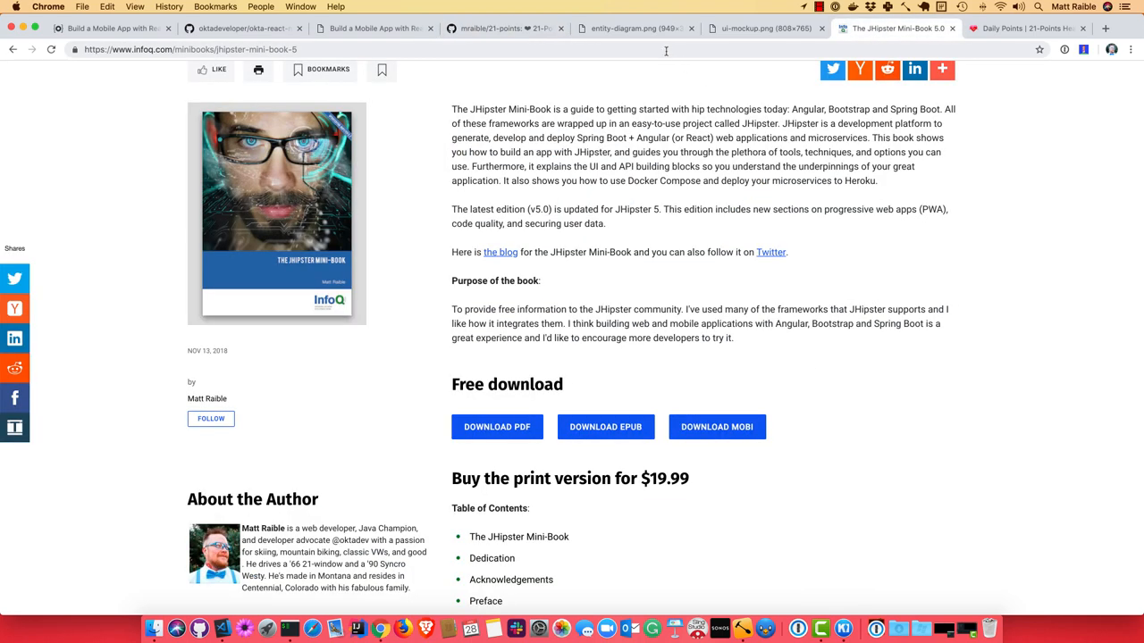
click(635, 28)
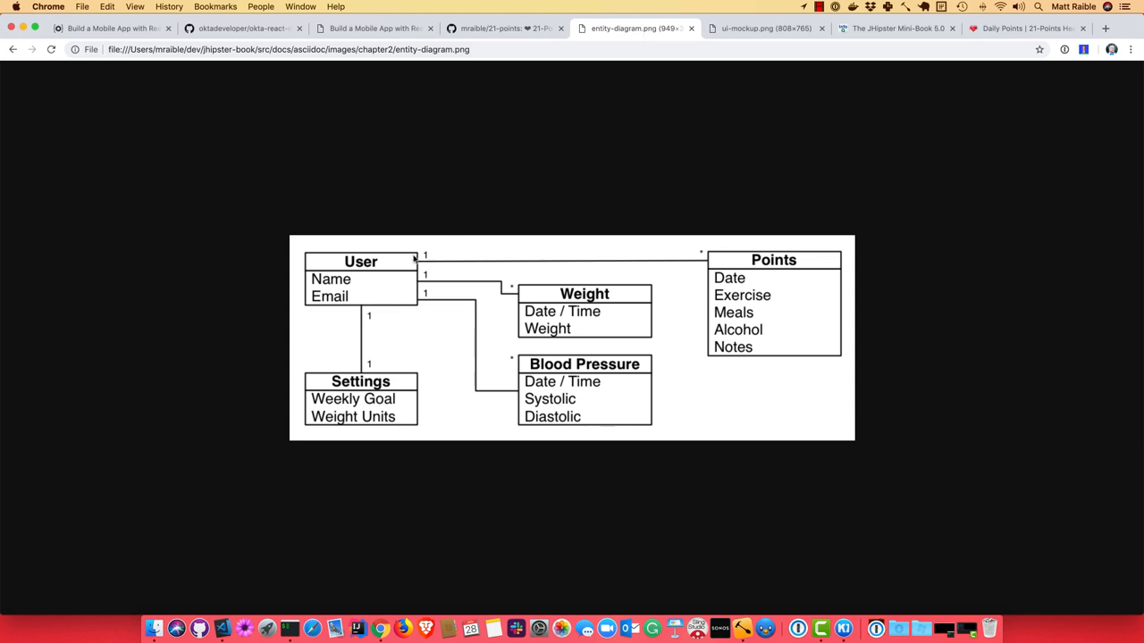
mouse_move(776, 296)
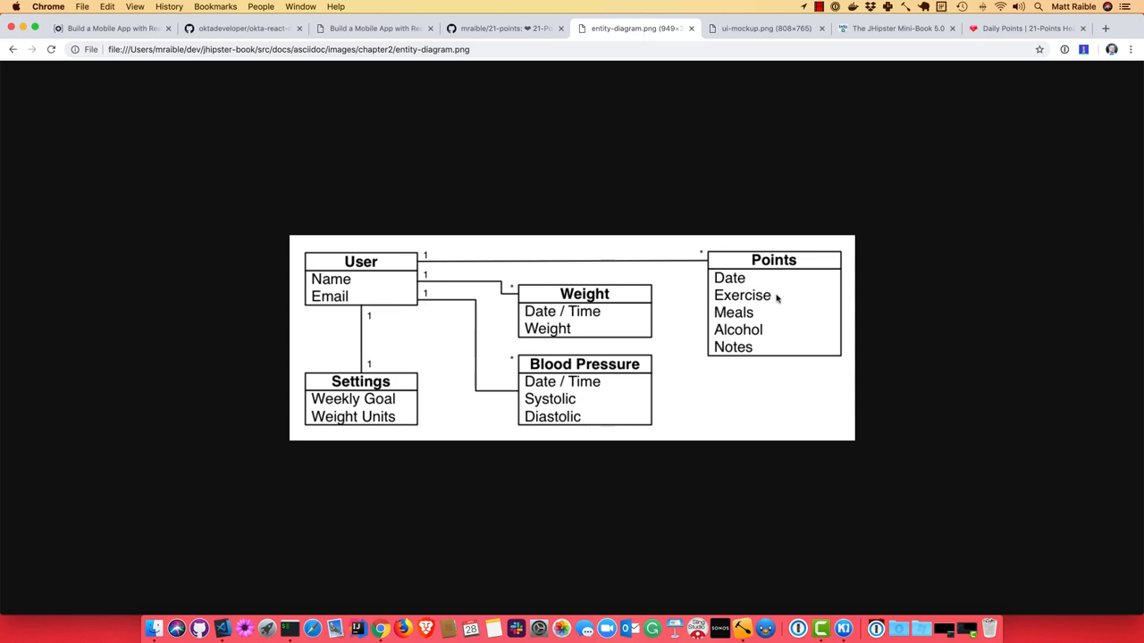
mouse_move(740, 39)
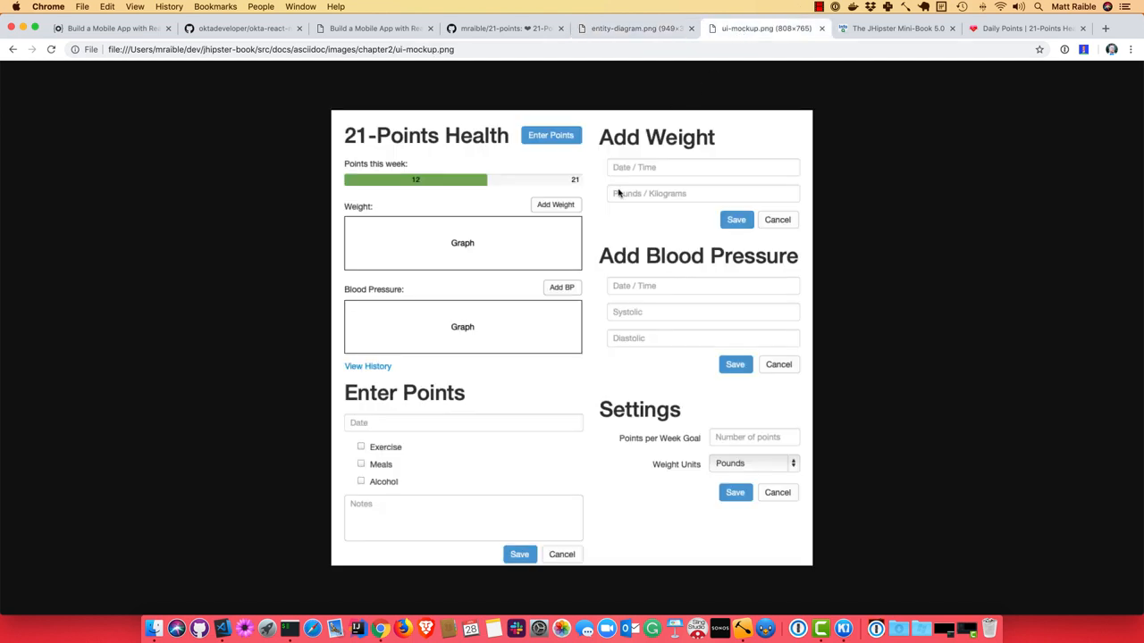
mouse_move(390, 452)
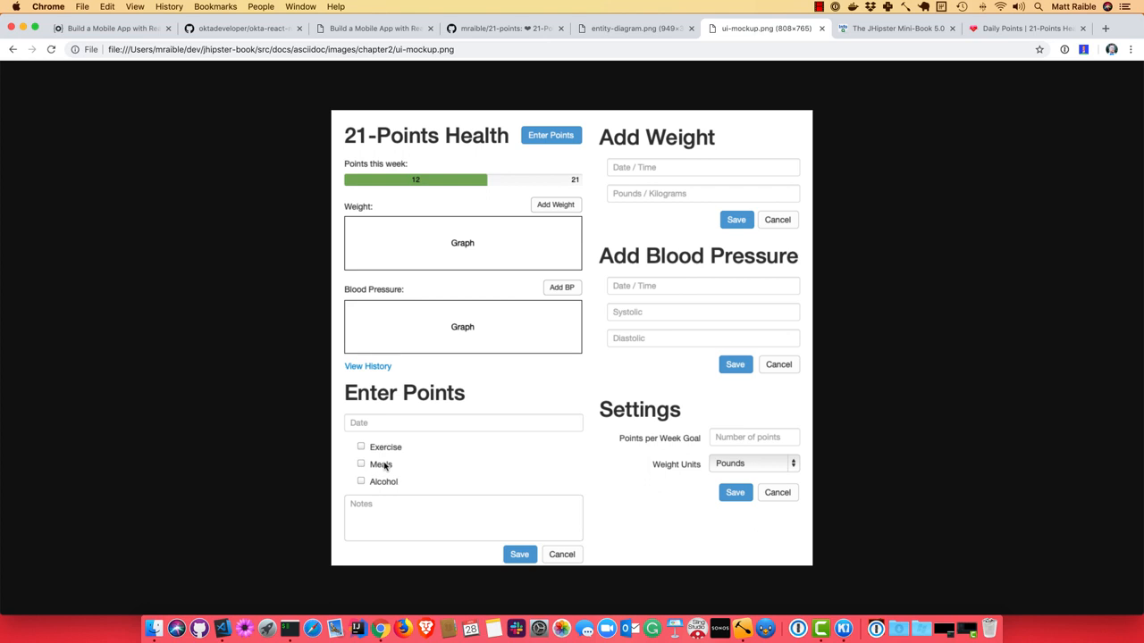
mouse_move(386, 483)
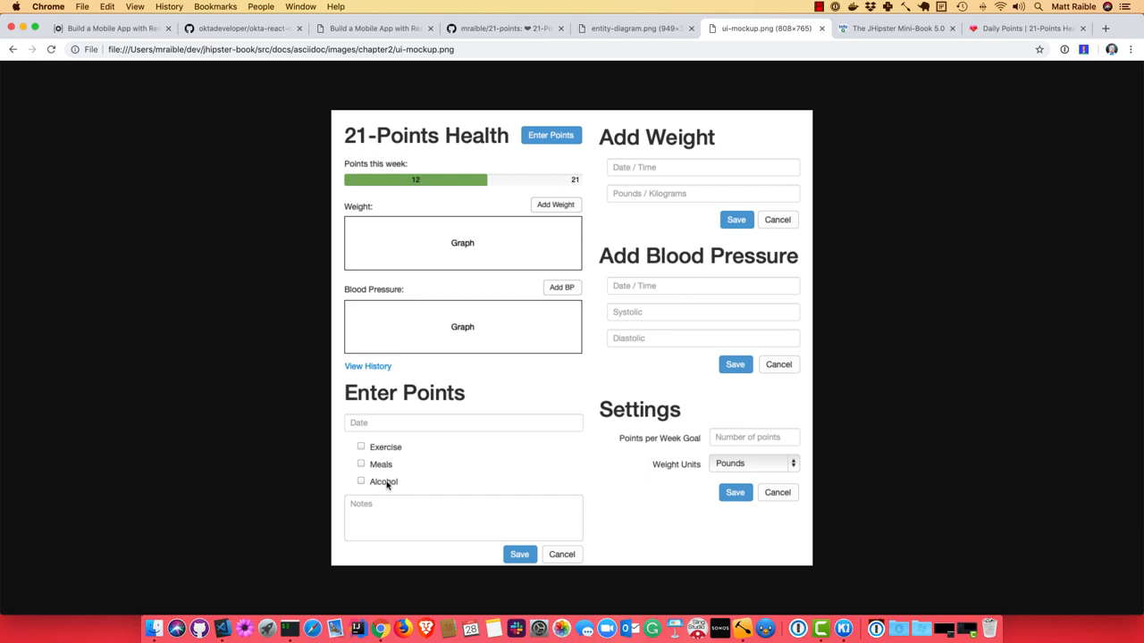
mouse_move(445, 486)
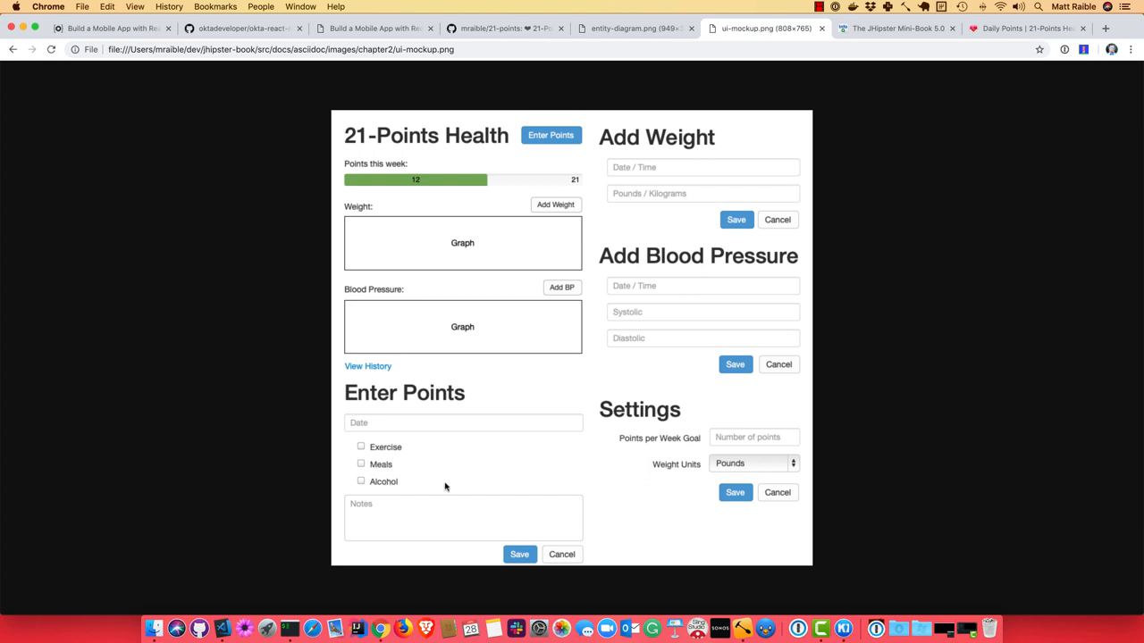
click(1026, 29)
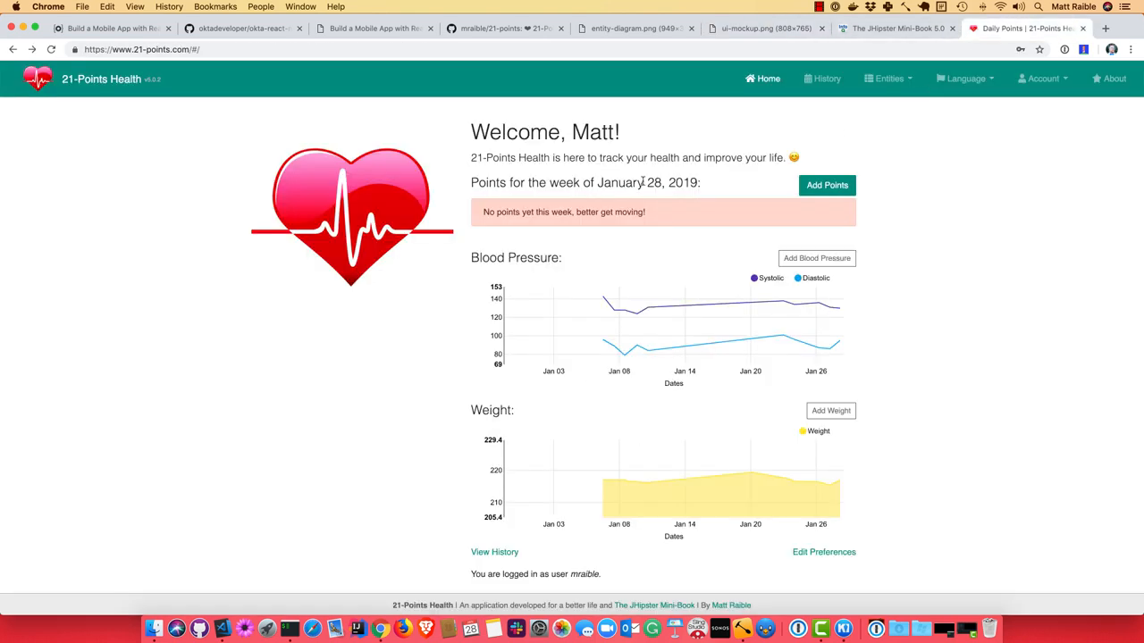
click(826, 184)
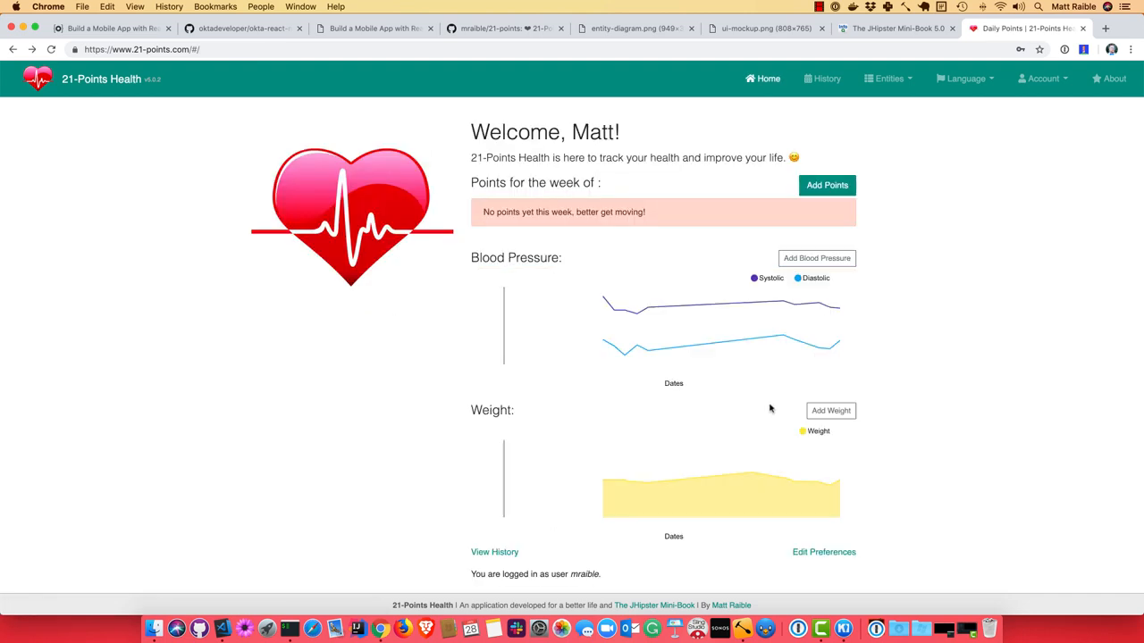
click(829, 409)
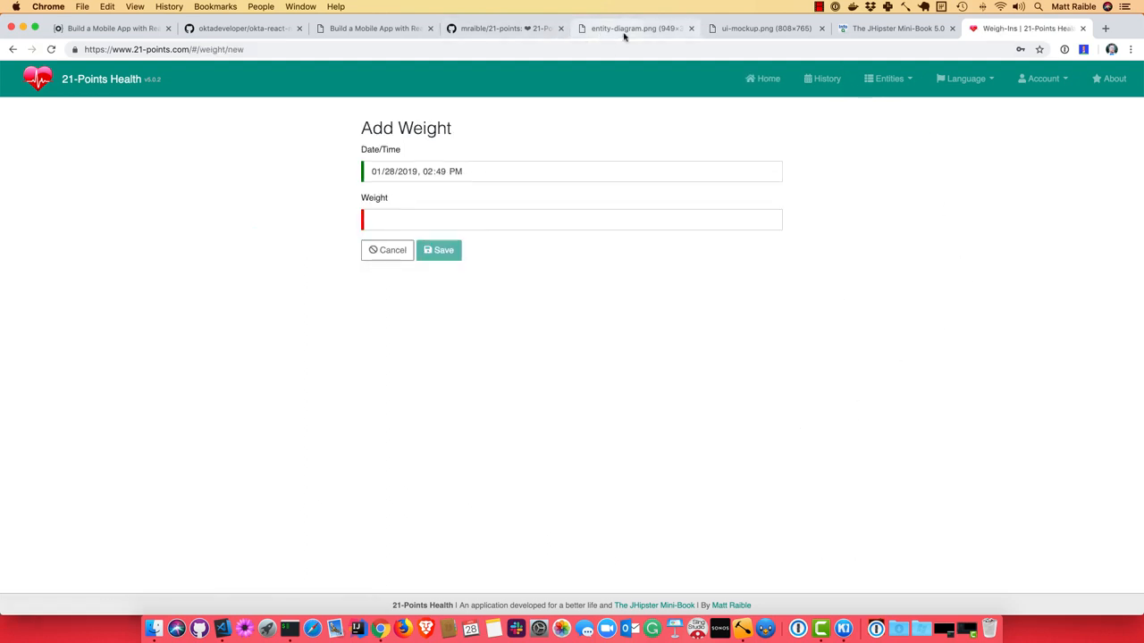
click(634, 28)
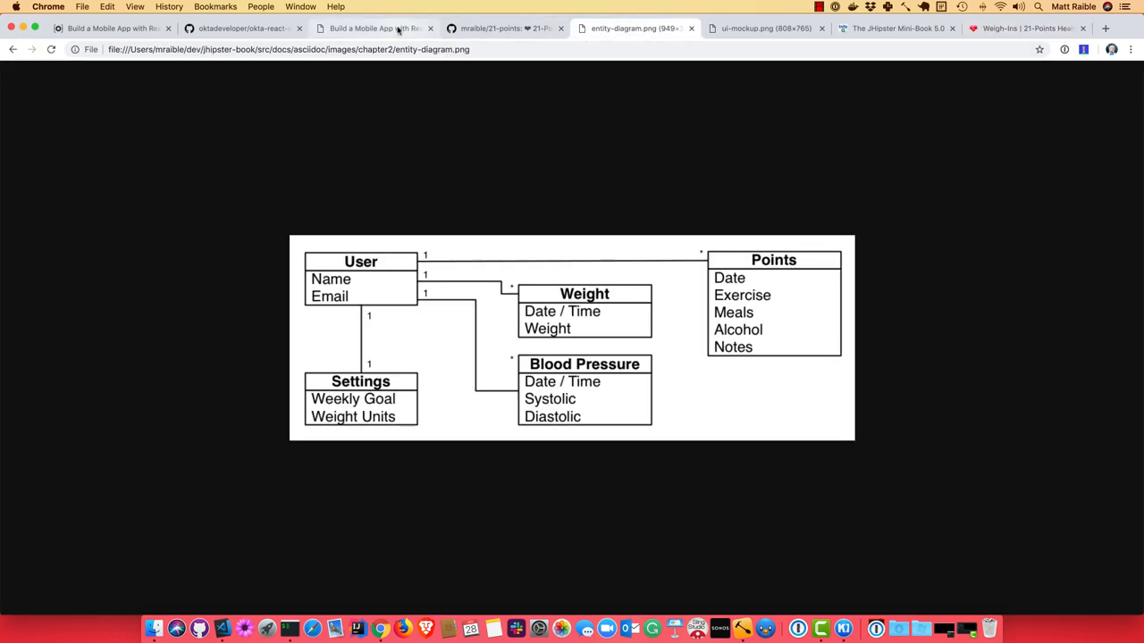
Step: From demo.adoc, follow the 21-Points Health JDL link and view 21-points.jh on GitHub
click(371, 28)
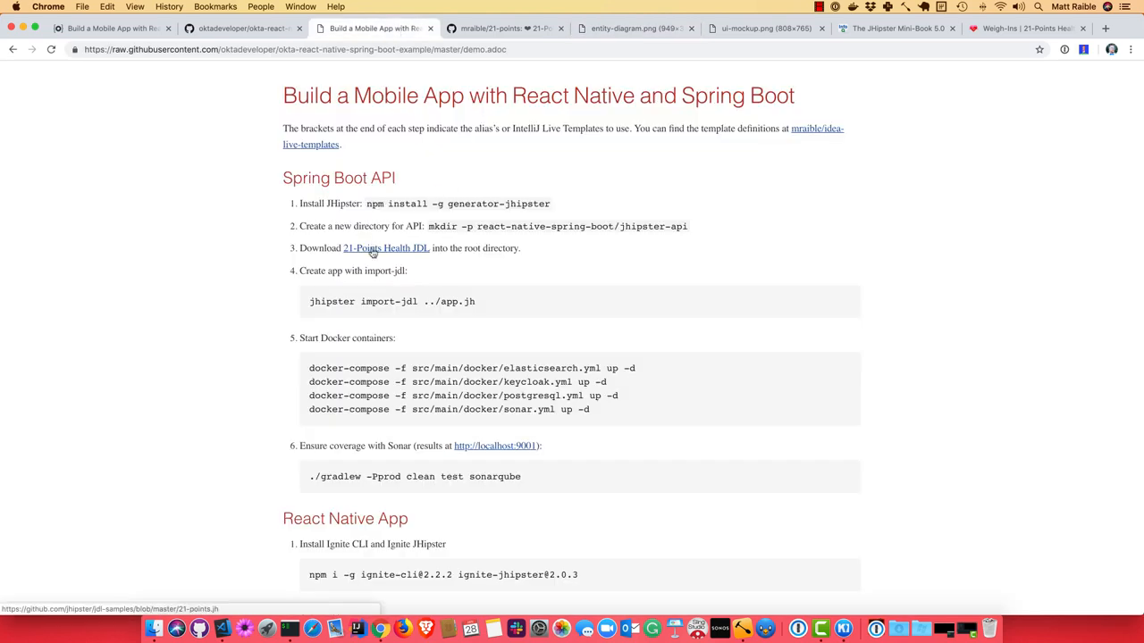
click(386, 246)
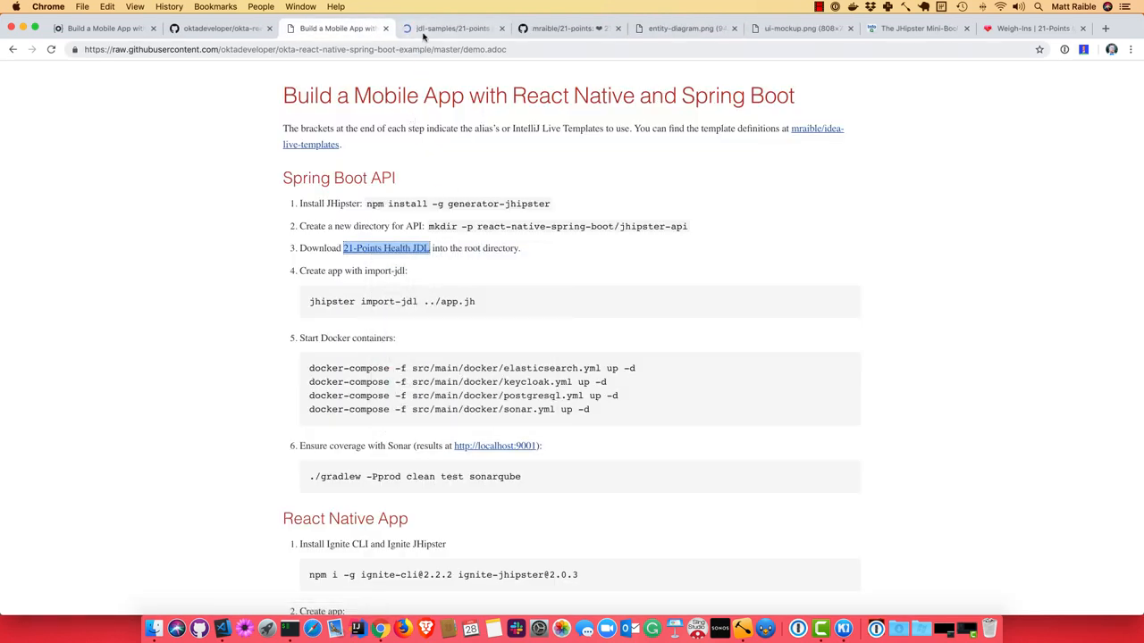
click(450, 29)
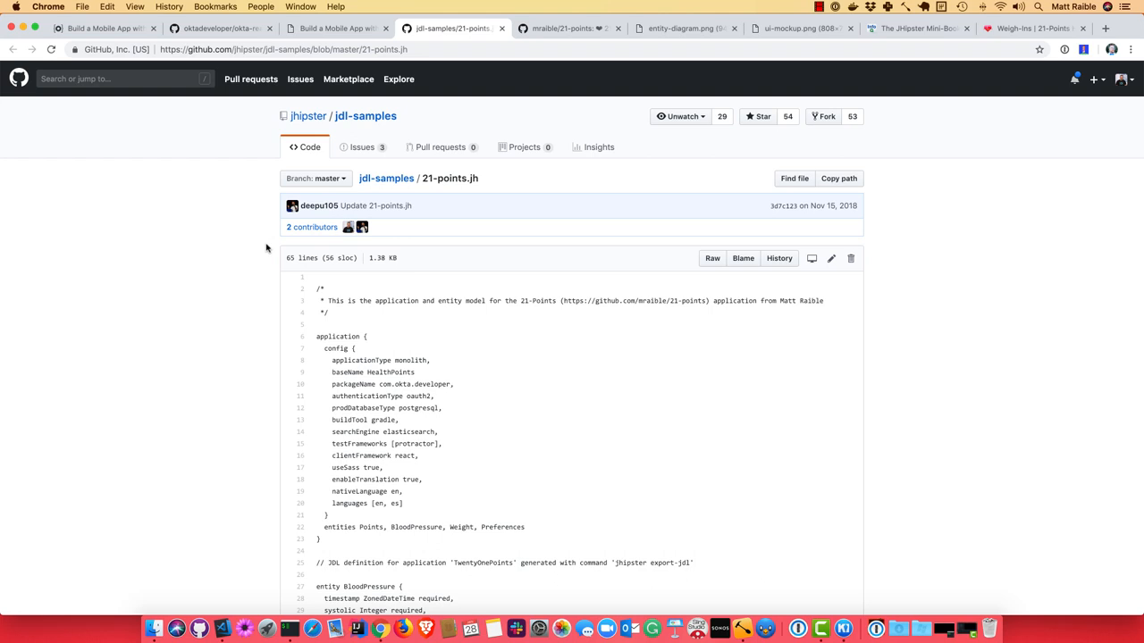
scroll(down, 3)
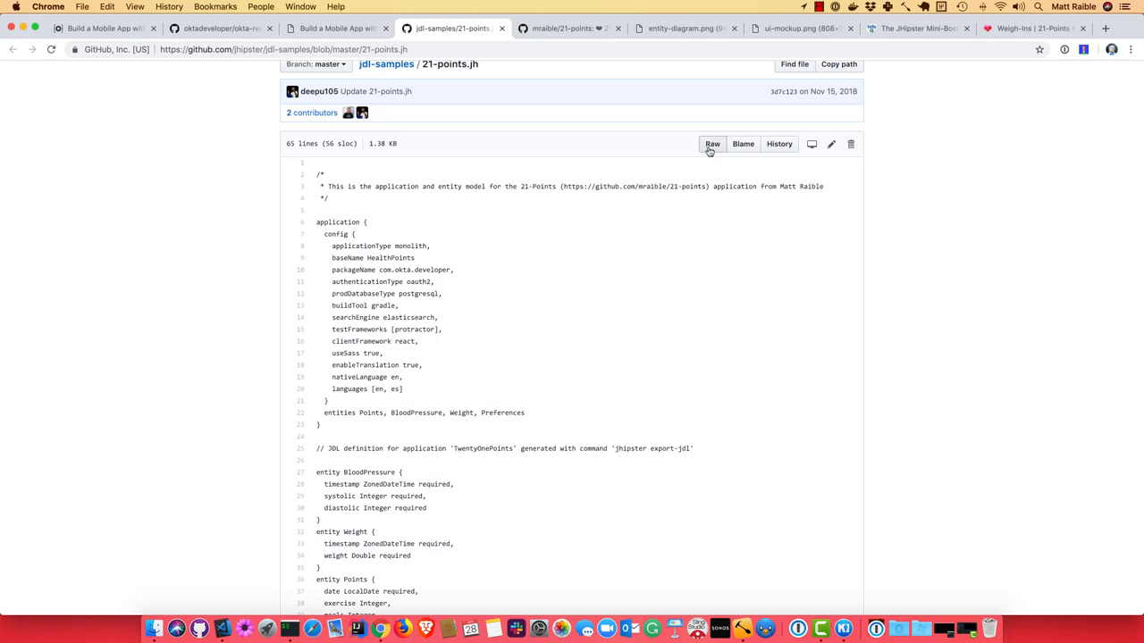
click(712, 143)
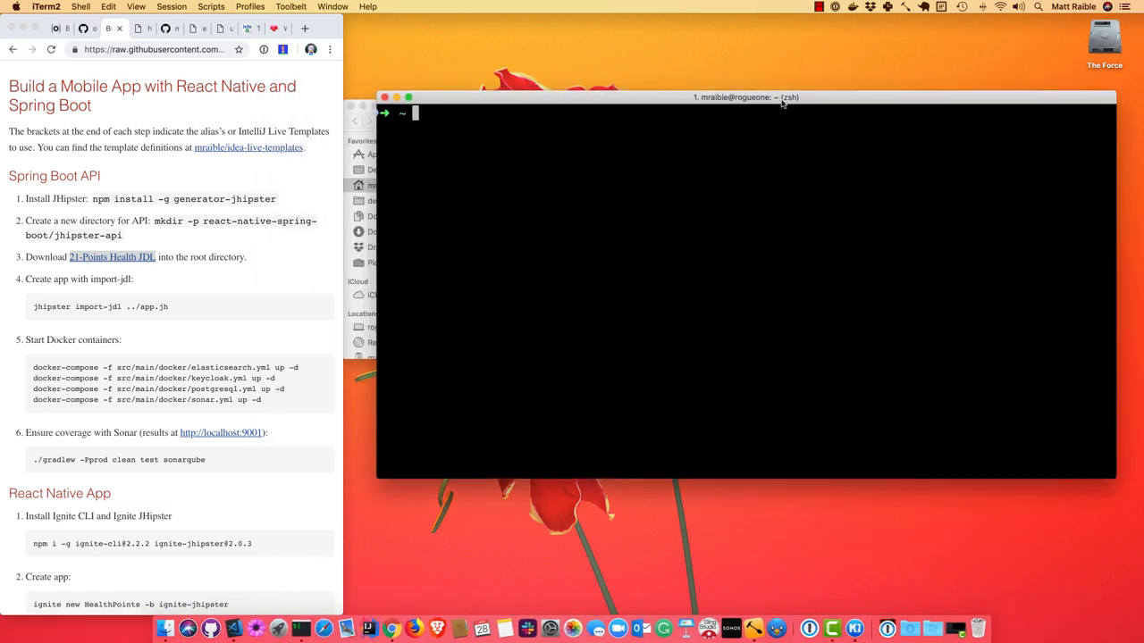
Step: Confirm JHipster 5.8.0 is installed with jhipster --version
text(j)
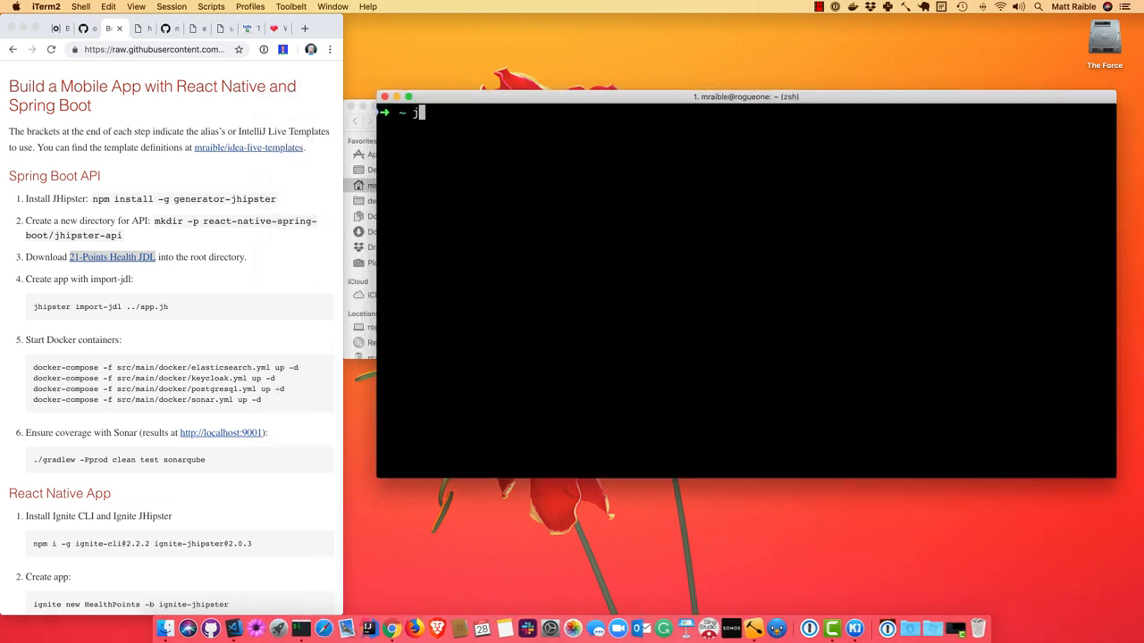
text(jhipster --version)
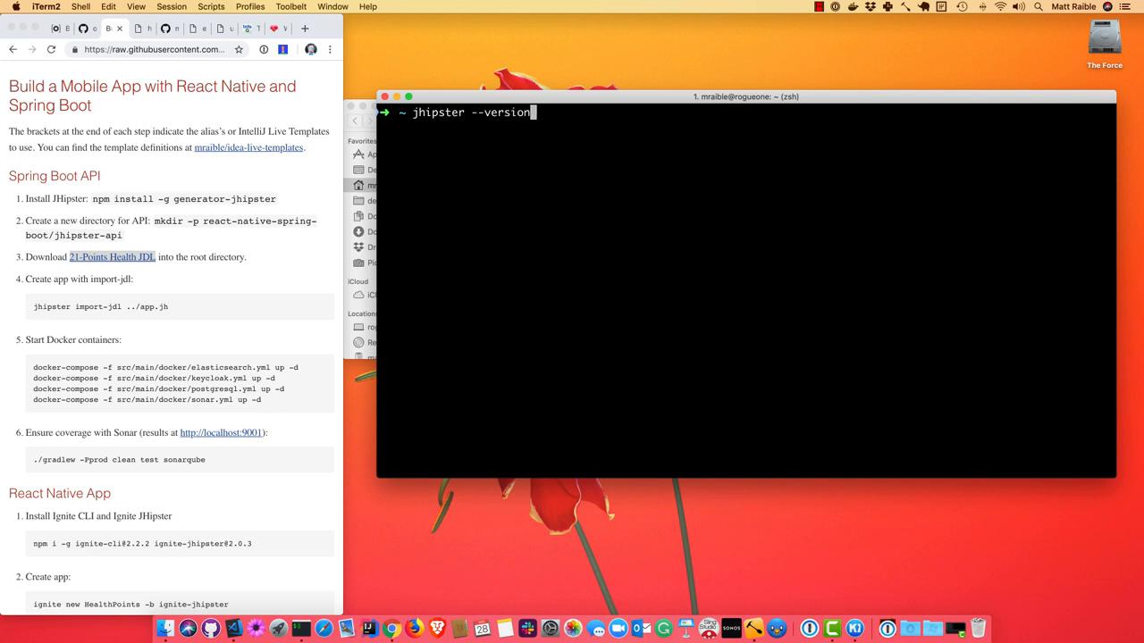
key(Return)
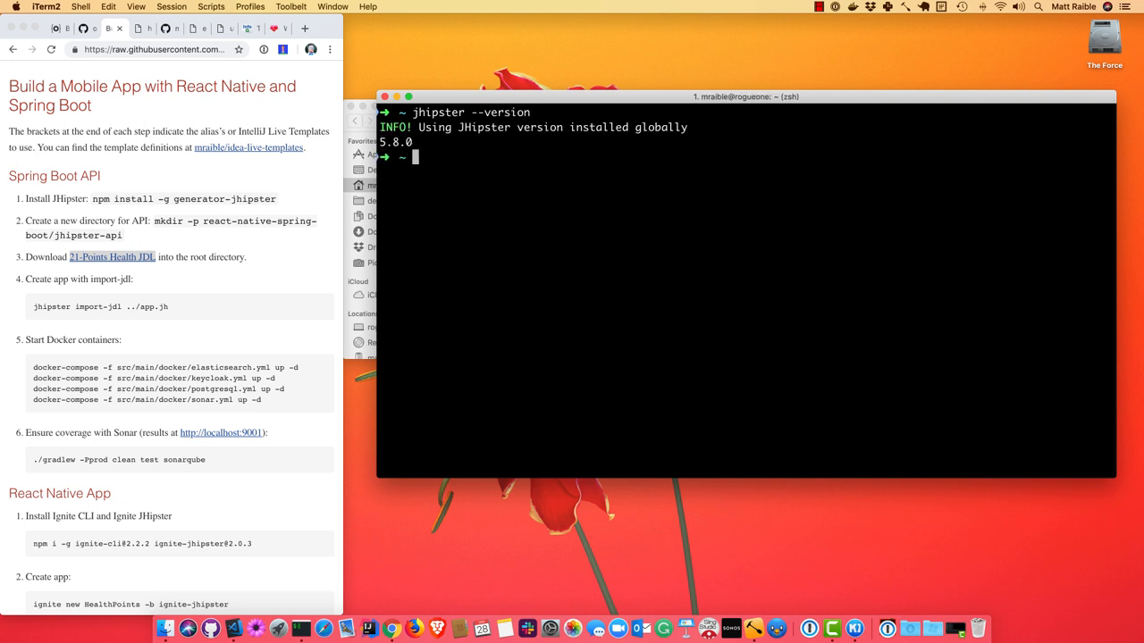
Step: Create the nested react-native-spring-boot/jhipster-api directory with mkdir -p and move into it
text(mkdir)
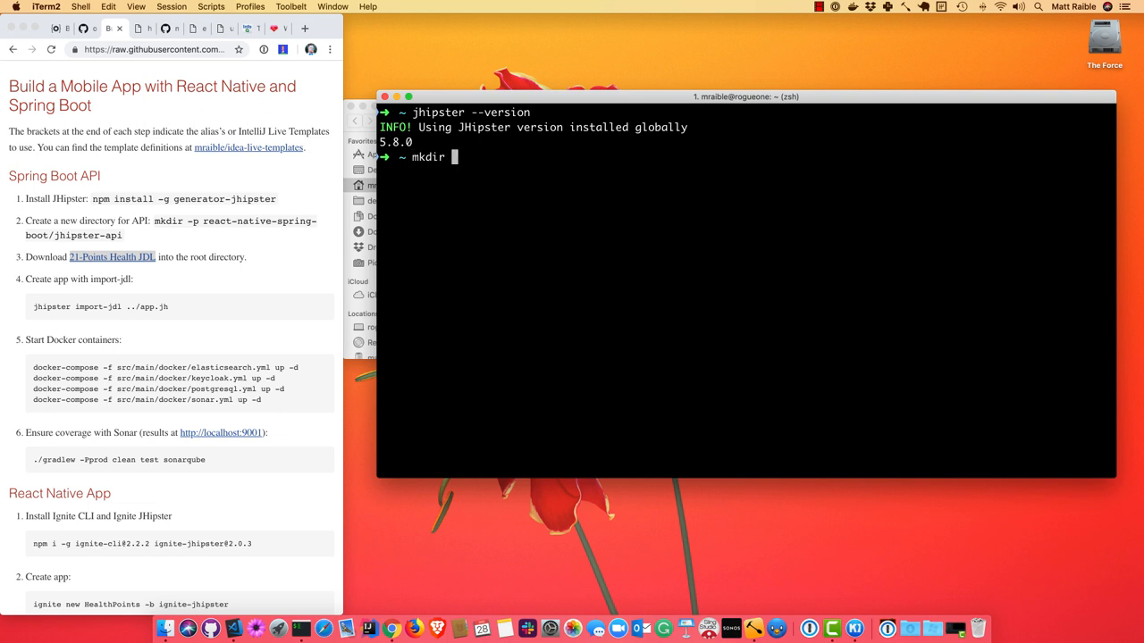
text(react-native-sprin)
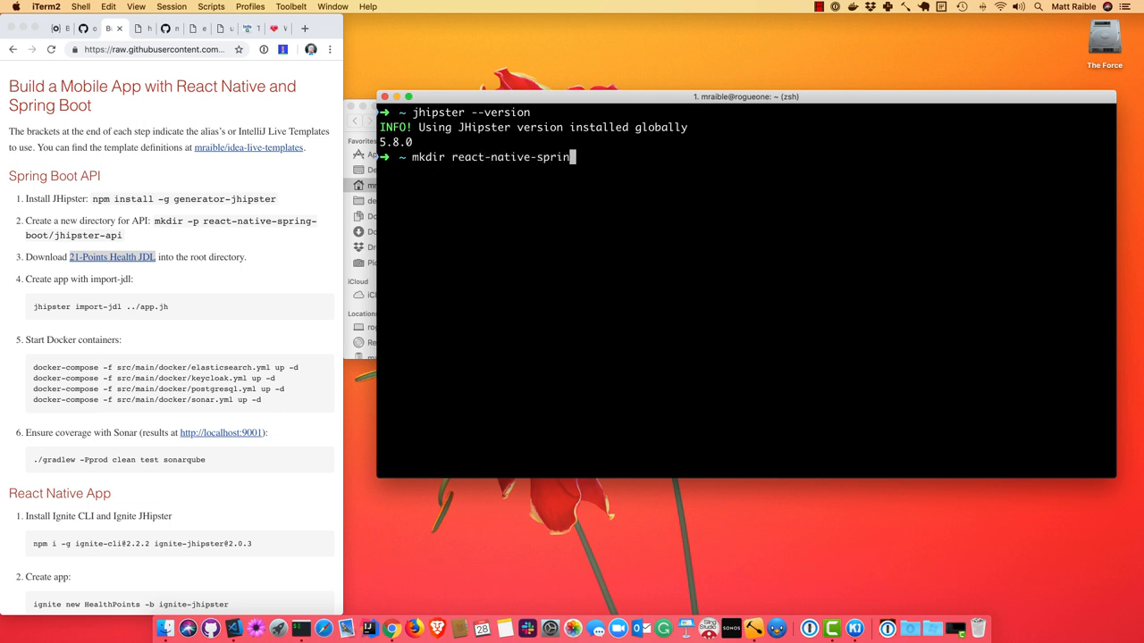
text(g-boot/jhipster-ap)
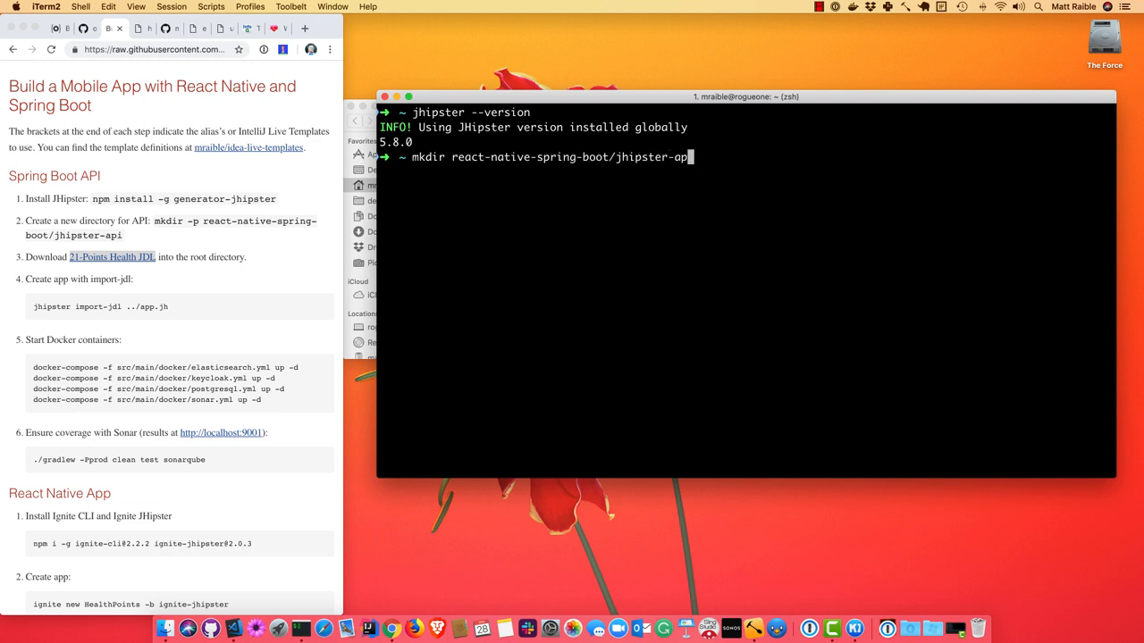
key(Return)
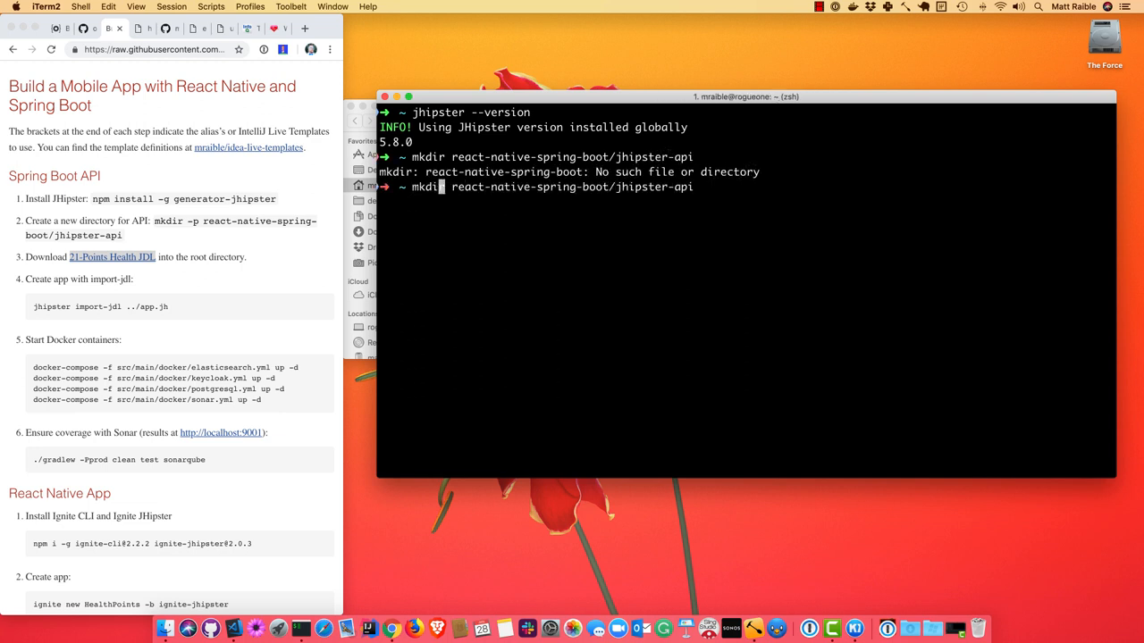
key(Return)
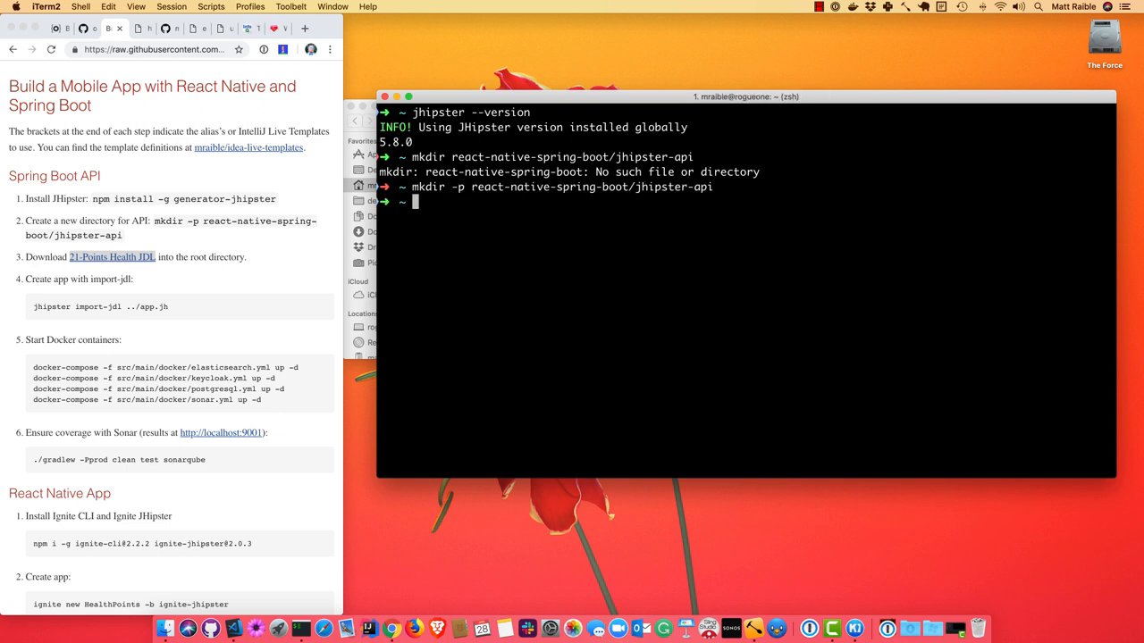
text(c)
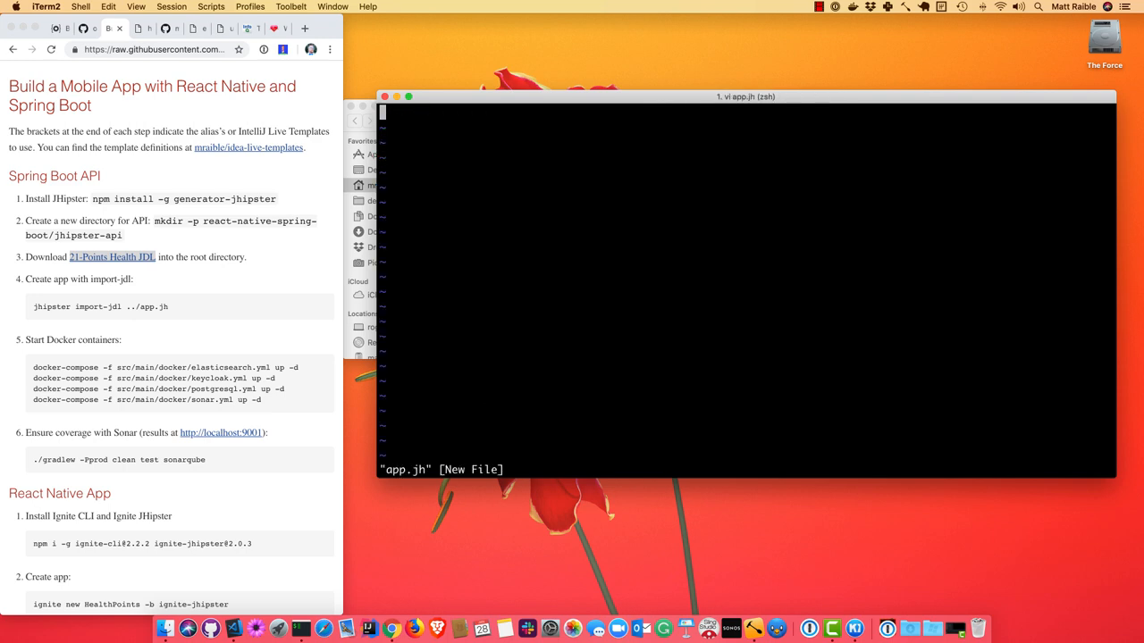
Step: Save the HealthPoints JDL as app.jh and generate jhipster-api with jhipster import-jdl ../app.jh
text(:wq)
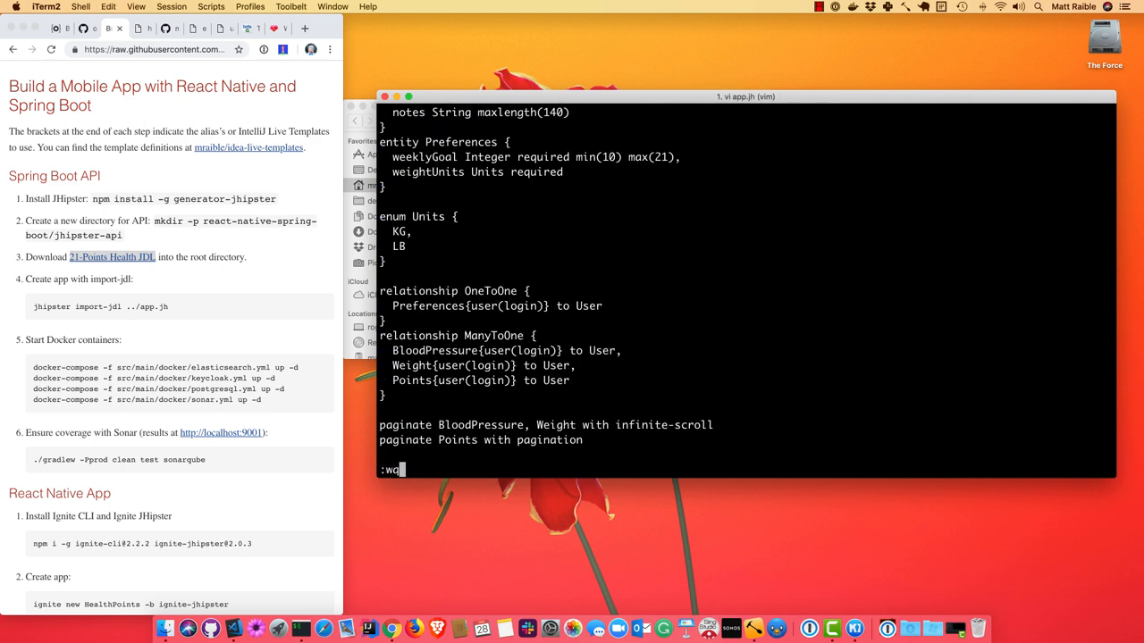
key(Return)
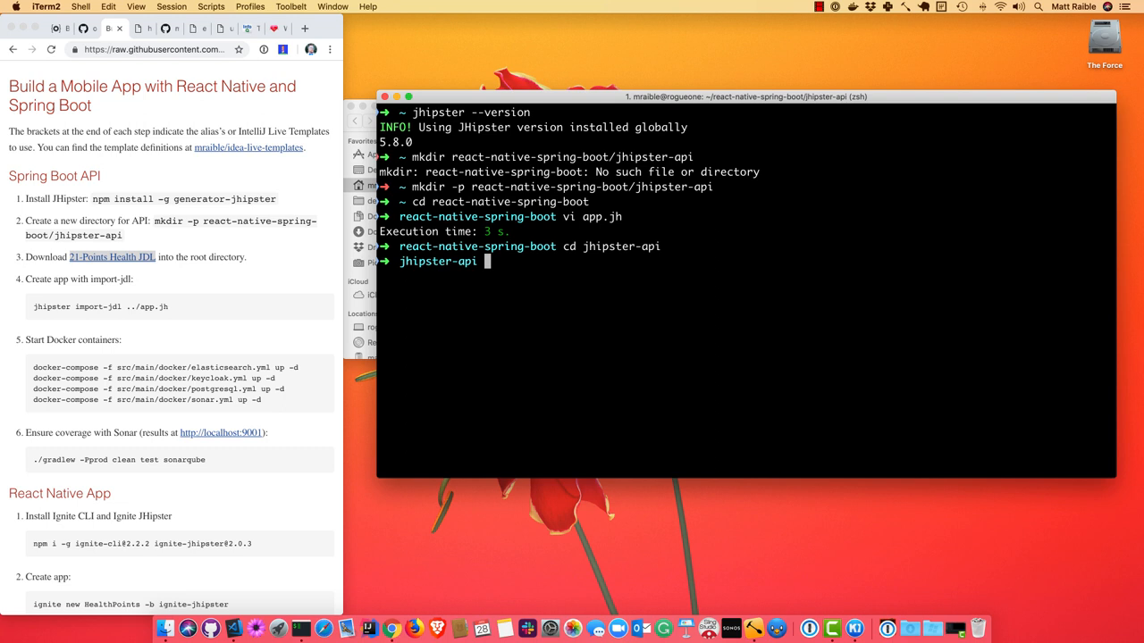
text(jhipster)
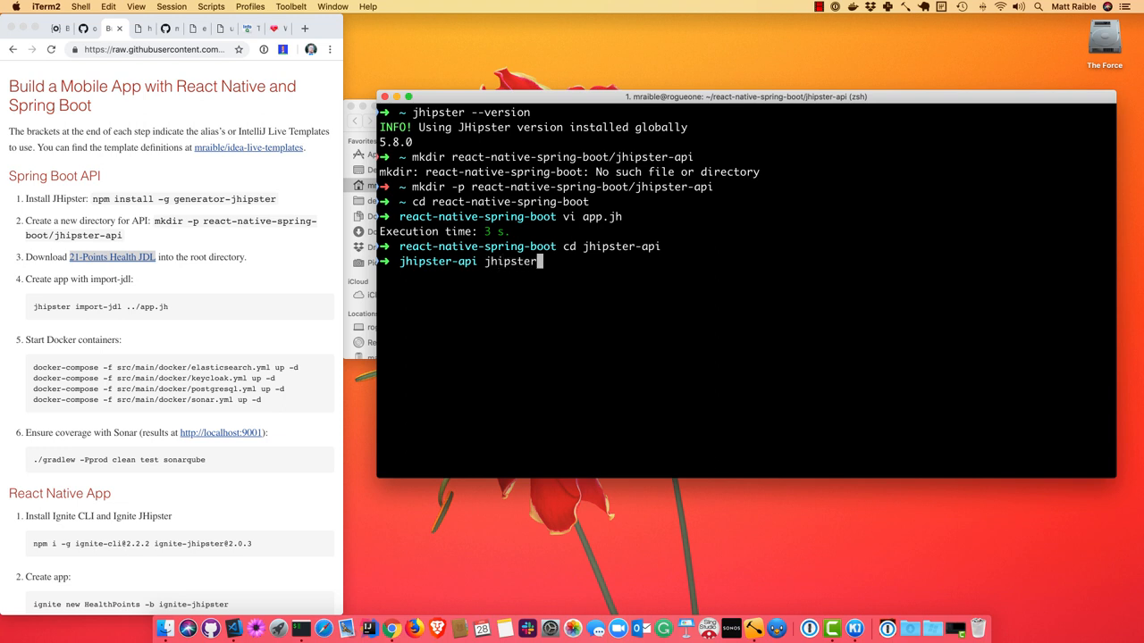
text(imp)
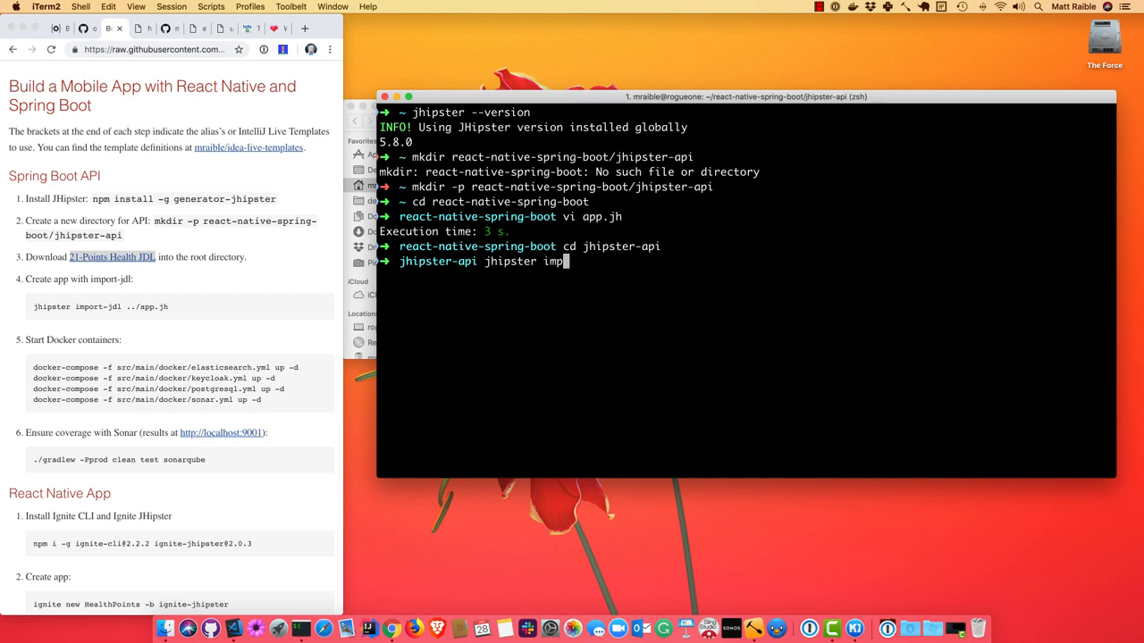
text(ort-jdl ../)
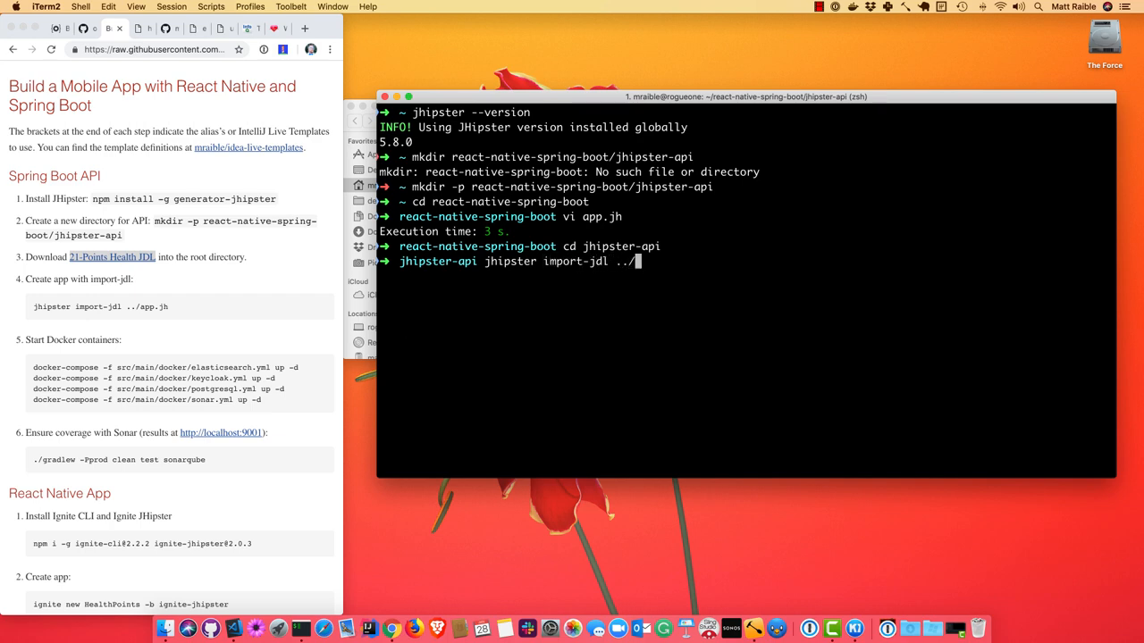
key(Return)
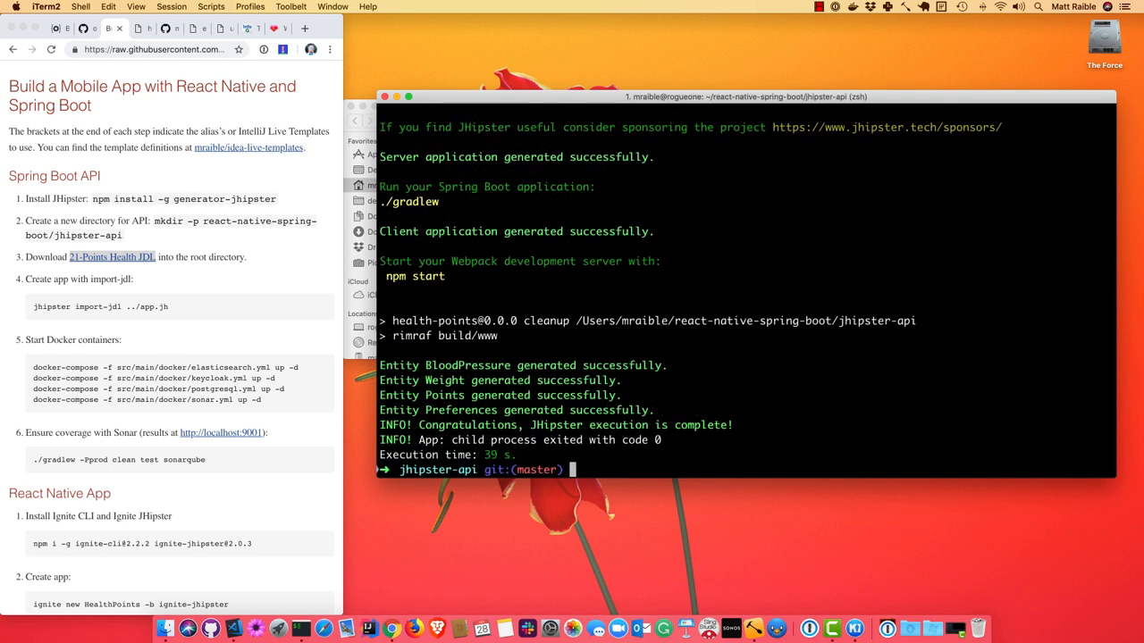
mouse_move(758, 133)
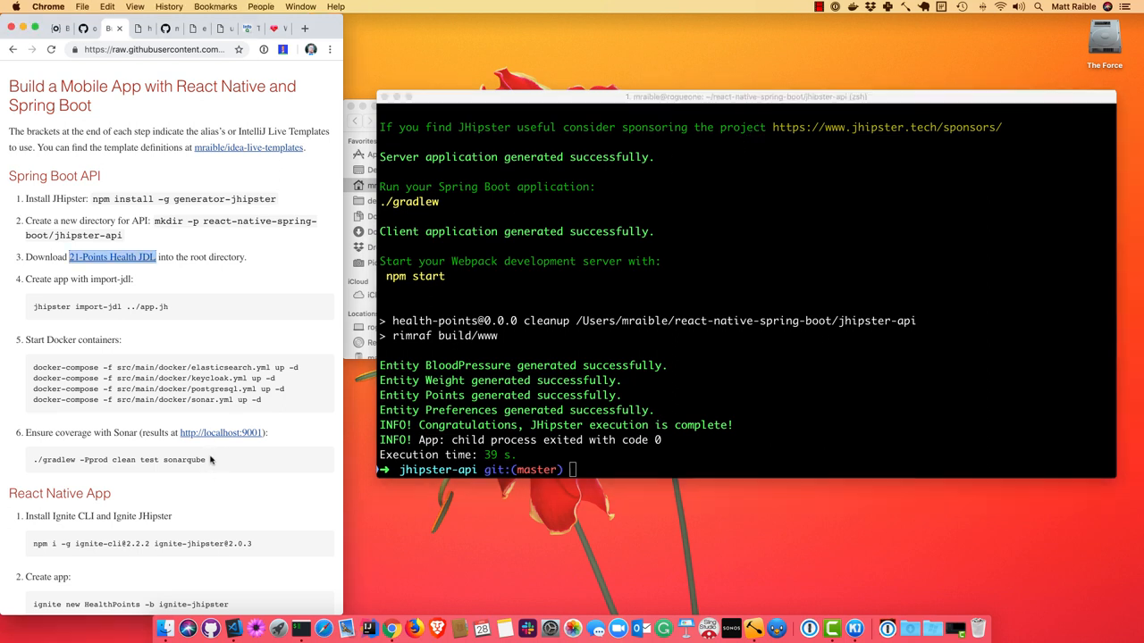
Step: Run ./gradlew -Pprod clean test sonarqube from the guide, getting a successful build with all 146 tests passing
triple_click(118, 459)
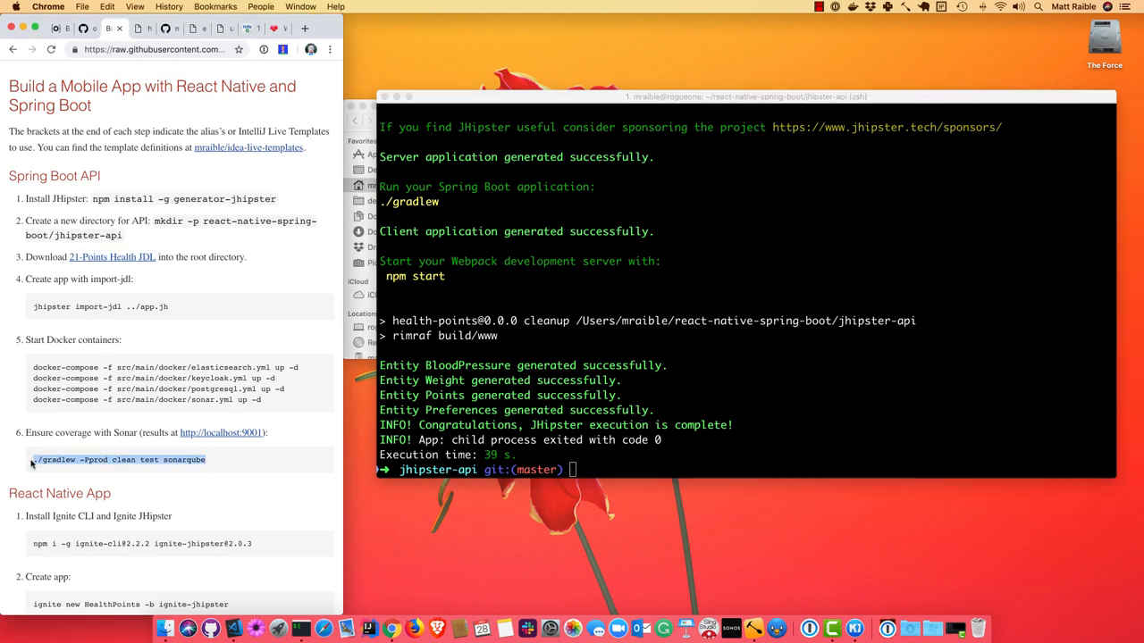
click(777, 277)
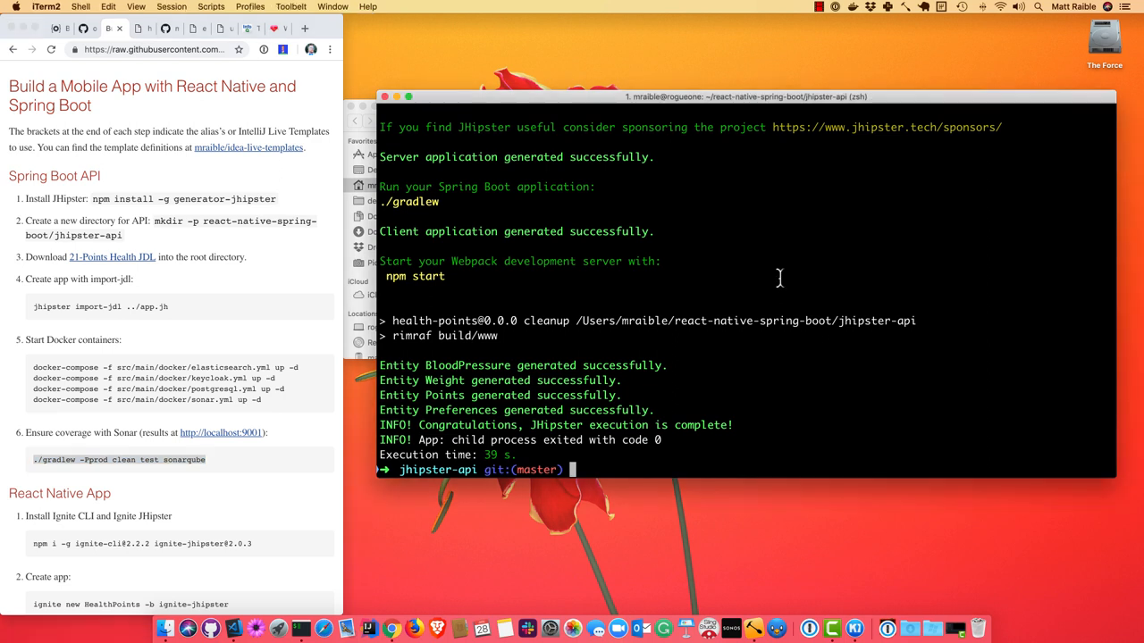
text(./gradlew -Pprod clean test sonarqube)
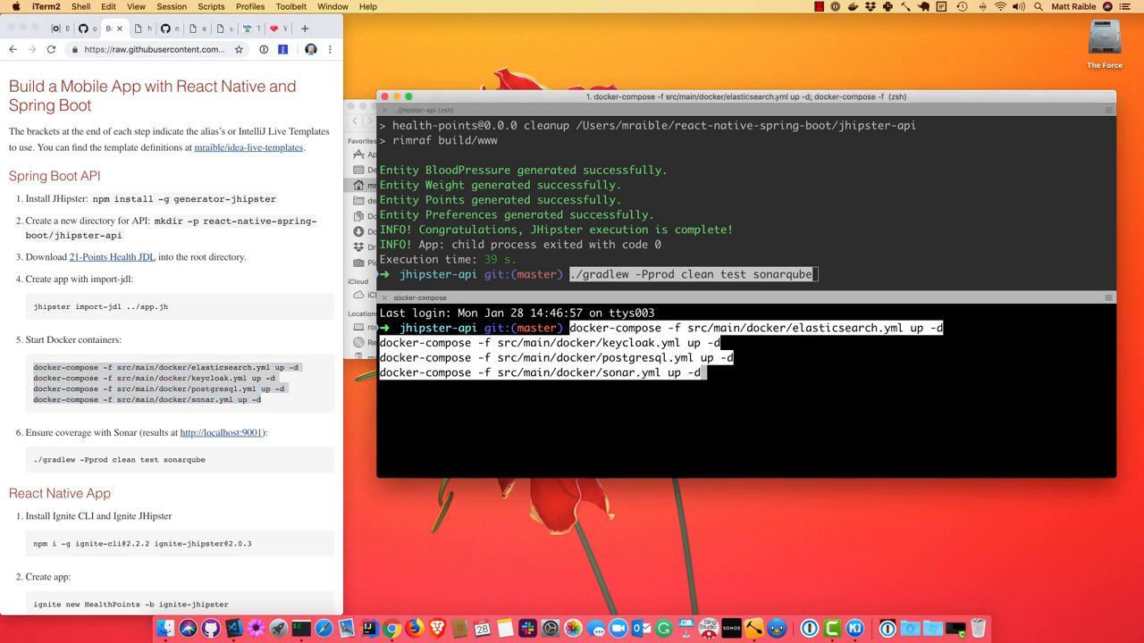
key(Return)
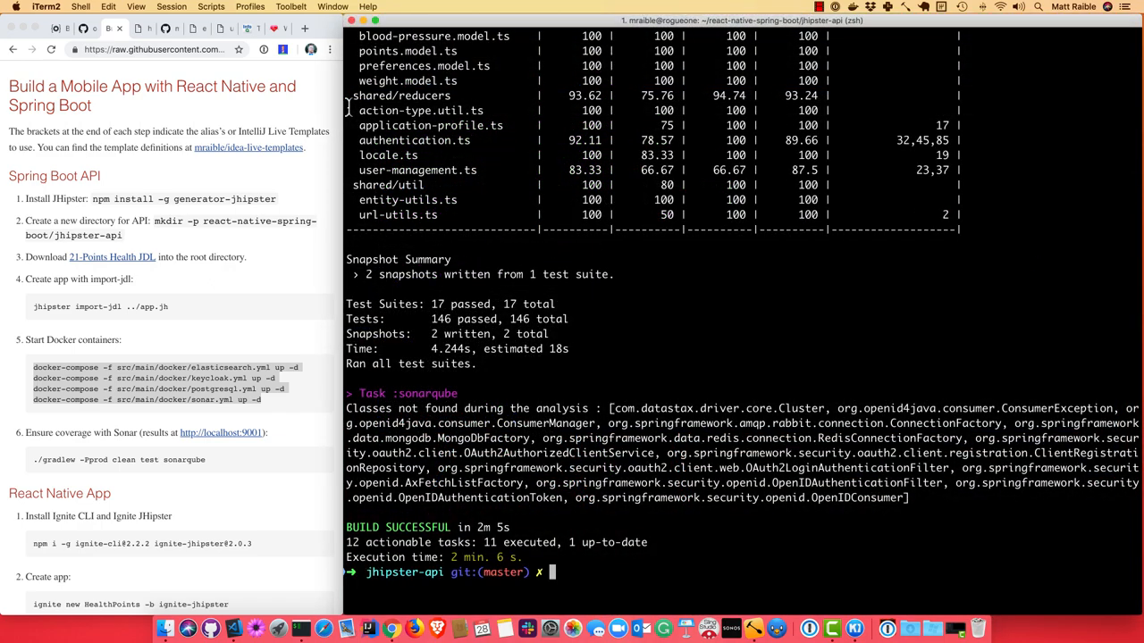
text(open h)
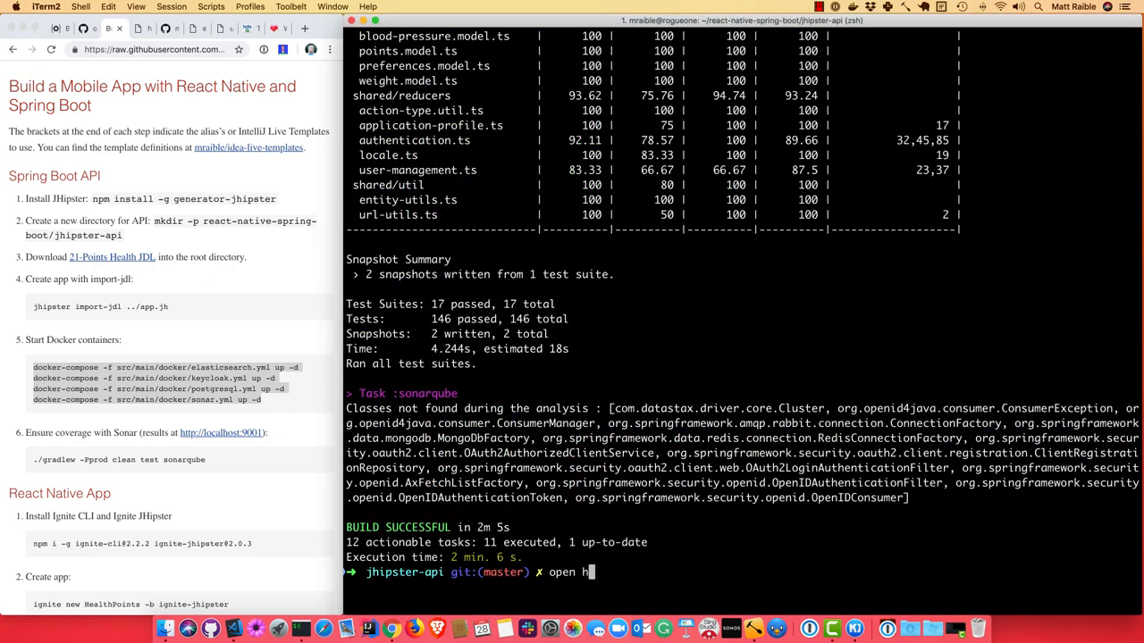
text(ttp://localh)
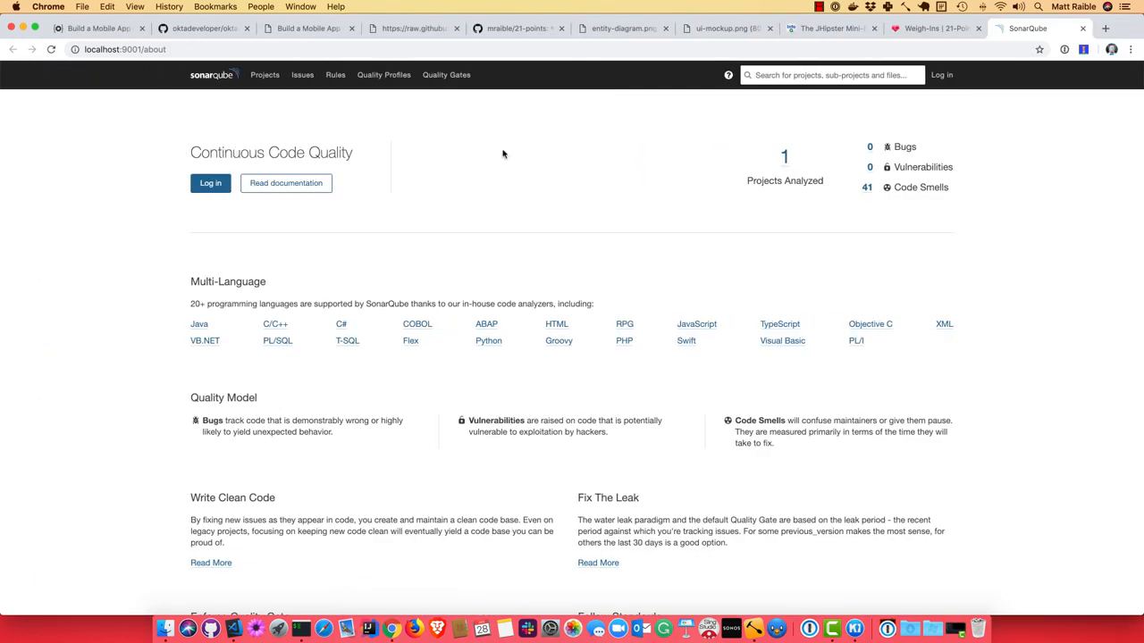
click(265, 75)
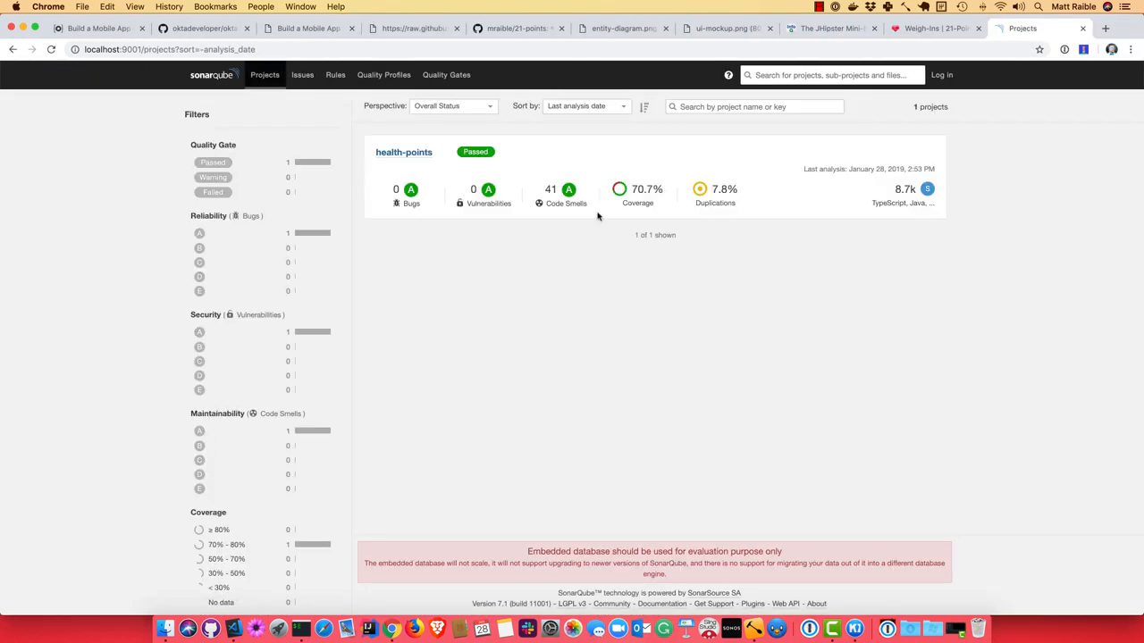
mouse_move(568, 261)
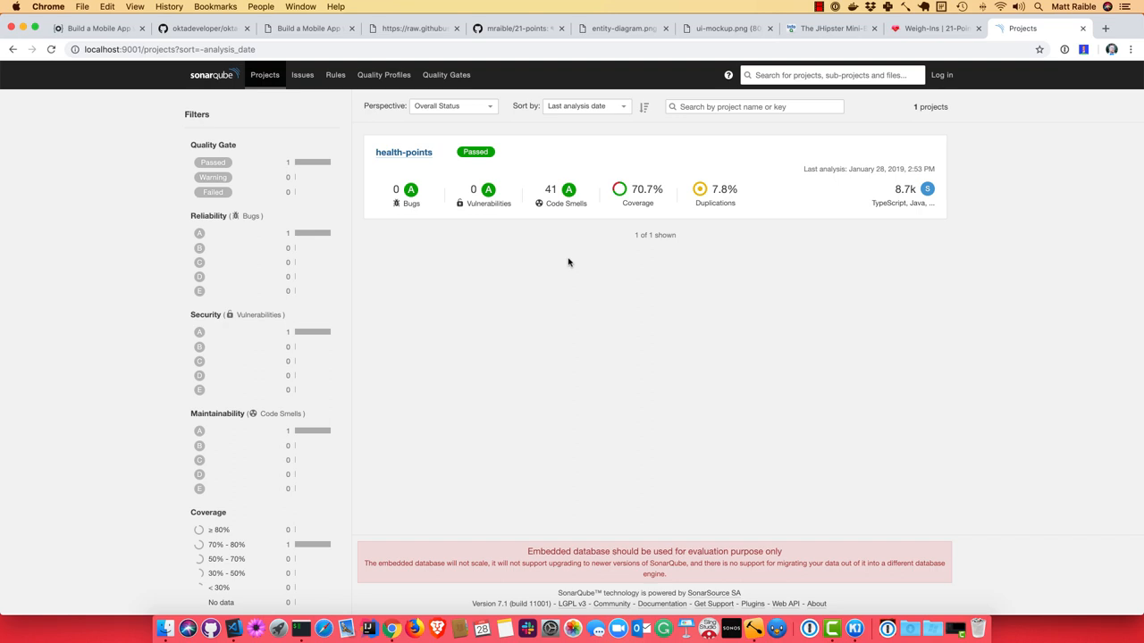
mouse_move(300, 22)
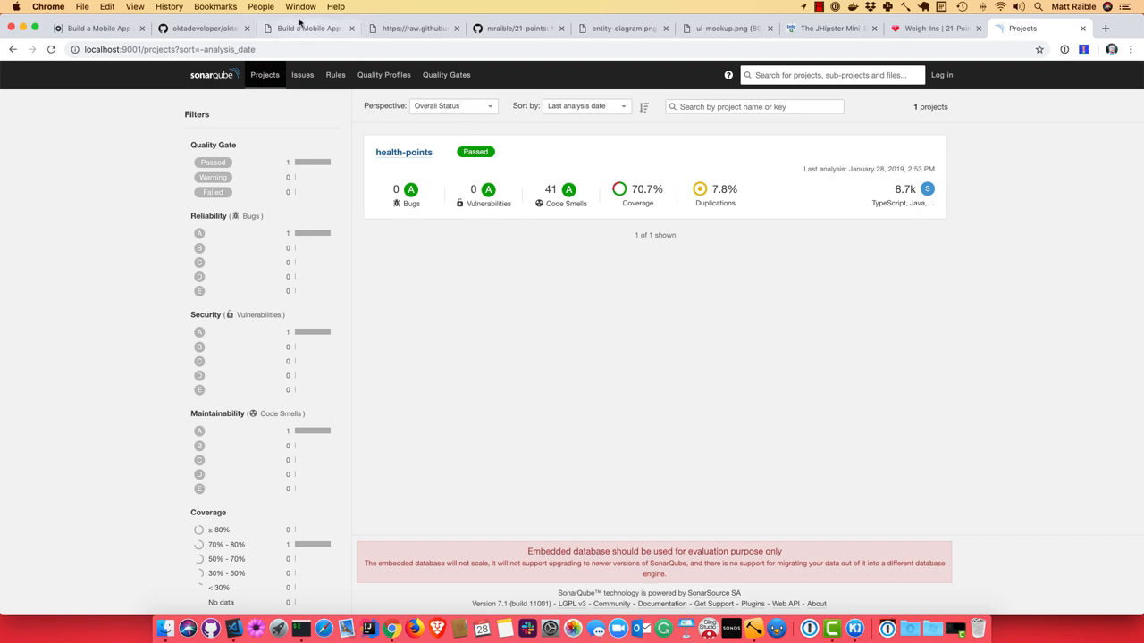
click(307, 29)
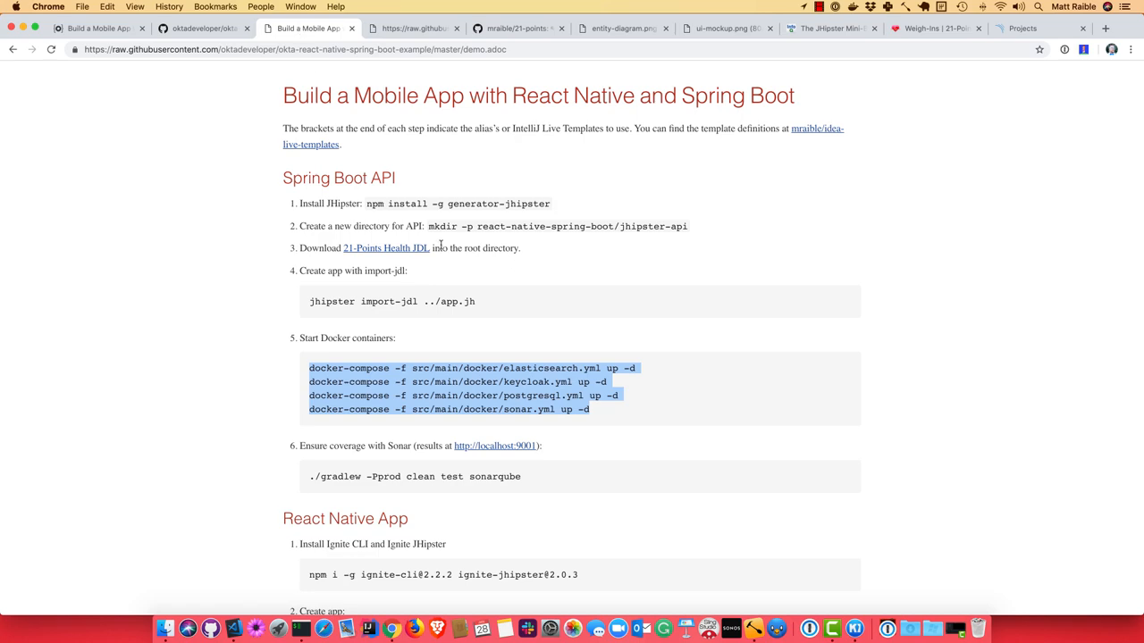
scroll(down, 3)
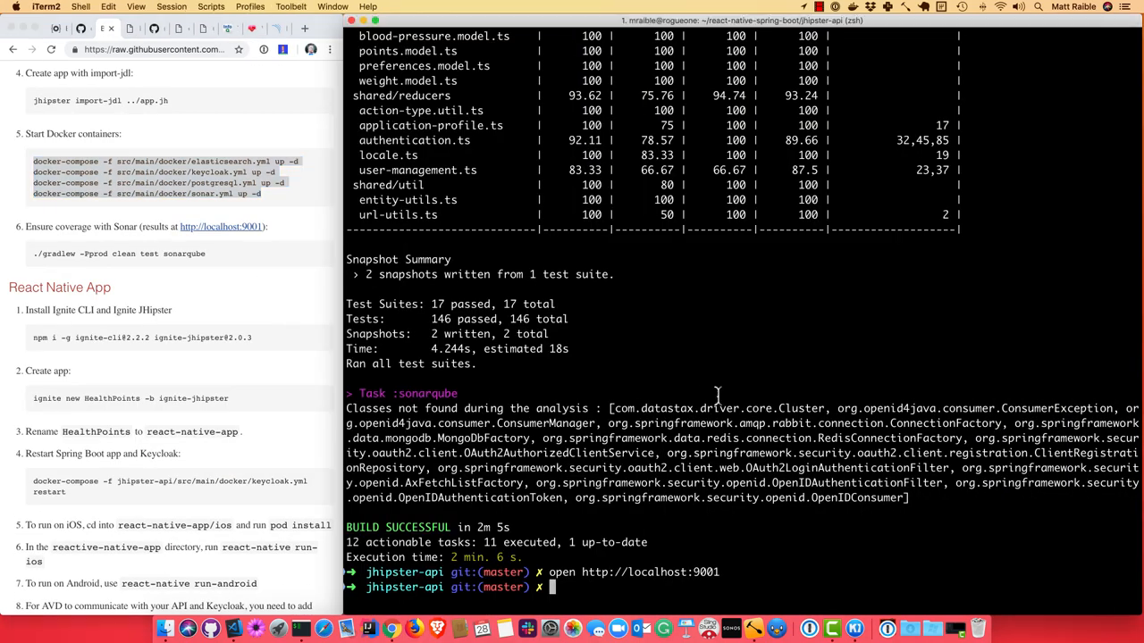
Step: Move up a directory and confirm Ignite 2.2.2 with ignite --version
text(cd ..)
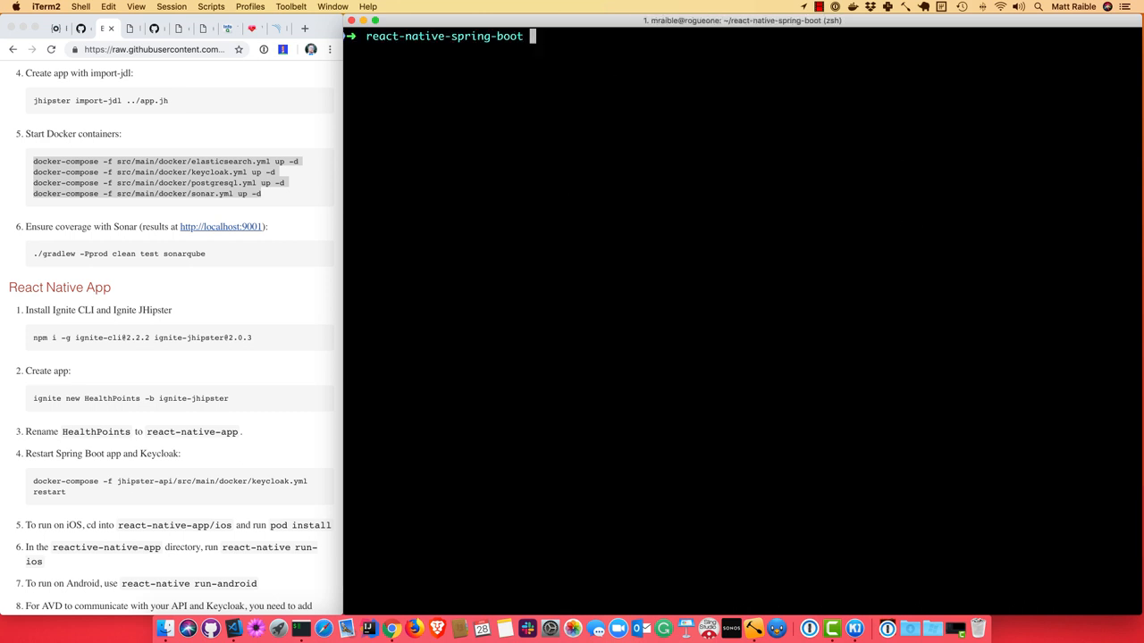
text(ignite --n)
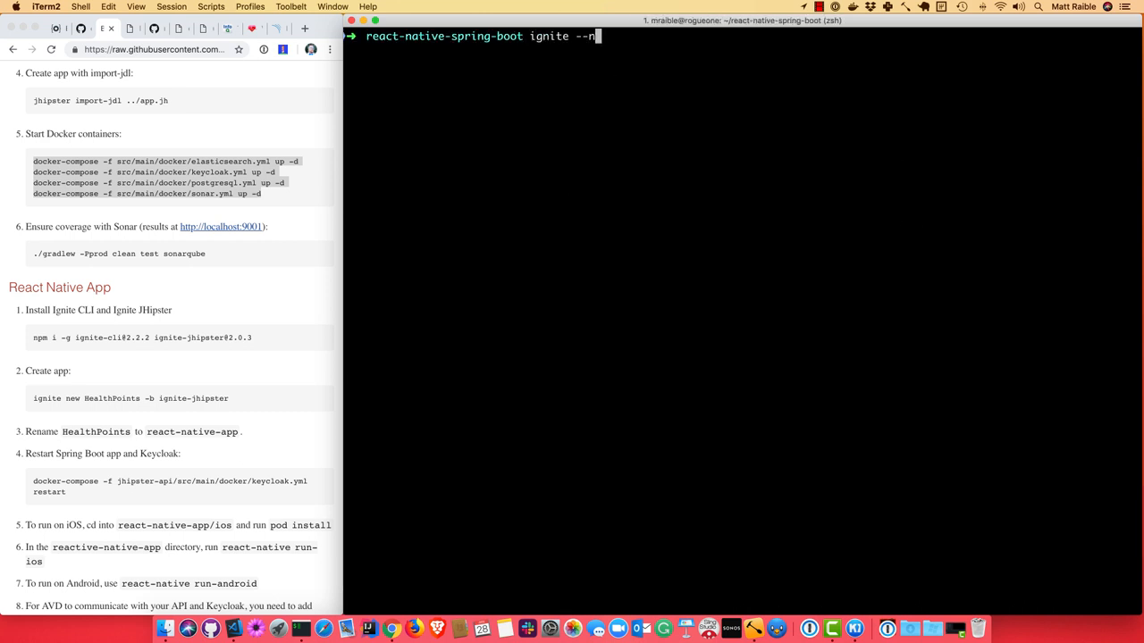
text(versio)
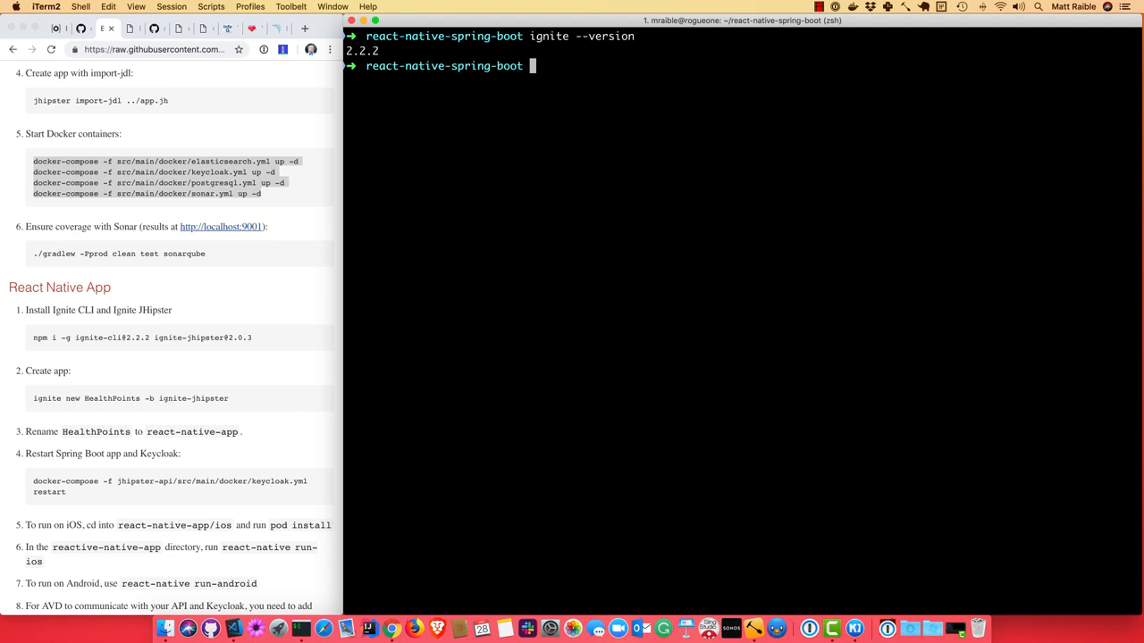
Step: Generate HealthPoints with ignite new HealthPoints -b ignite-jhipster, giving jhipster-api as the backend path
text(ignite new)
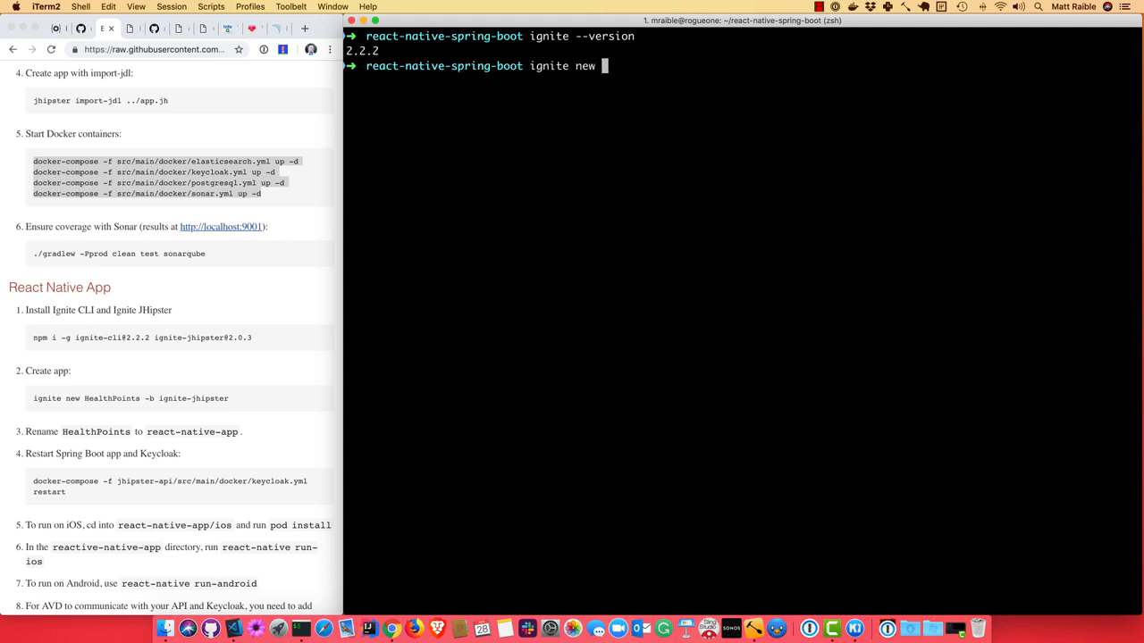
text(HealthPoints)
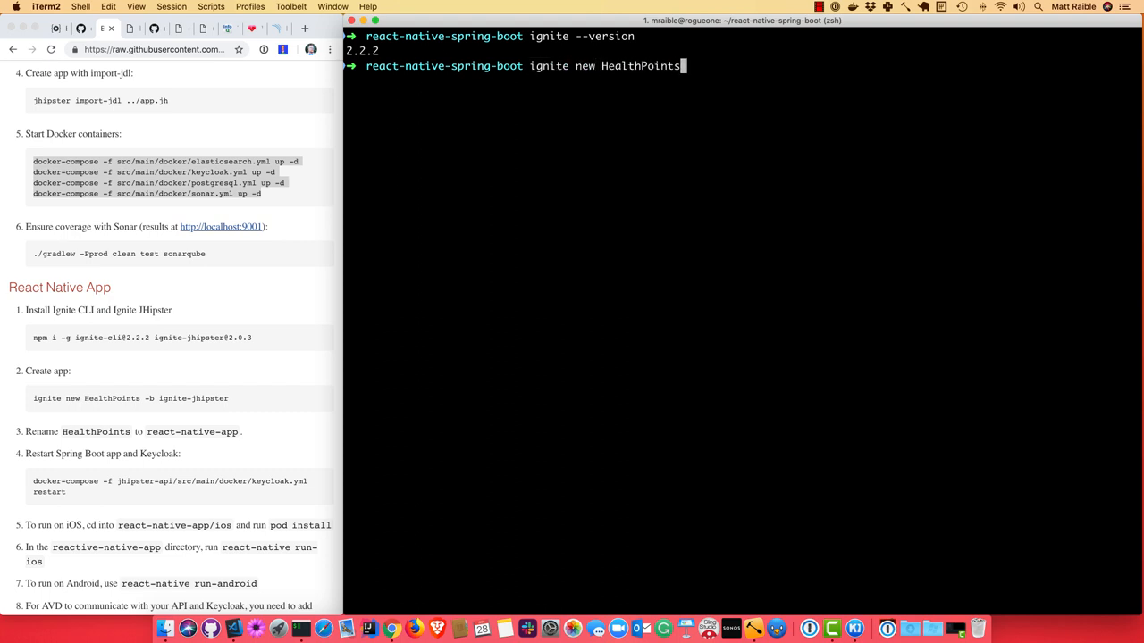
text(-b ignit)
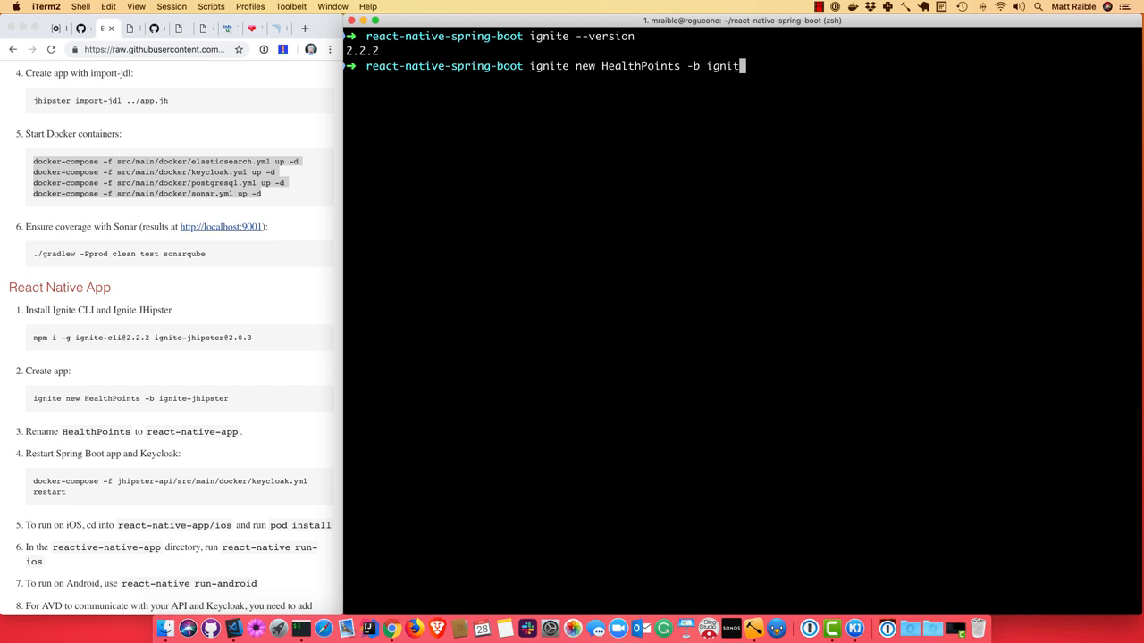
key(Return)
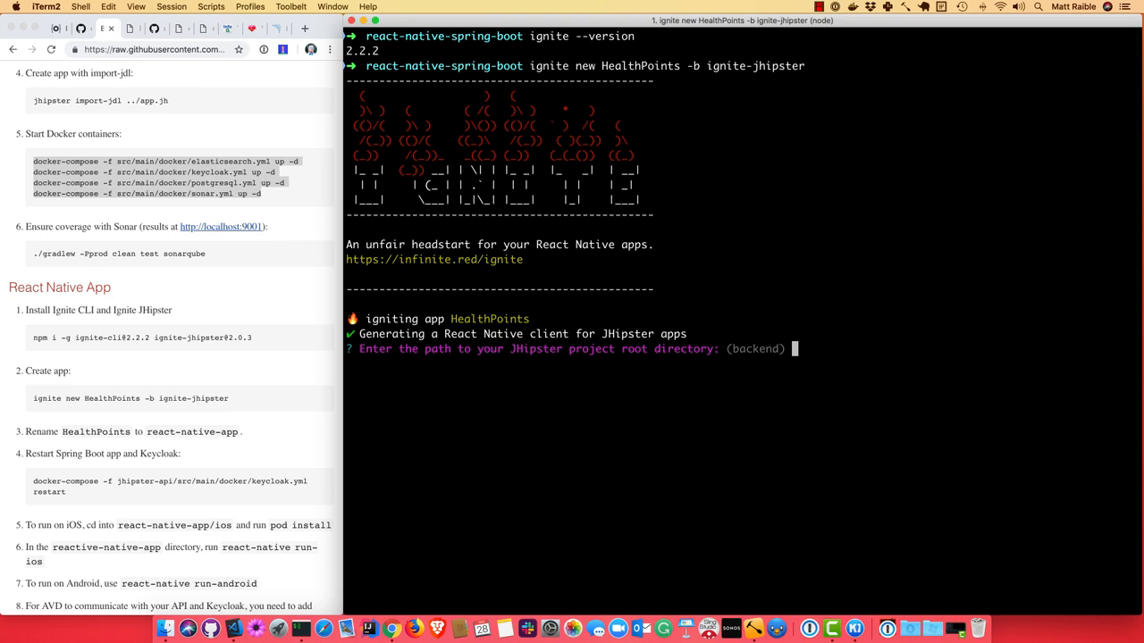
text(jhipster-)
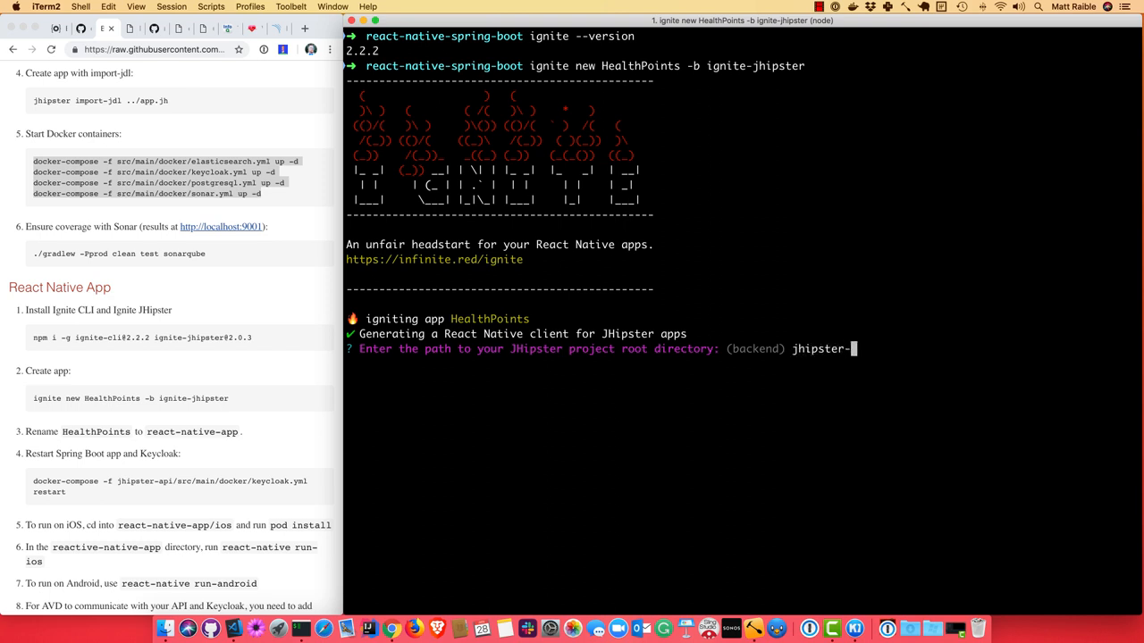
text(api)
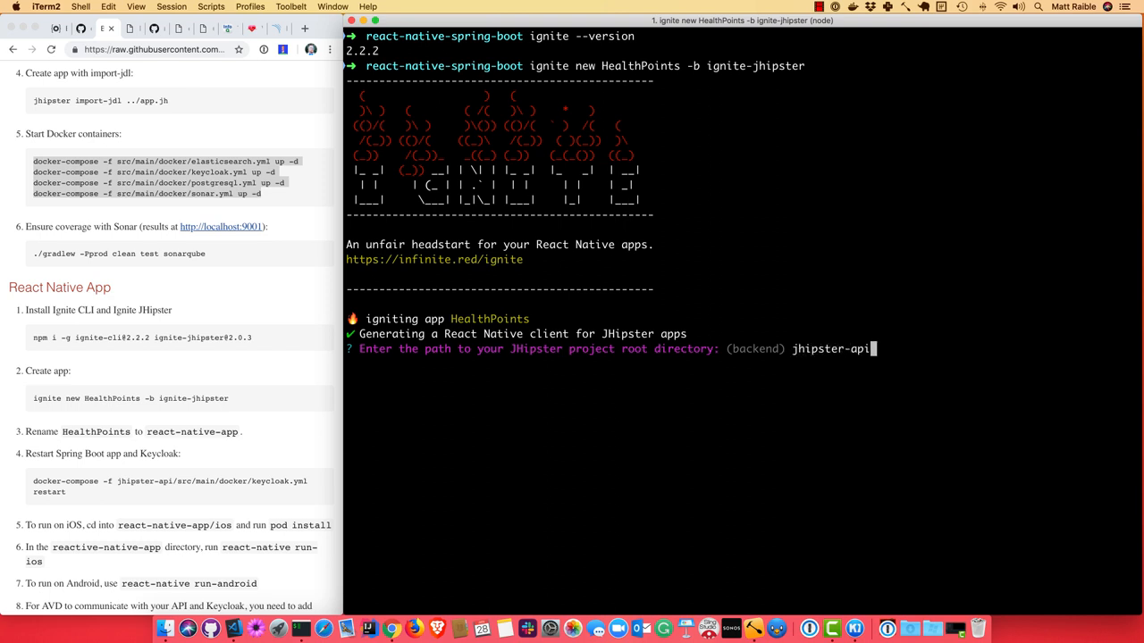
key(Return)
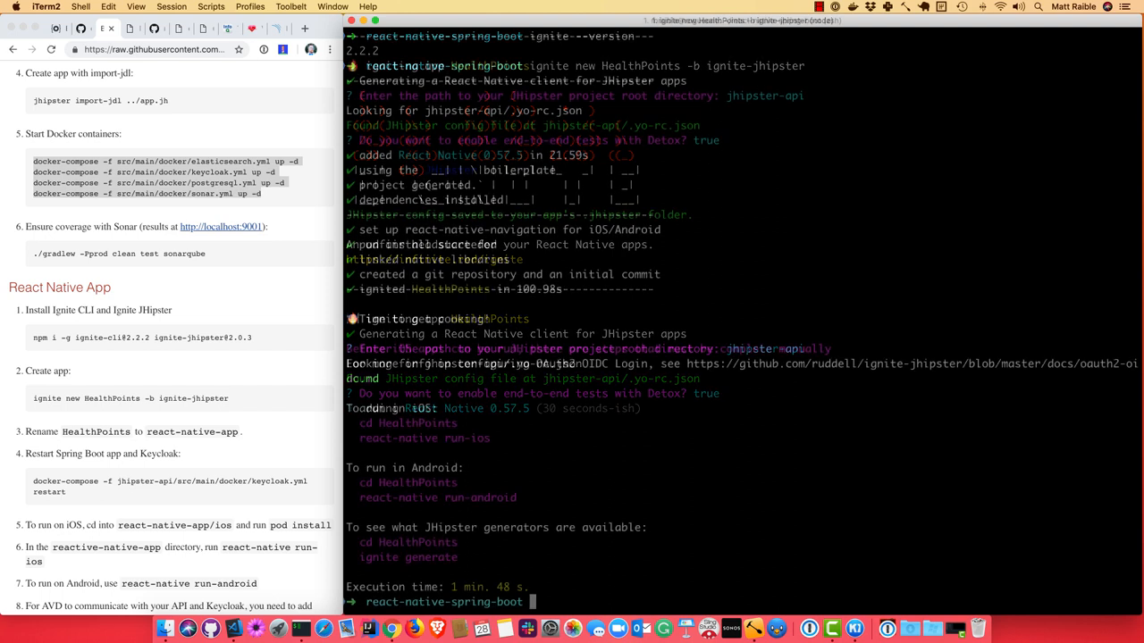
Step: Enter HealthPoints, list its contents and remove its .git folder
text(cd)
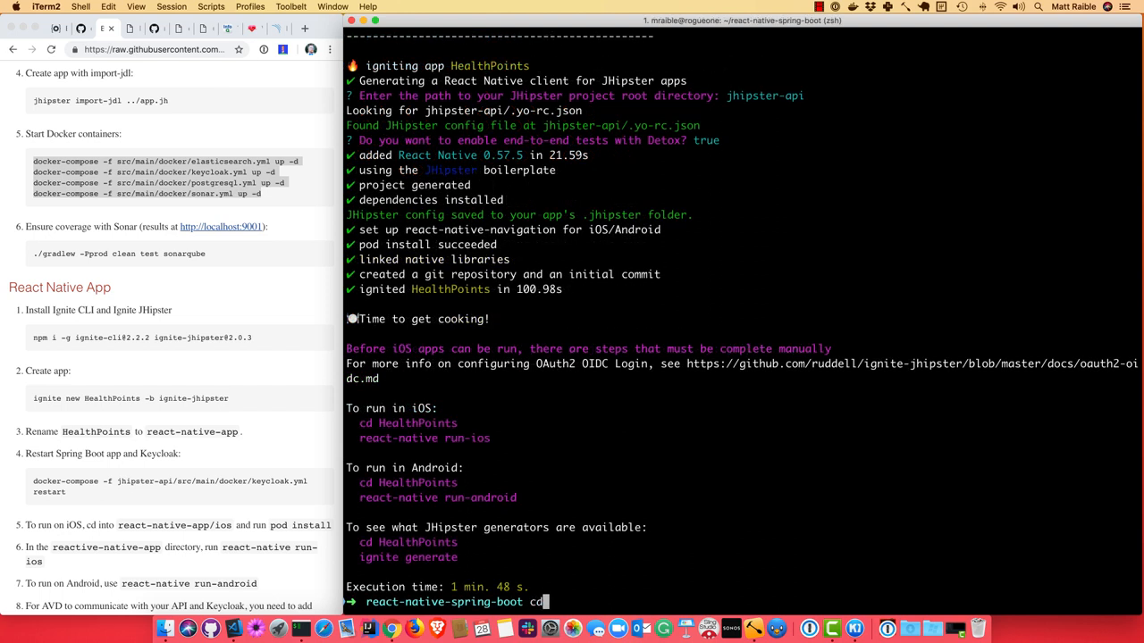
key(Return)
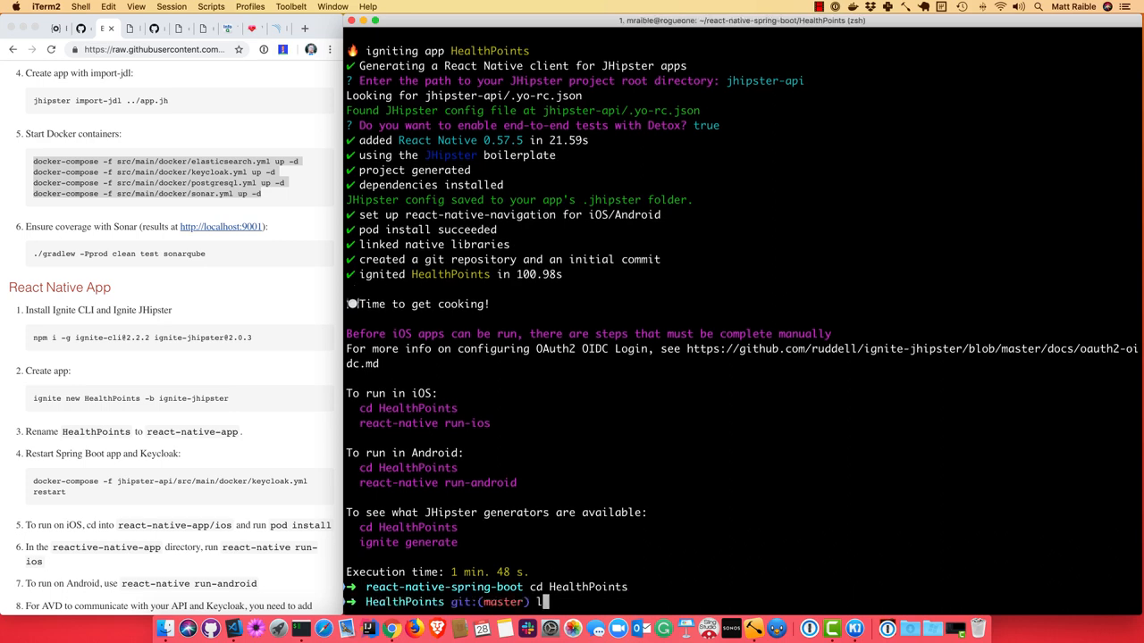
text(s -la .git)
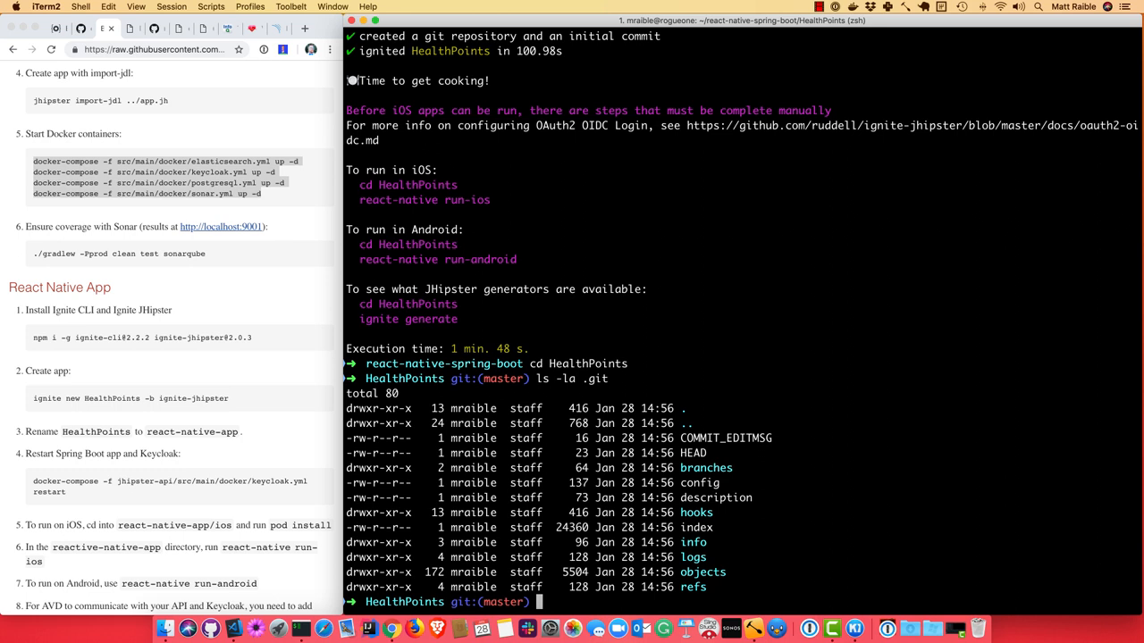
text(rm)
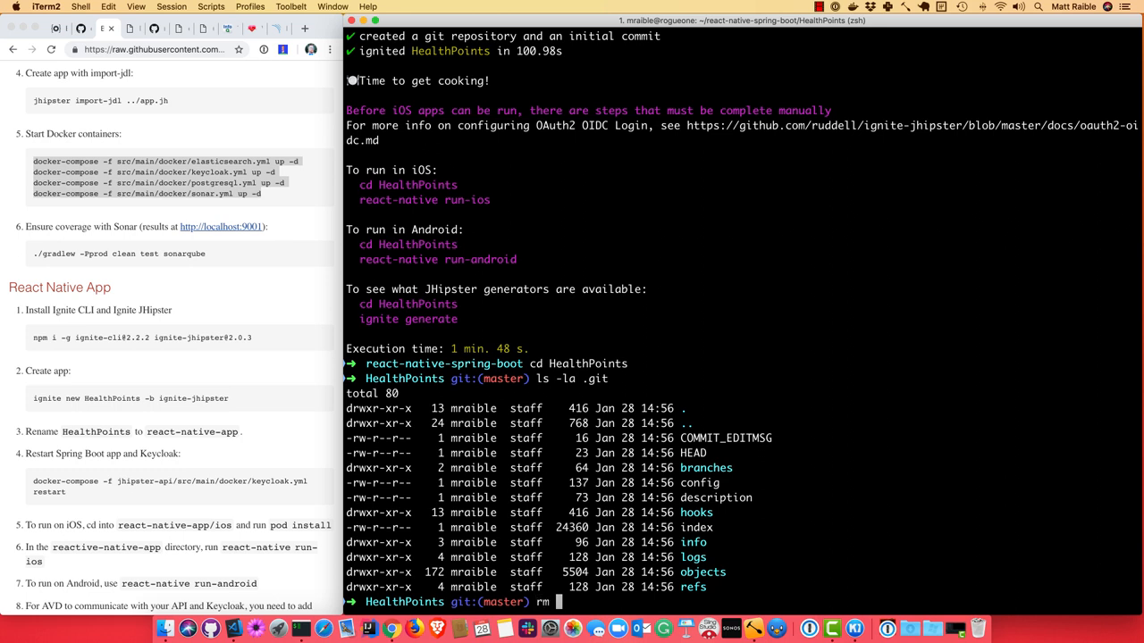
text(-rf .git)
text(cd ..)
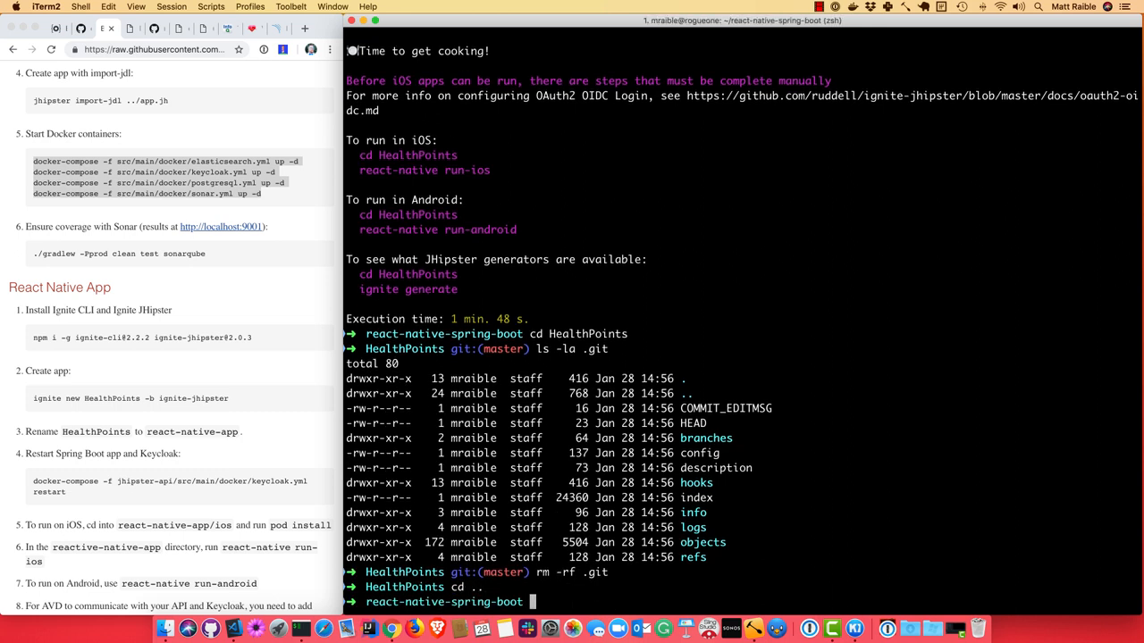
Step: Rename HealthPoints to react-native-app, initialise a fresh Git repo and remove jhipster-api/.git before staging
text(mv)
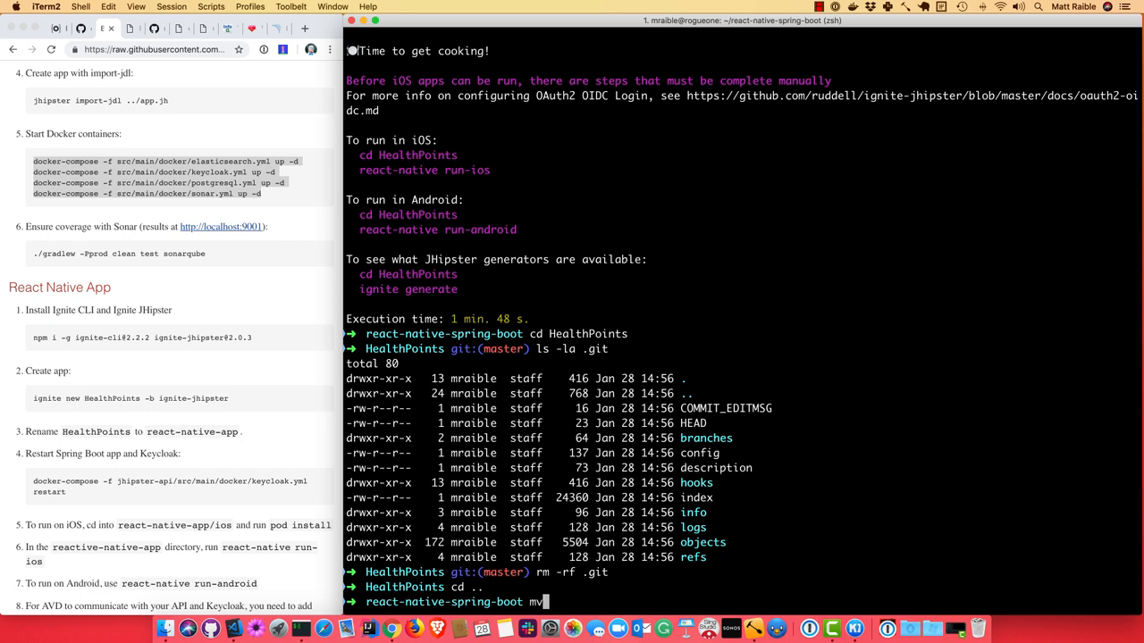
text(HealthPoints)
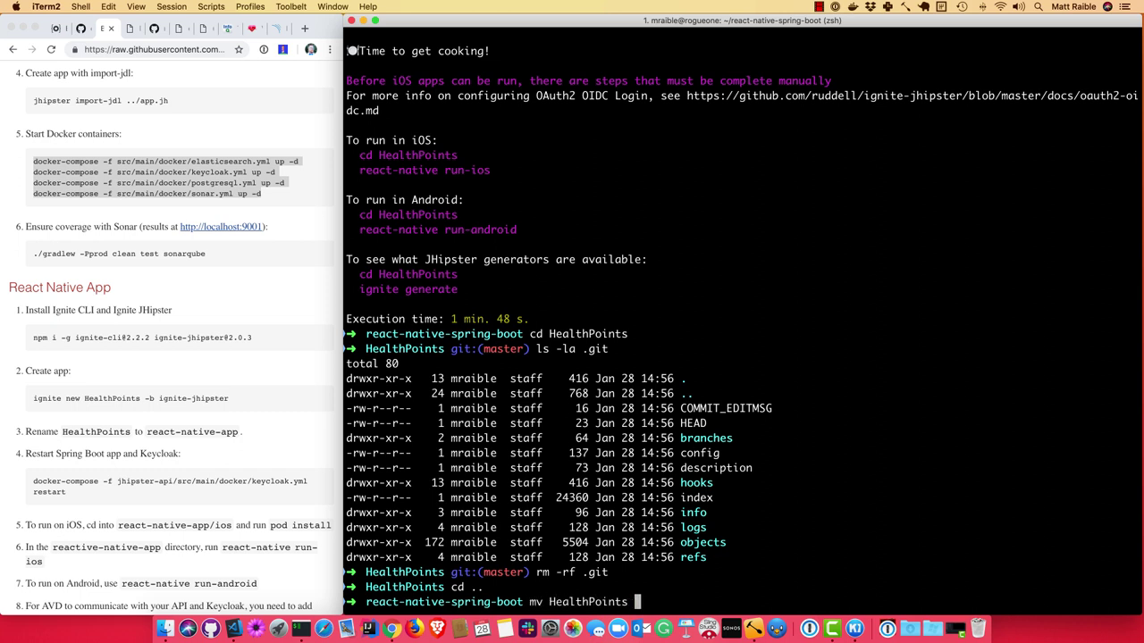
text(react-native-app)
text(git c)
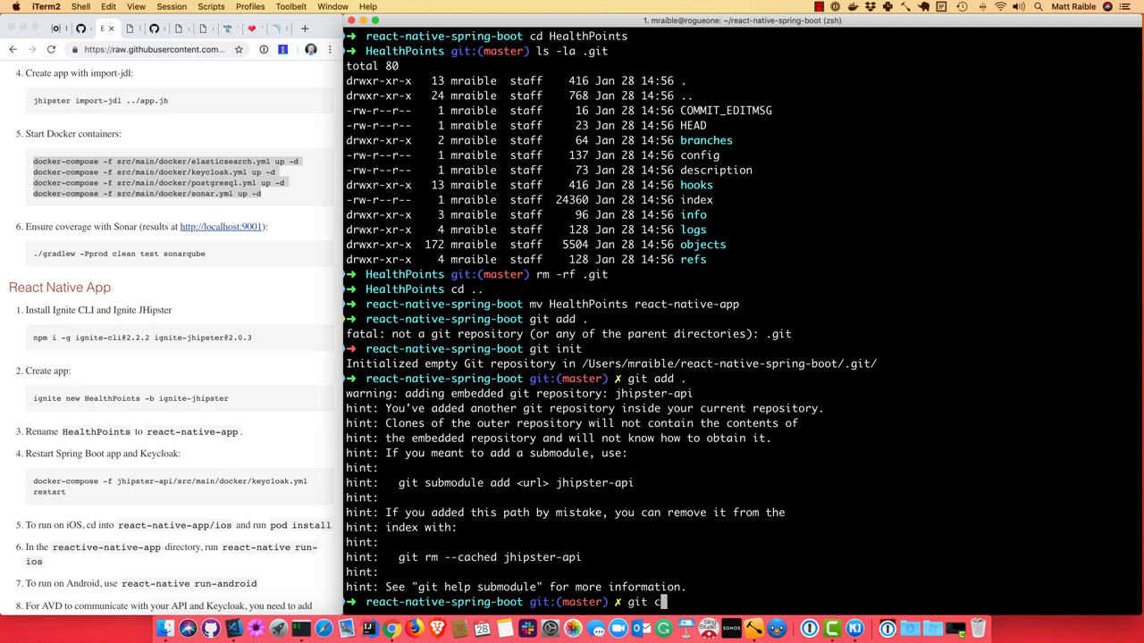
text(ommit)
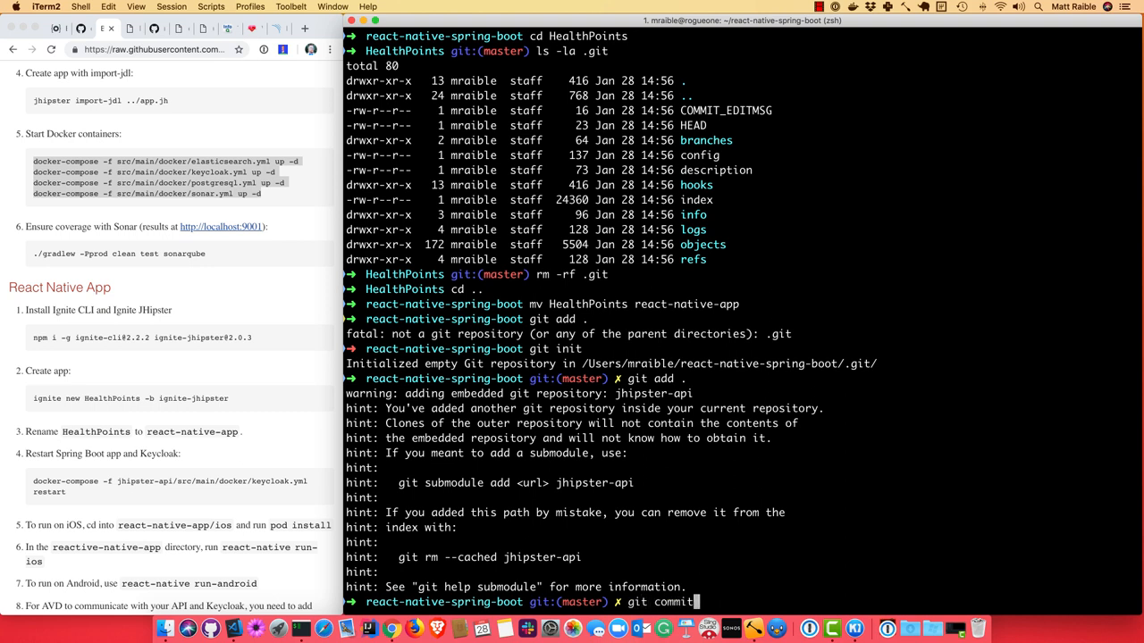
text(rm -rf jhipster-api/)
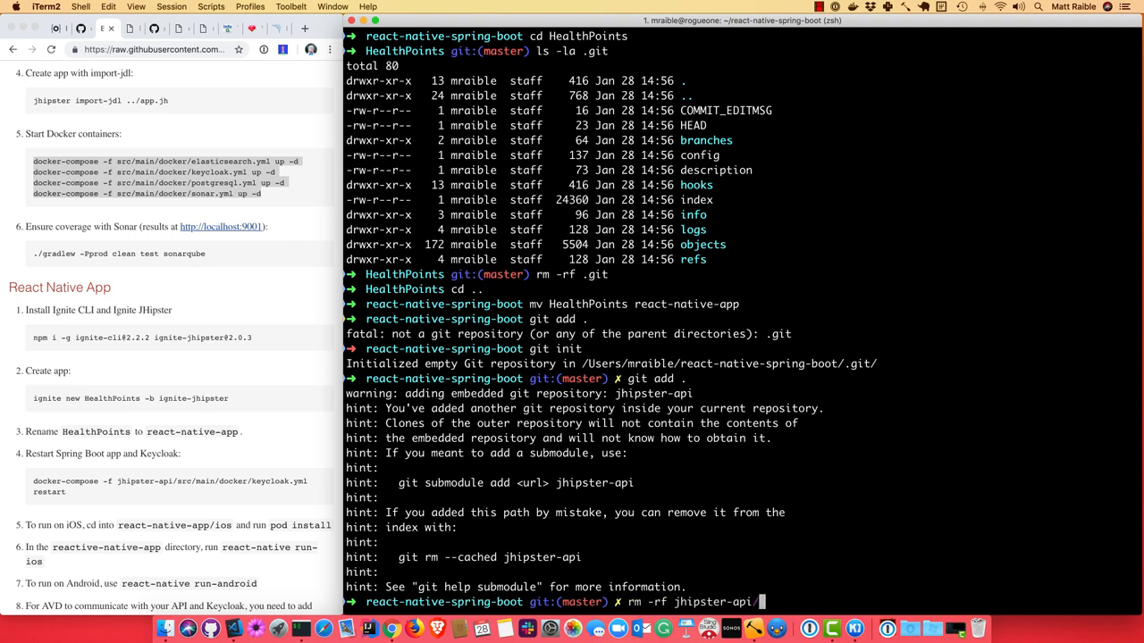
text(.git)
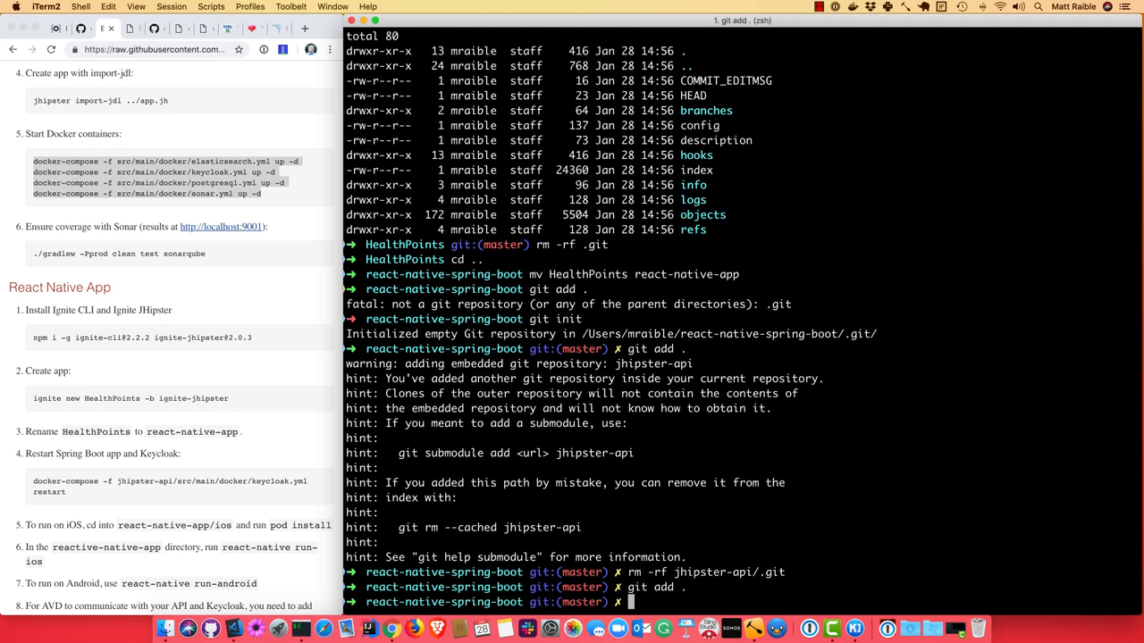
Step: Commit everything with git commit -m "Add React Native app"
text(git)
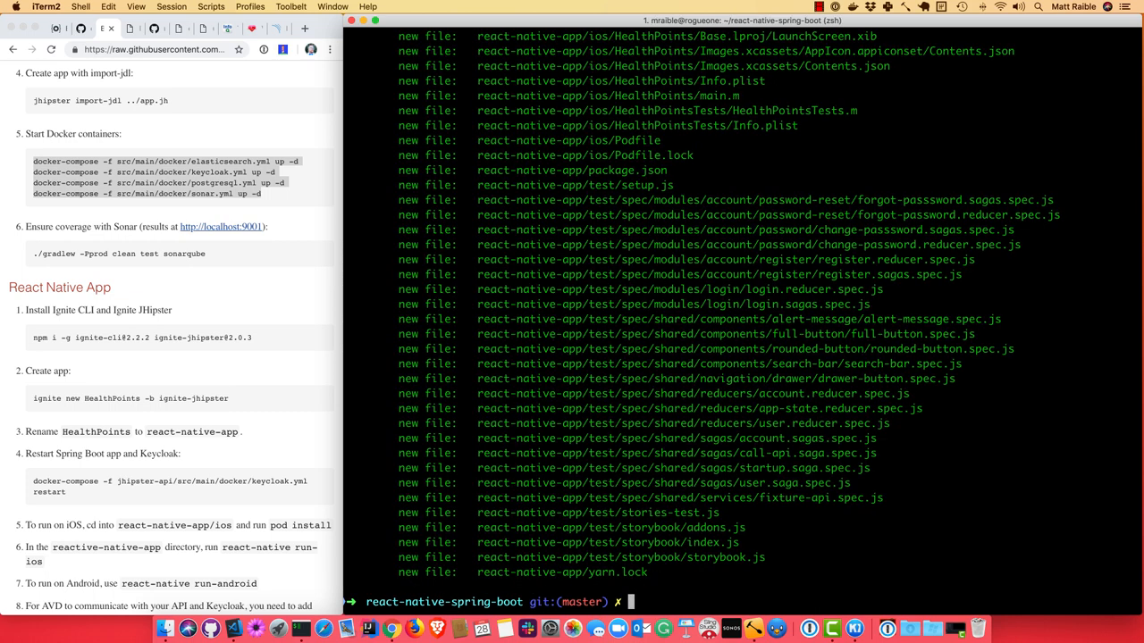
text(git)
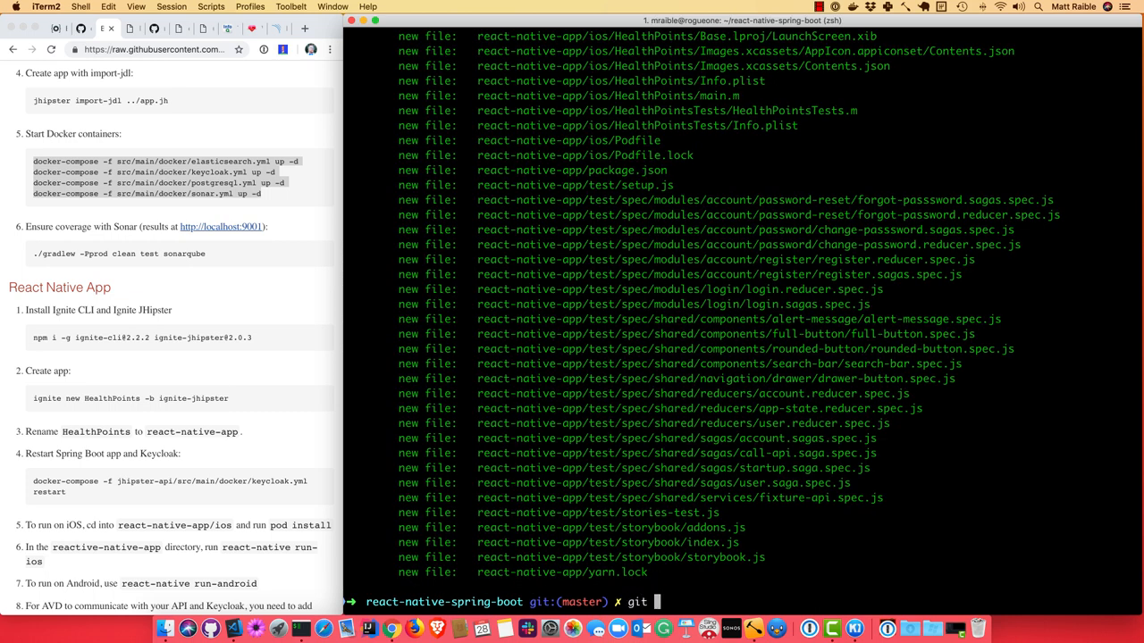
text(commit -m "Add)
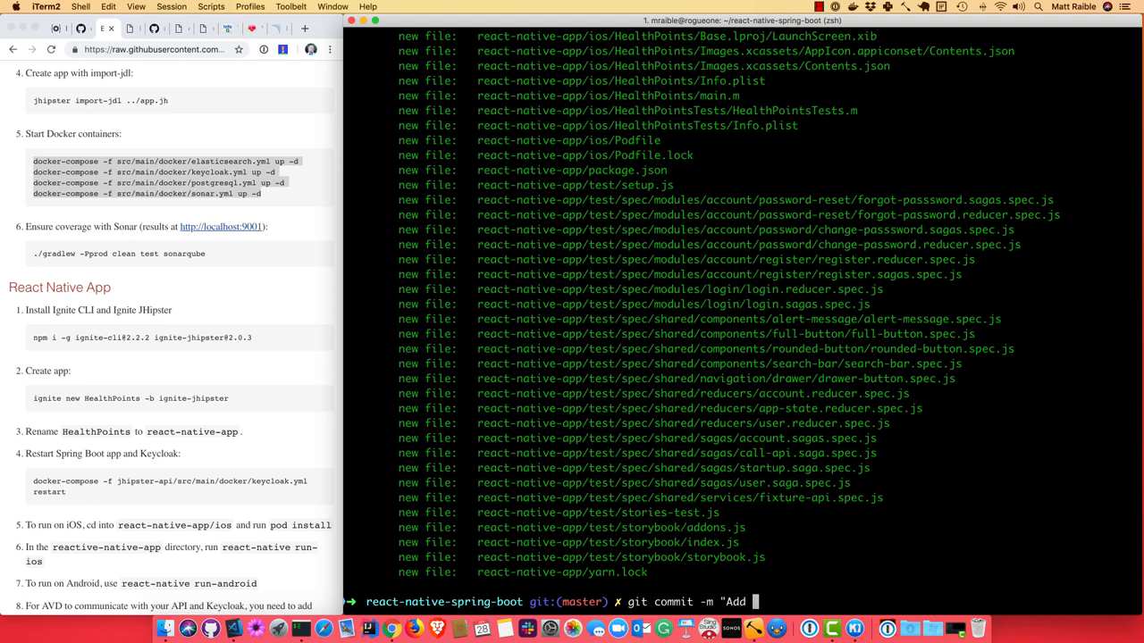
text(React Native app)
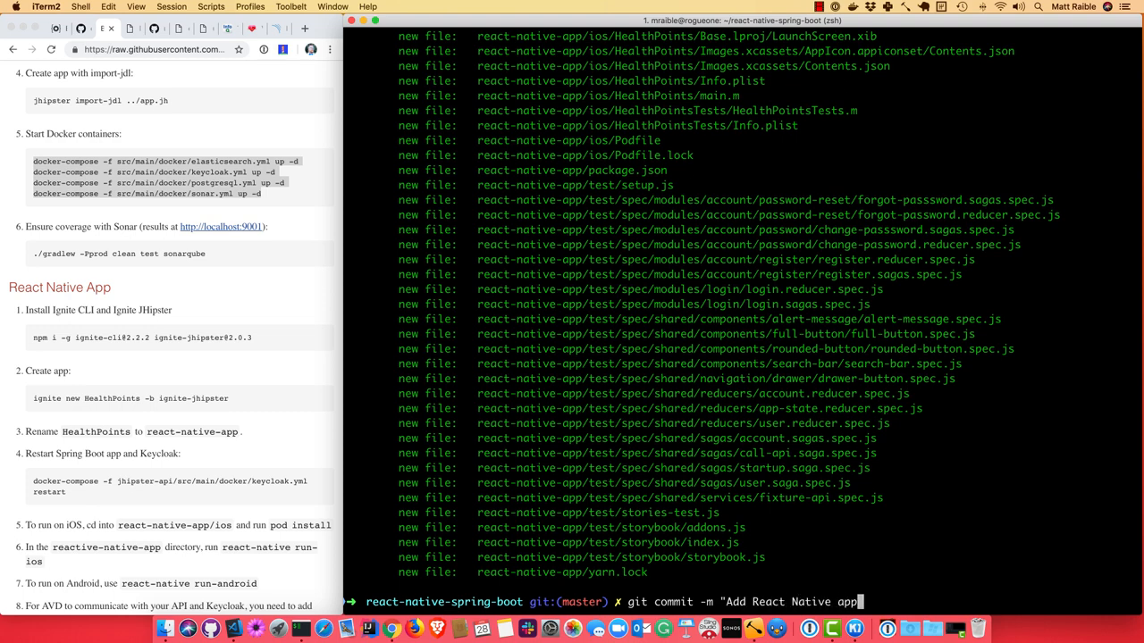
key(Return)
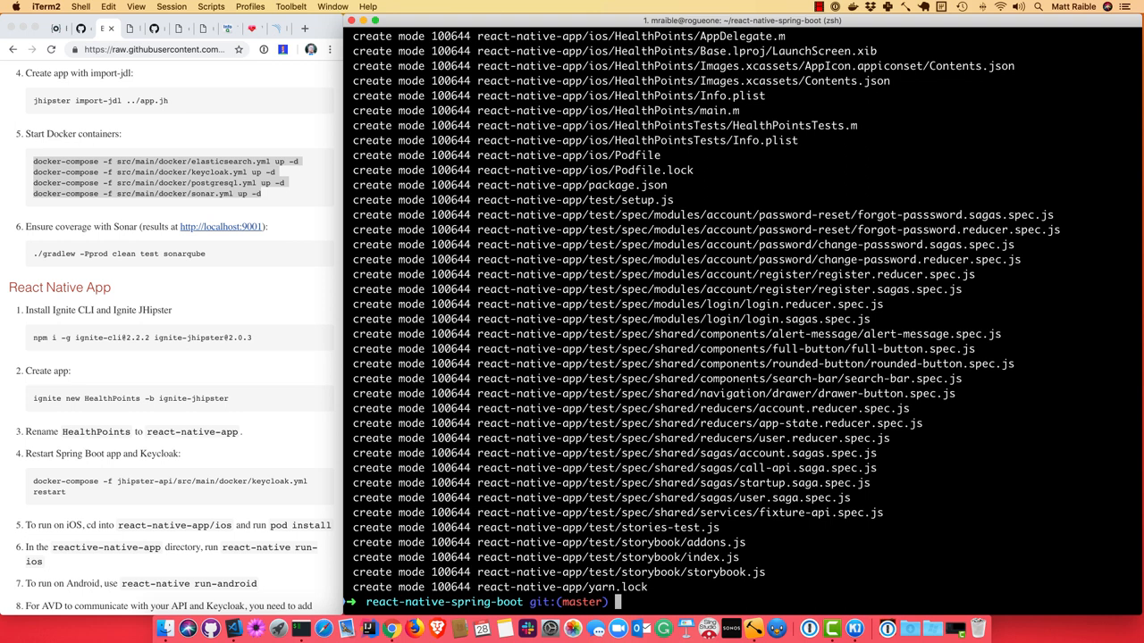
text(docker-compose -f jhipster-api)
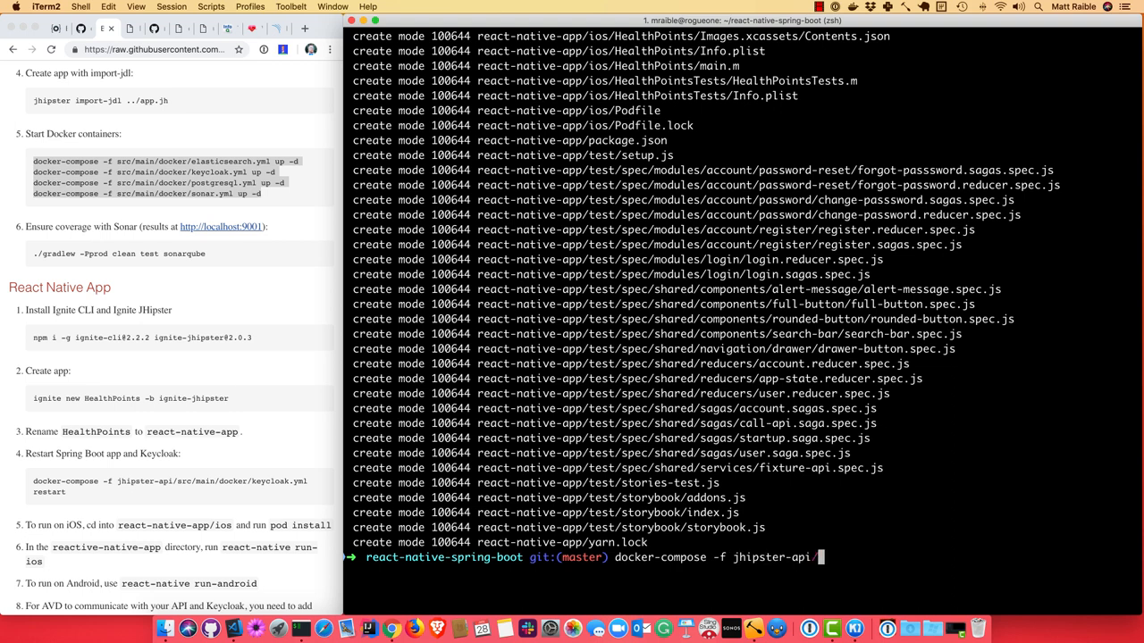
Step: Restart Keycloak via docker-compose -f jhipster-api/src/main/docker/keycloak.yml and launch the backend with ./gradlew
text(/src/main/)
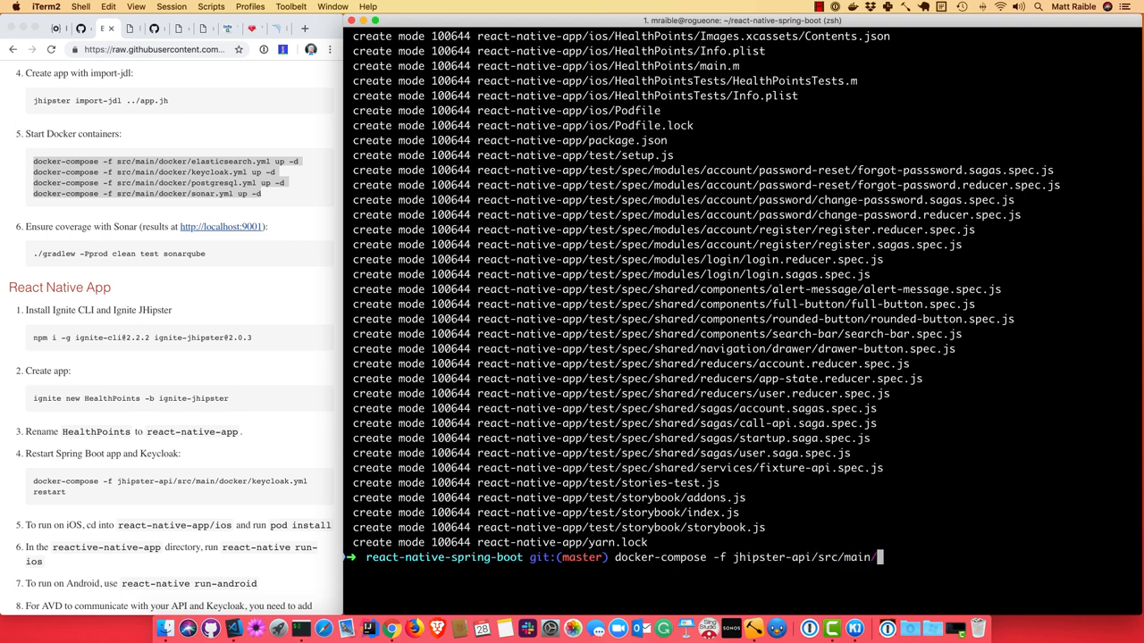
text(docker/)
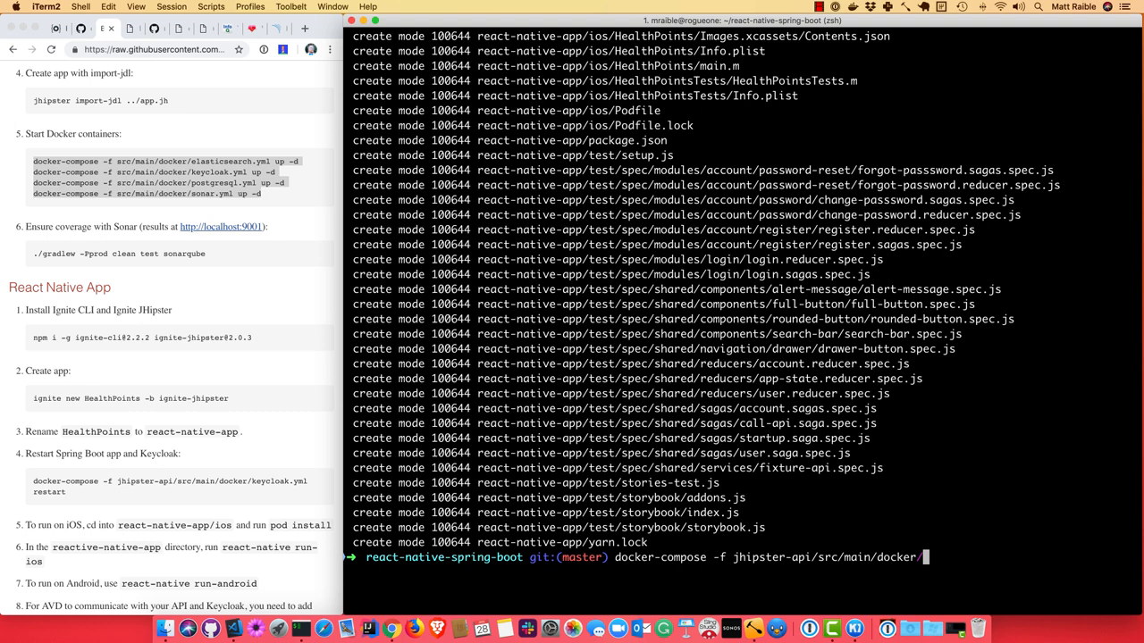
text(keycloak.yml)
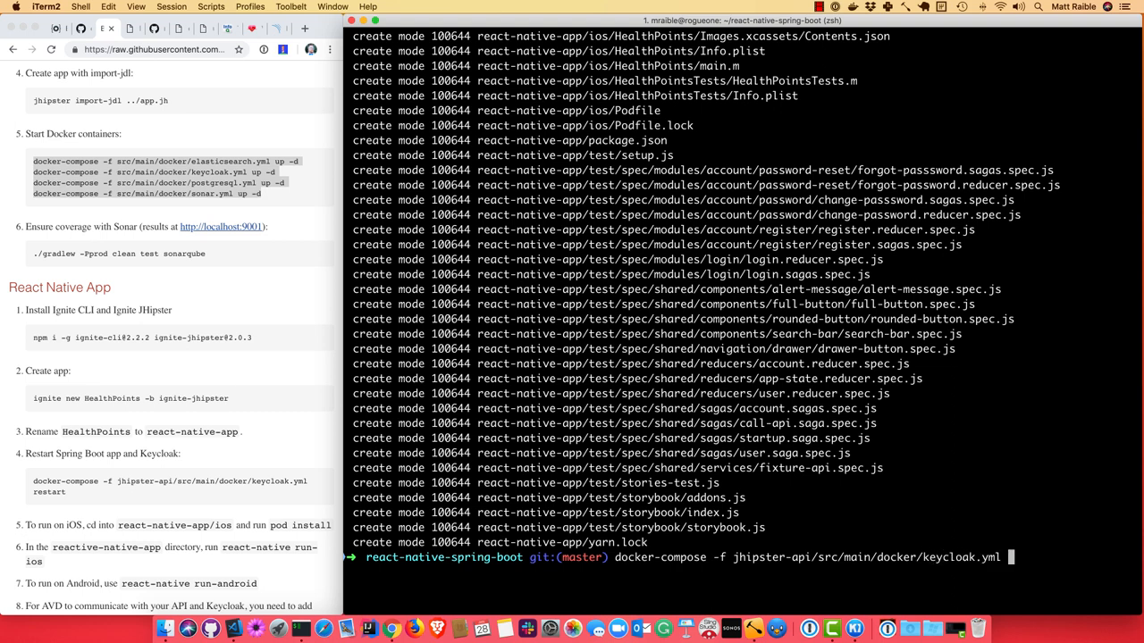
text(restart)
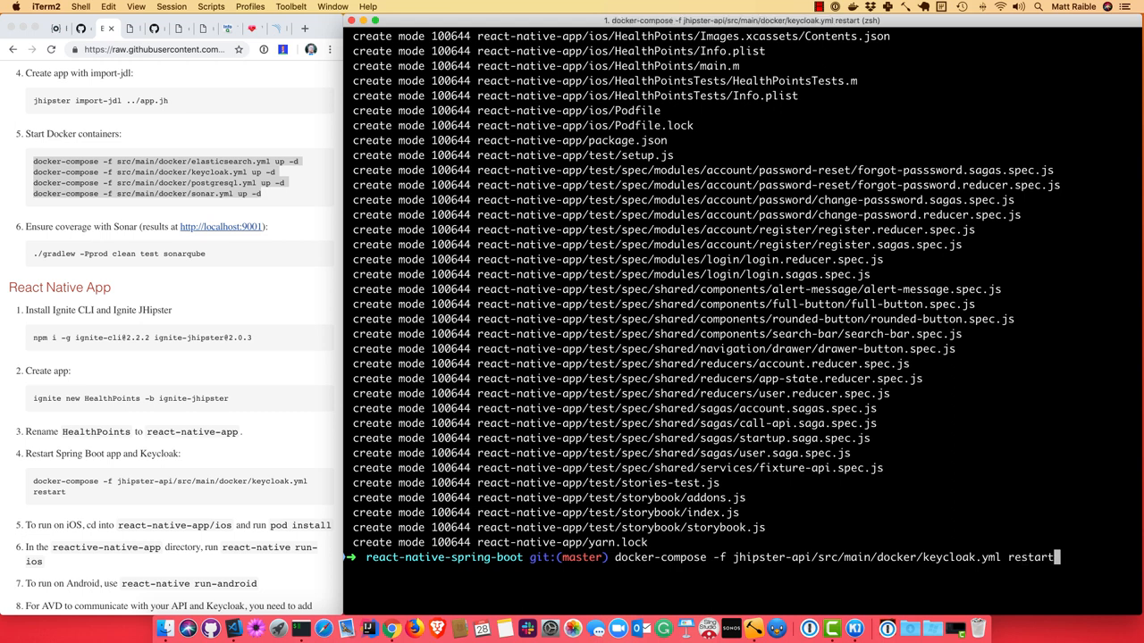
key(Return)
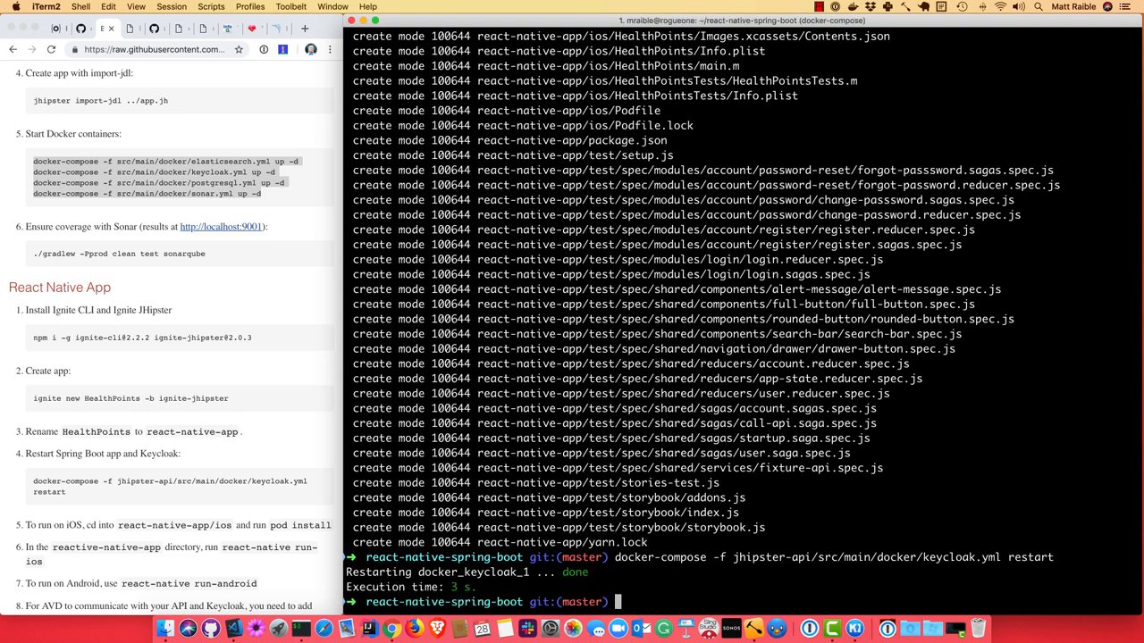
text(./gr)
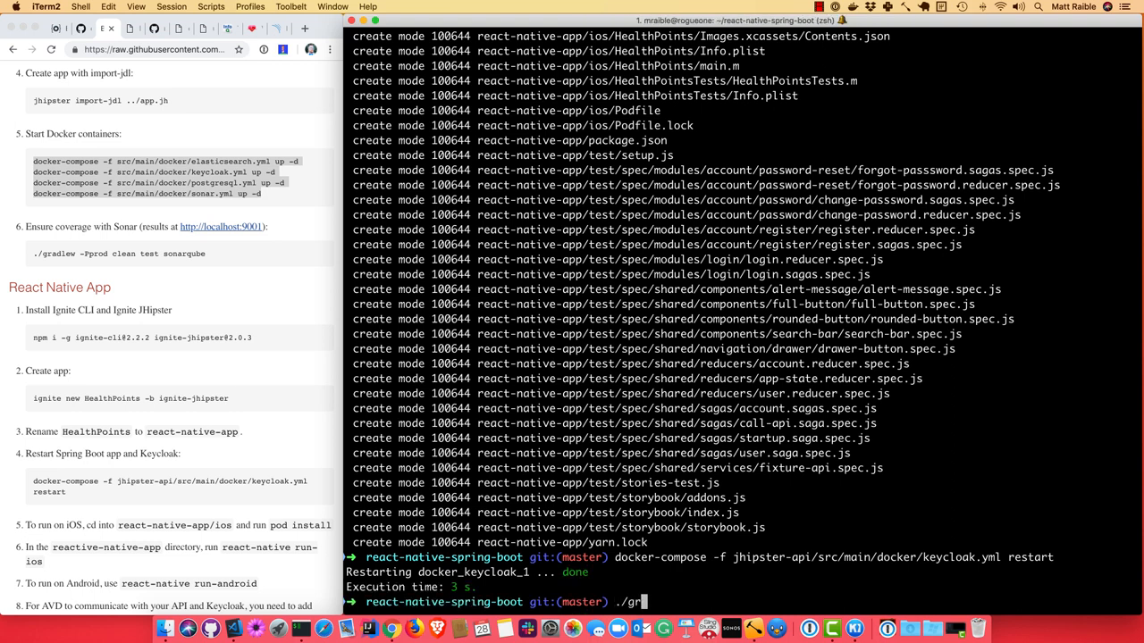
key(backspace)
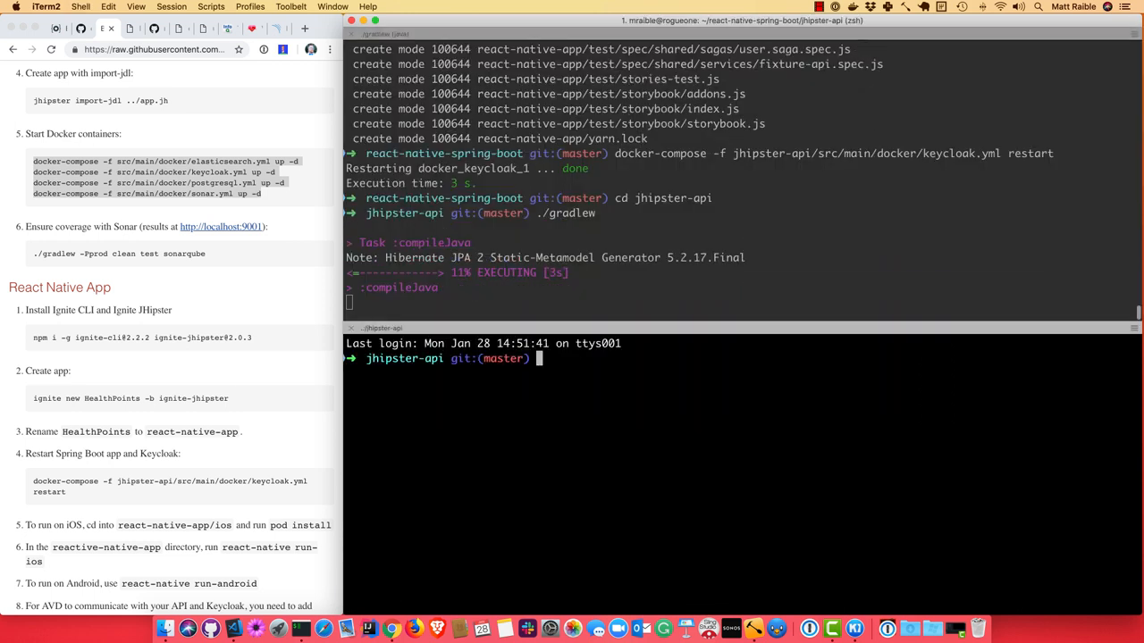
Step: In a new pane, cd into ../react-native-app/ios and run pod install
text(cd)
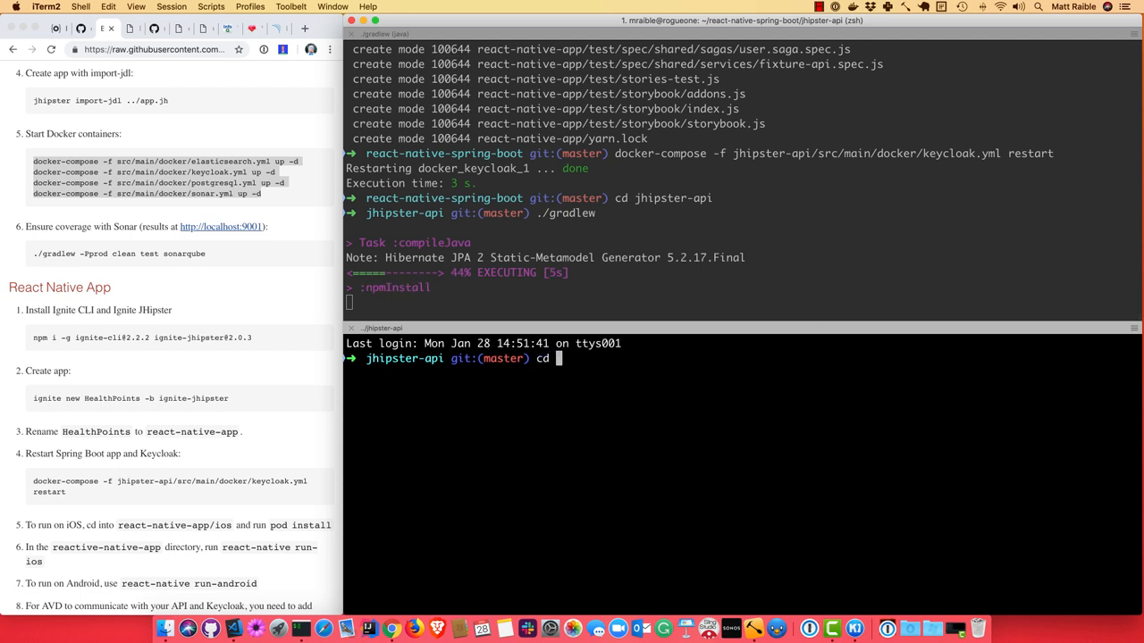
text(../react-native-app/ios)
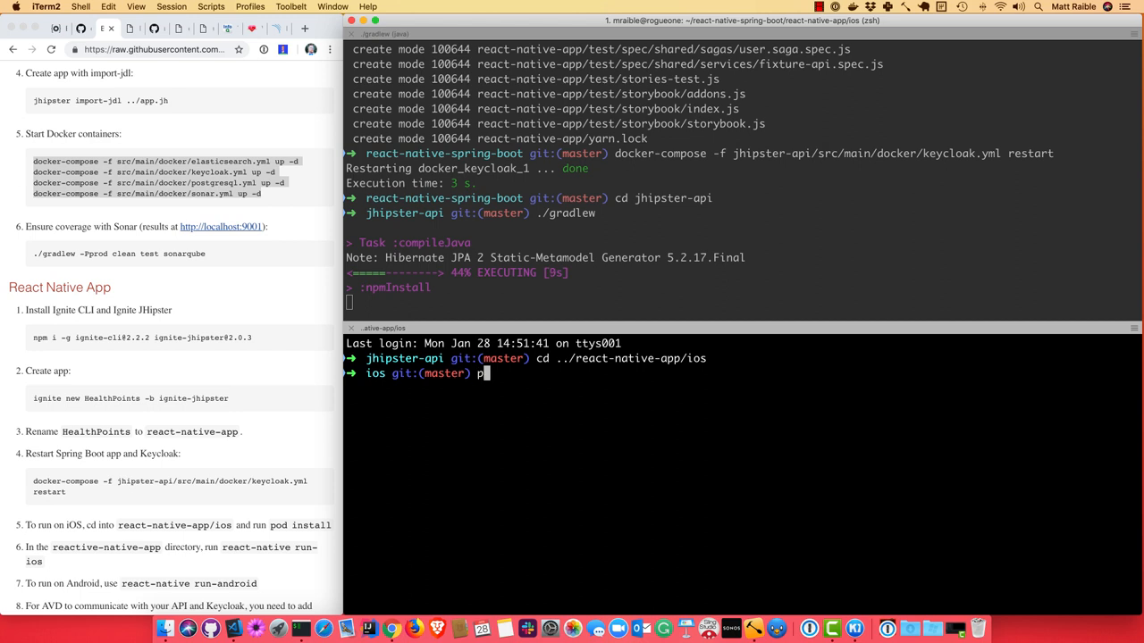
text(od install)
text(cd ../)
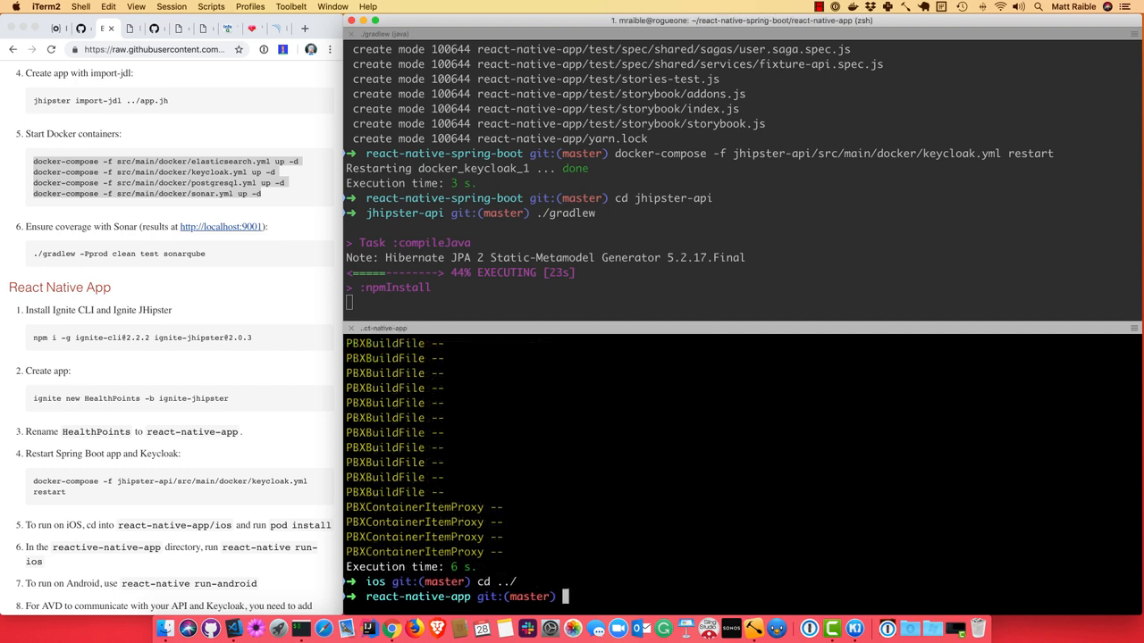
Step: Back in react-native-app, run react-native run-ios to build and launch HealthPoints on the simulator
text(react-)
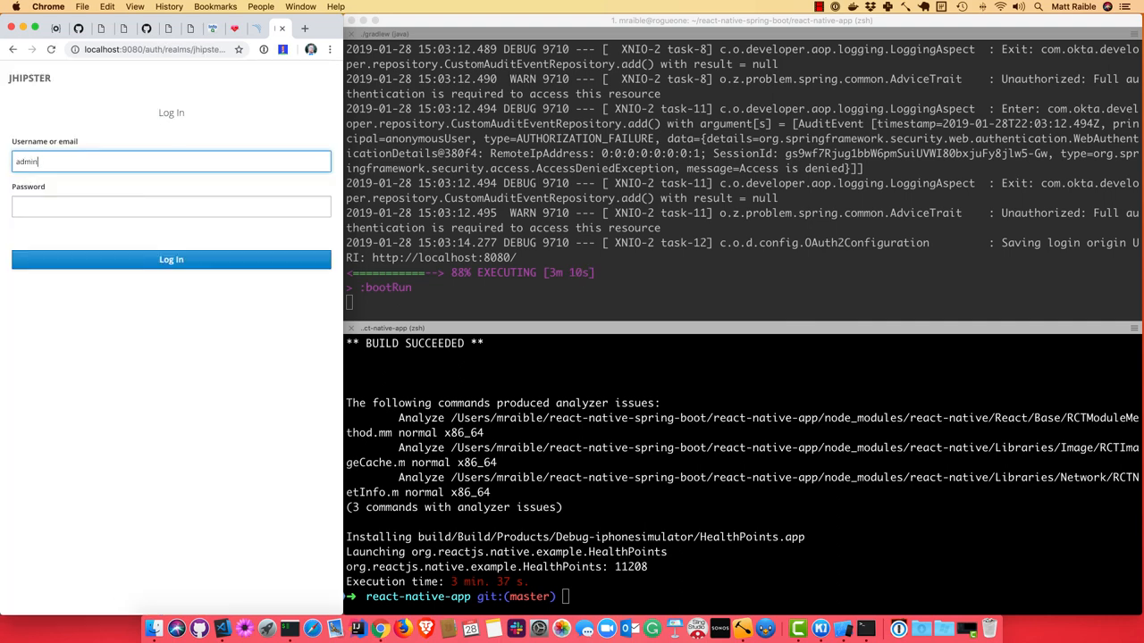
Step: Sign in as admin and choose Points from the Entities menu
click(171, 260)
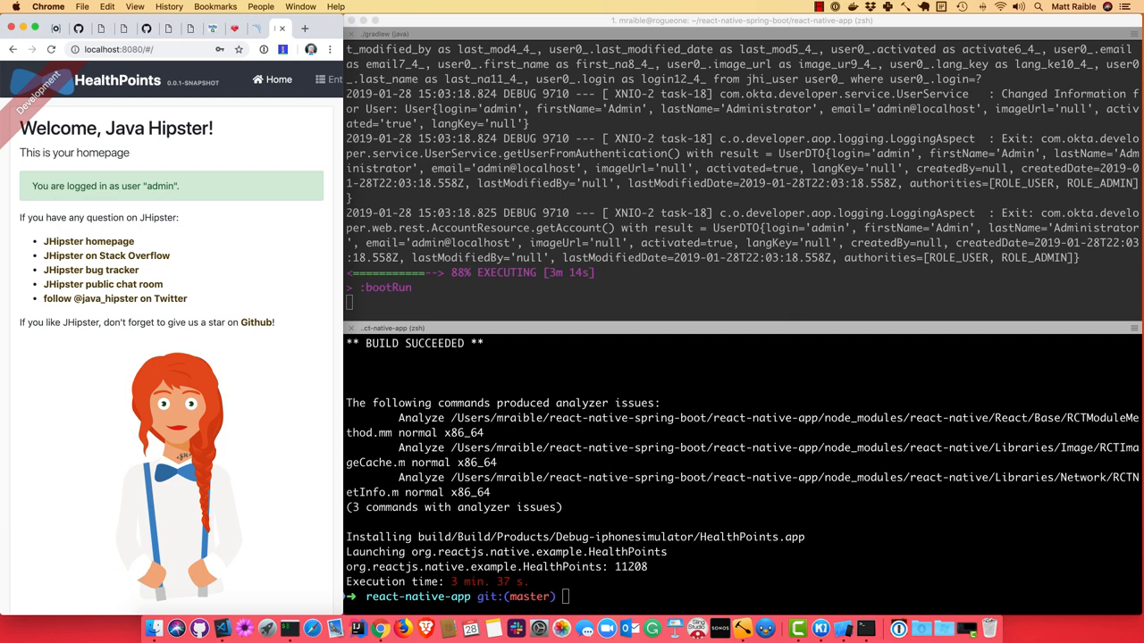
click(331, 79)
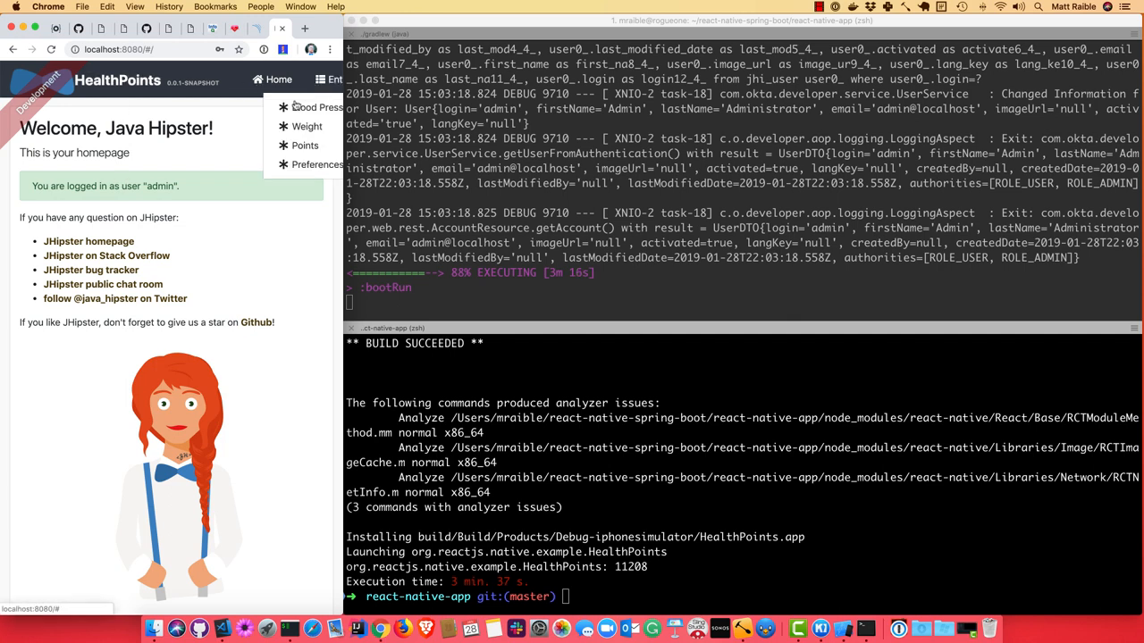
click(304, 145)
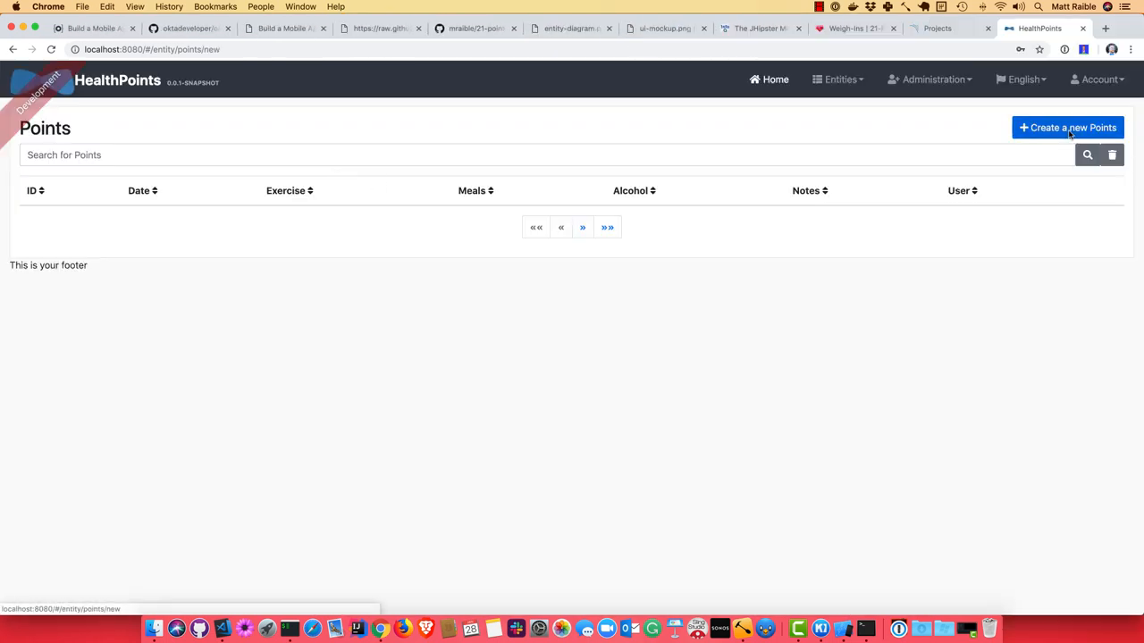
Step: Create a Points entry dated 28/01/2019 with exercise, meals, alcohol 1 and note 'Happy Monday!', then save
click(1066, 127)
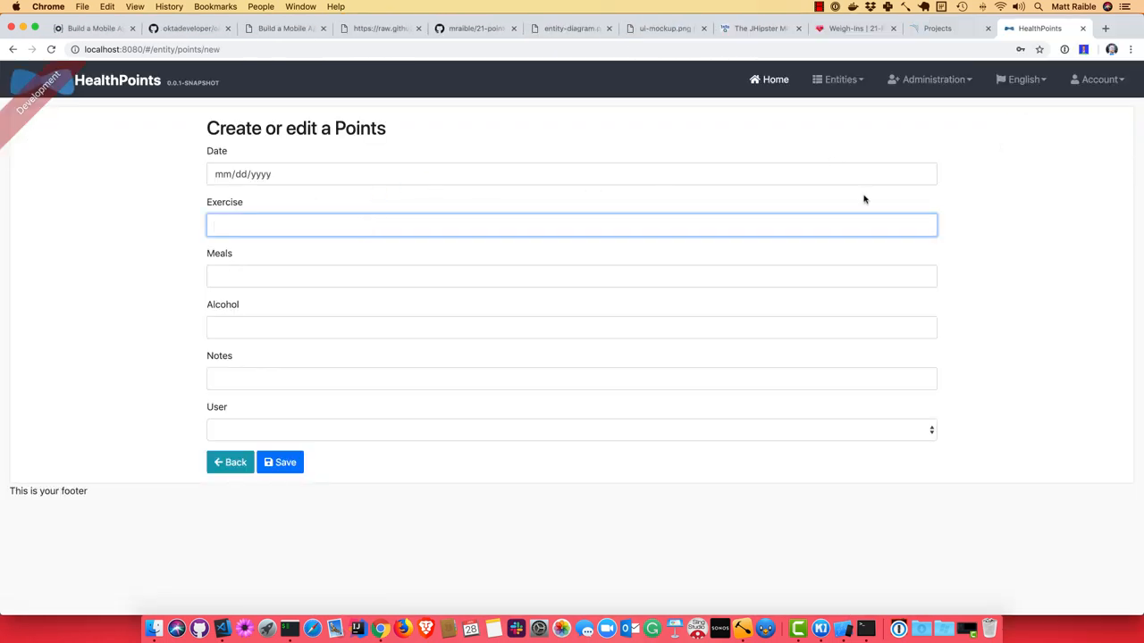
click(572, 174)
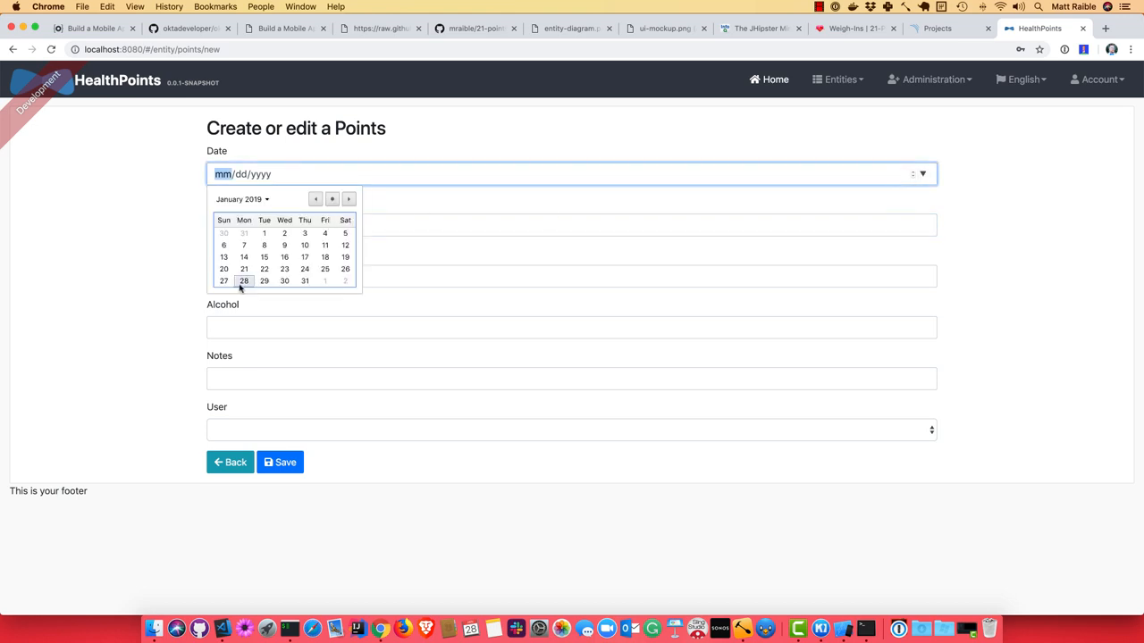
click(243, 281)
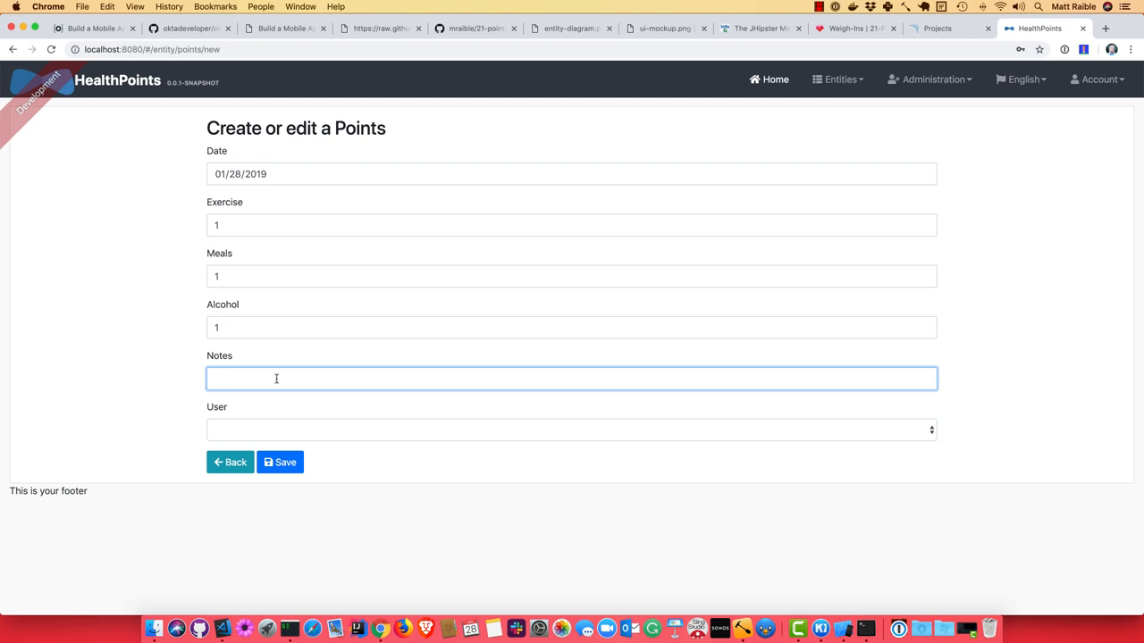
text(Happy Monday)
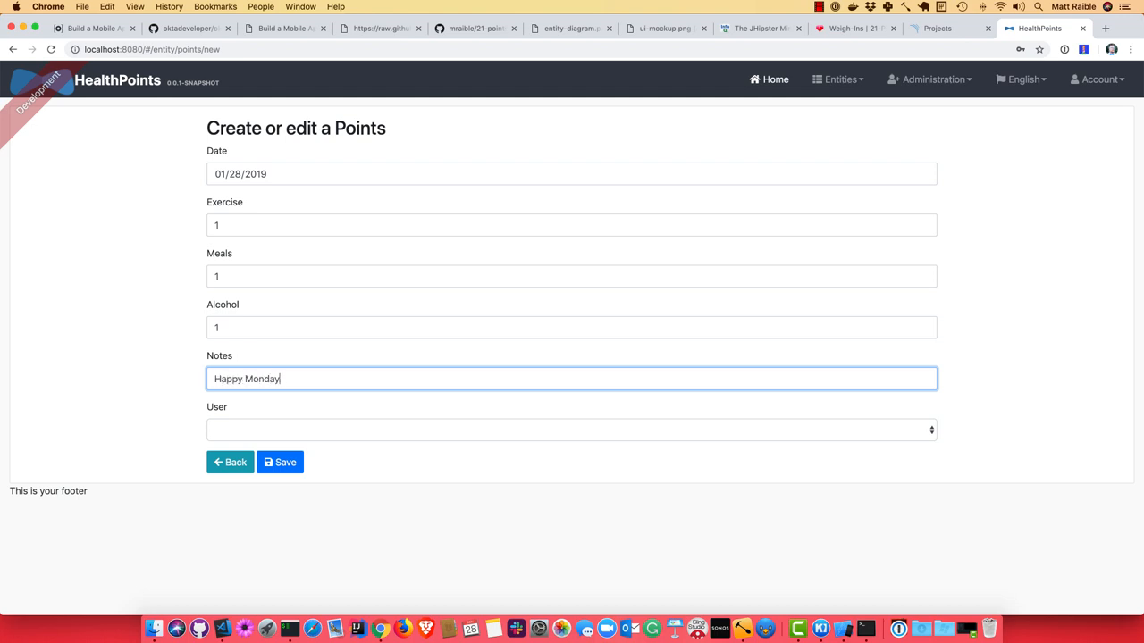
click(572, 429)
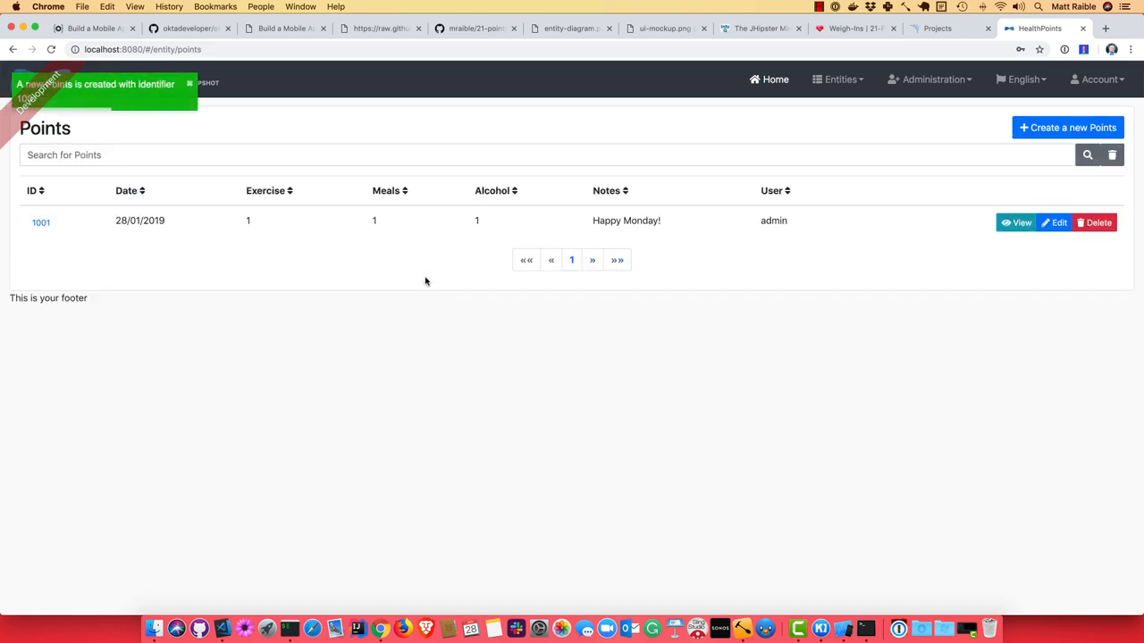
mouse_move(438, 354)
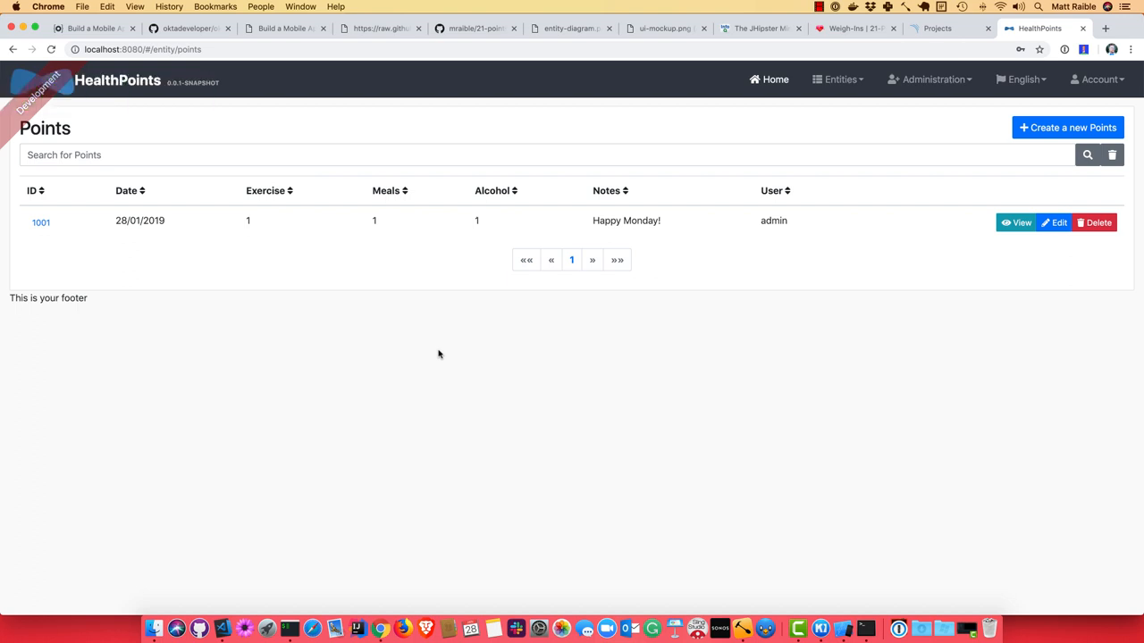
Step: Continue to the sign-in page, log in as admin, and reach the empty Entities screen
click(835, 599)
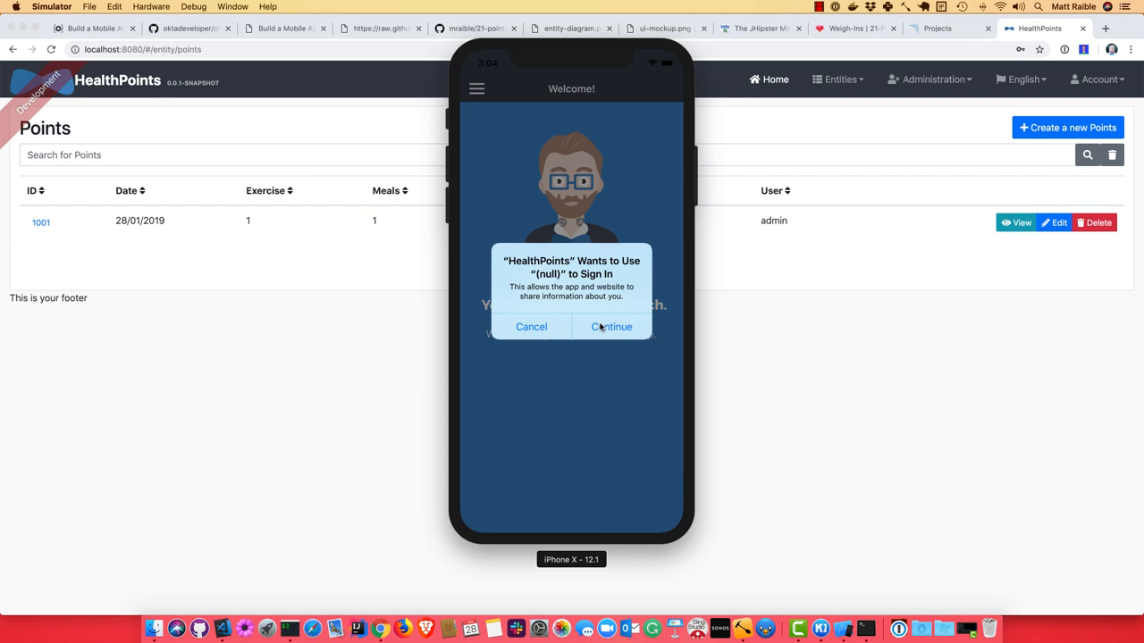
click(611, 325)
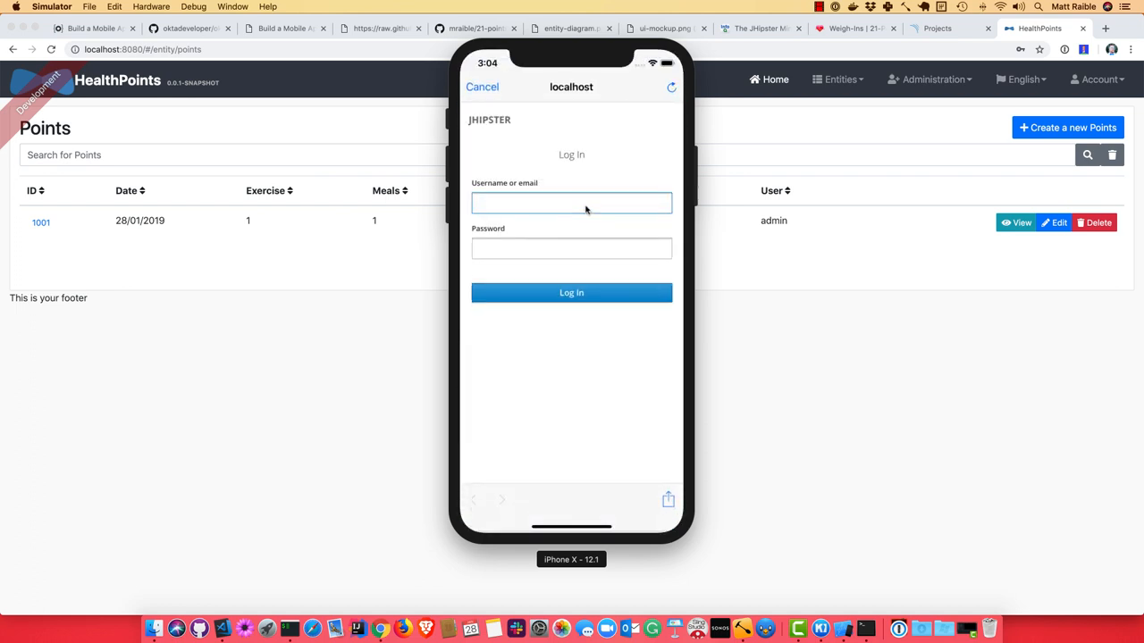
text(admin)
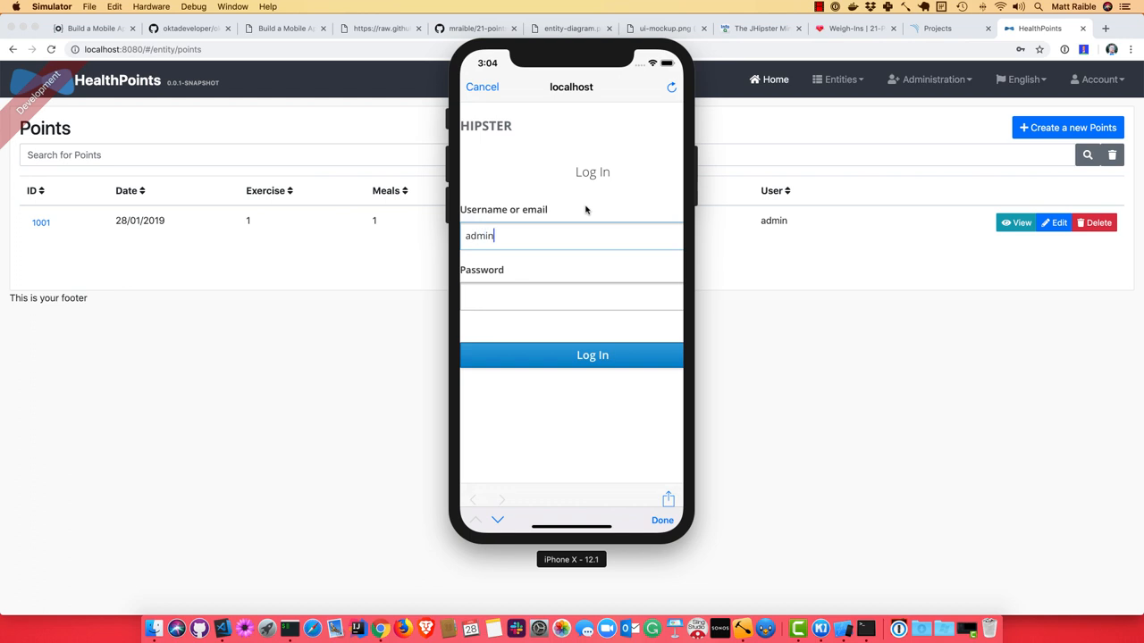
click(572, 353)
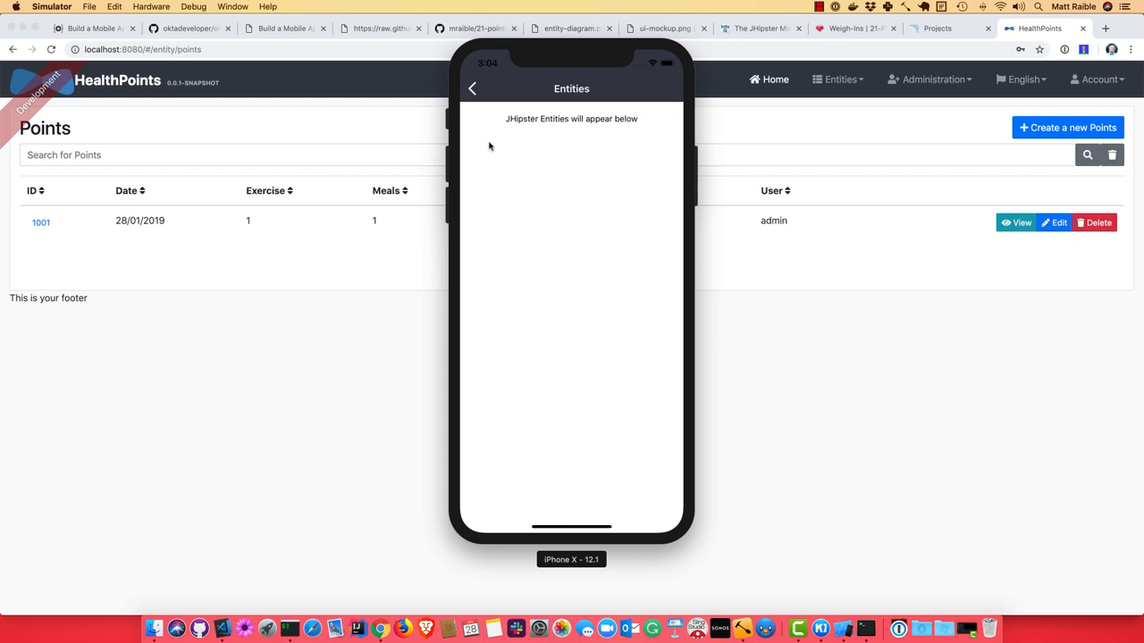
click(277, 598)
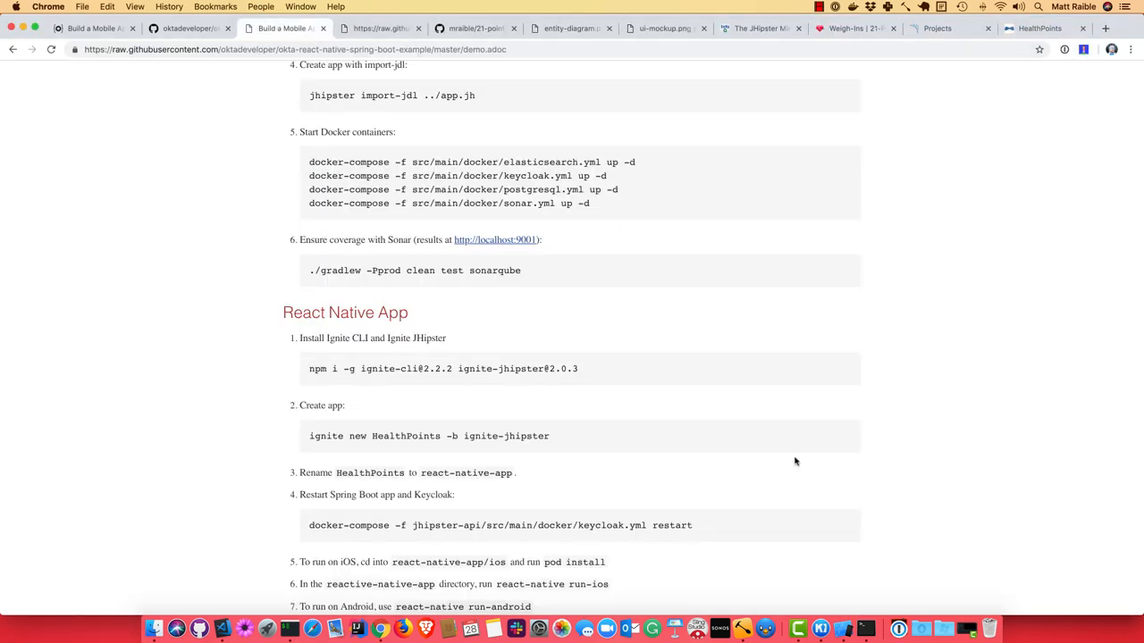
Step: Scroll to the React Native App section and select the 'ignite generate import-jdl ../app.jh' and adb reverse commands
scroll(down, 3)
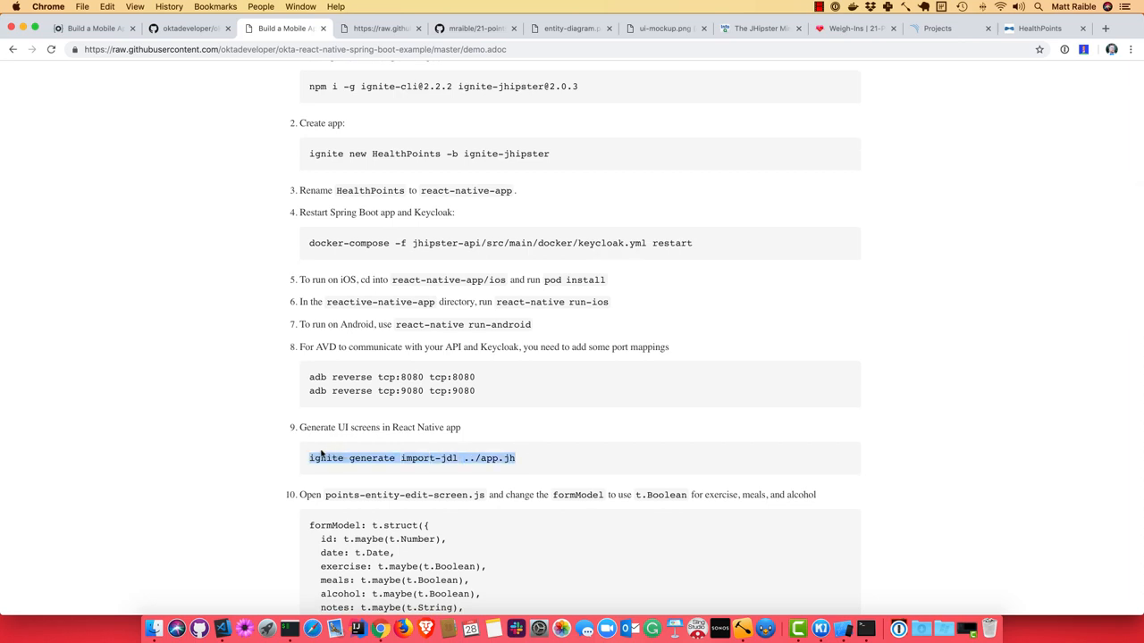
mouse_move(653, 443)
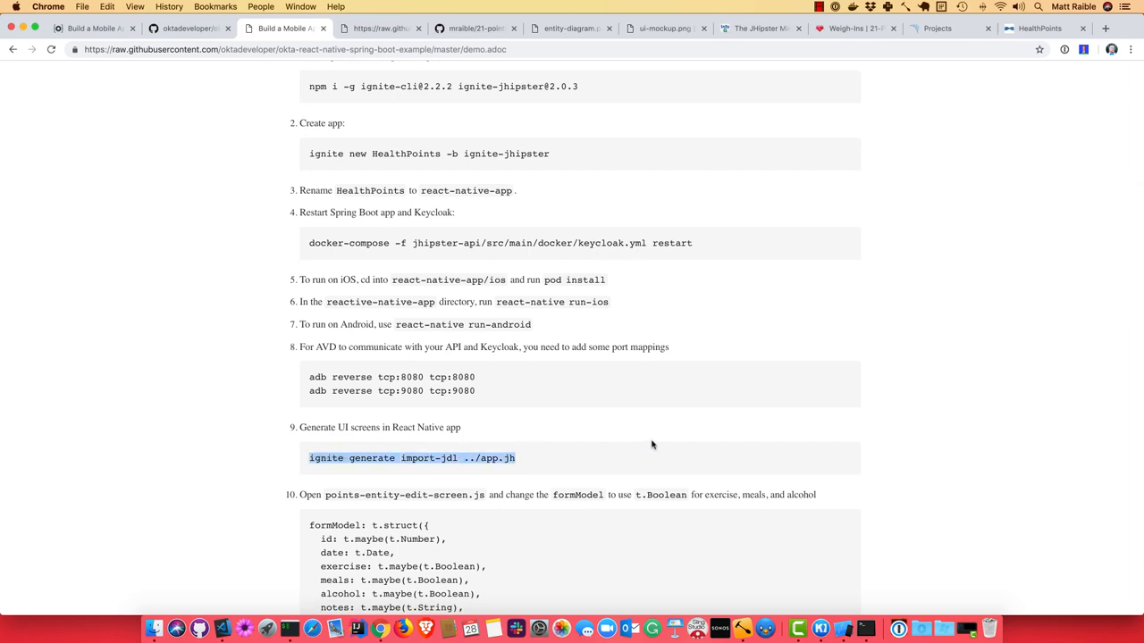
mouse_move(464, 340)
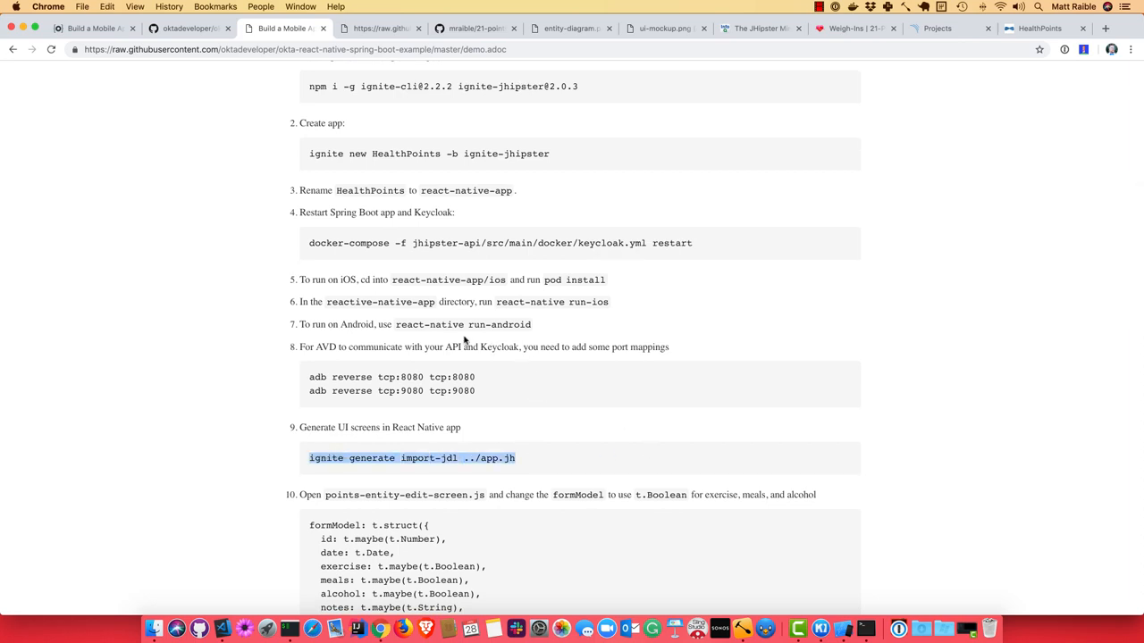
double_click(463, 325)
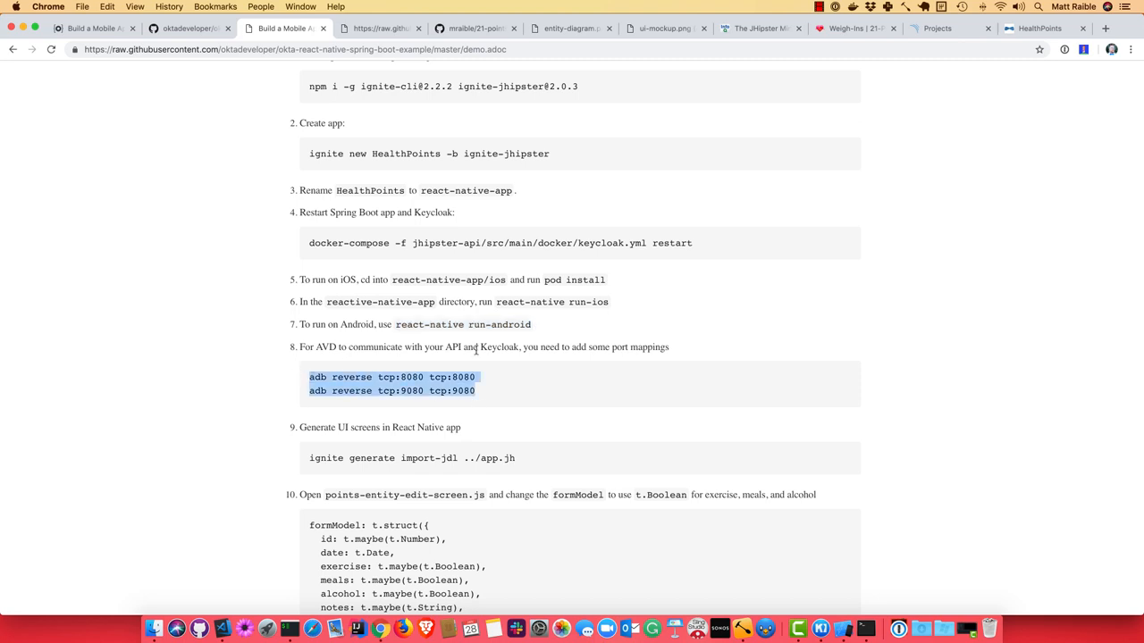
mouse_move(552, 347)
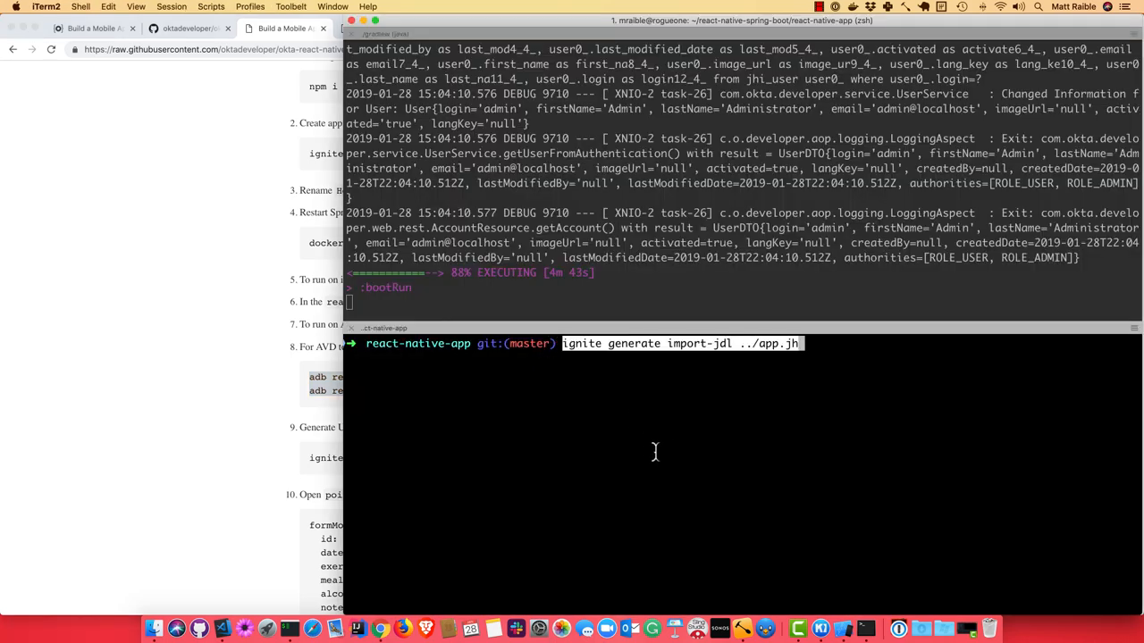
Step: Run 'ignite generate import-jdl ../app.jh' so Ignite generates the entity screens and reports the JDL imported
key(Return)
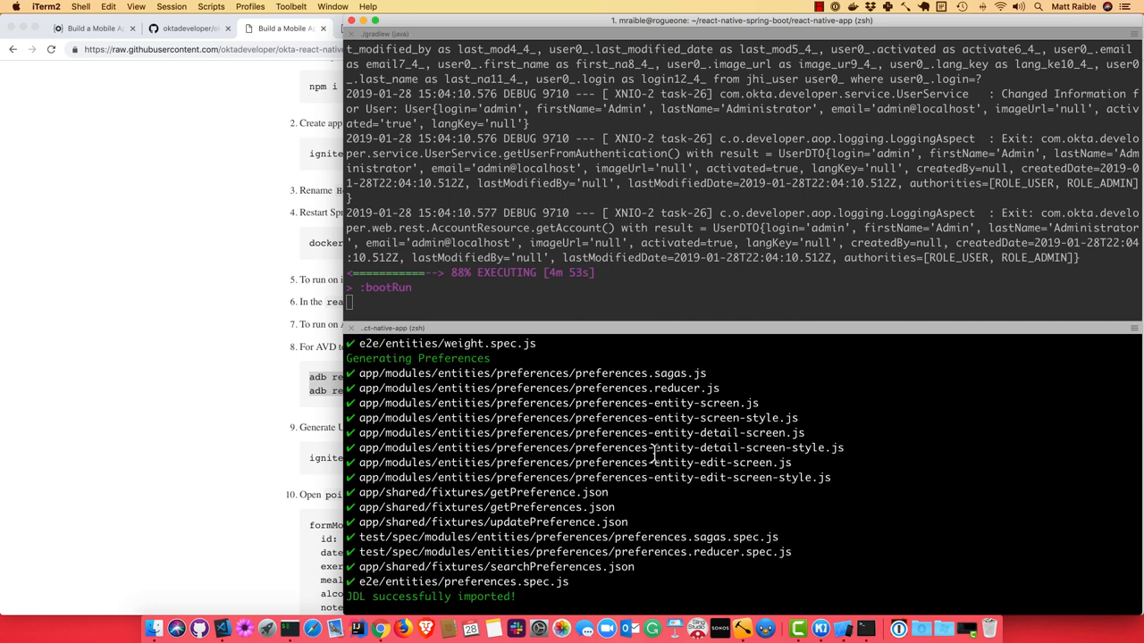
mouse_move(847, 490)
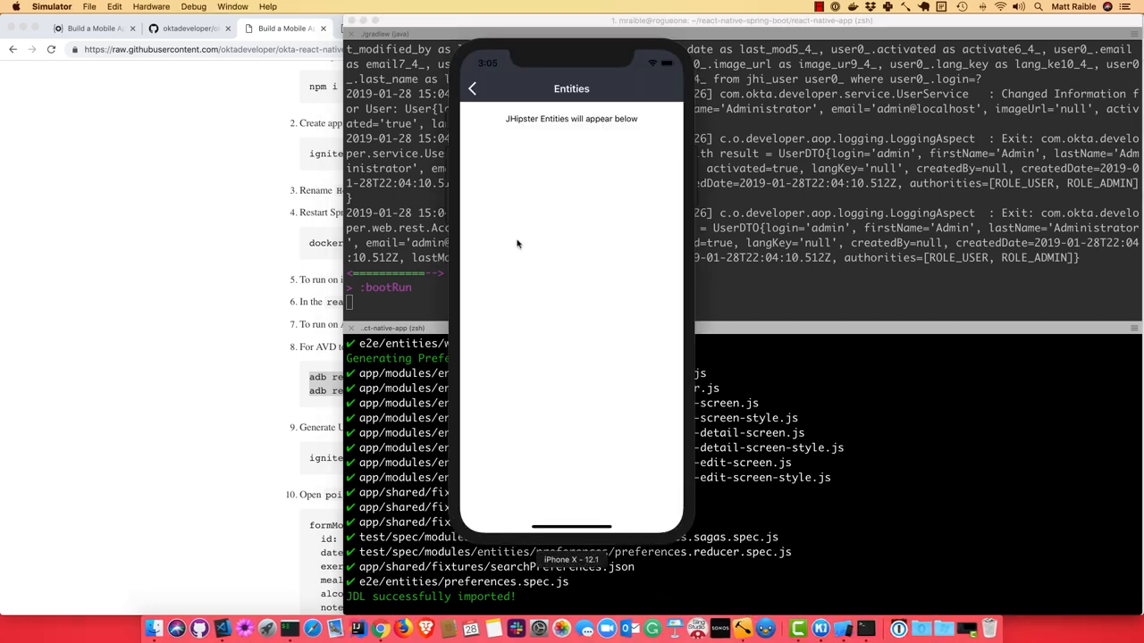
mouse_move(531, 236)
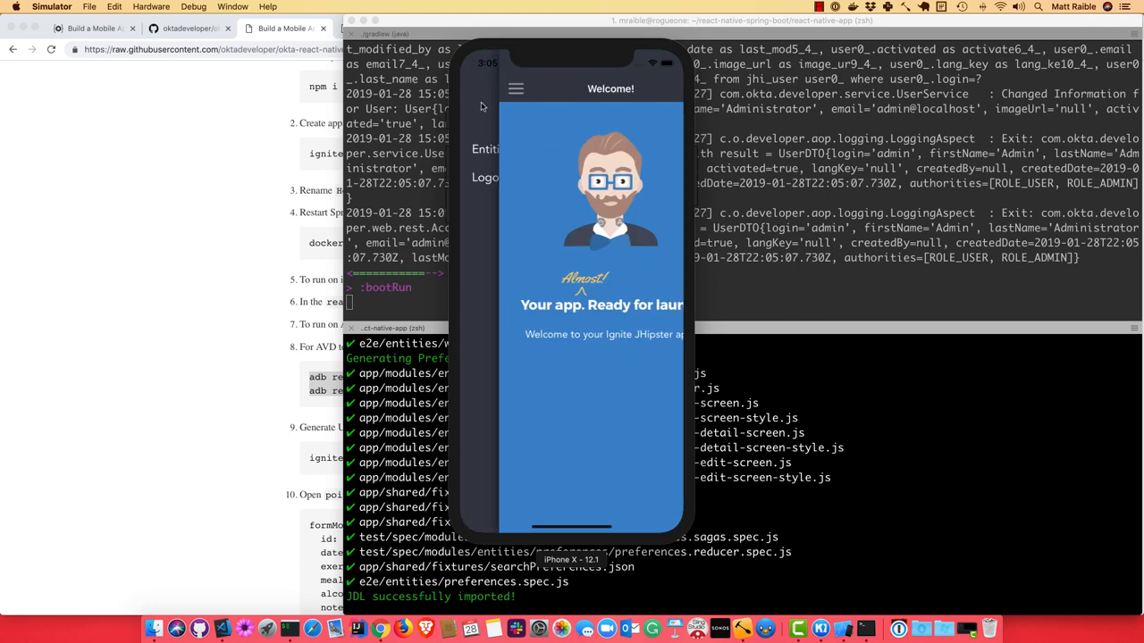
Step: Open Entities, then POINT, view entry 1001 and tap EDIT, which throws the selectedOption.text TypeError
click(484, 150)
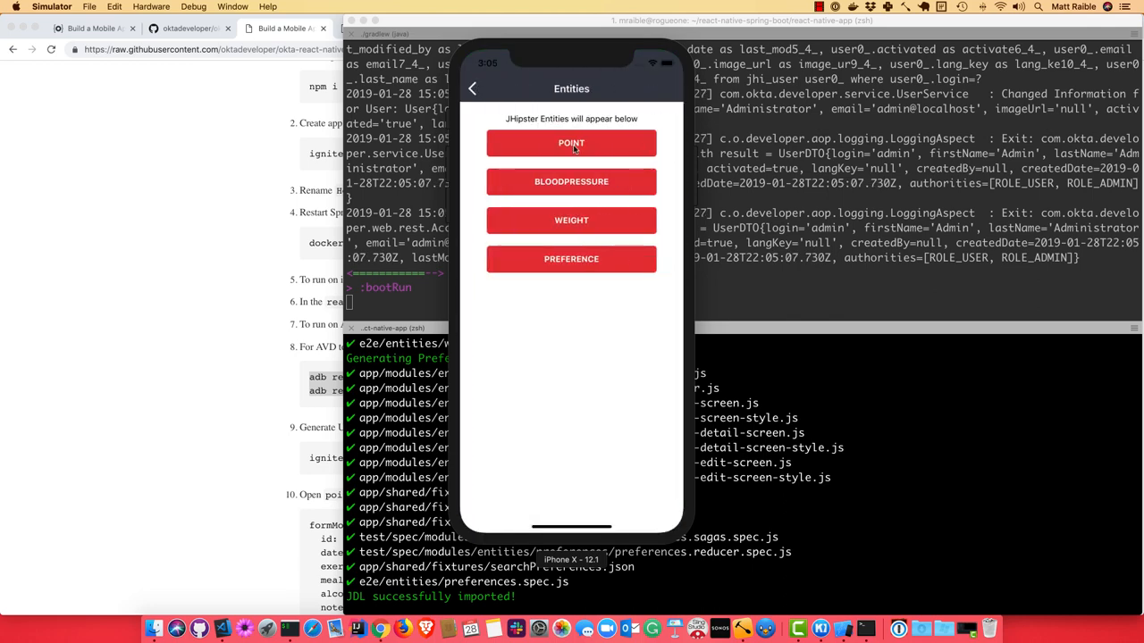
click(572, 143)
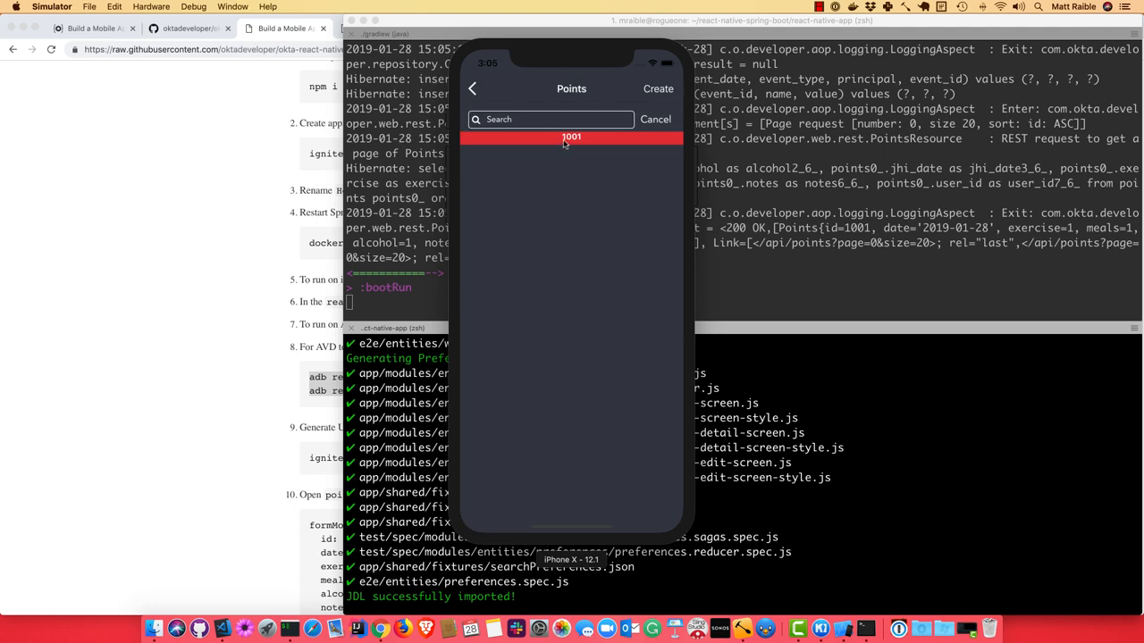
click(572, 136)
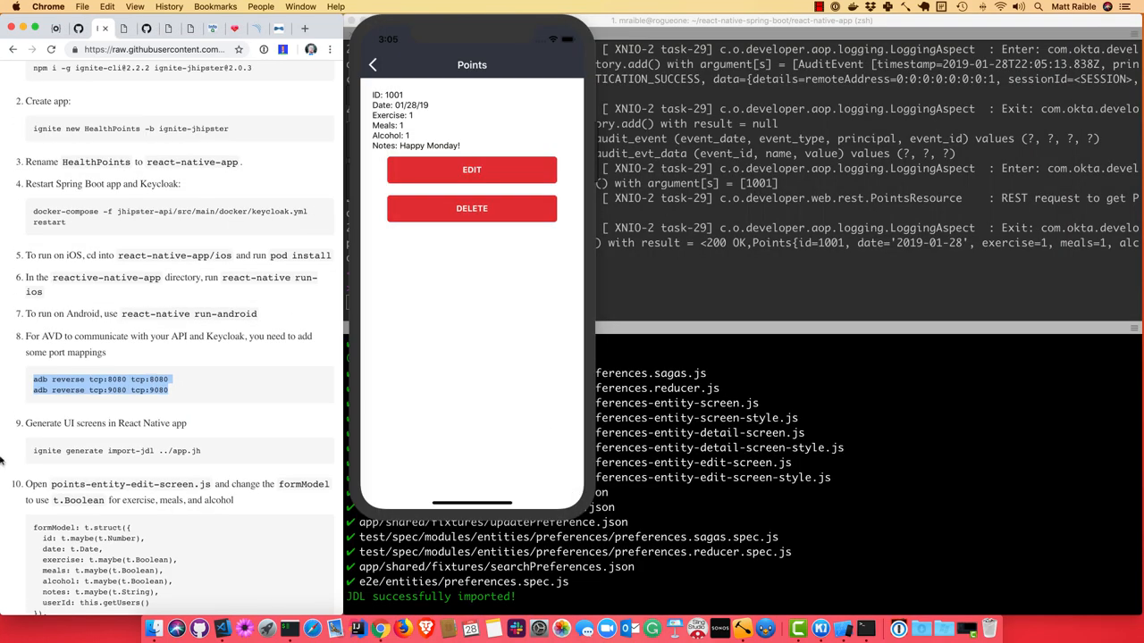
scroll(down, 3)
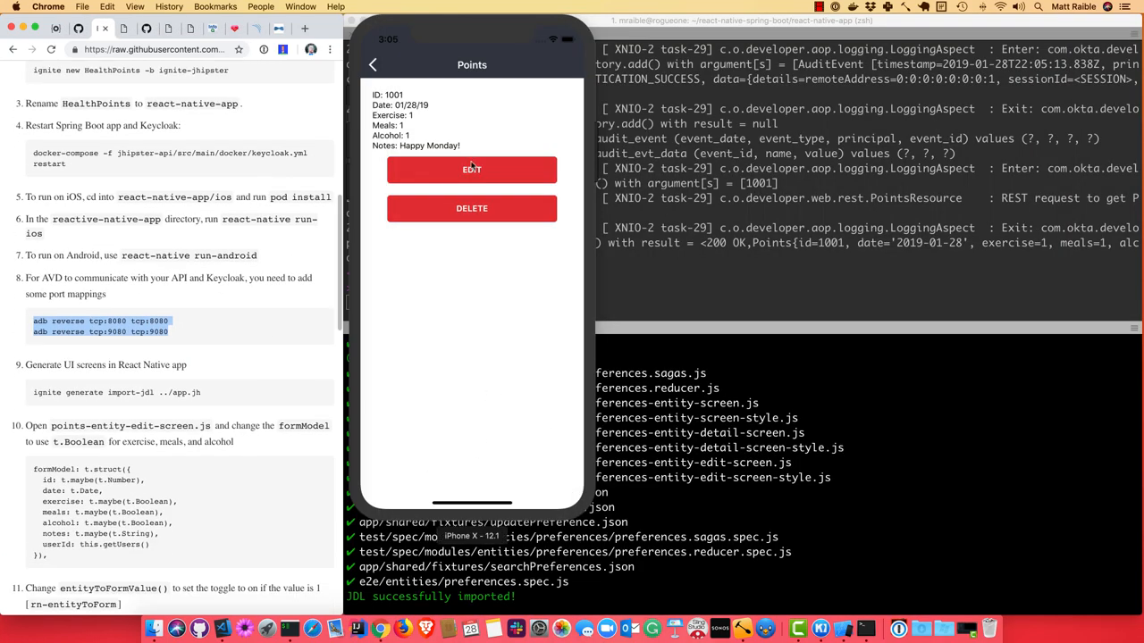
click(472, 170)
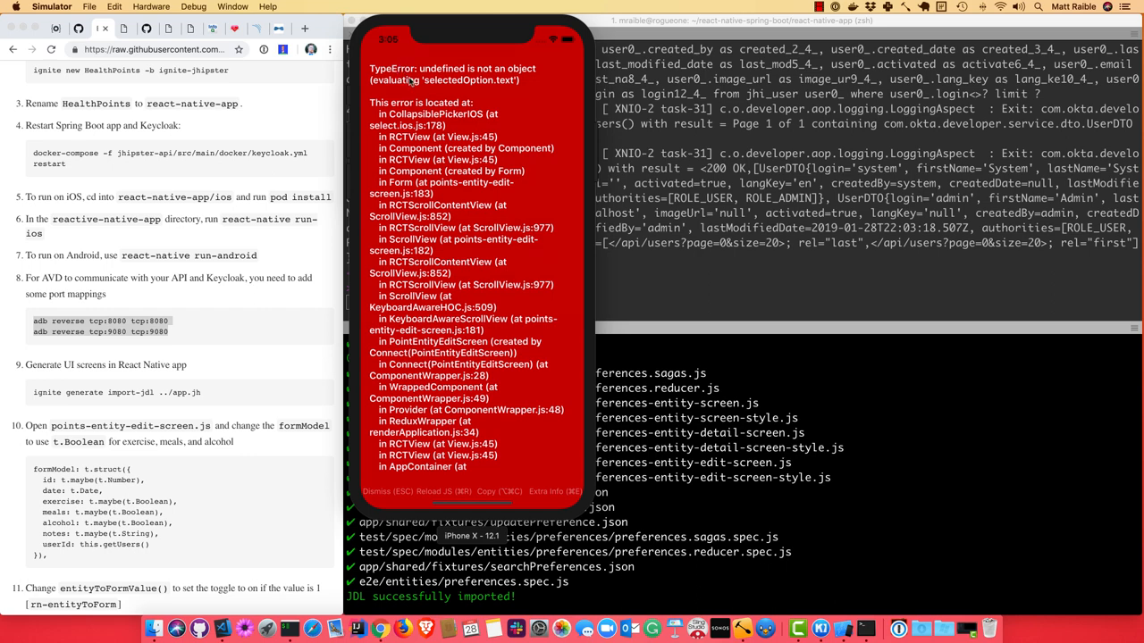
mouse_move(239, 415)
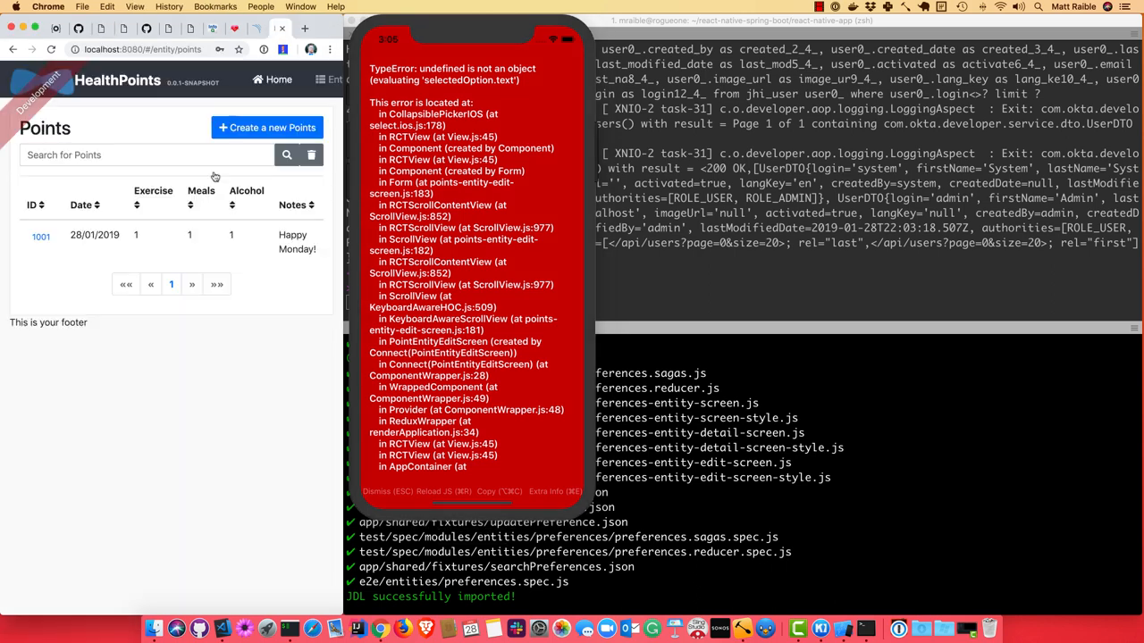
Step: View Points entry 1001 and its Edit form in the web app, then switch back to the README tab
click(41, 236)
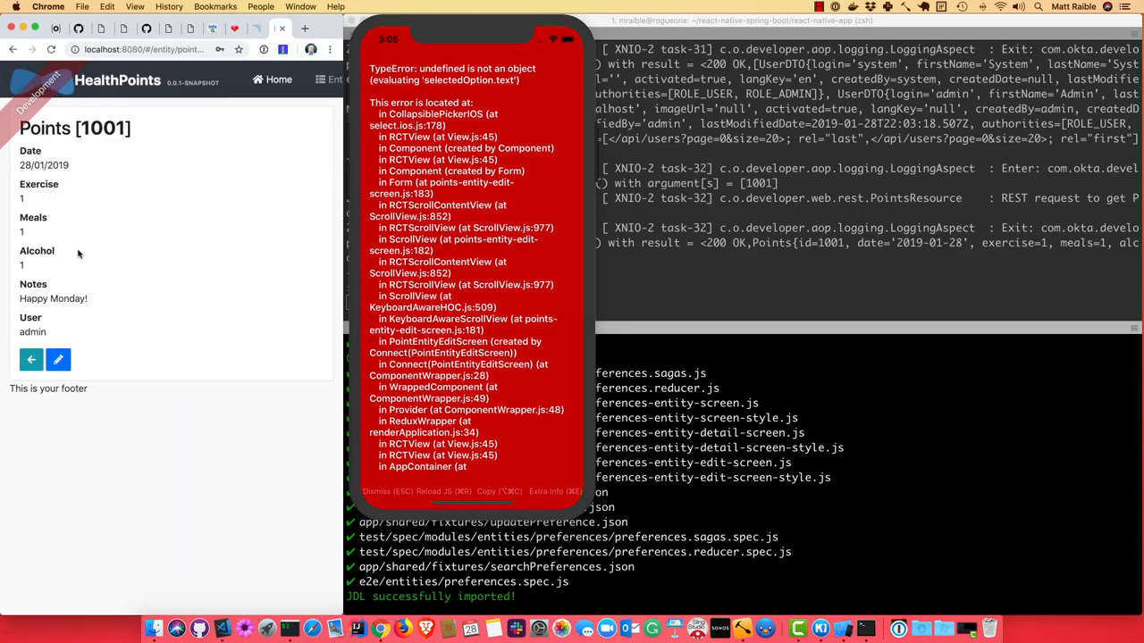
click(57, 360)
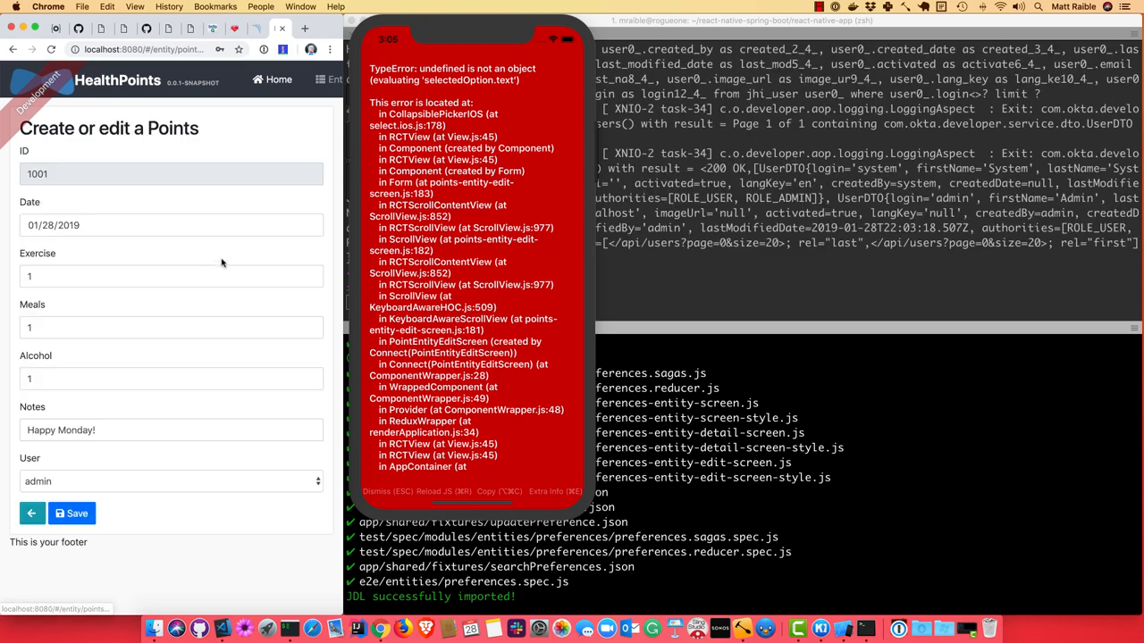
mouse_move(193, 243)
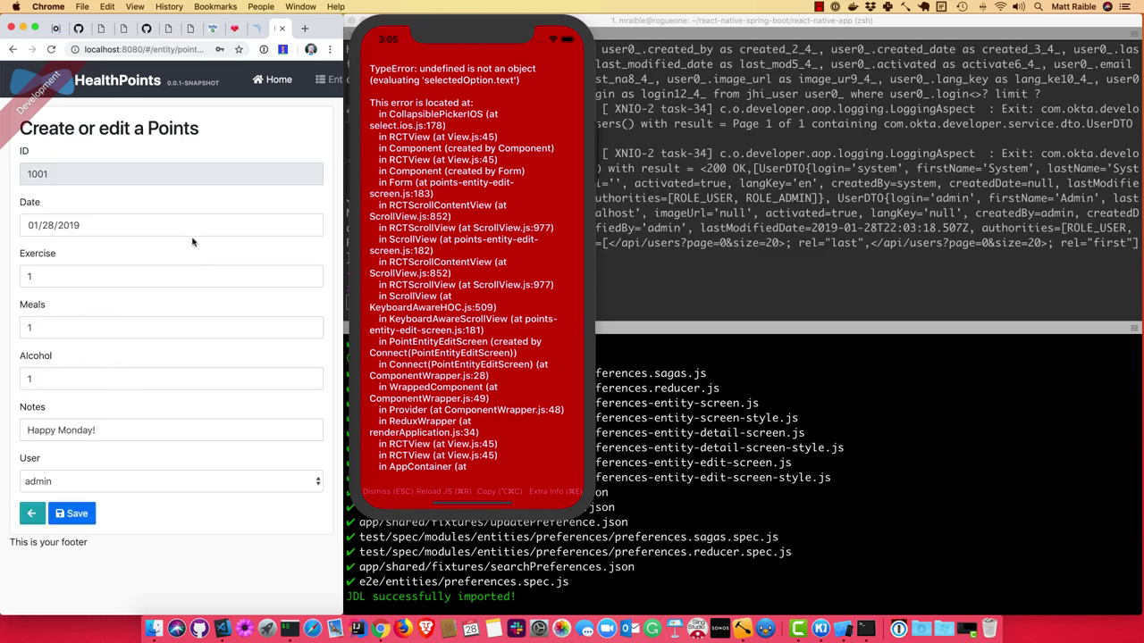
mouse_move(254, 29)
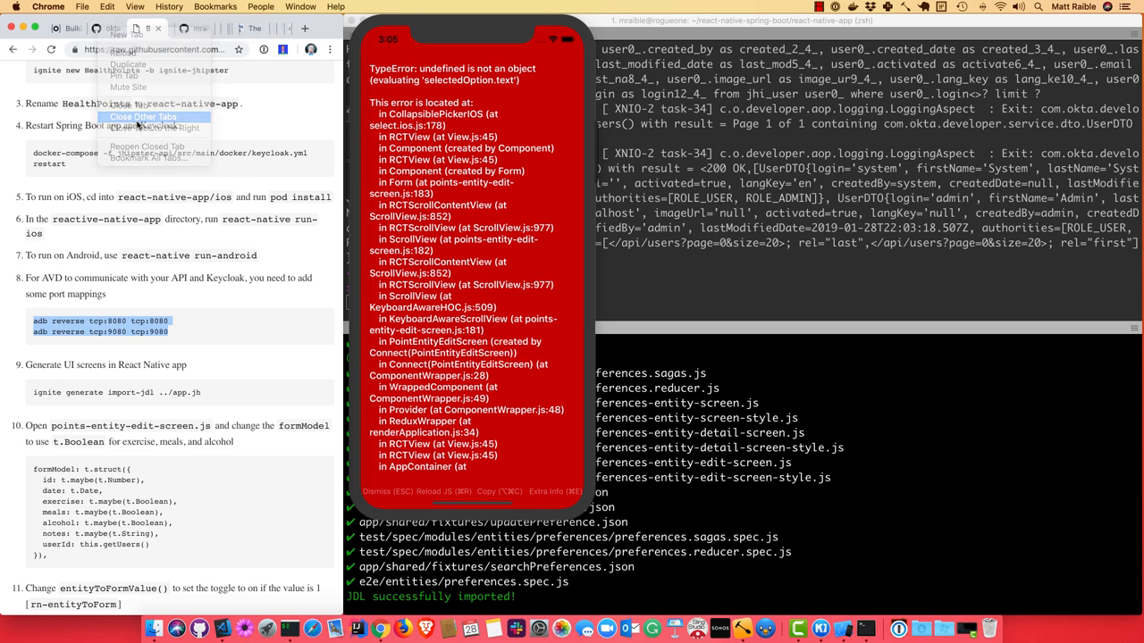
click(143, 118)
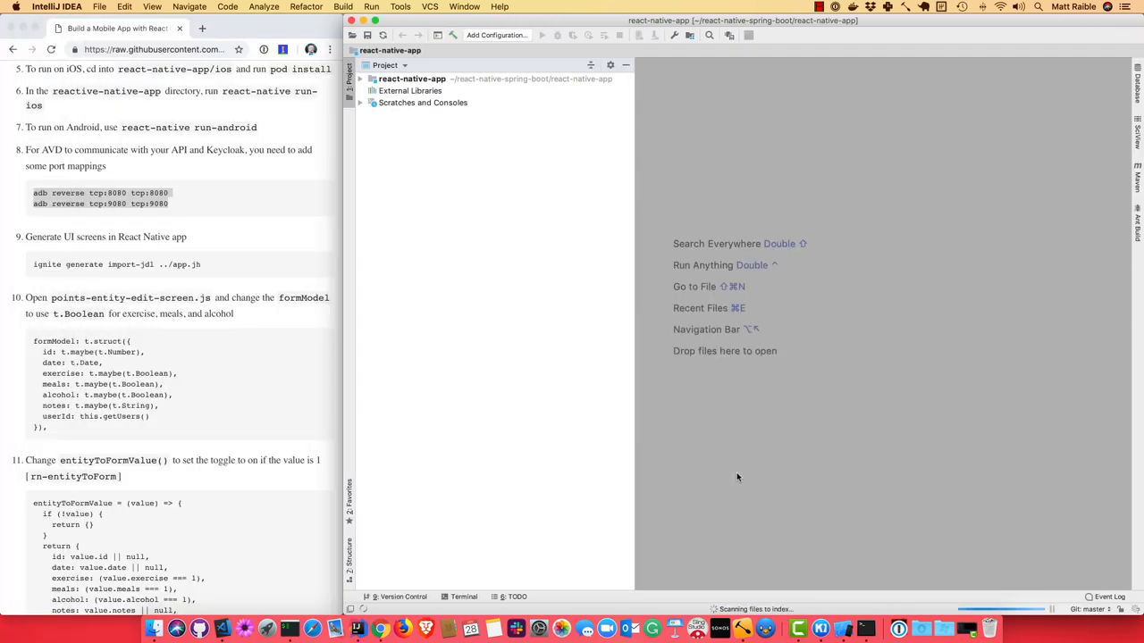
Step: Use Navigate > File to find and open points-entity-edit-screen.js, collapsing the project tree
click(694, 286)
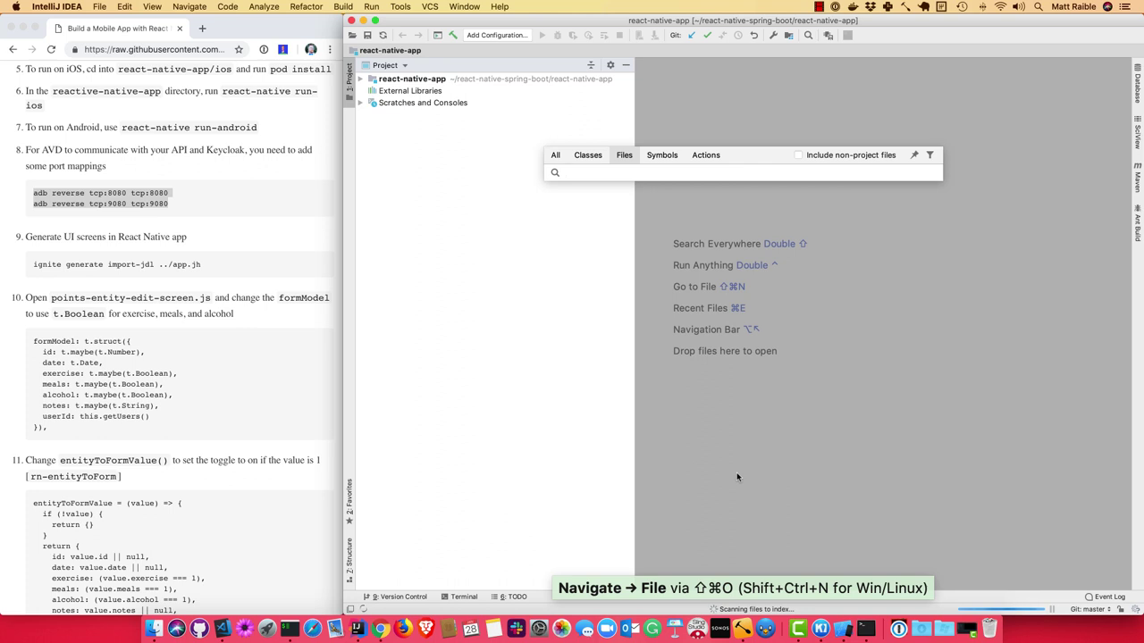
text(points)
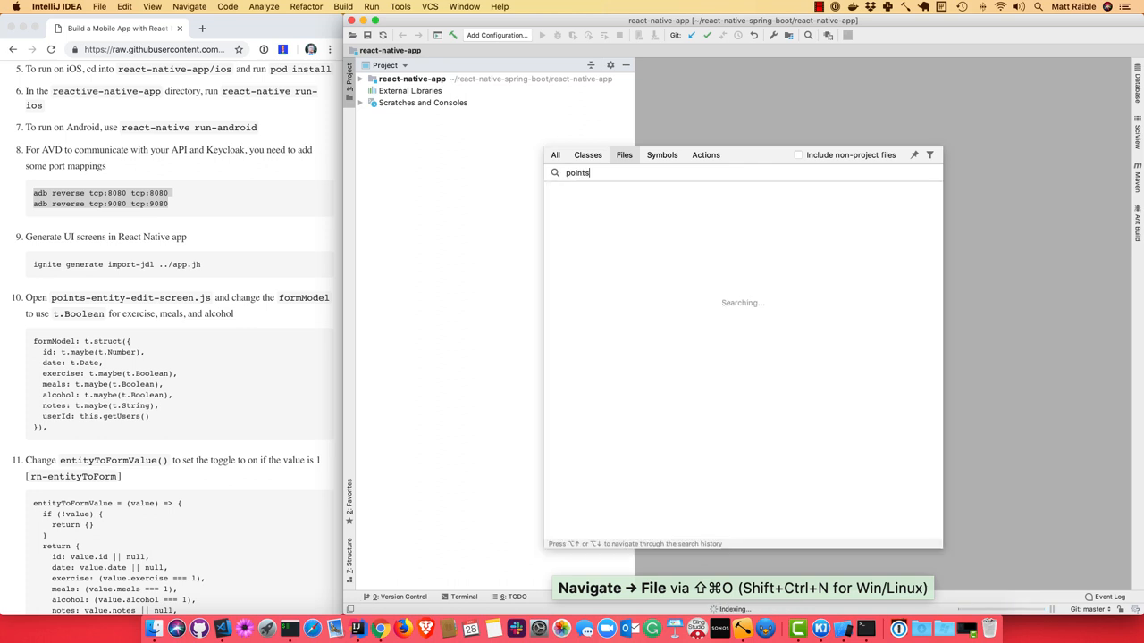
text(-entity)
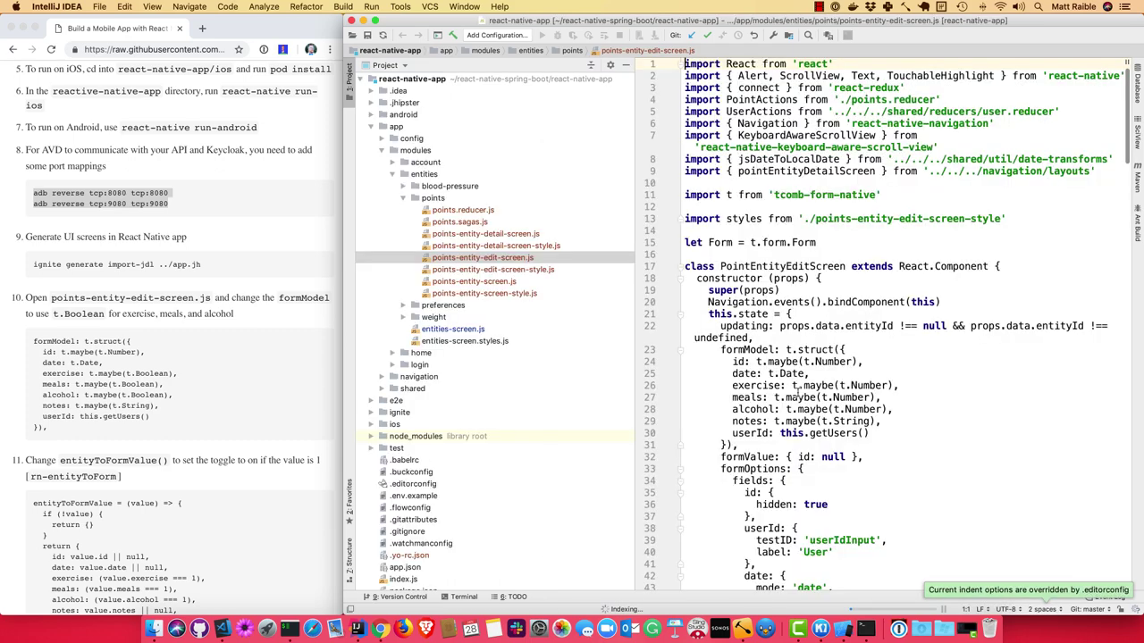
scroll(down, 3)
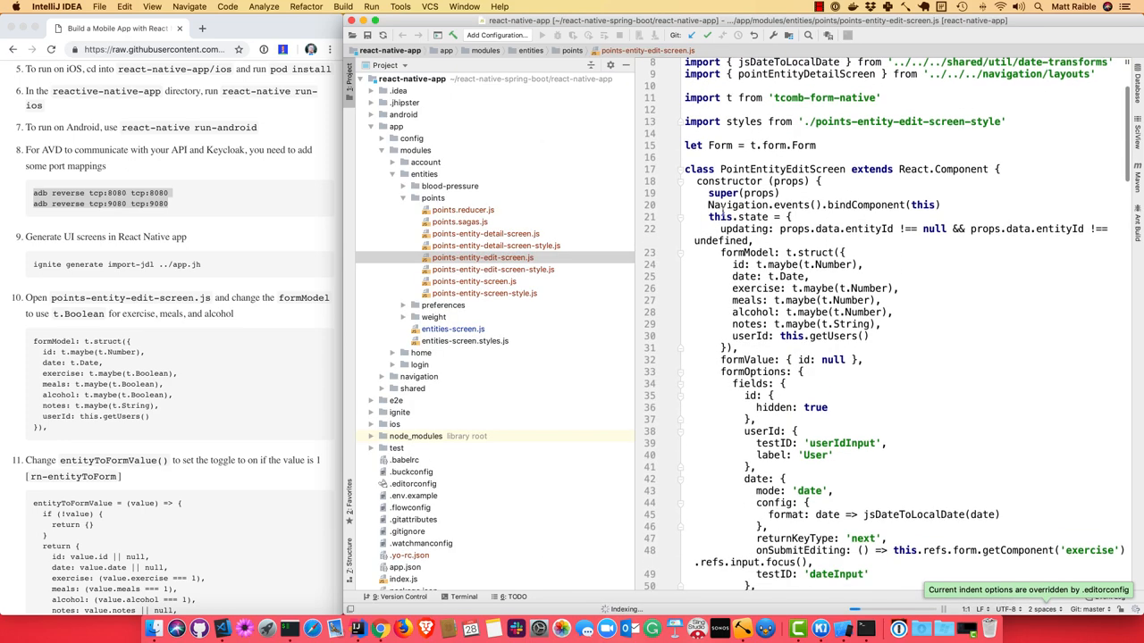
click(364, 64)
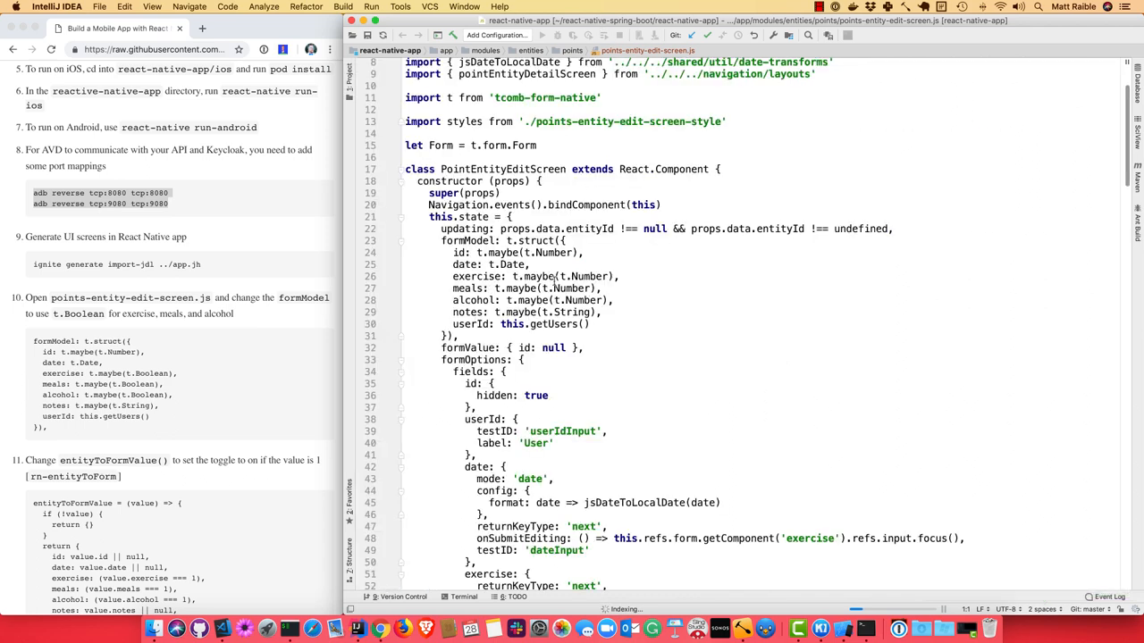
Step: Change t.Number to t.Boolean for exercise, meals and alcohol in formModel
double_click(590, 275)
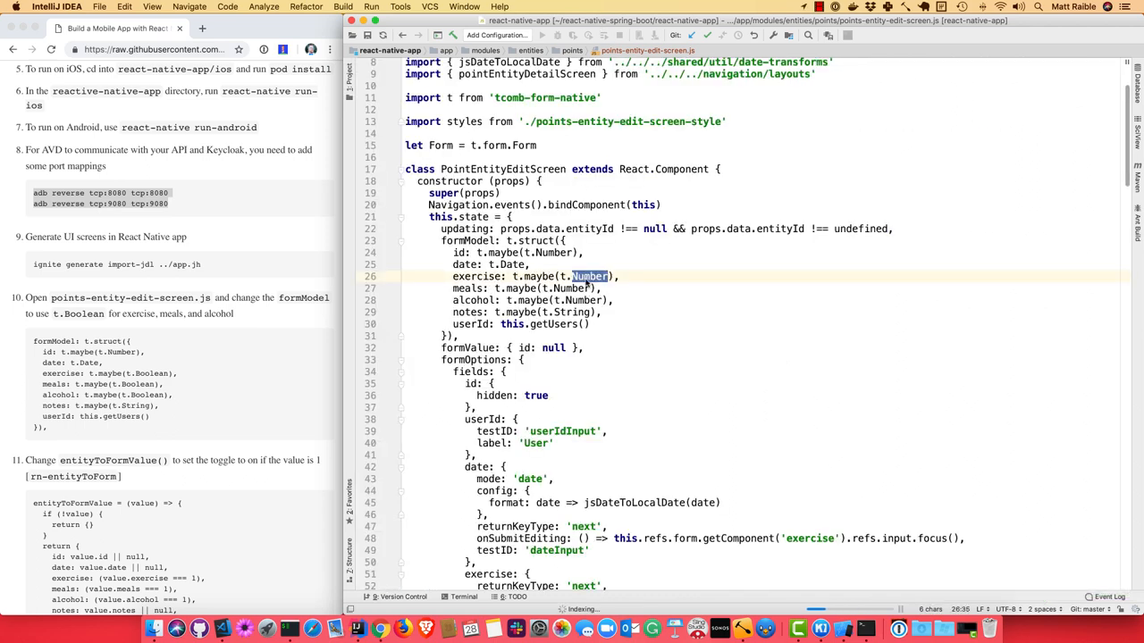
text(Boolean)
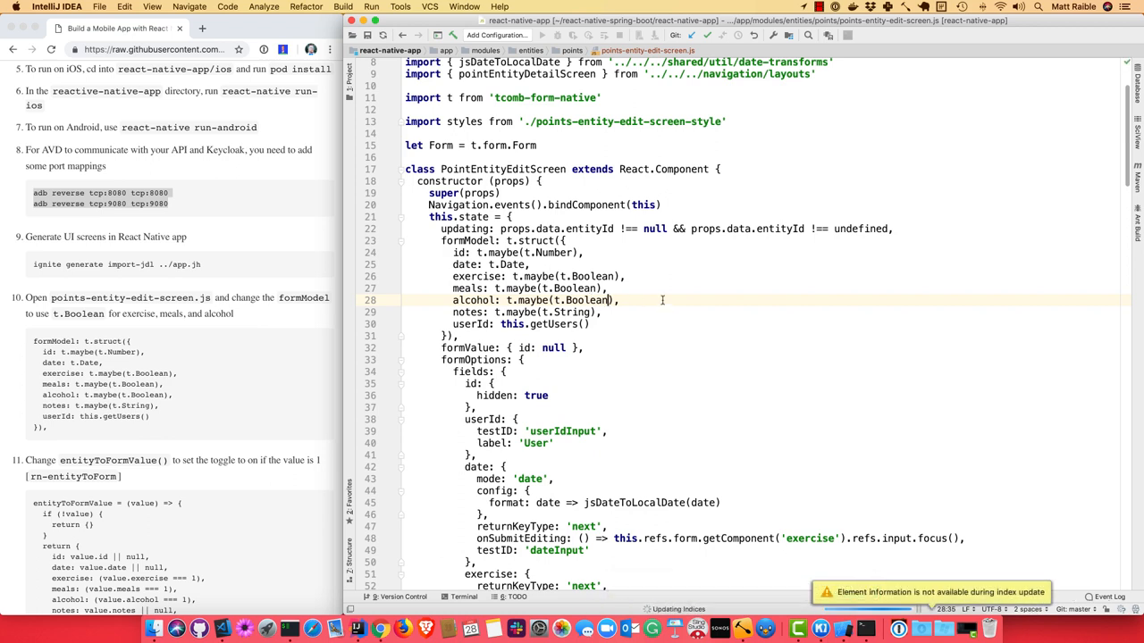
Step: In entityToFormValue, map exercise, meals and alcohol with (value.x === 1)
scroll(down, 3)
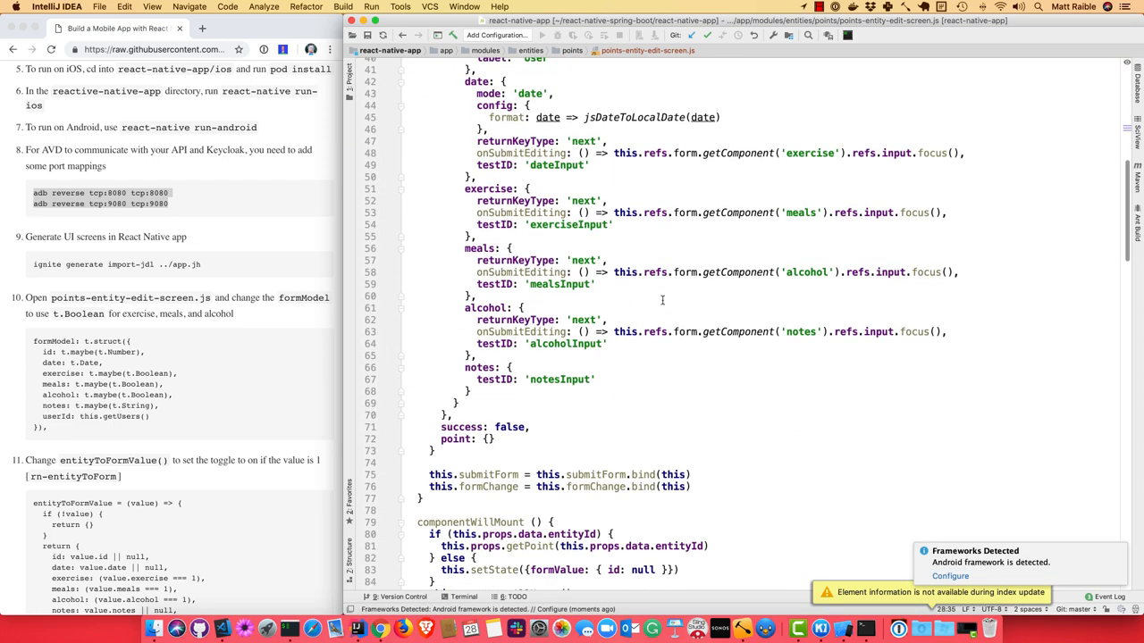
scroll(down, 3)
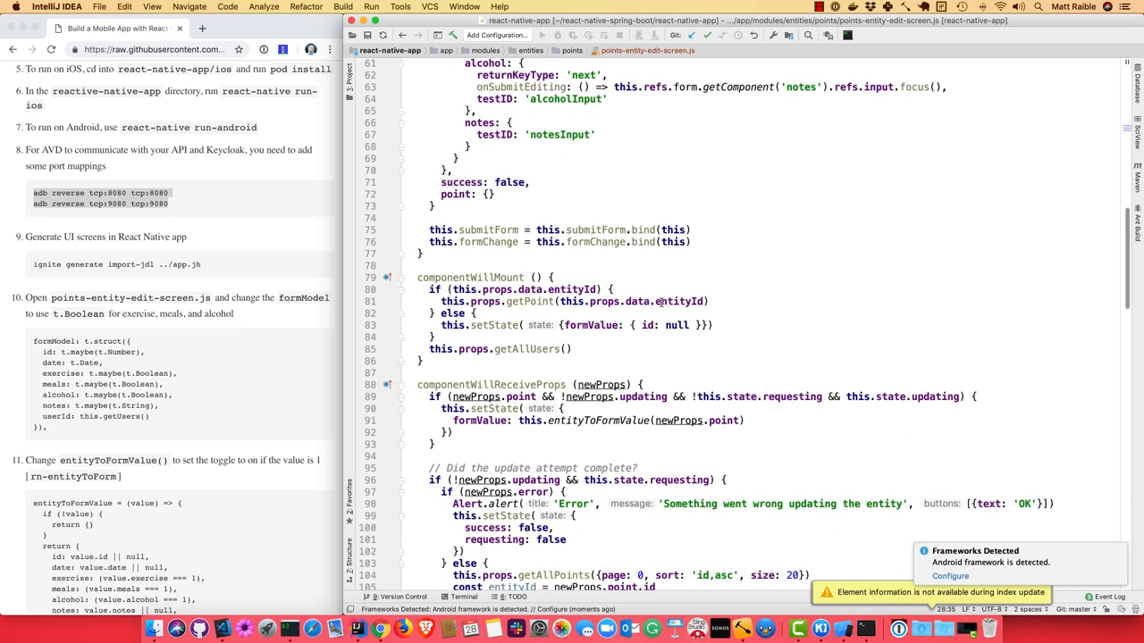
scroll(down, 3)
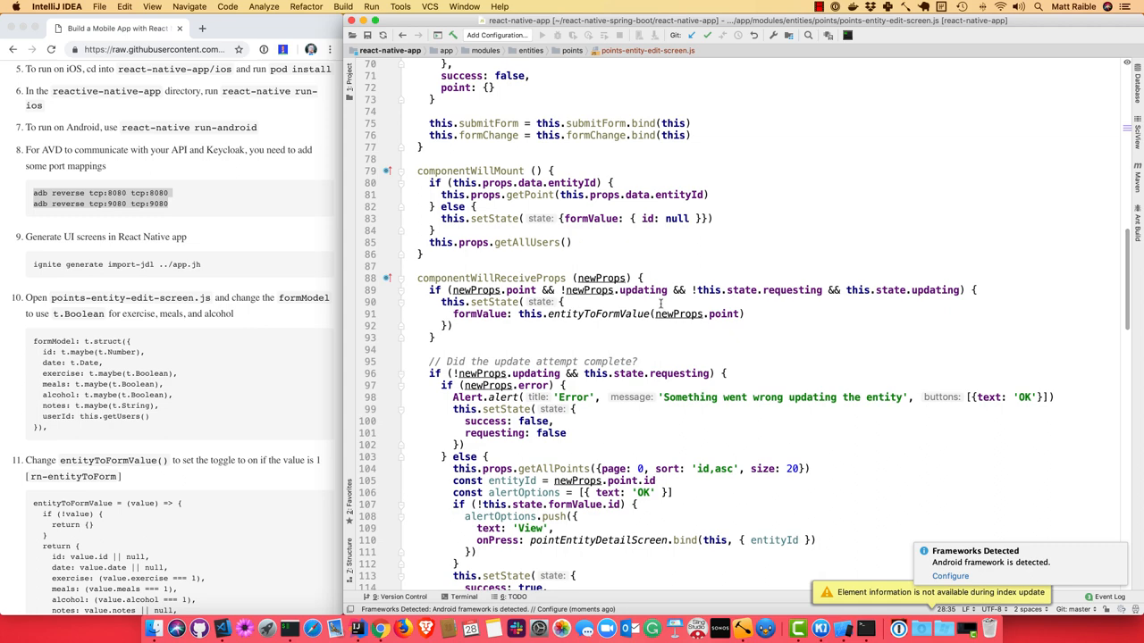
scroll(down, 3)
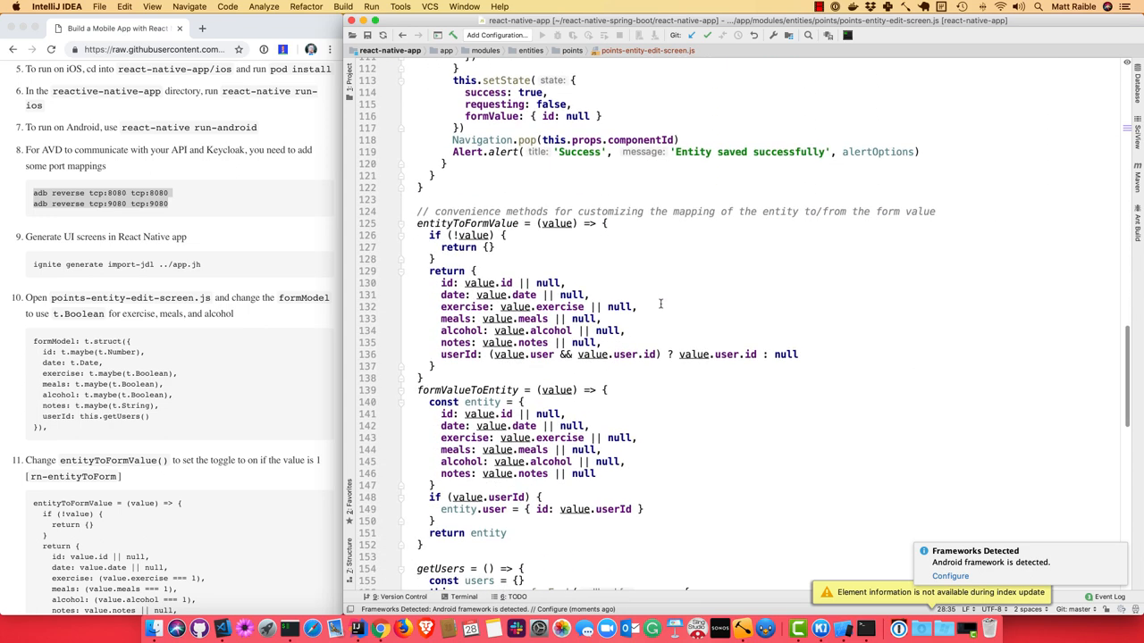
click(476, 222)
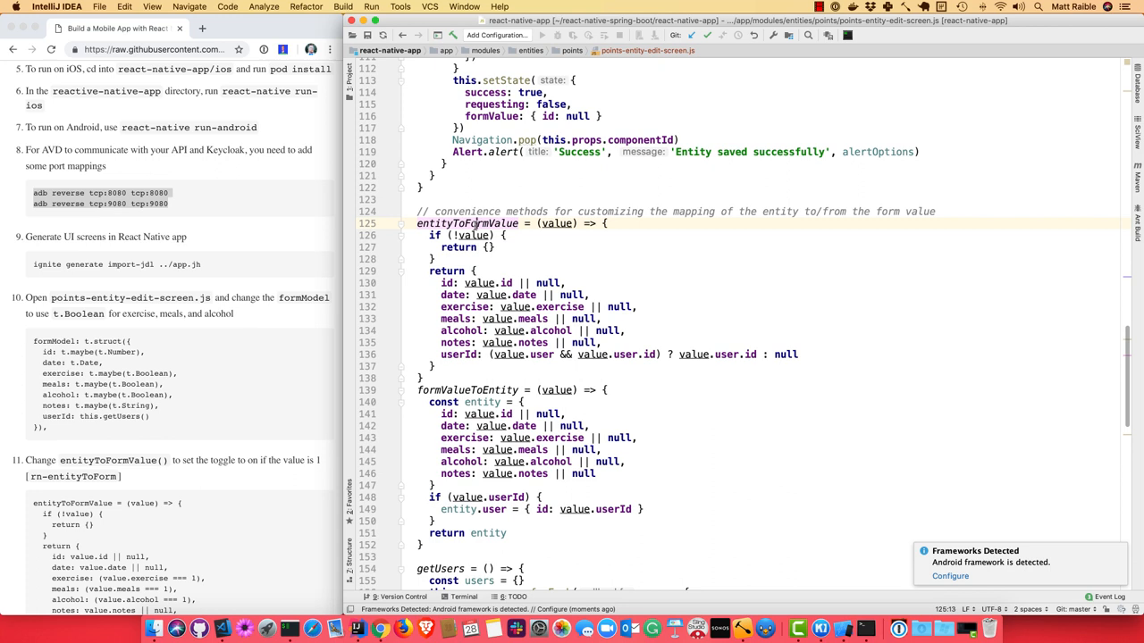
drag(440, 318, 625, 330)
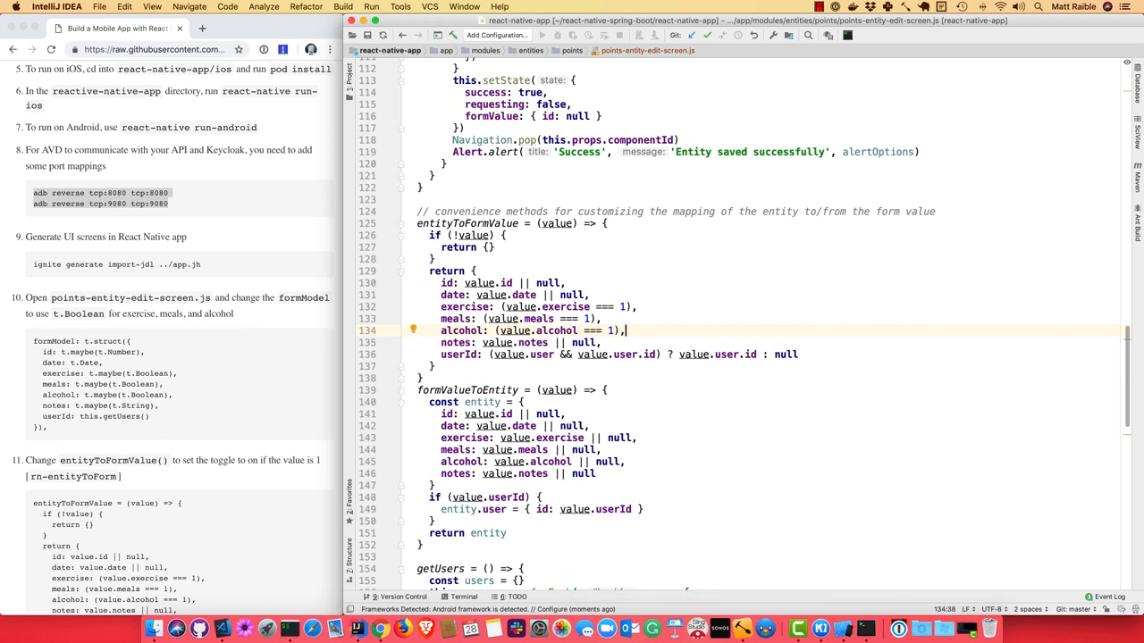
Step: In formValueToEntity, convert exercise, meals and alcohol with (value.x) ? 1 : 0 and save with Cmd+S
scroll(down, 3)
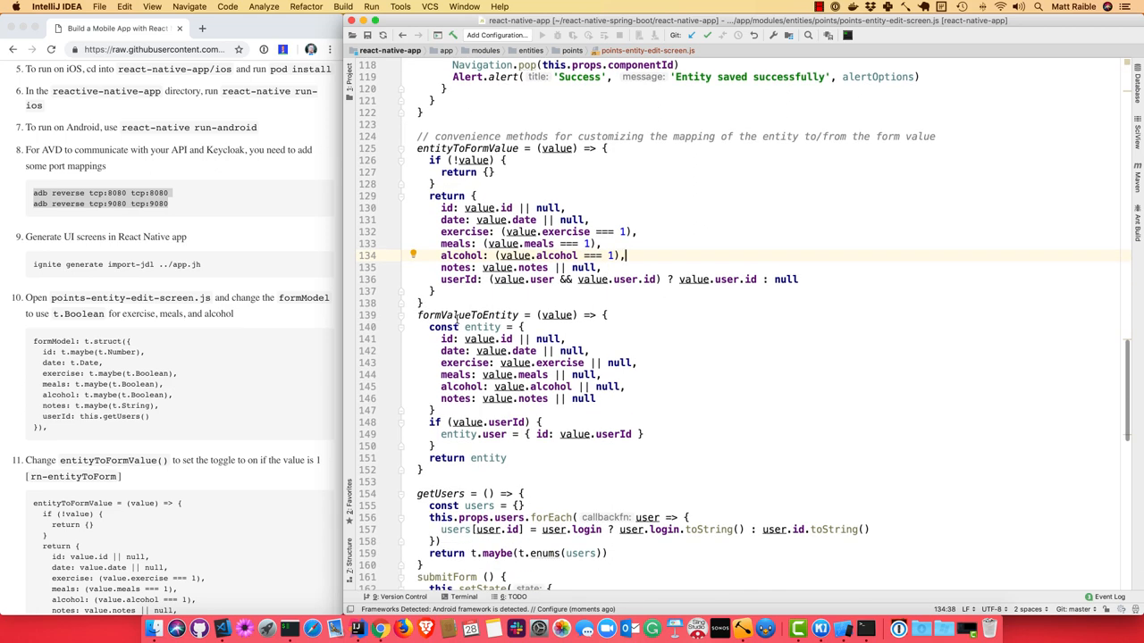
scroll(up, 3)
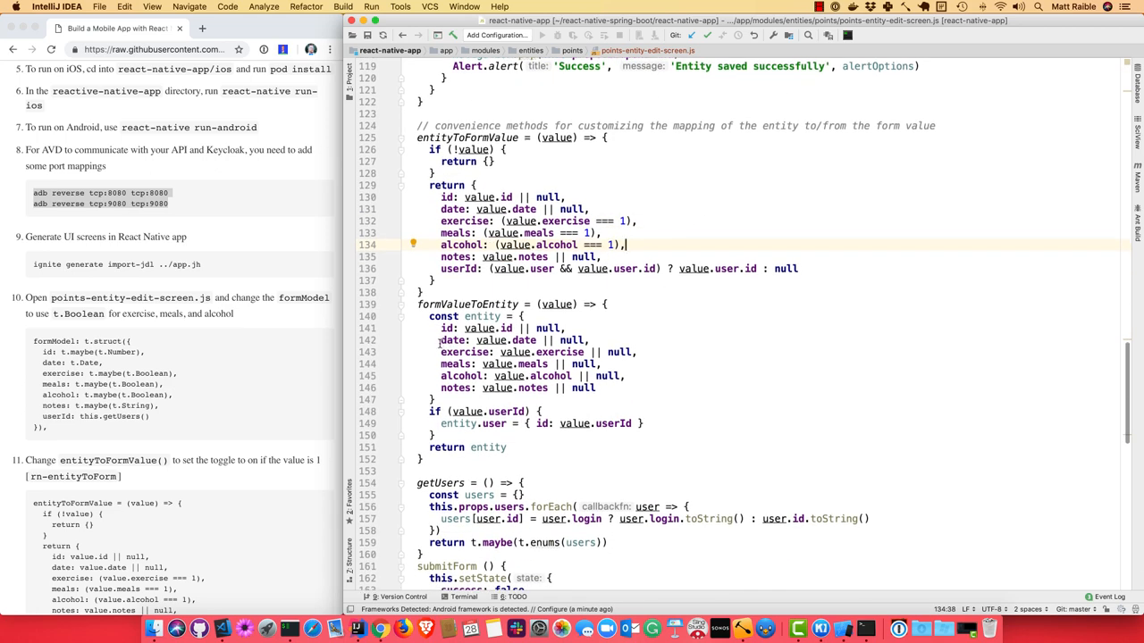
drag(439, 349, 625, 374)
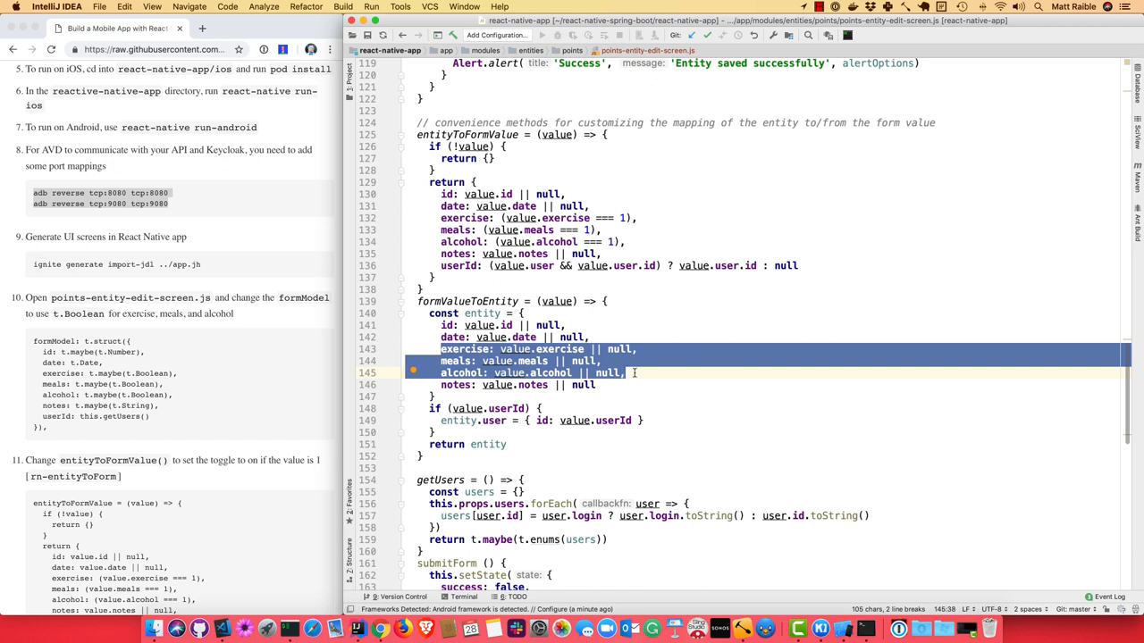
text(rn)
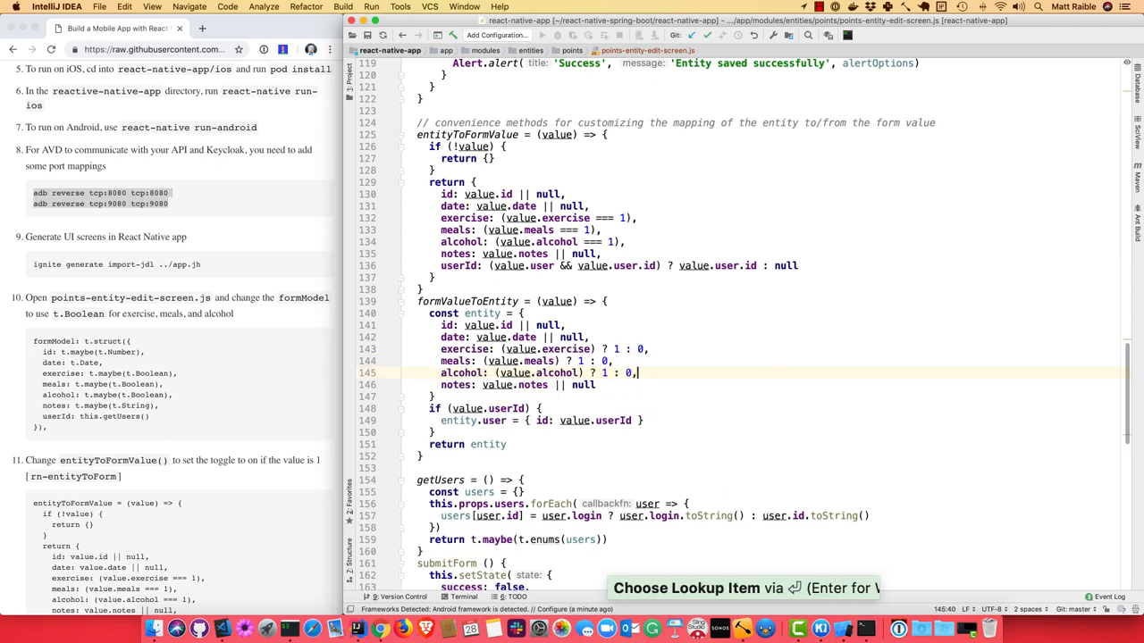
scroll(down, 3)
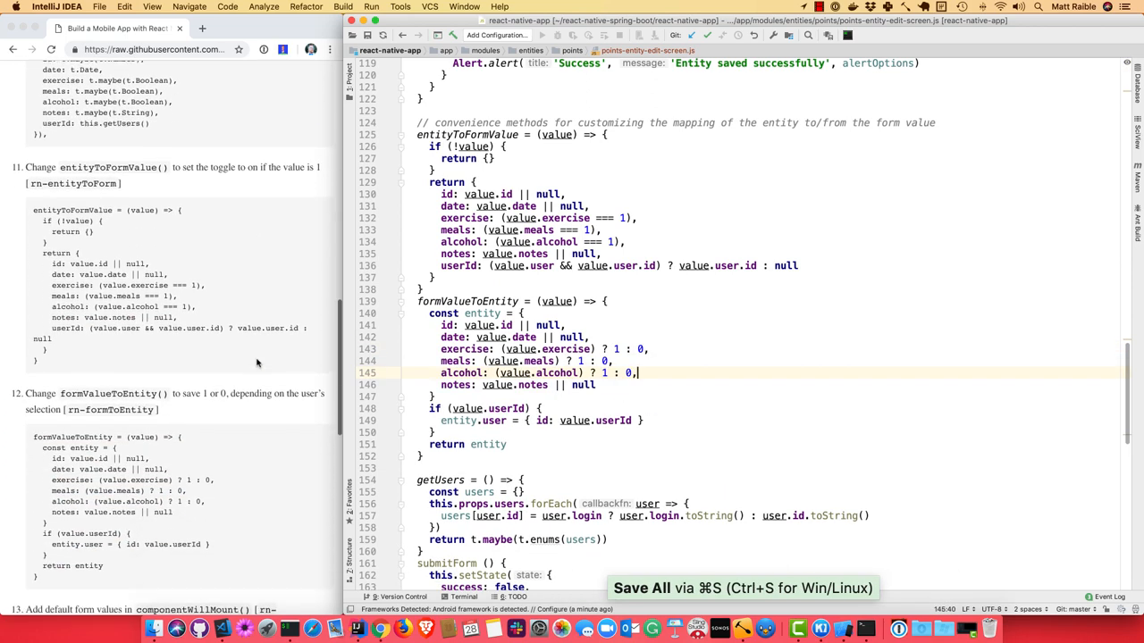
scroll(down, 3)
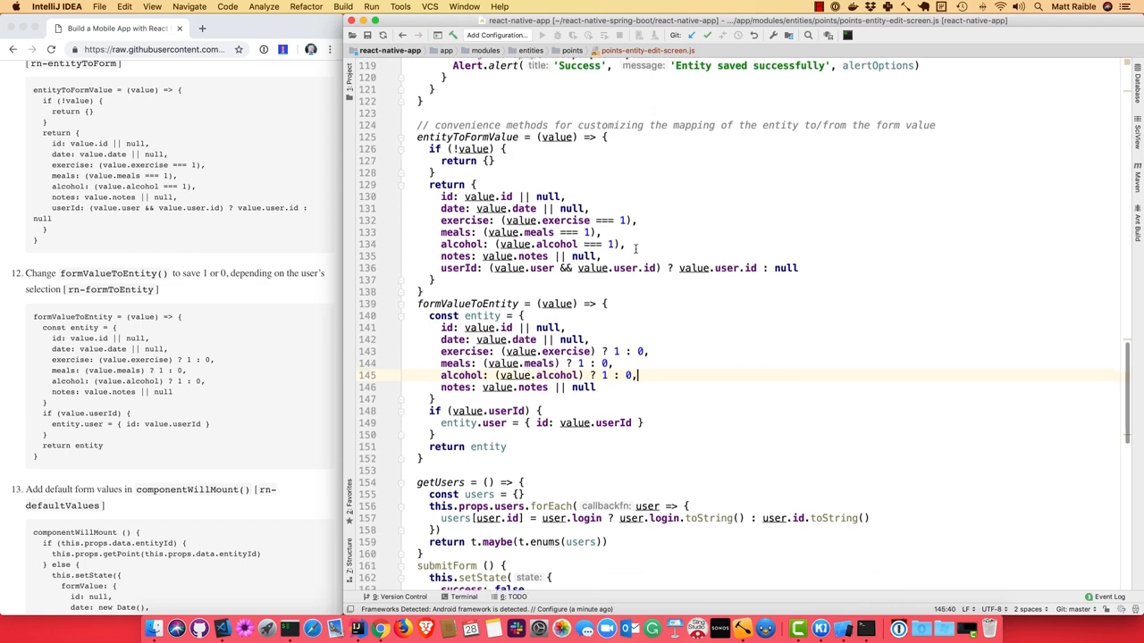
scroll(up, 3)
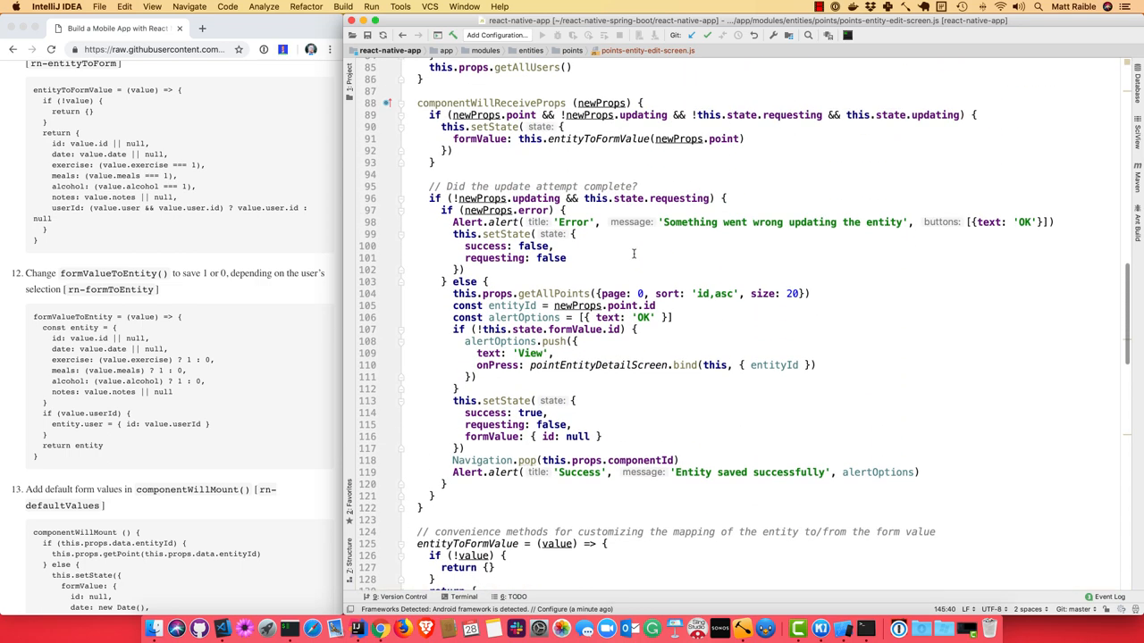
Step: Default new Points formValue to id null, today's date, and exercise, meals, alcohol all true
scroll(up, 3)
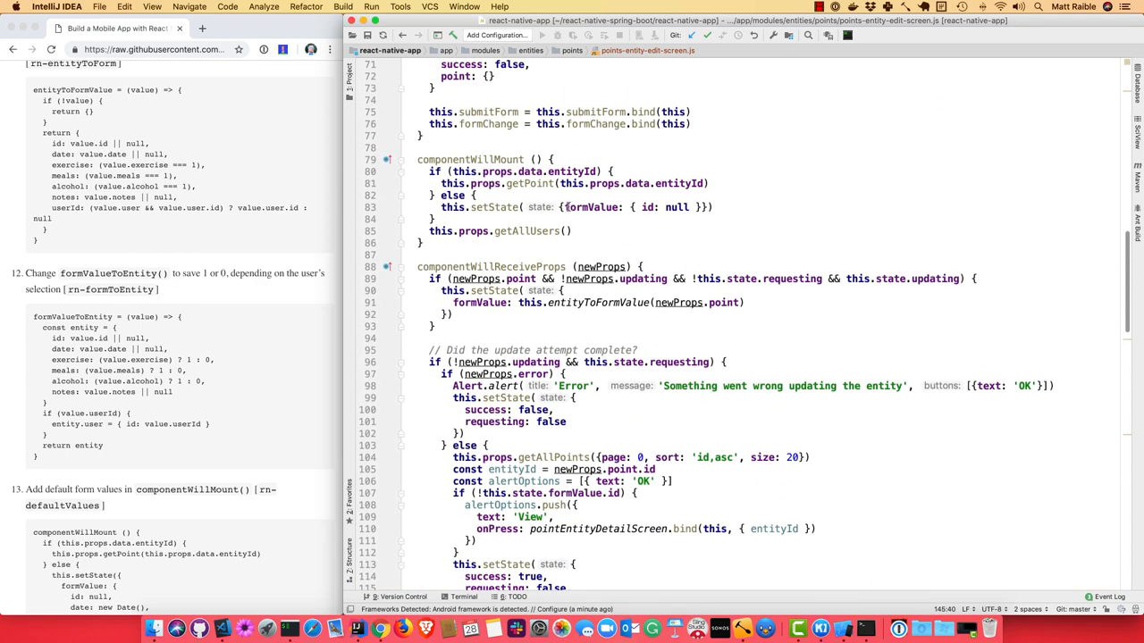
click(589, 207)
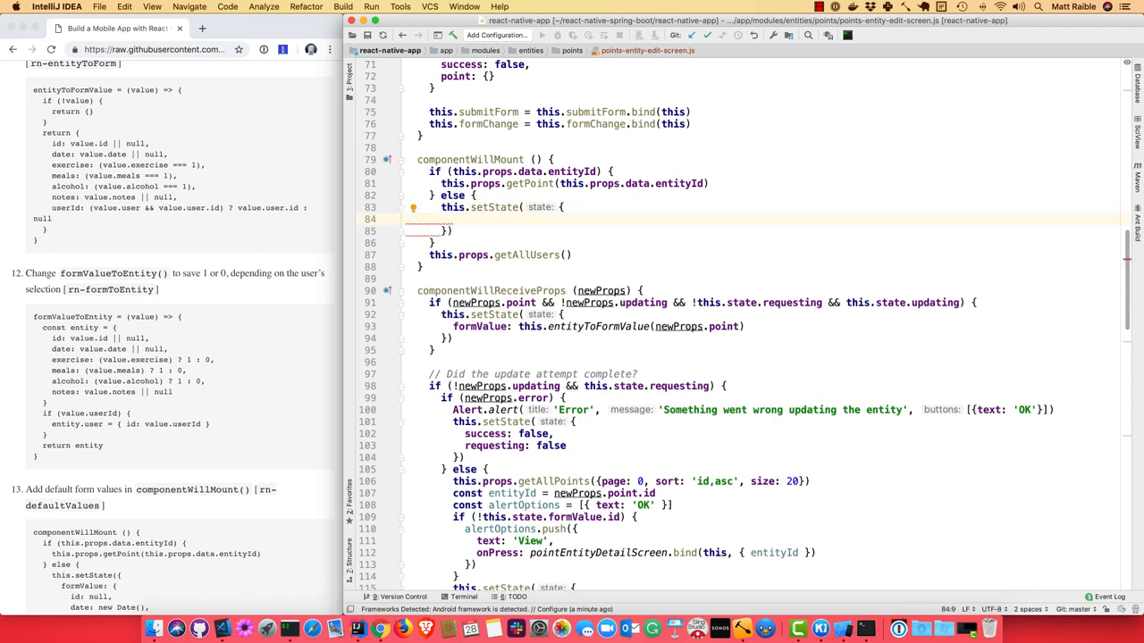
text(rn)
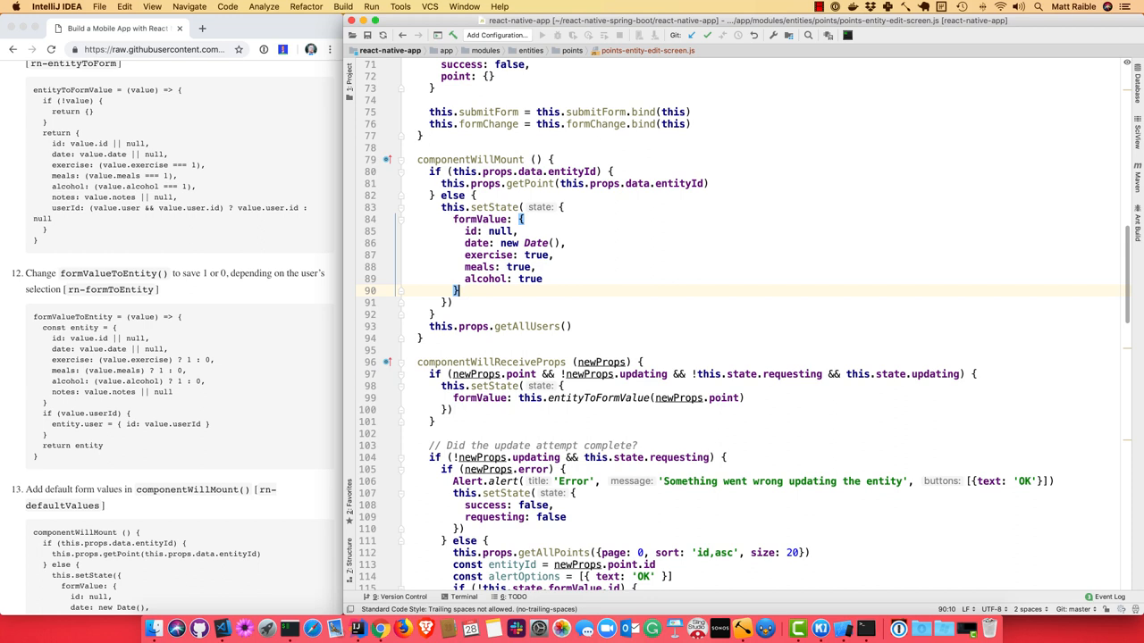
scroll(down, 3)
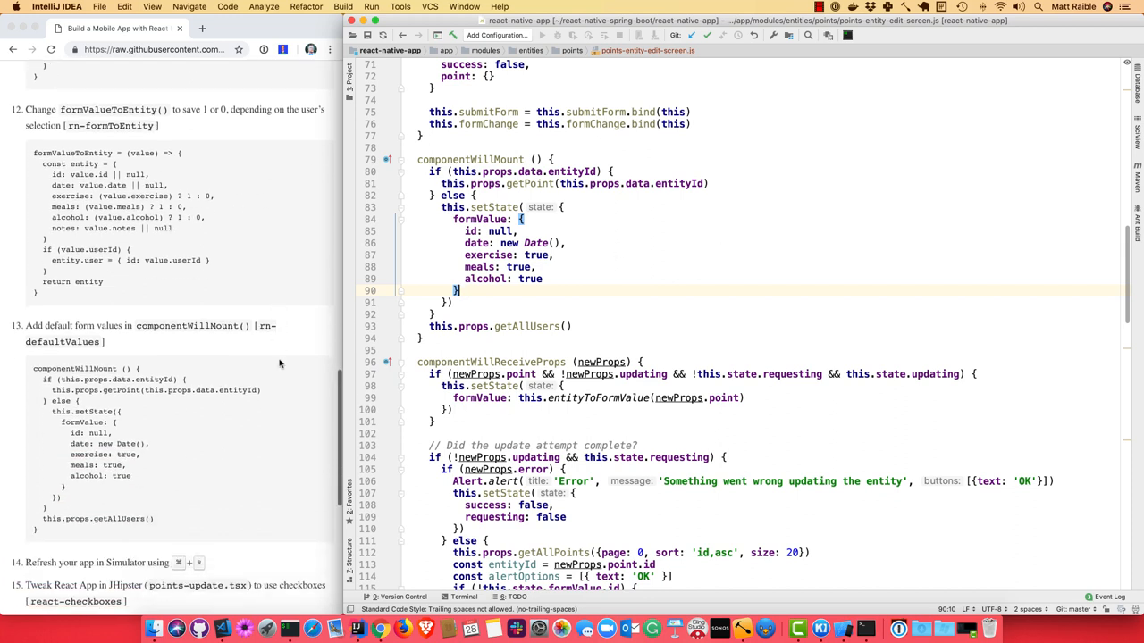
scroll(down, 3)
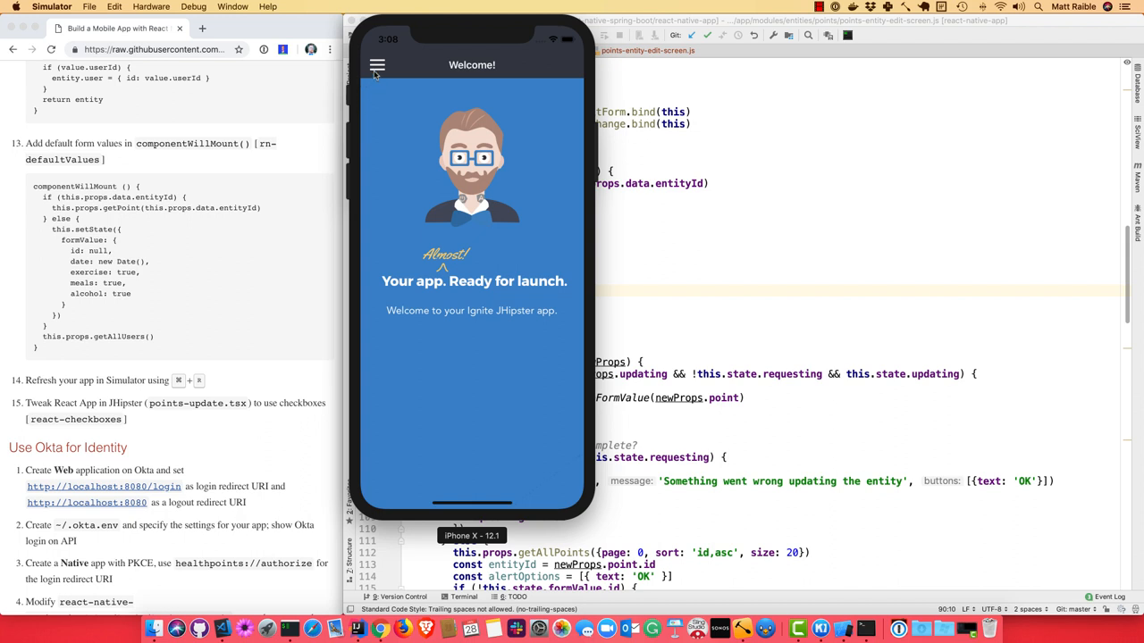
Step: Edit point 1001 from Entities > Points, save it and dismiss the 'Entity saved successfully' alert
click(375, 64)
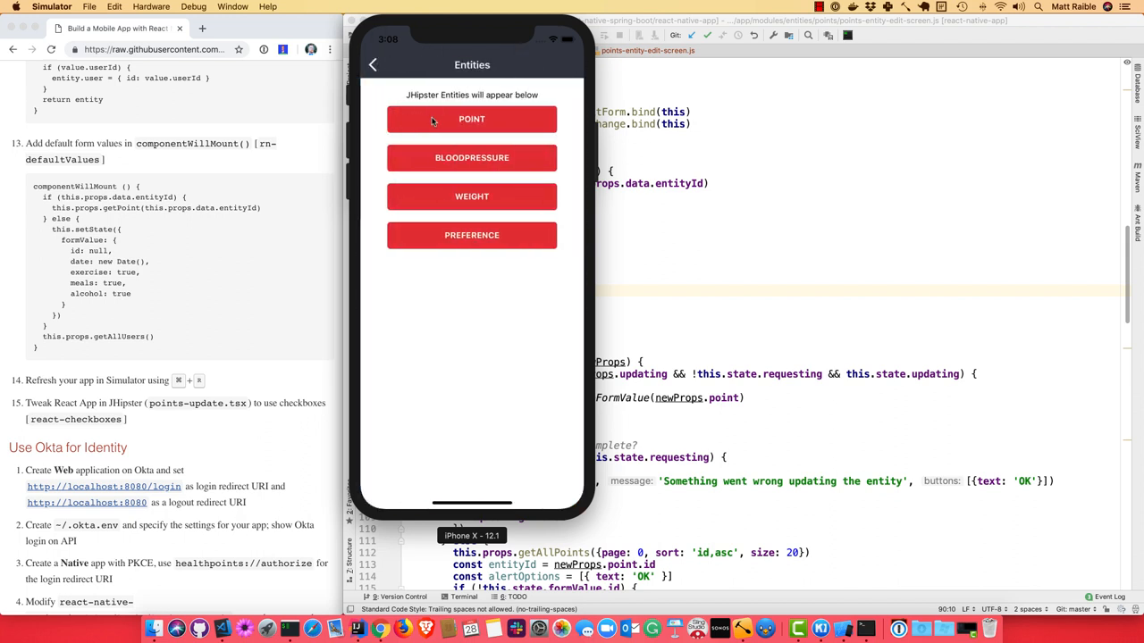
click(471, 118)
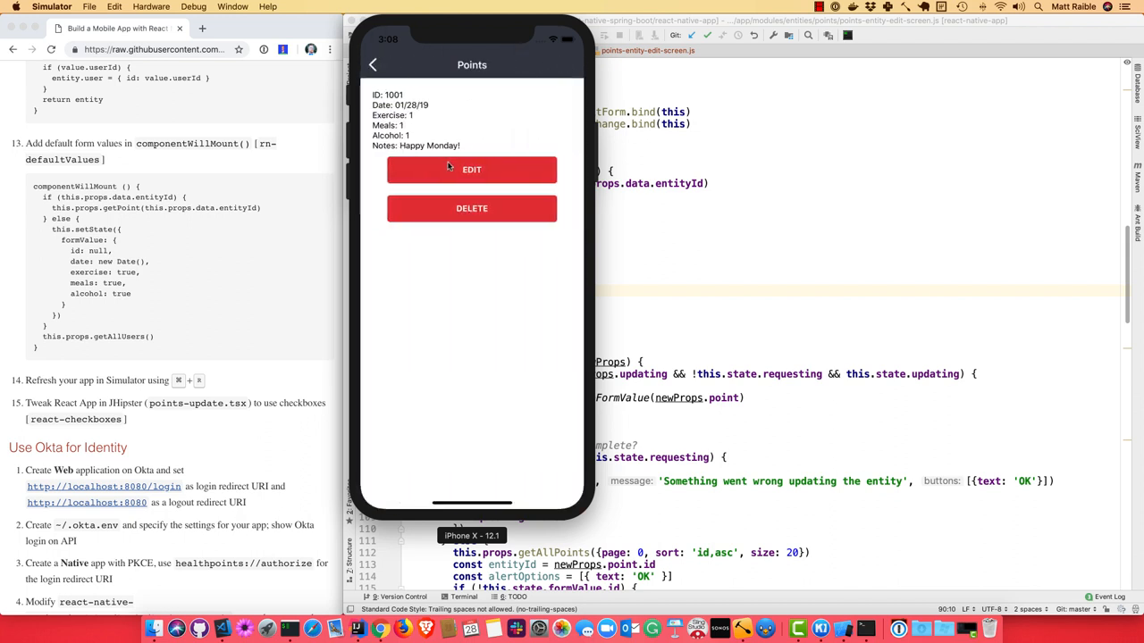
click(472, 170)
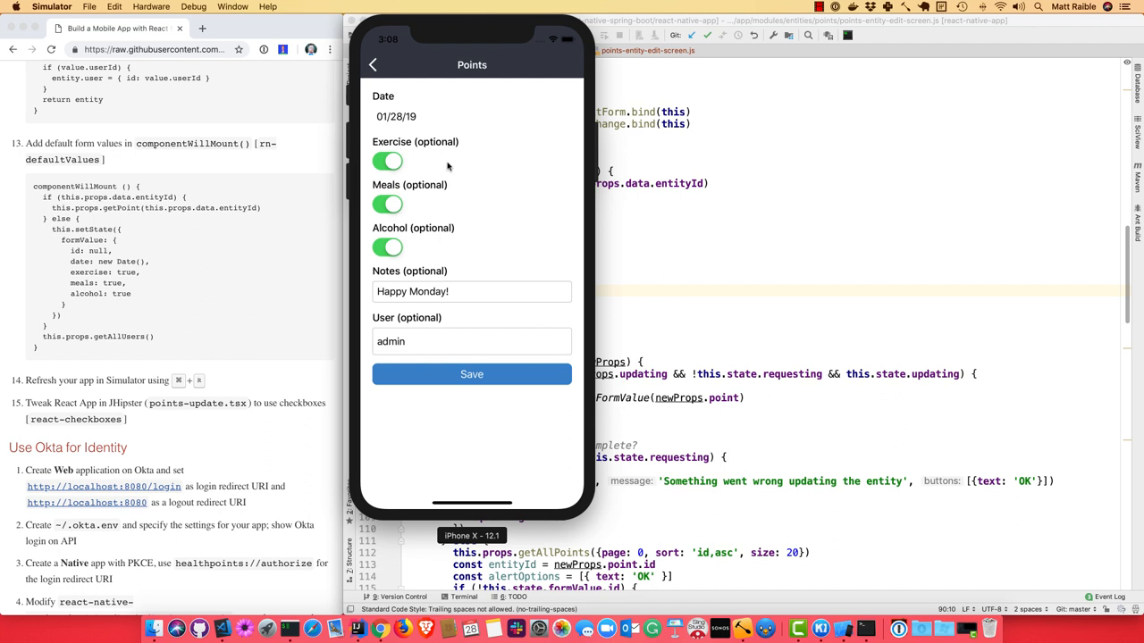
mouse_move(392, 165)
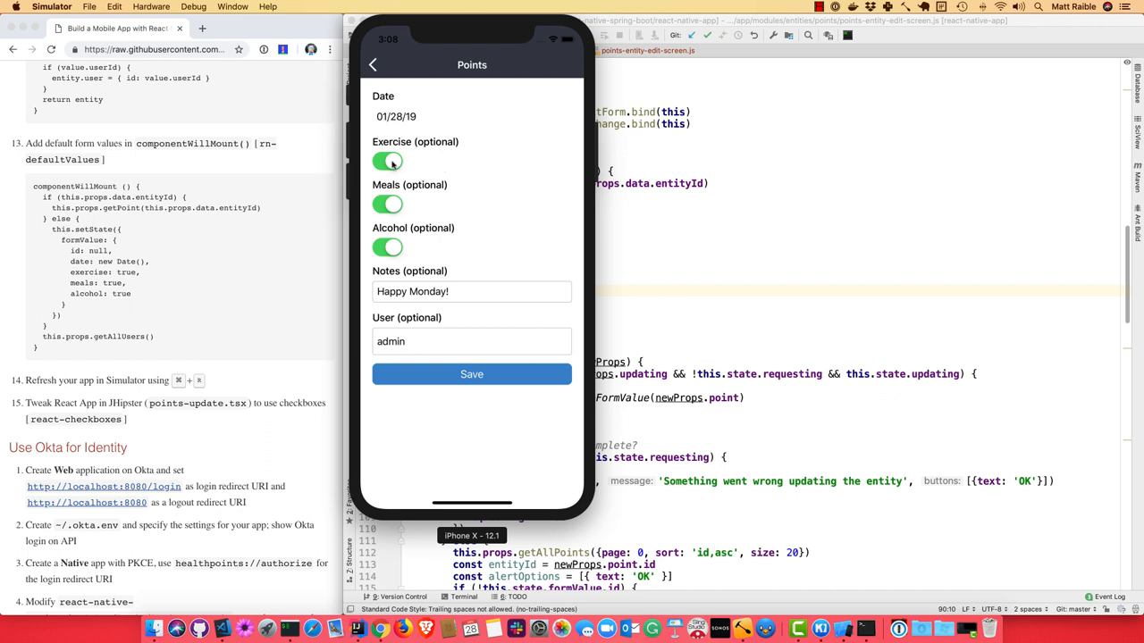
click(472, 374)
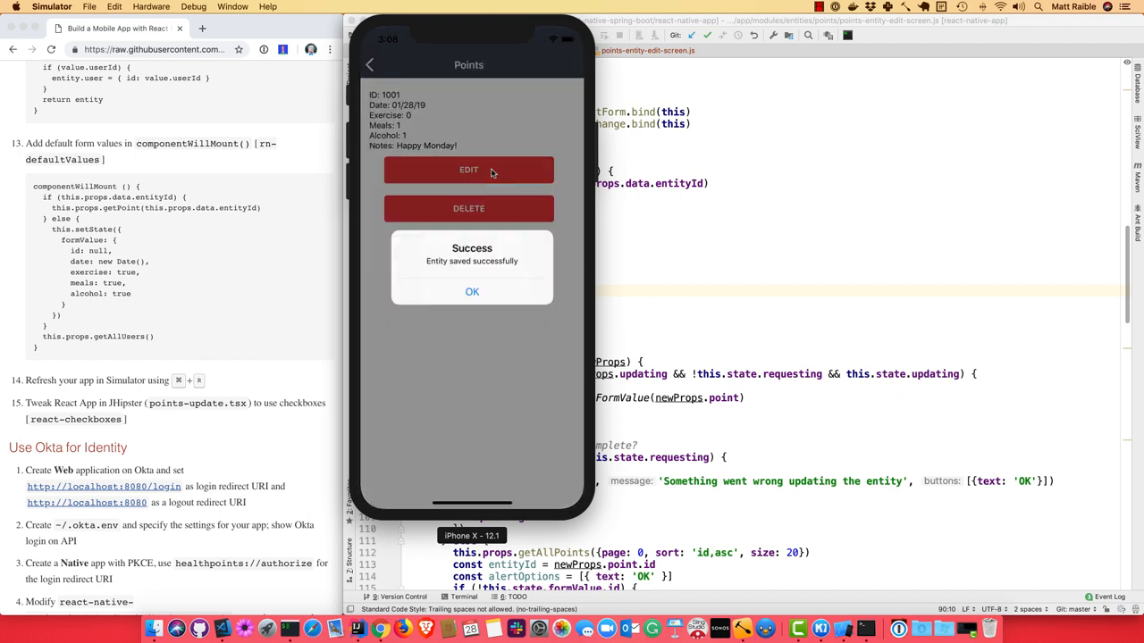
click(472, 291)
text(localhost:808)
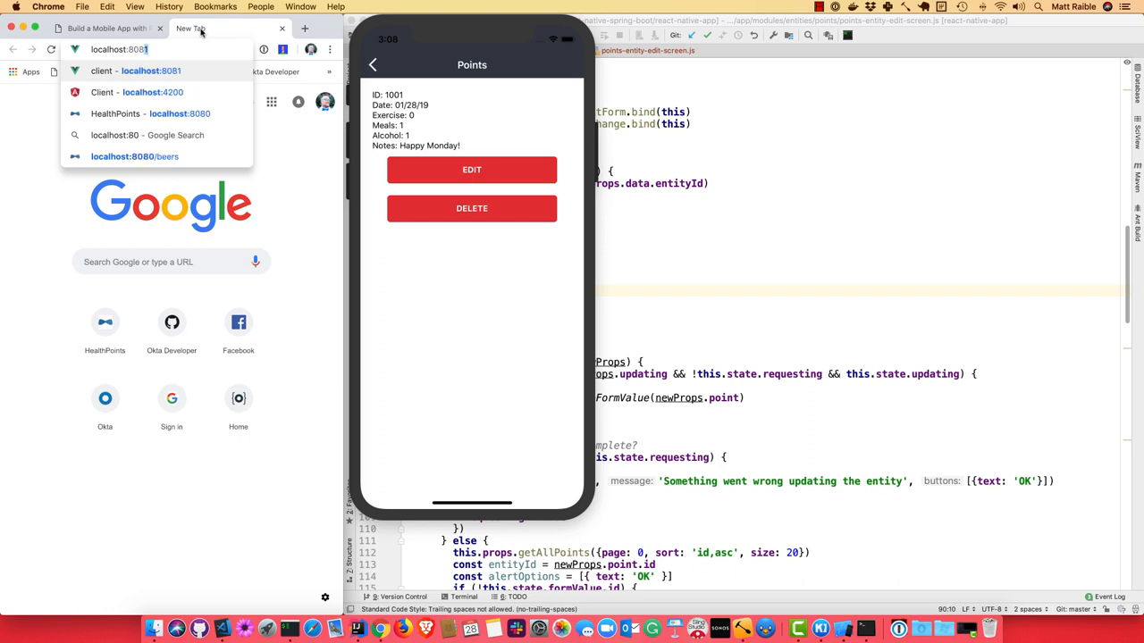
Step: Browse localhost:8080 Entities > Points, view entry 1001 (Exercise 0) and start editing it
click(152, 114)
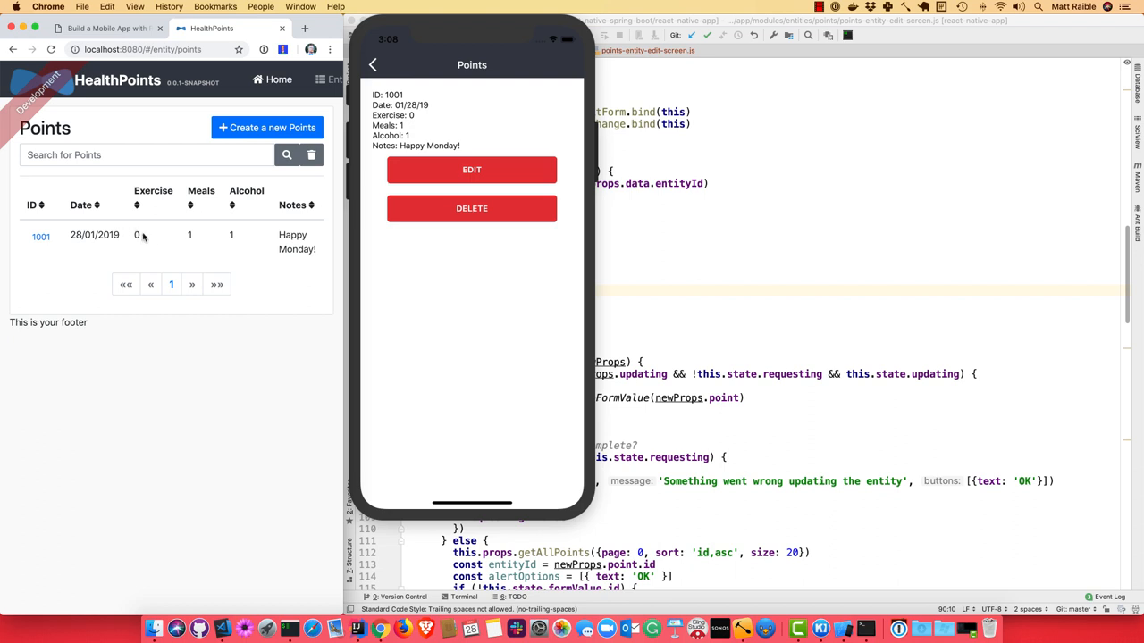
click(103, 28)
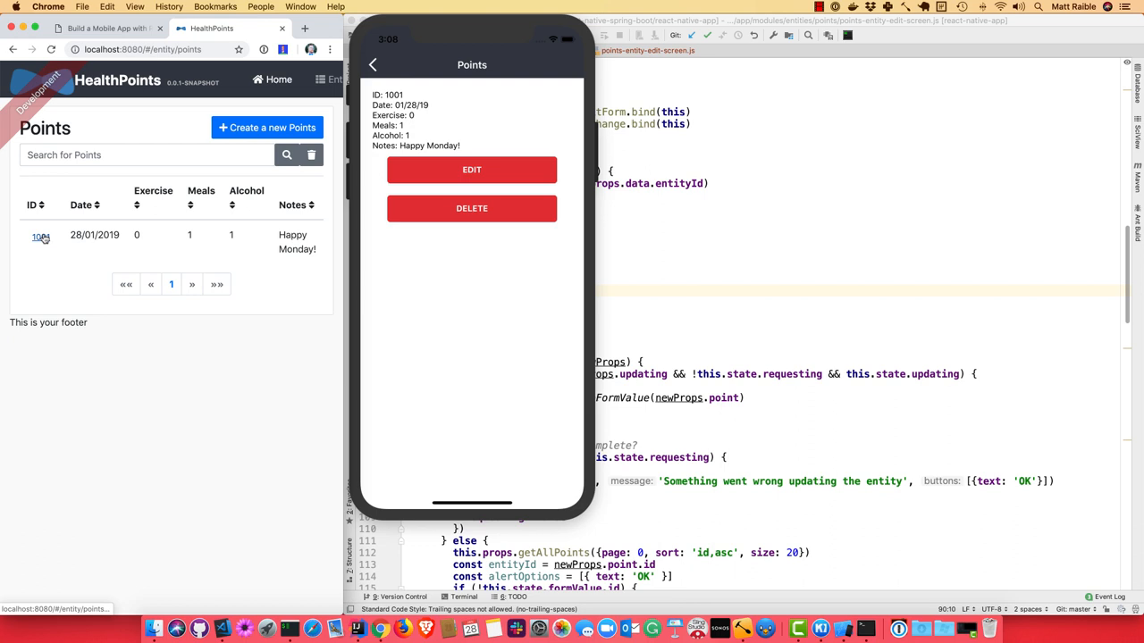
click(41, 236)
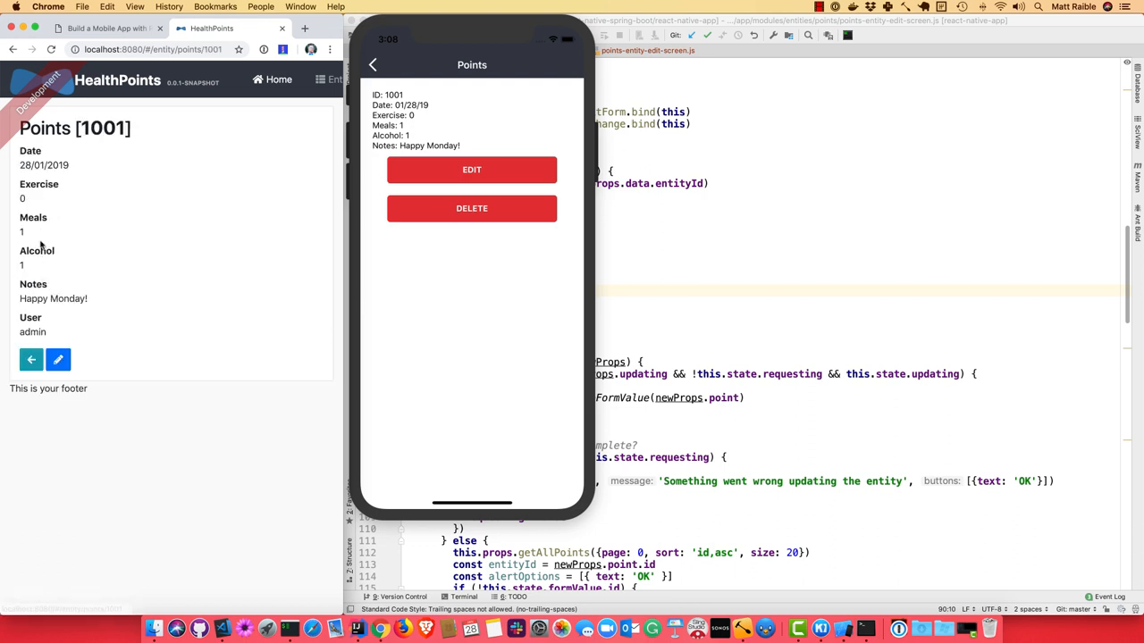
click(57, 360)
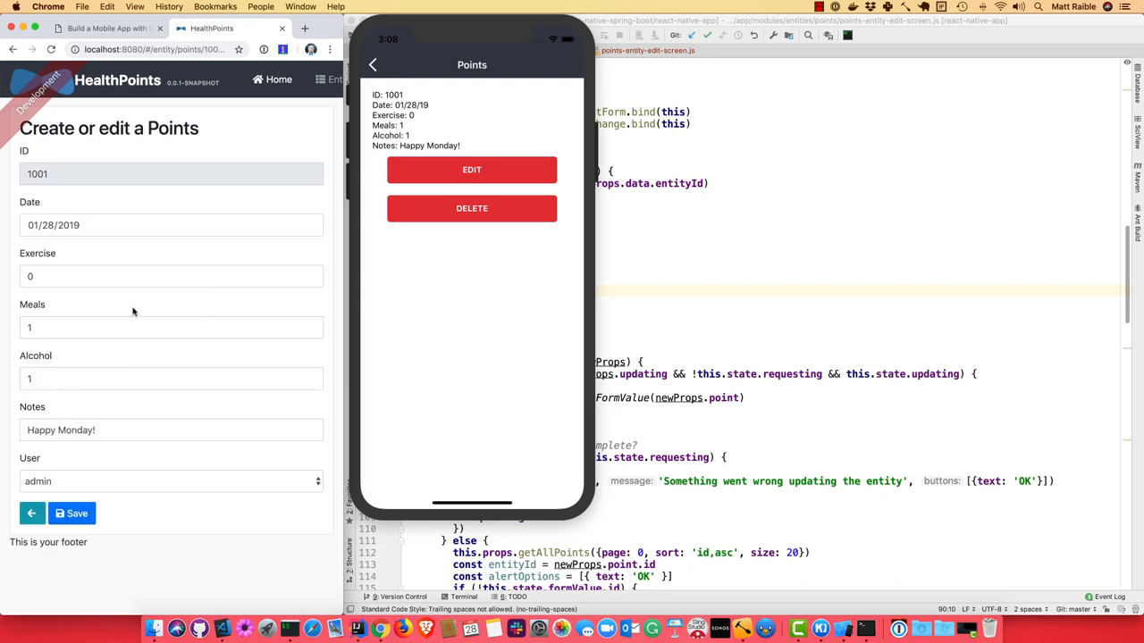
mouse_move(525, 403)
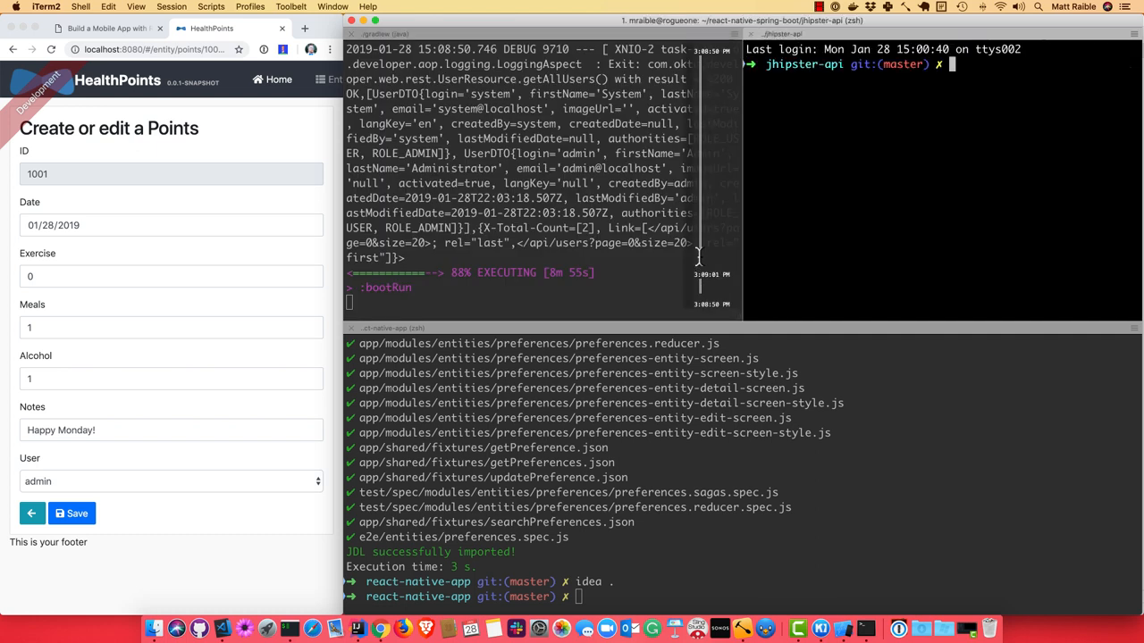
Step: Run the launch command from the jhipster-api terminal pane to bring the project up in IntelliJ
text(yarn)
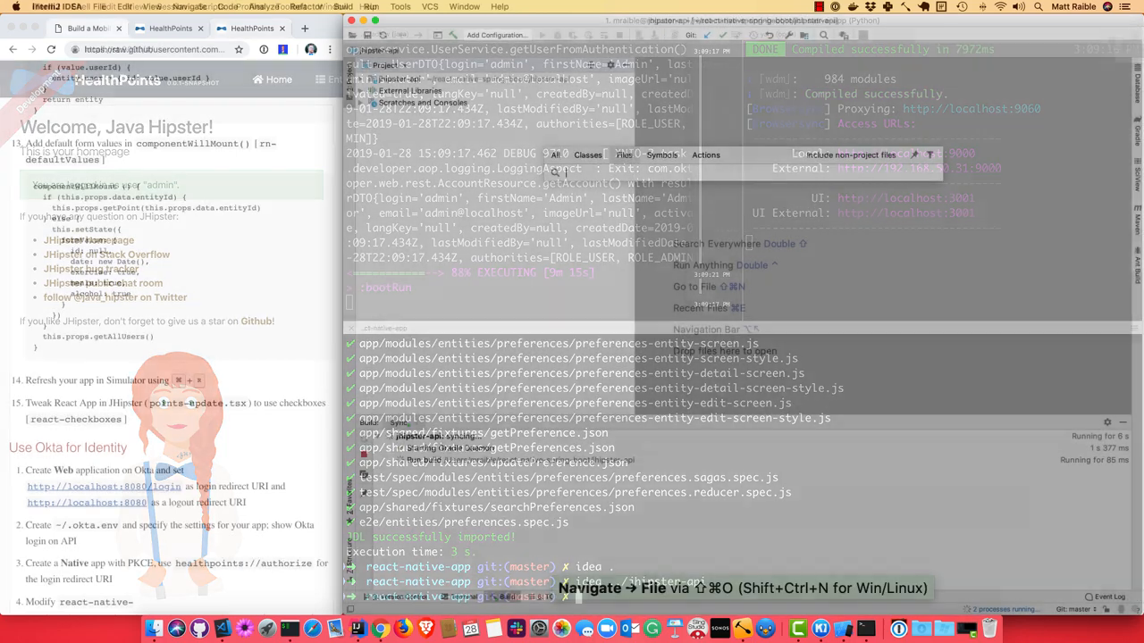
Step: In points-update.tsx make exercise, meals and alcohol AvInputs checkboxes with trueValue 1, falseValue 0
text(points-)
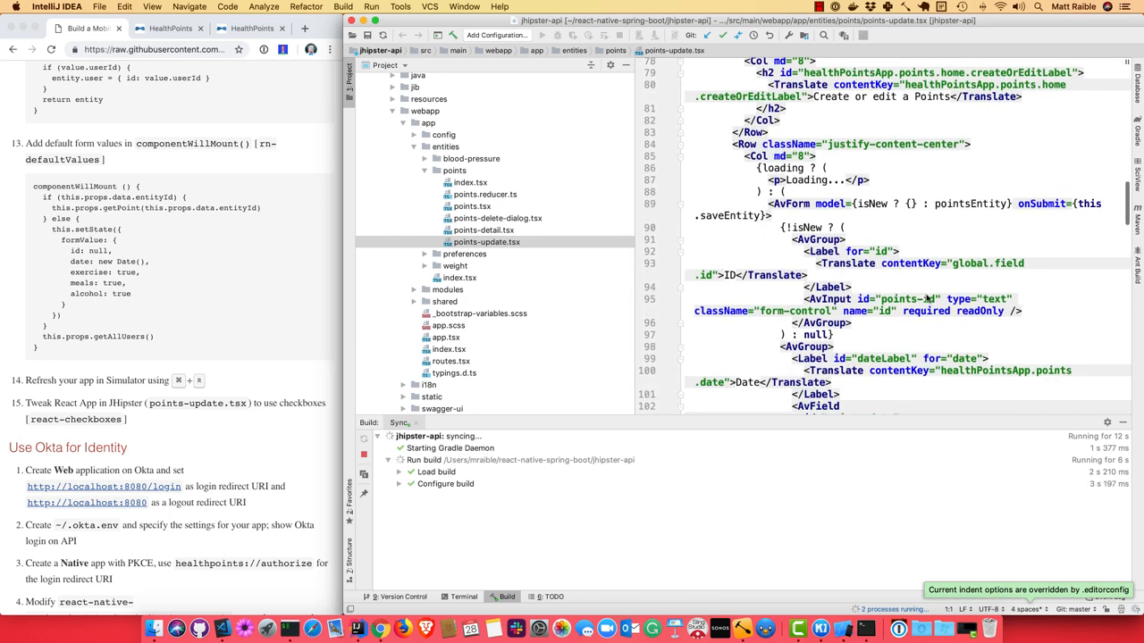
scroll(down, 3)
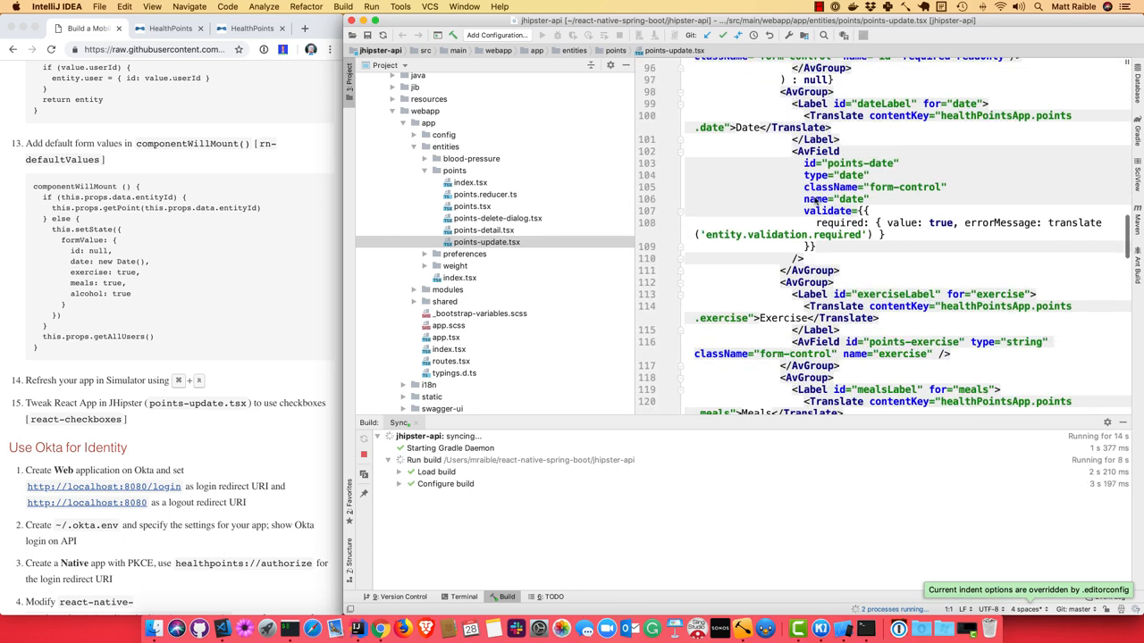
scroll(up, 3)
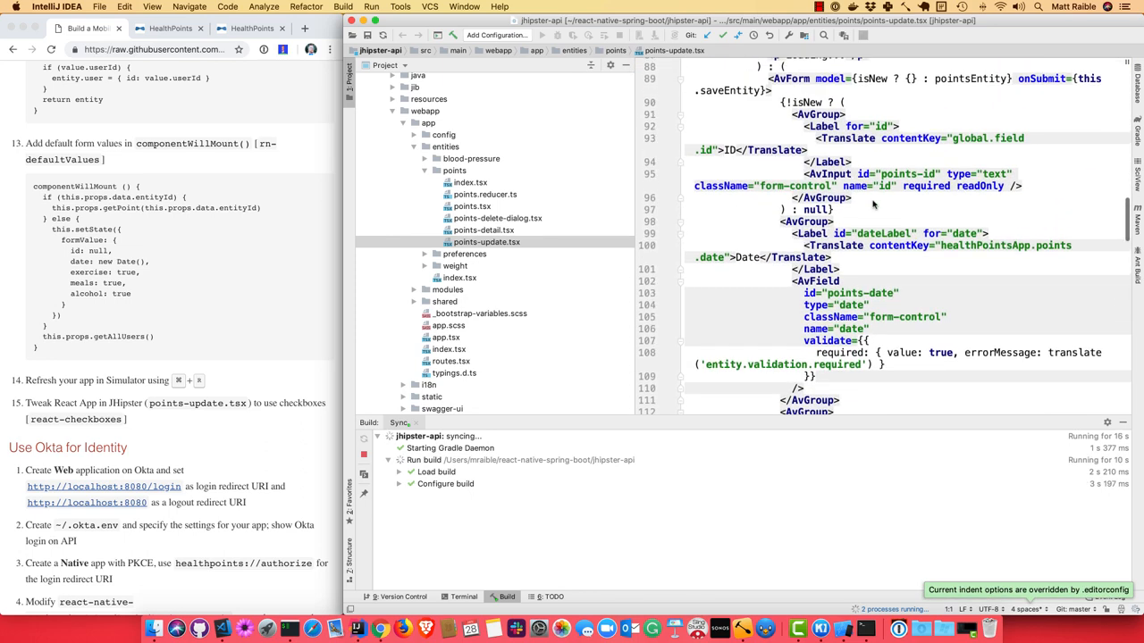
scroll(down, 3)
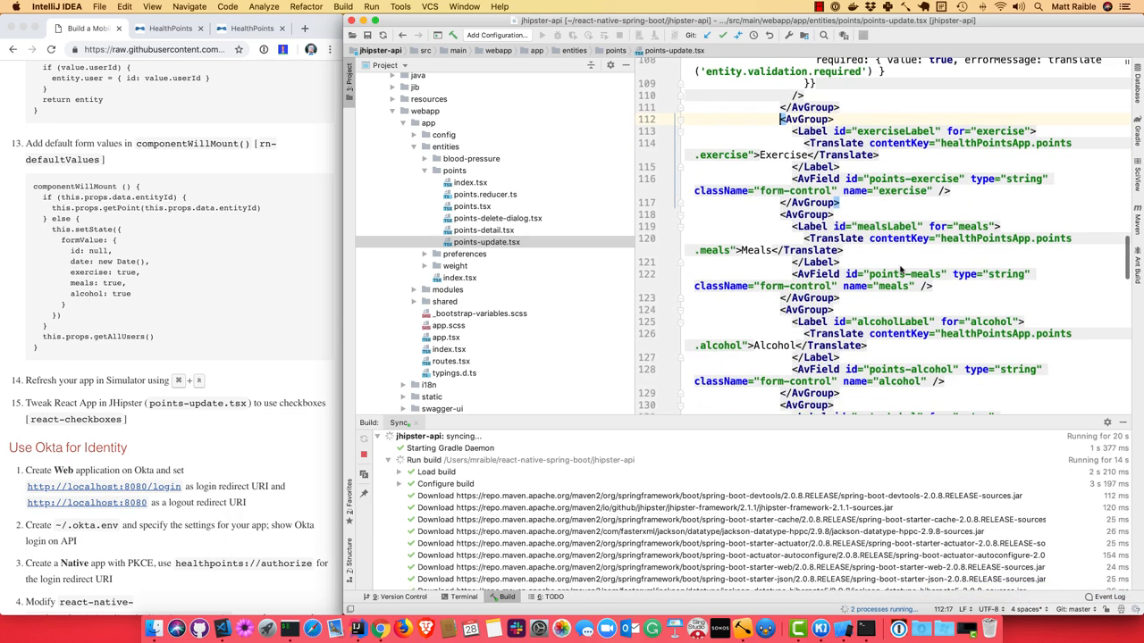
scroll(down, 3)
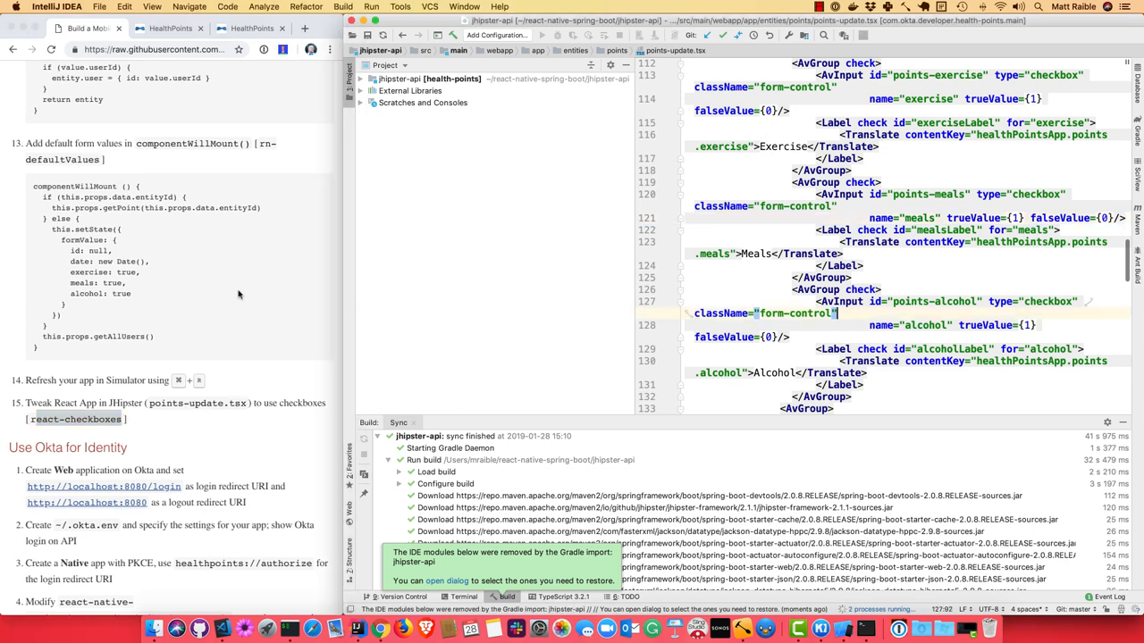
scroll(up, 3)
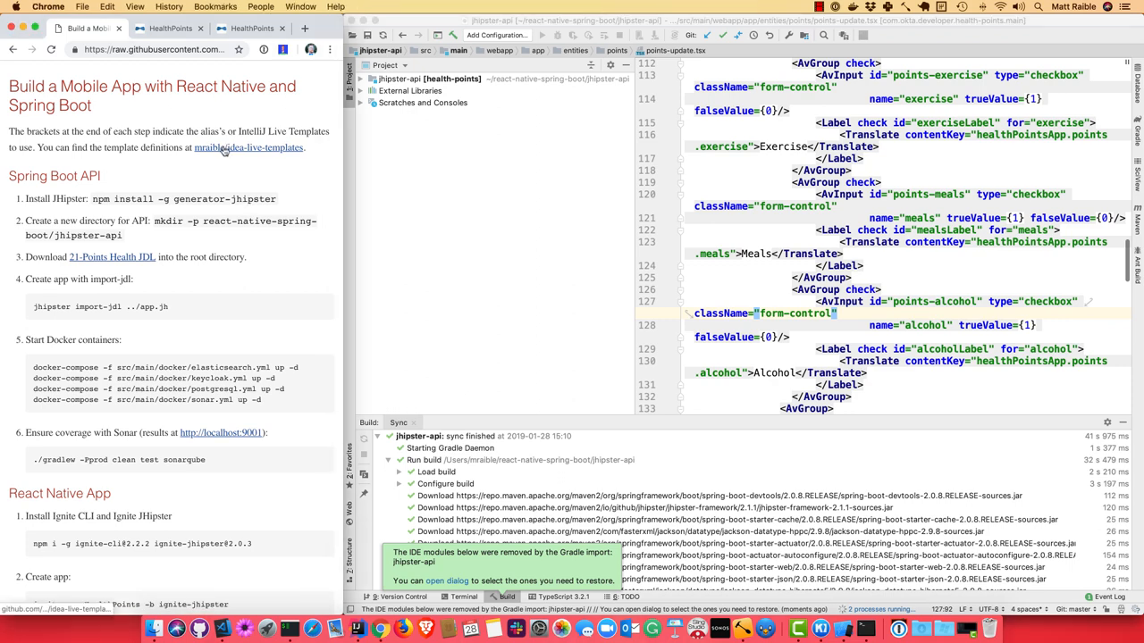
mouse_move(223, 151)
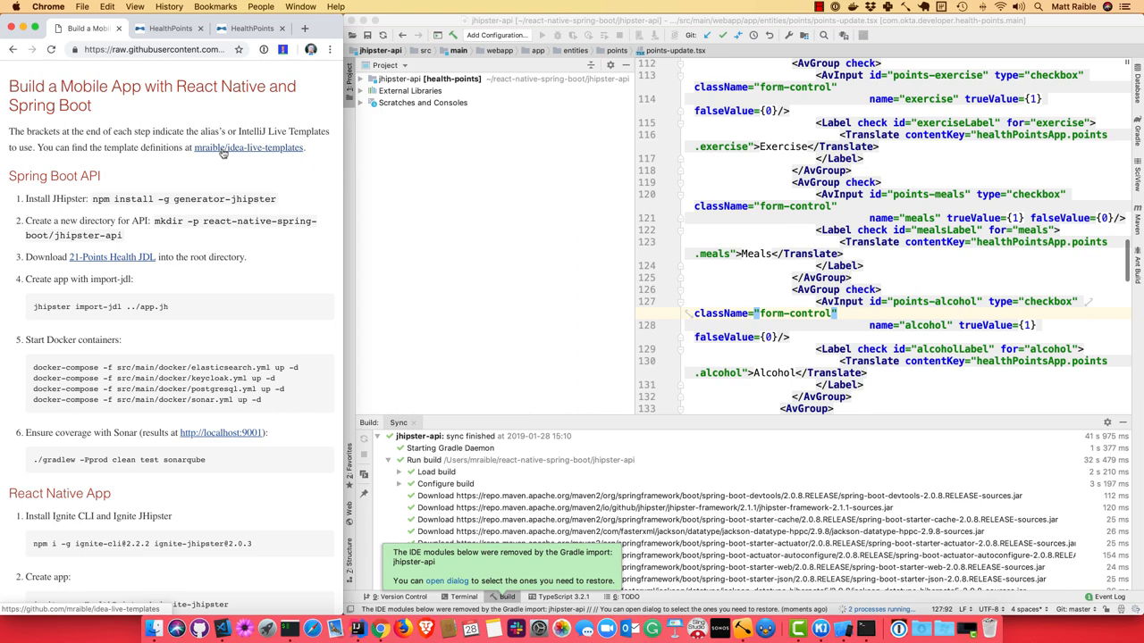
scroll(down, 3)
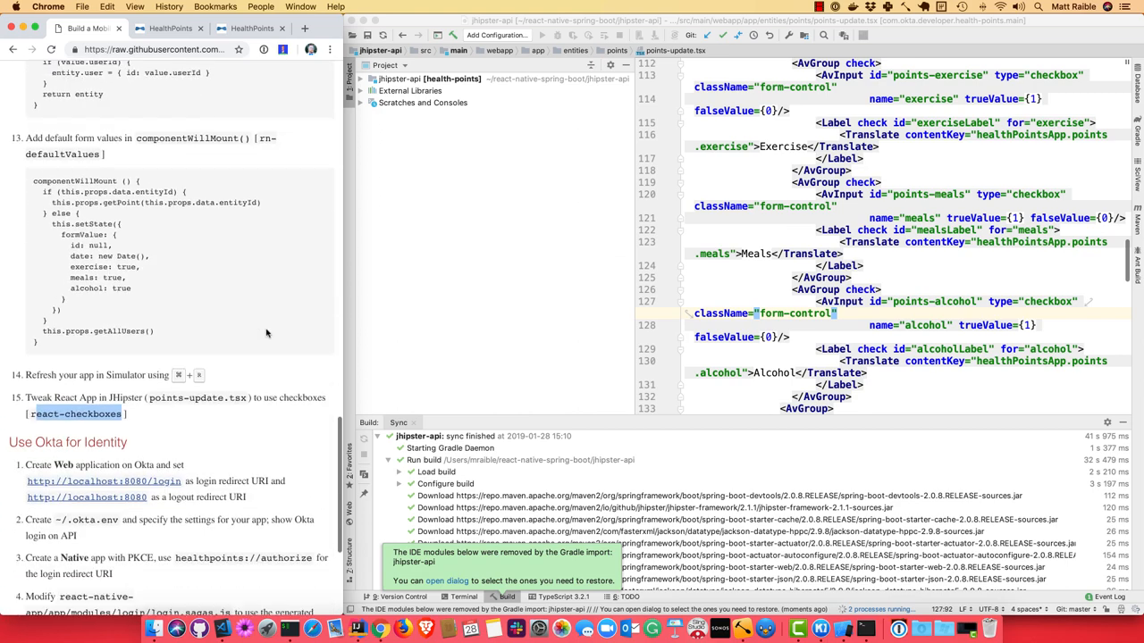
scroll(down, 3)
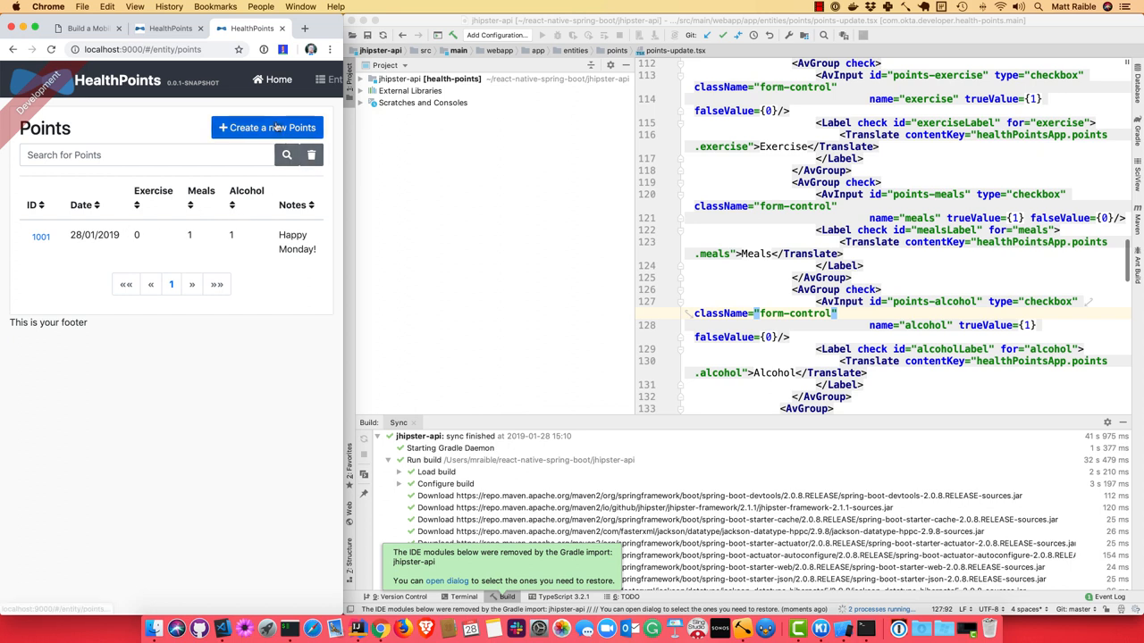
Step: Create a new Points entry with Exercise unchecked and note 'It snowed a lot.', then save it
click(266, 129)
text(01/27/2019)
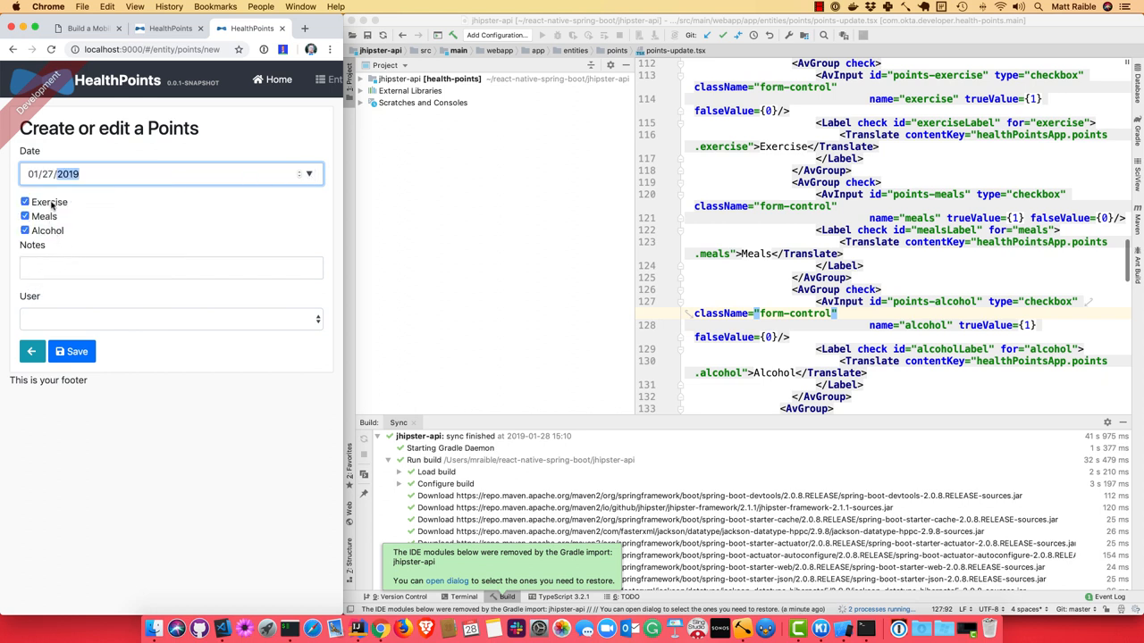
click(25, 202)
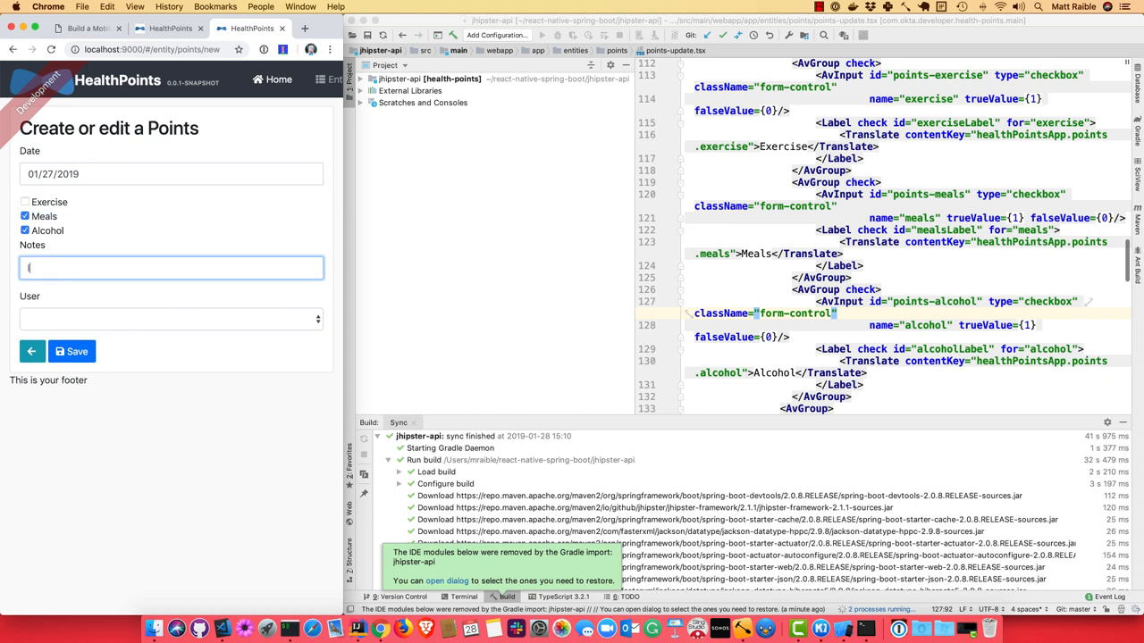
text(It snows)
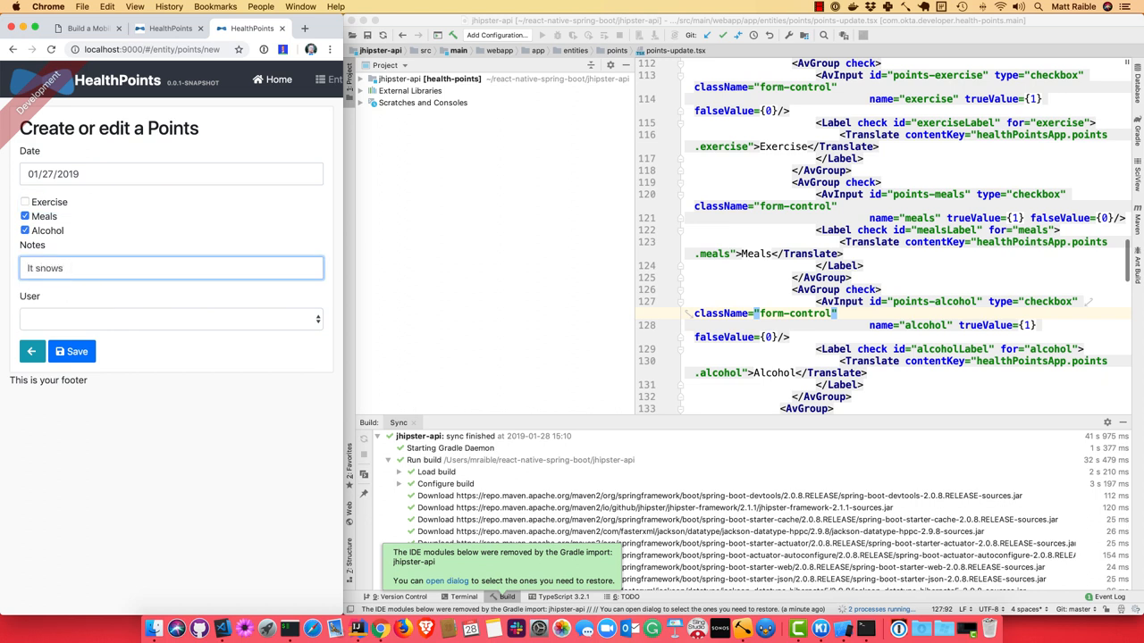
text(owed a lot.)
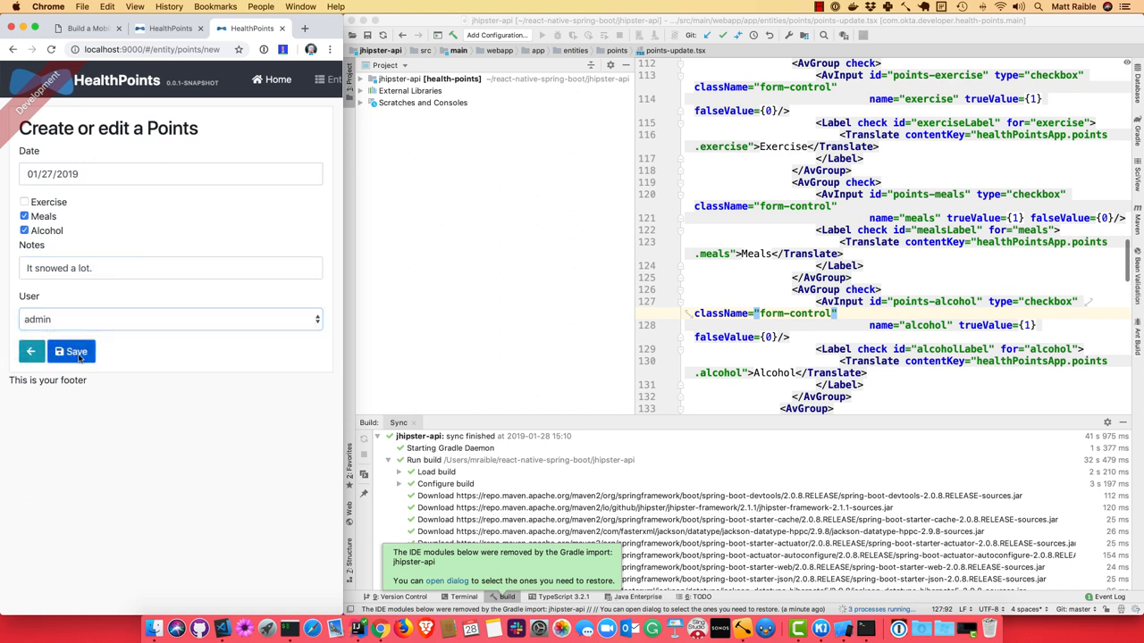
click(72, 350)
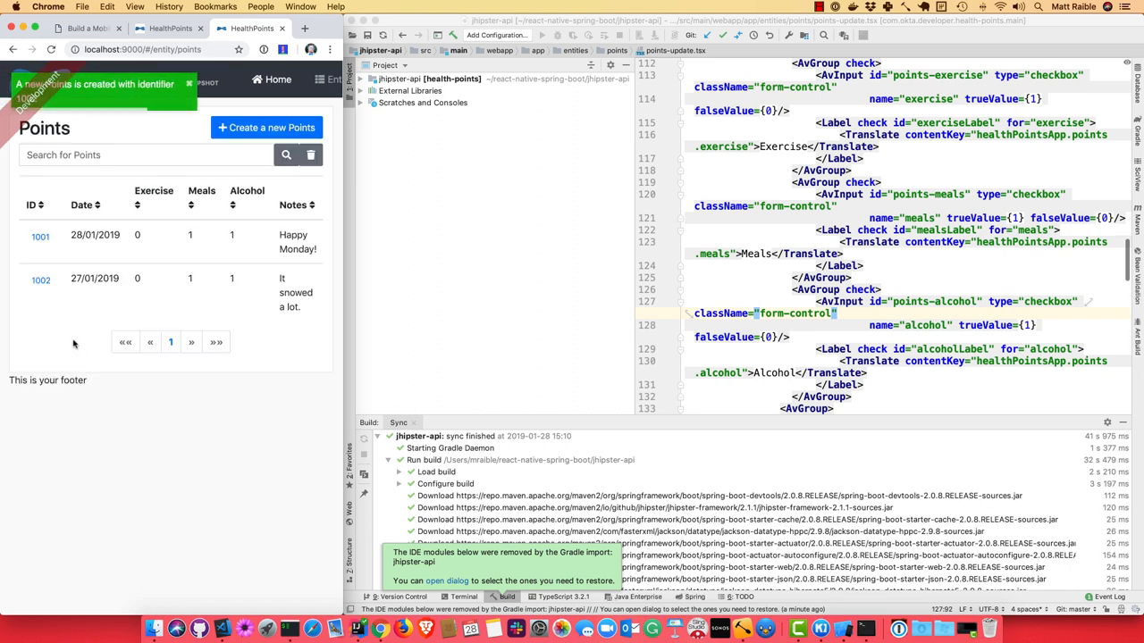
mouse_move(185, 284)
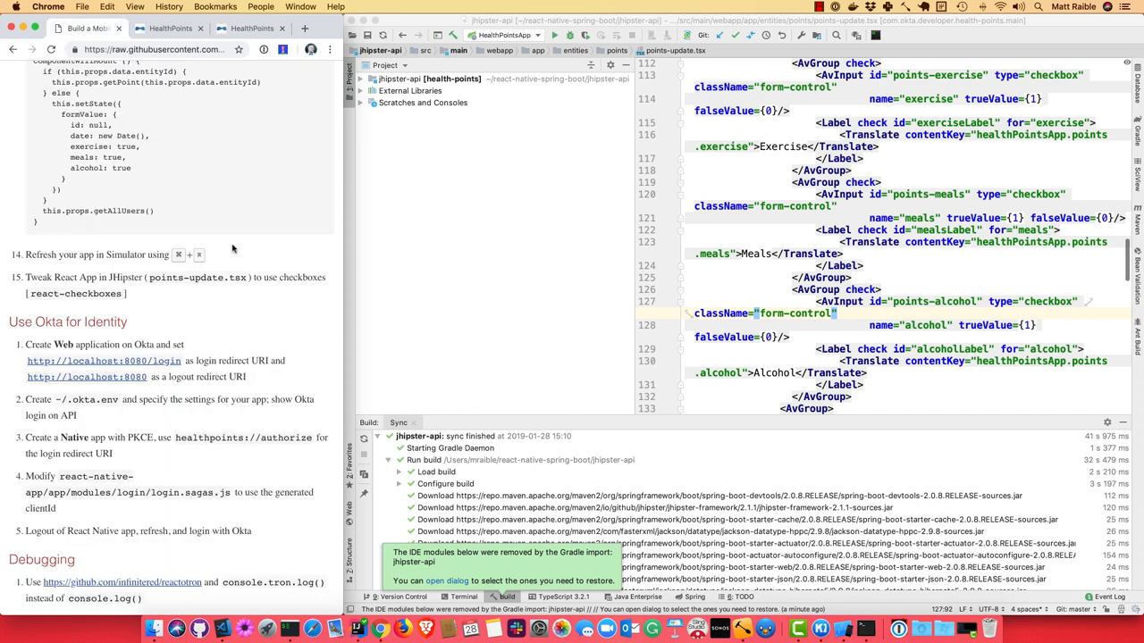
Step: Locate application.yml under src/main/resources/config and select its security.oauth2 block
scroll(down, 3)
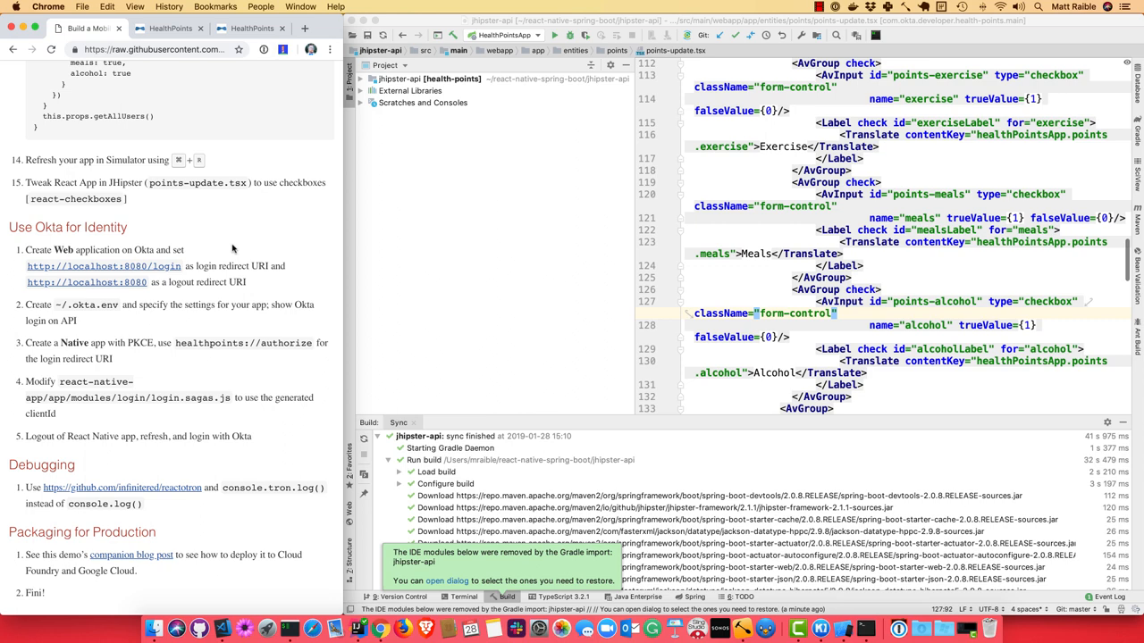
mouse_move(465, 79)
text(a)
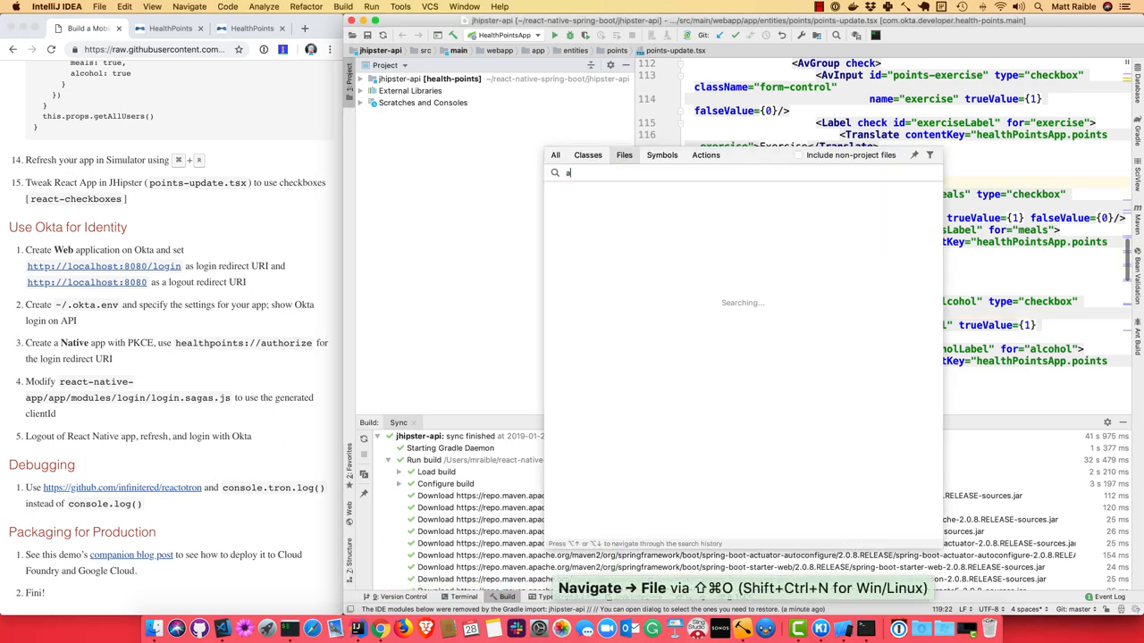
text(pplication.)
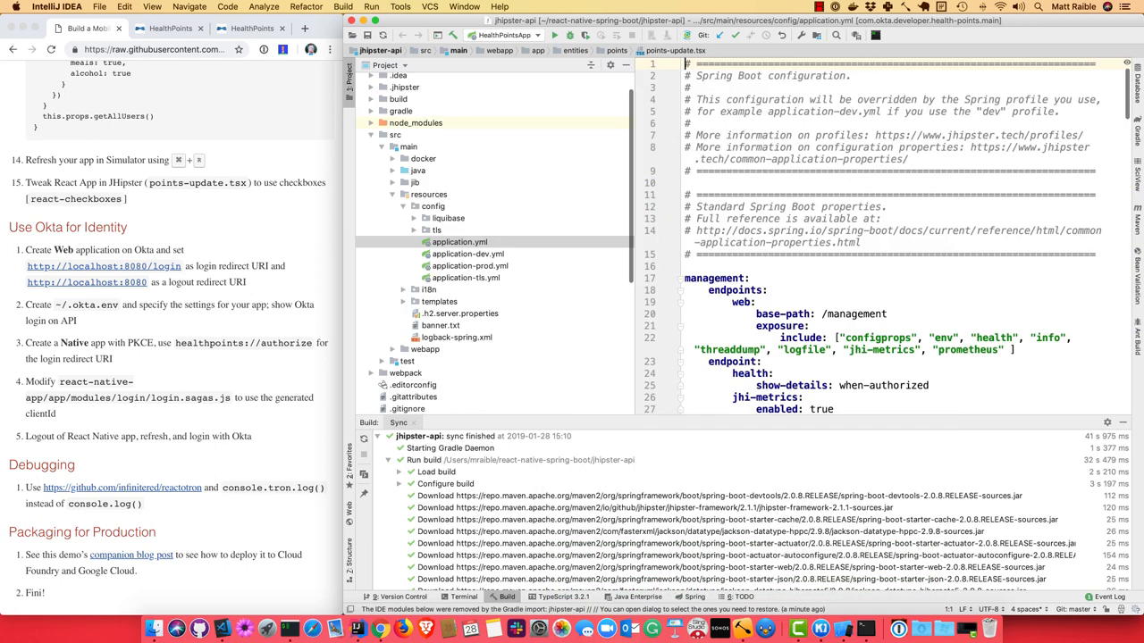
scroll(down, 3)
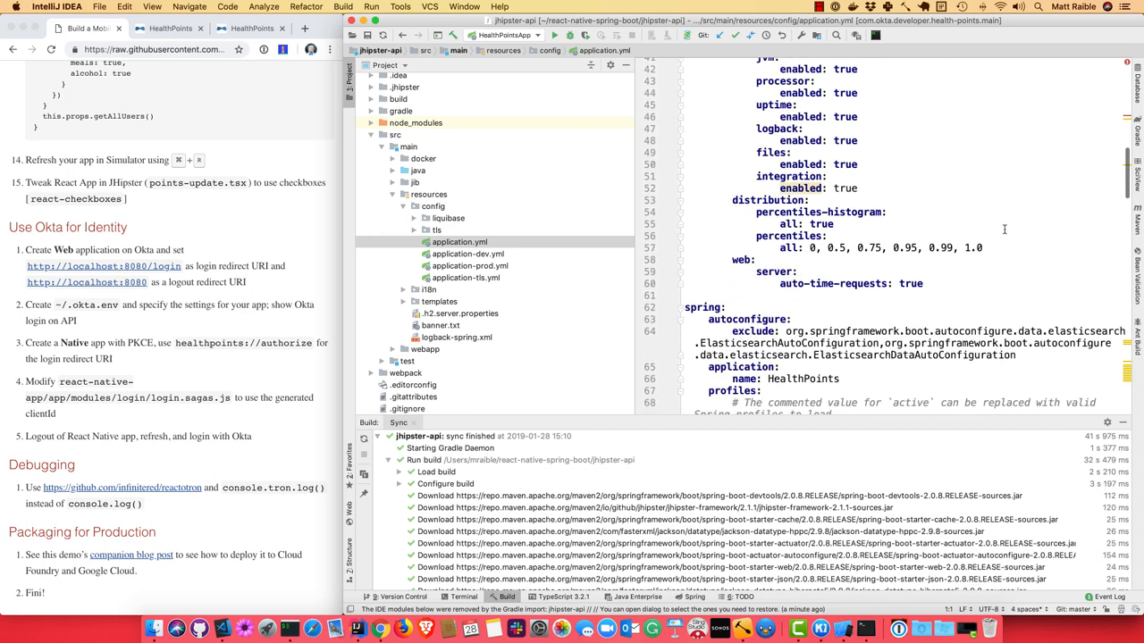
scroll(down, 3)
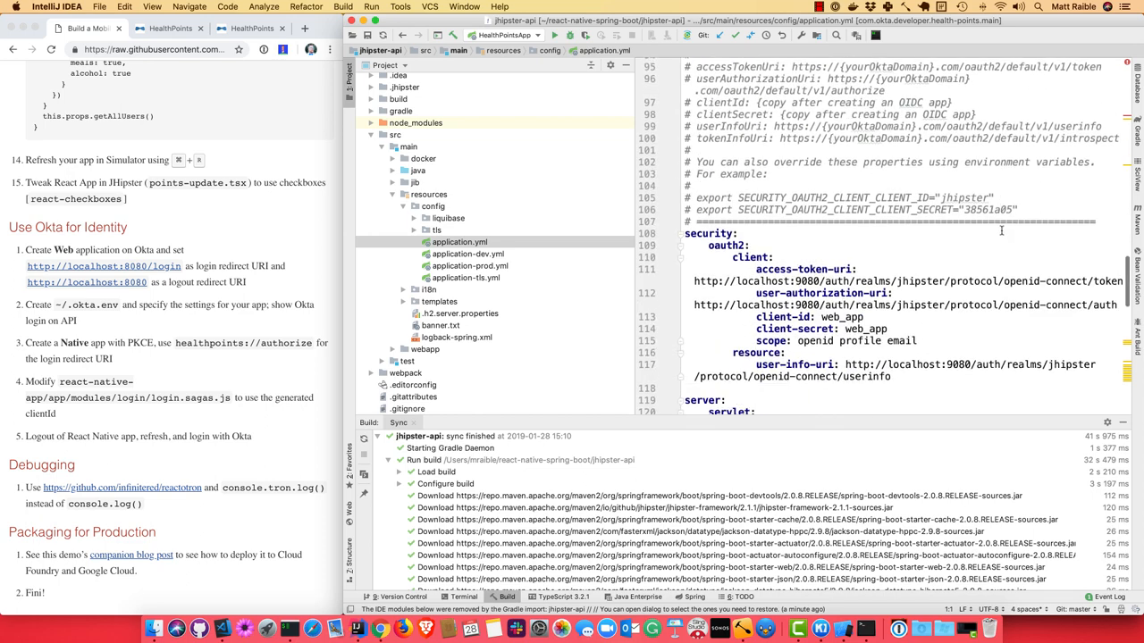
scroll(up, 3)
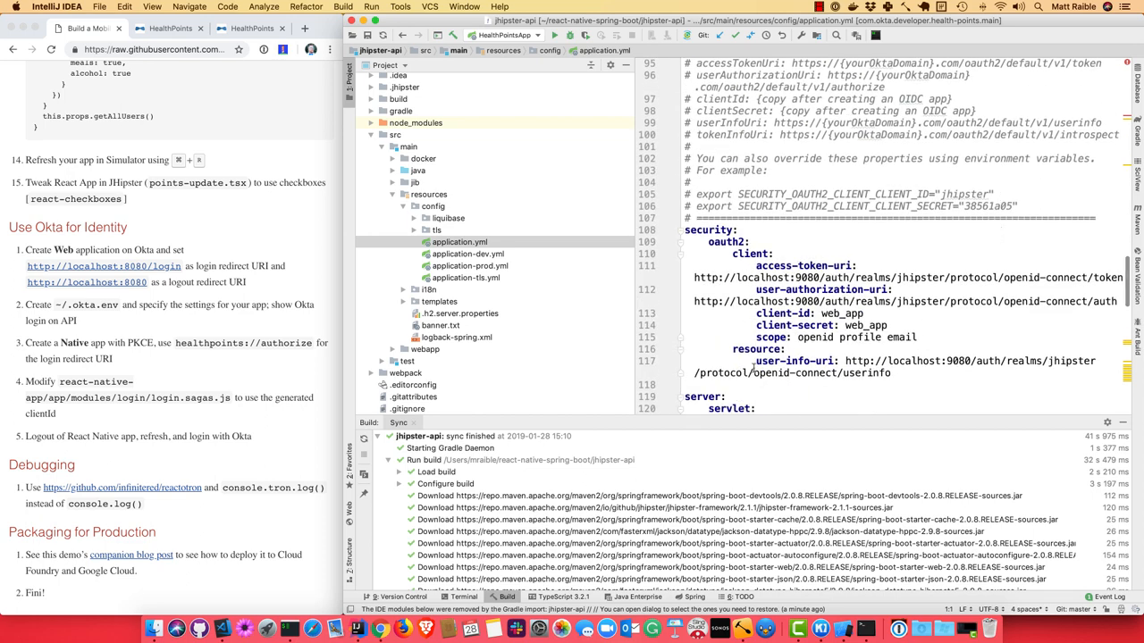
drag(714, 242, 890, 373)
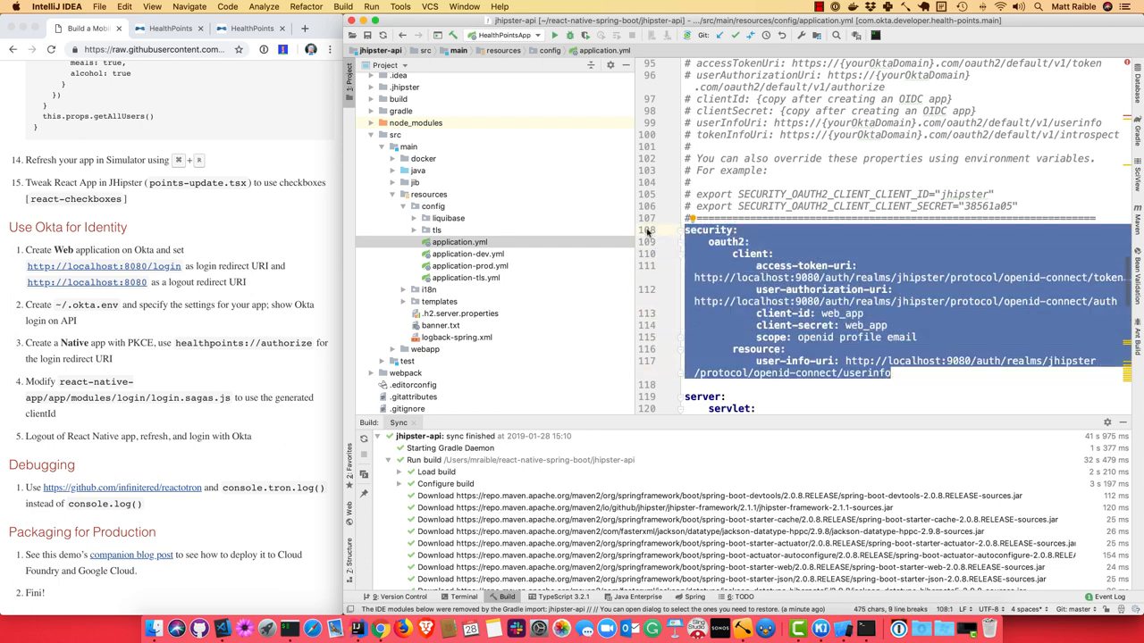
mouse_move(792, 256)
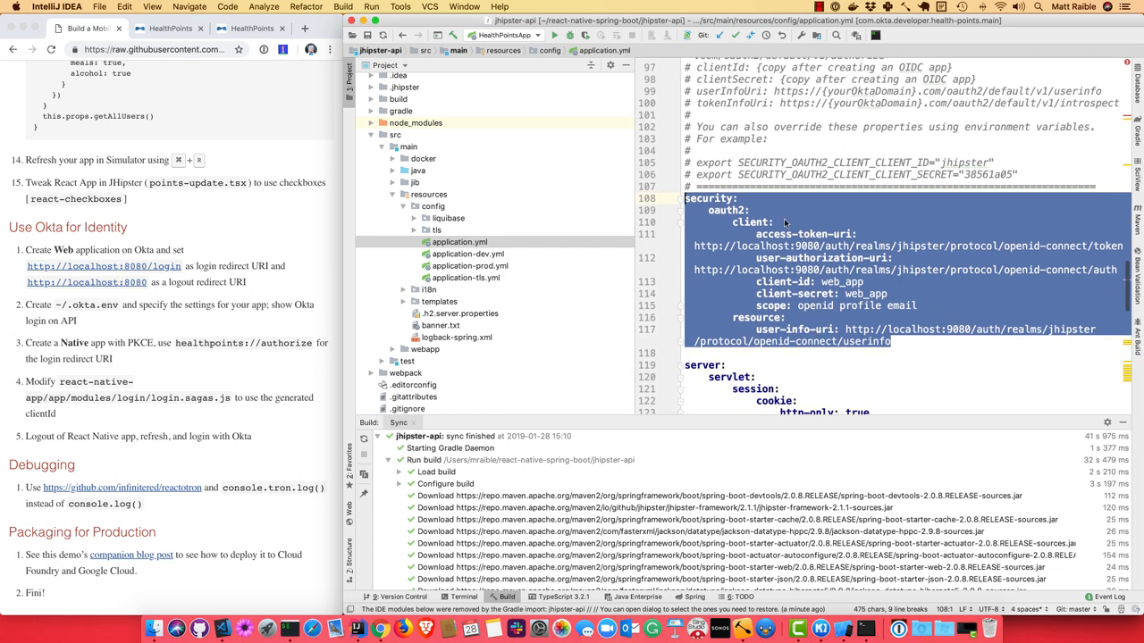
mouse_move(763, 306)
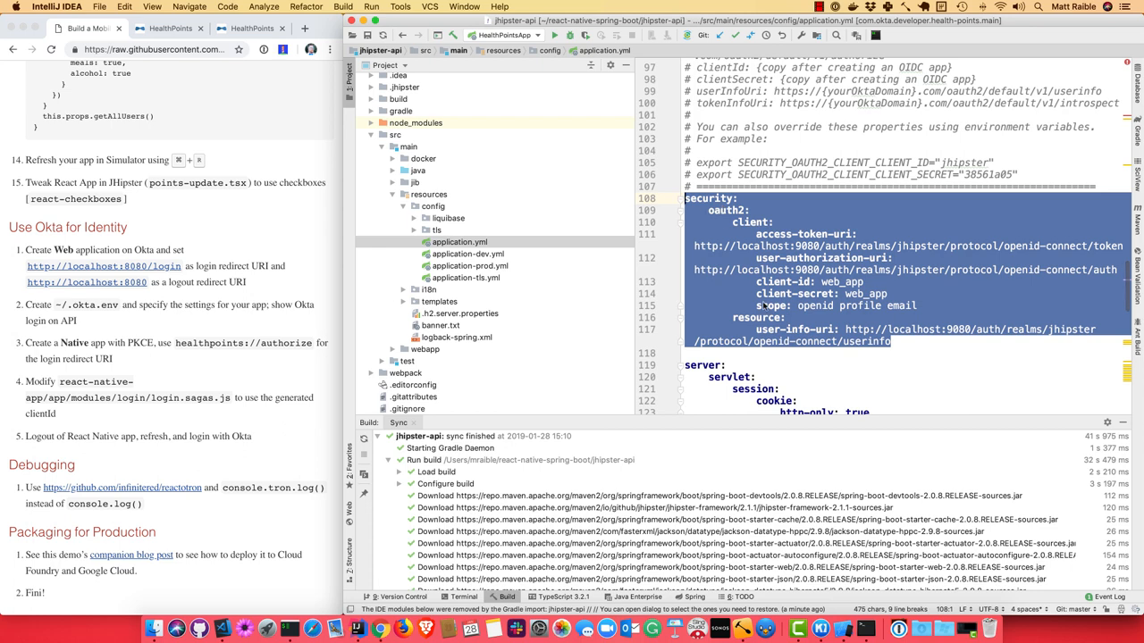
mouse_move(300, 242)
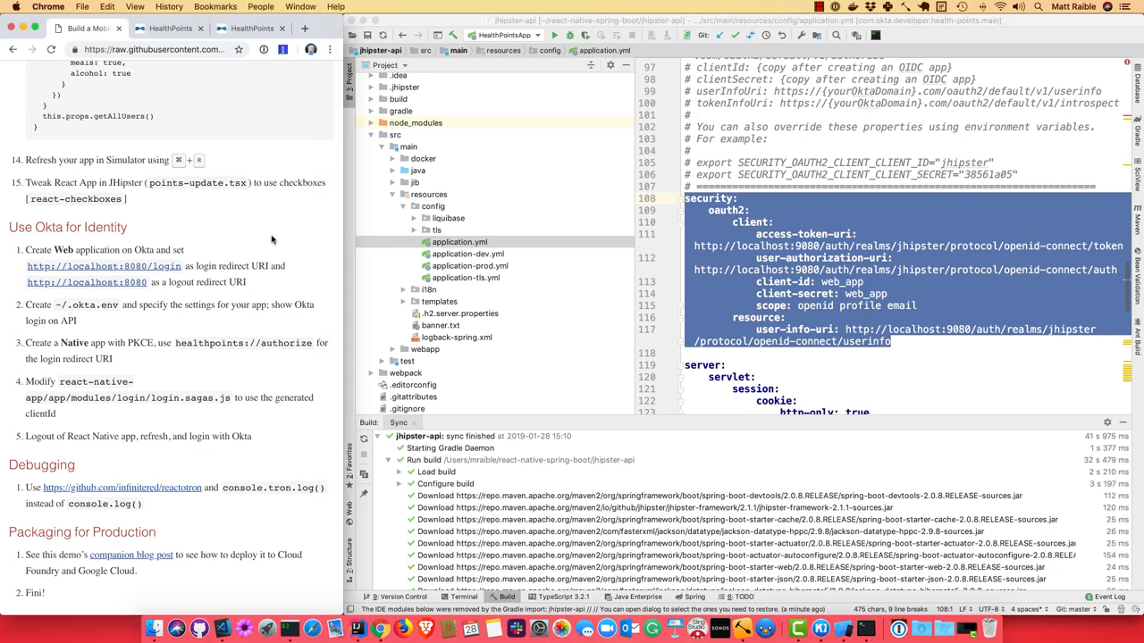
Step: Sign in to the Okta dev org using the 1Password-saved credentials
click(629, 28)
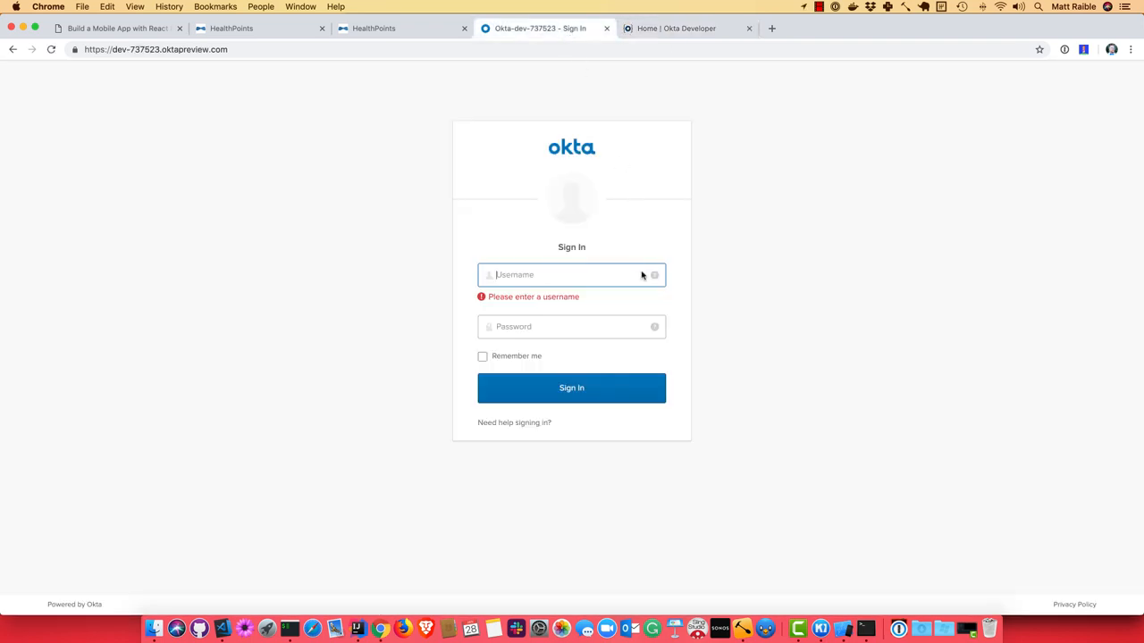
click(1063, 50)
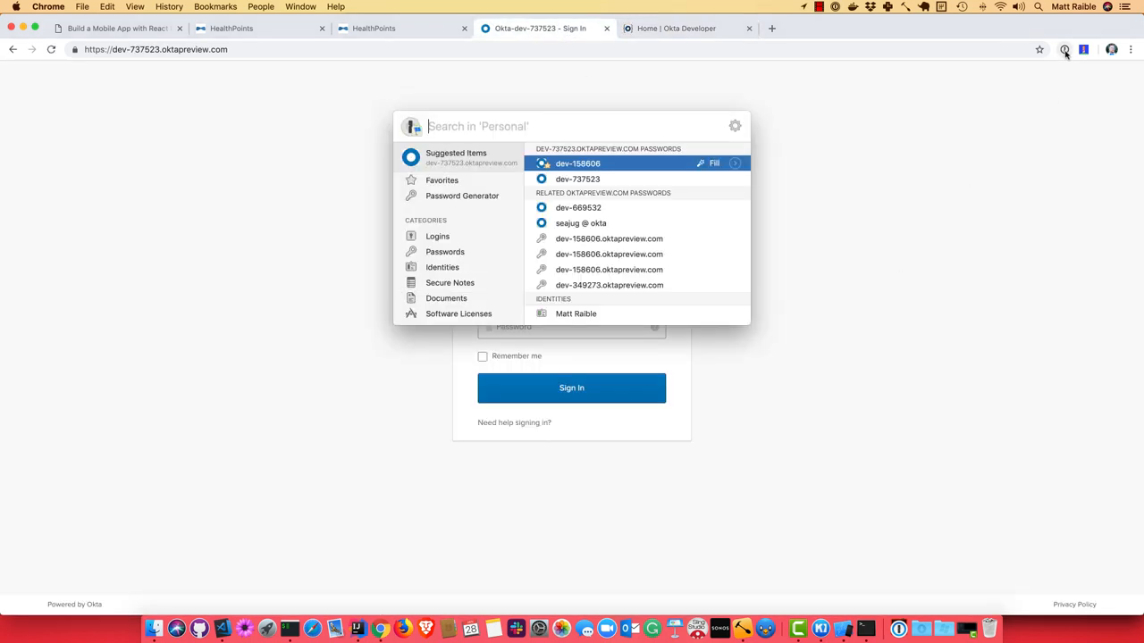
click(713, 163)
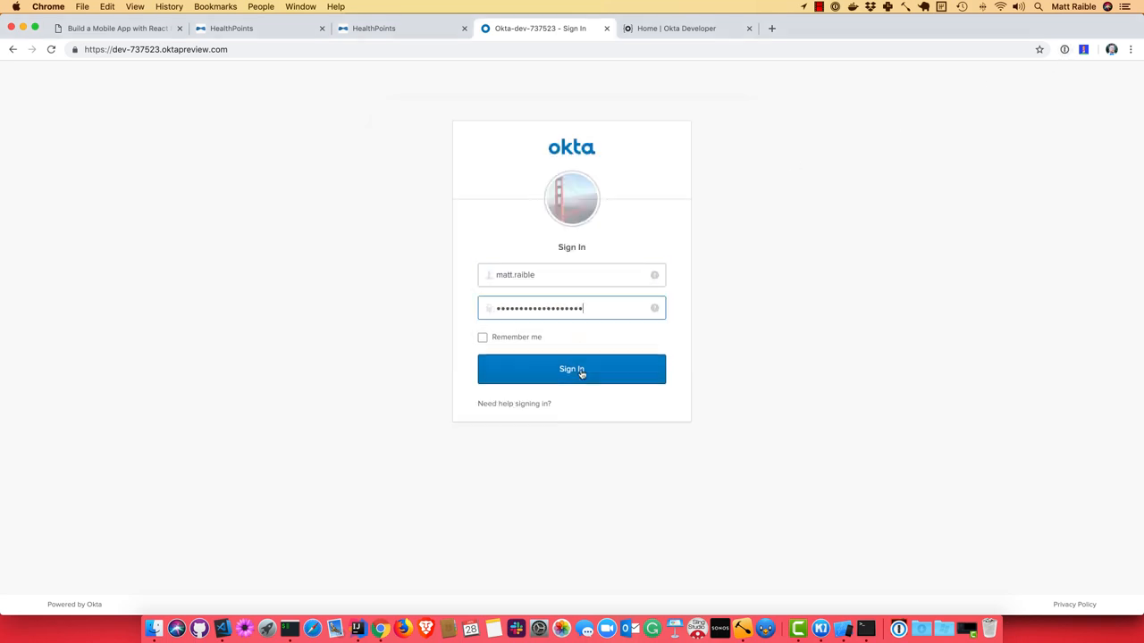
click(572, 368)
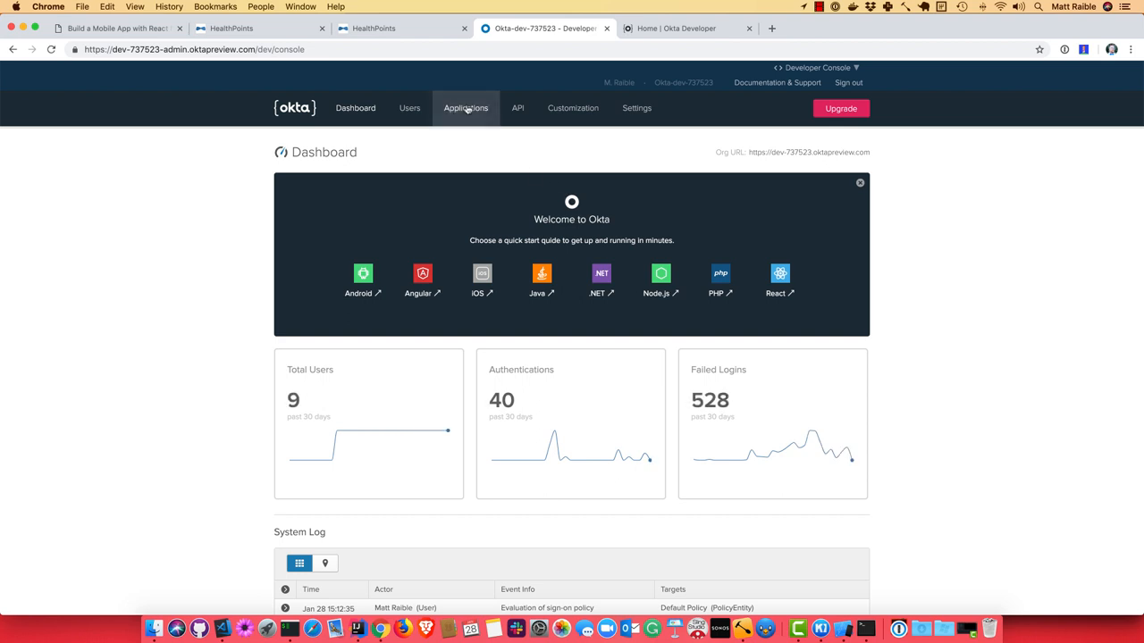
Step: Start a new Okta application on the Web platform from the Applications list
click(465, 109)
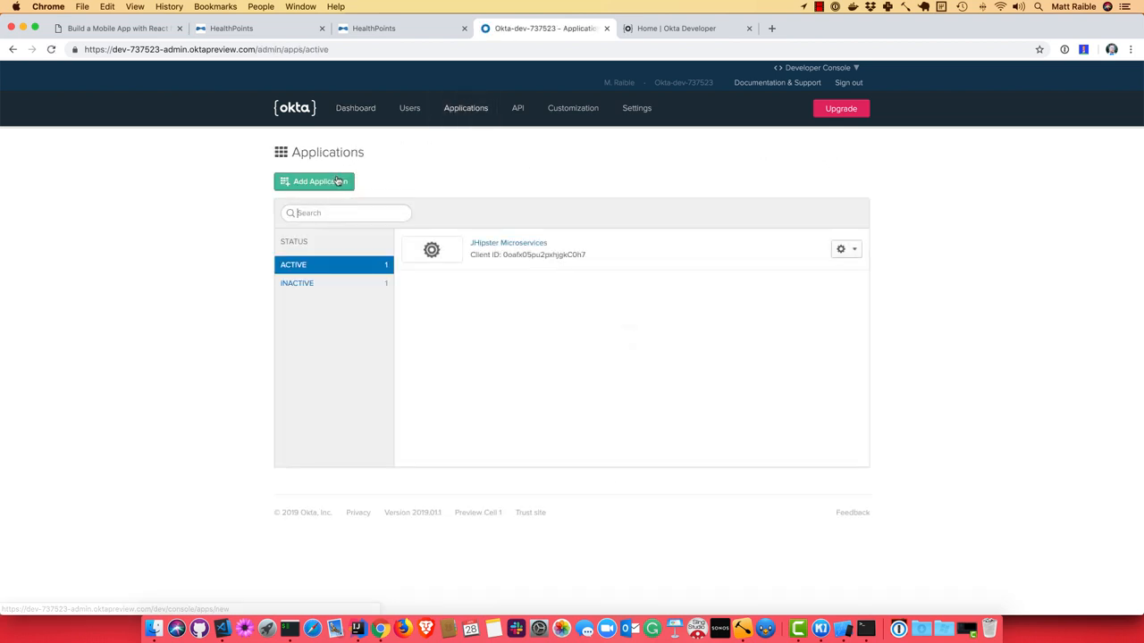
click(315, 182)
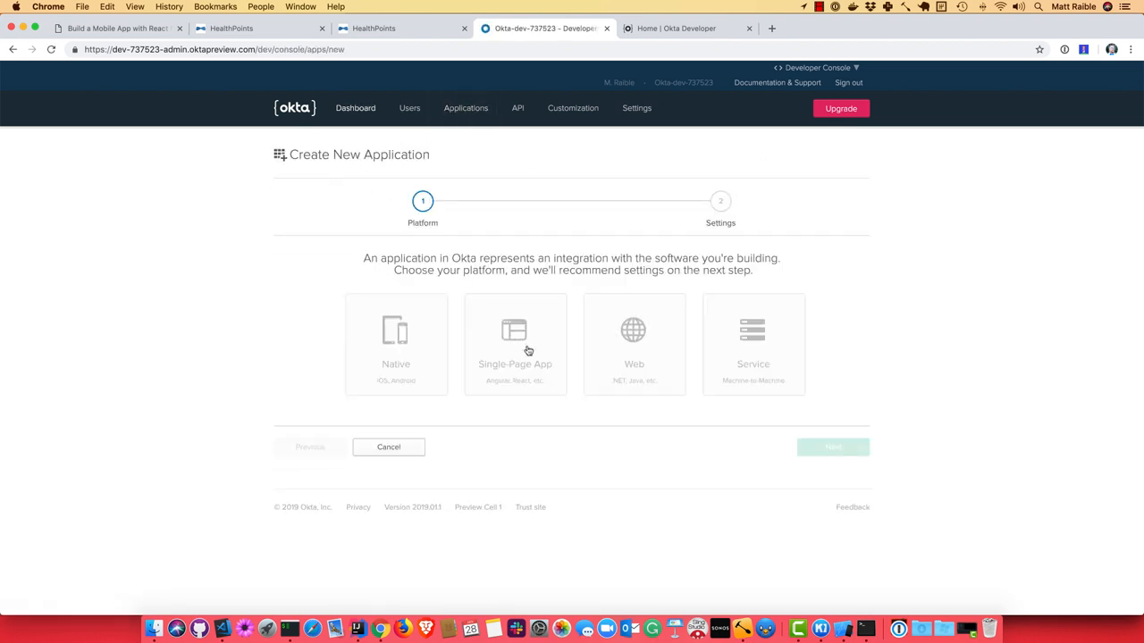
click(633, 343)
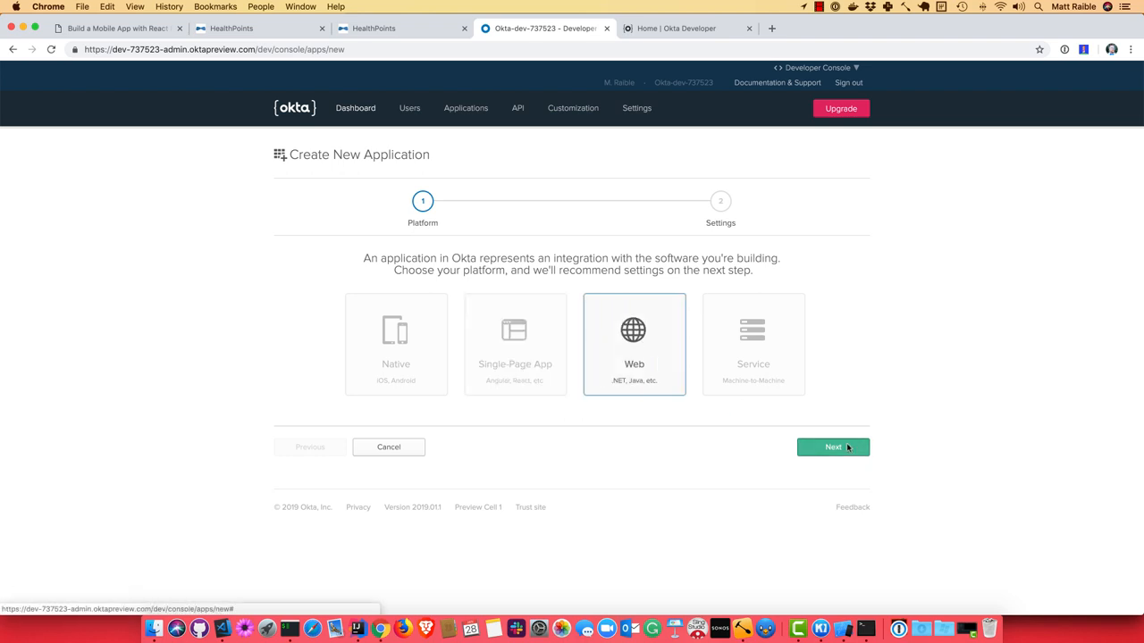
click(833, 447)
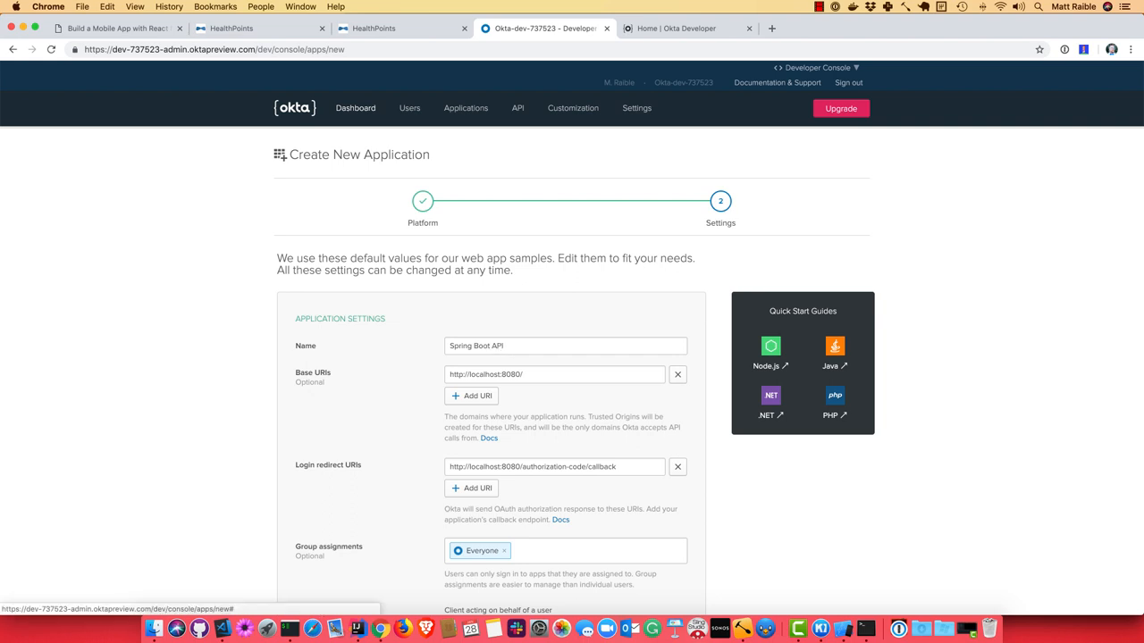
scroll(down, 3)
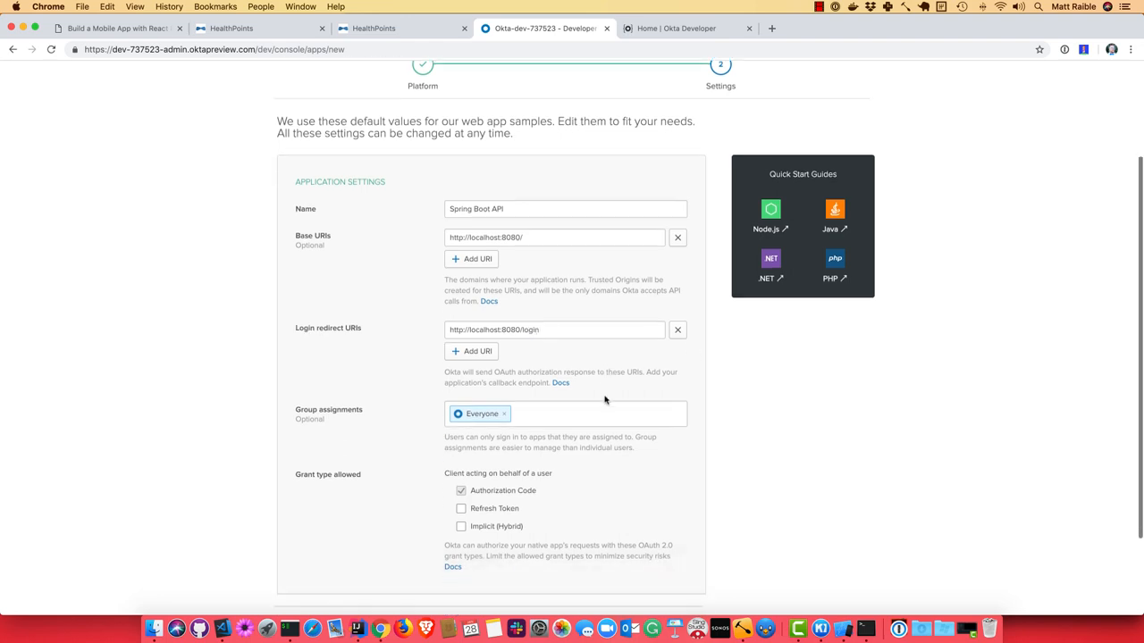
scroll(down, 3)
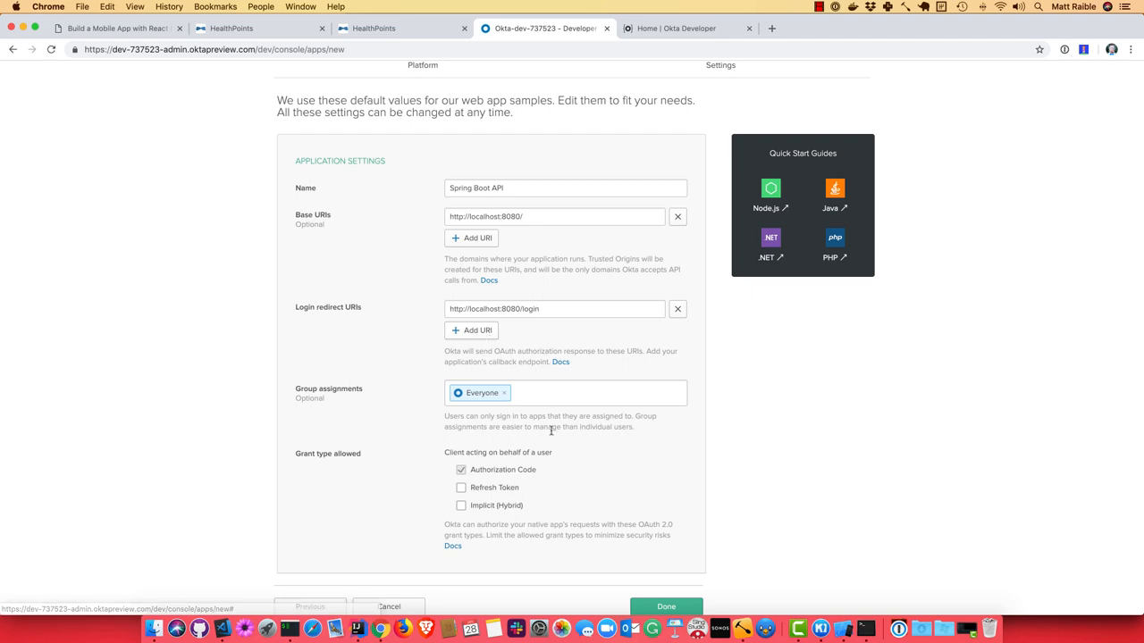
scroll(down, 3)
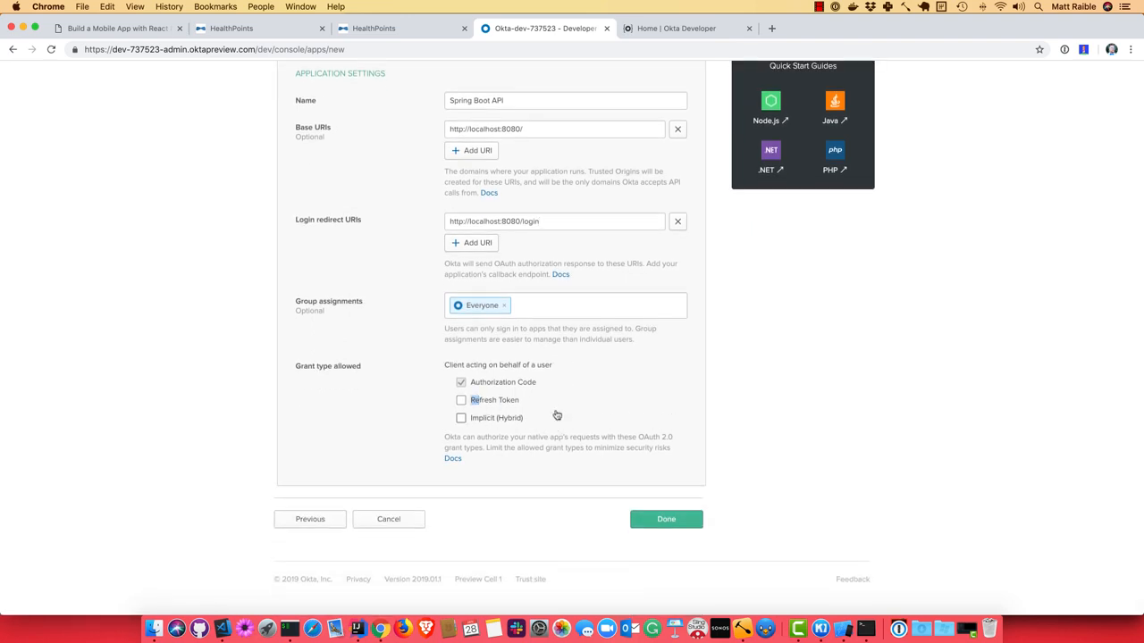
click(461, 401)
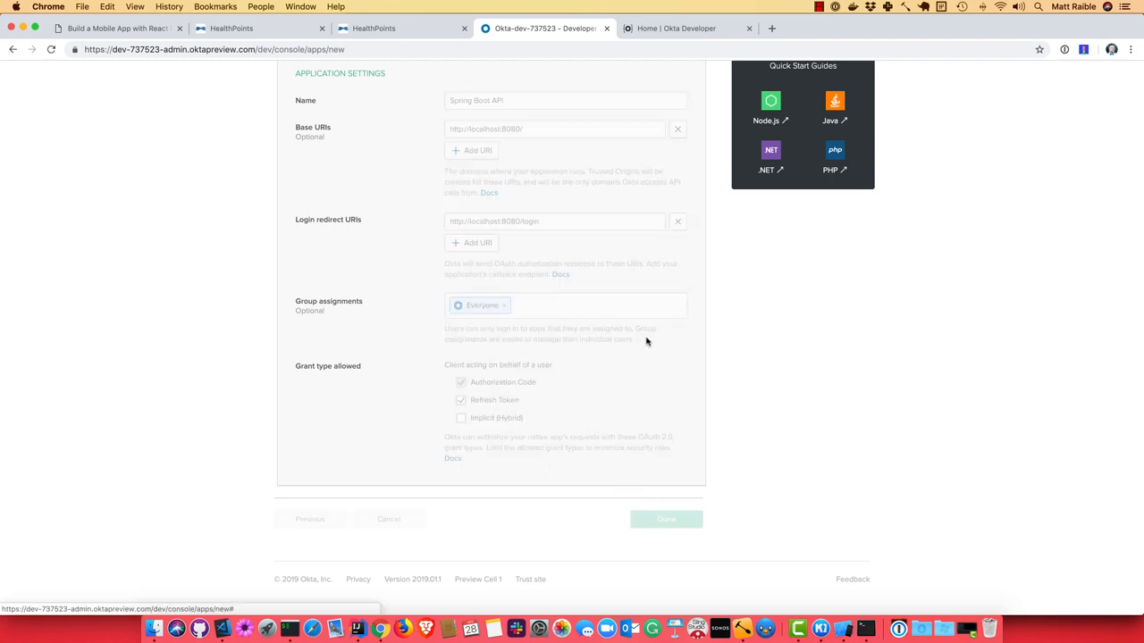
click(665, 518)
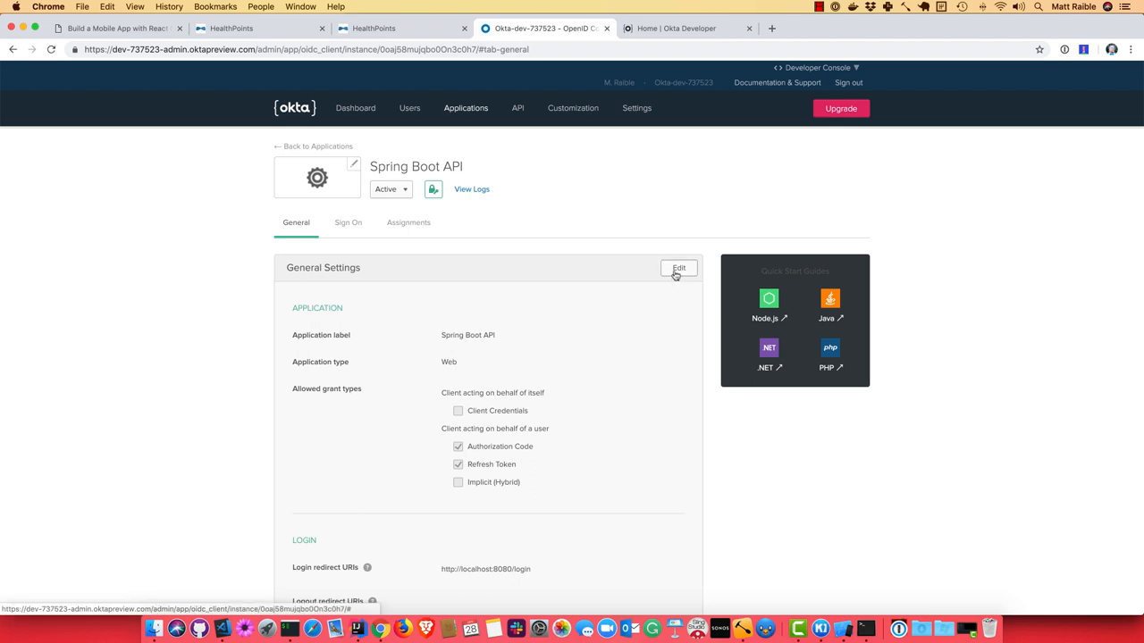
click(679, 269)
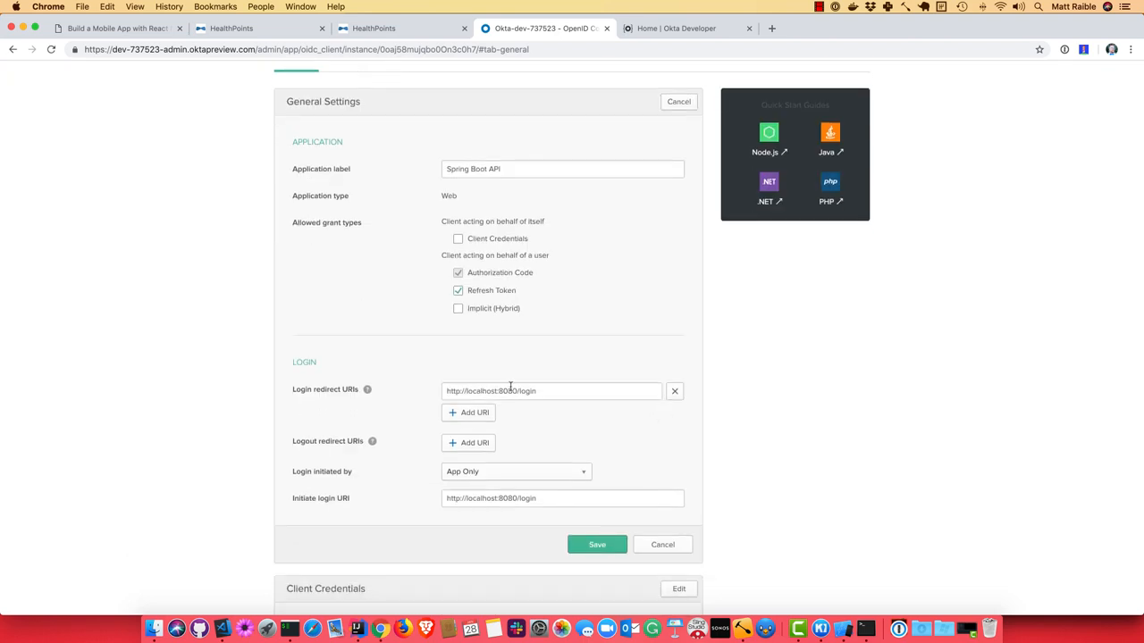
double_click(480, 389)
text(http://localhost:8080)
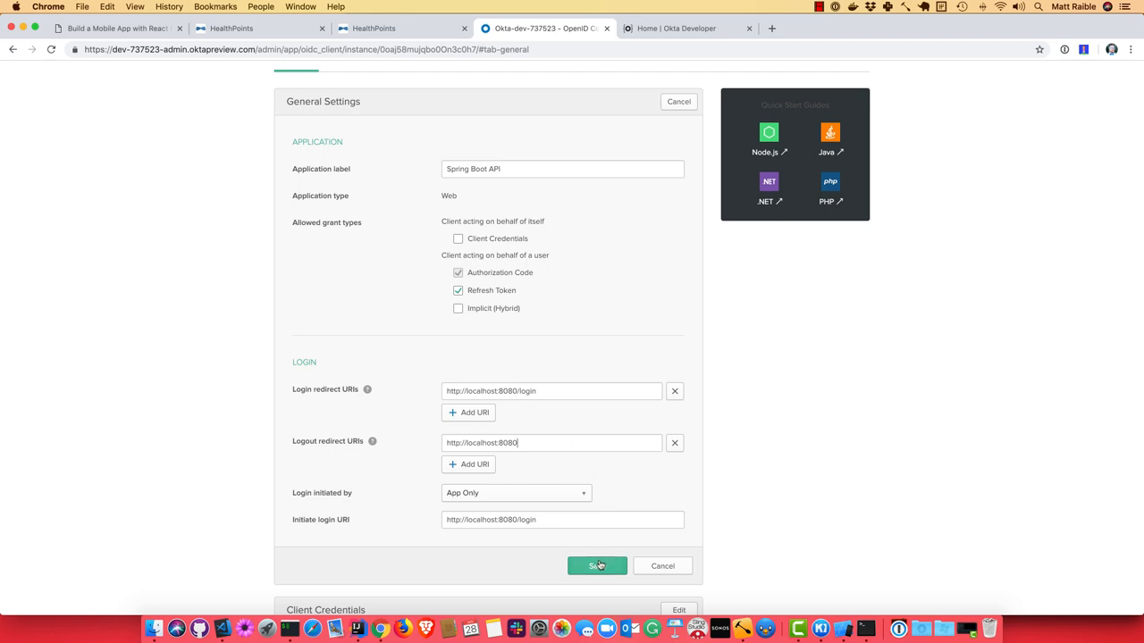
click(597, 564)
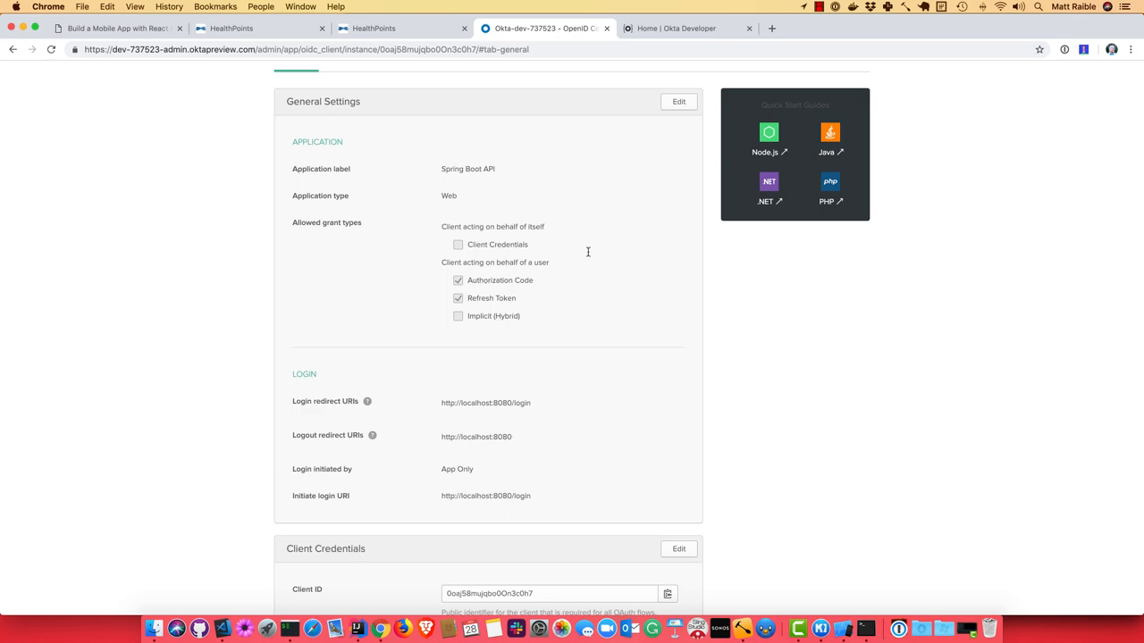
scroll(down, 3)
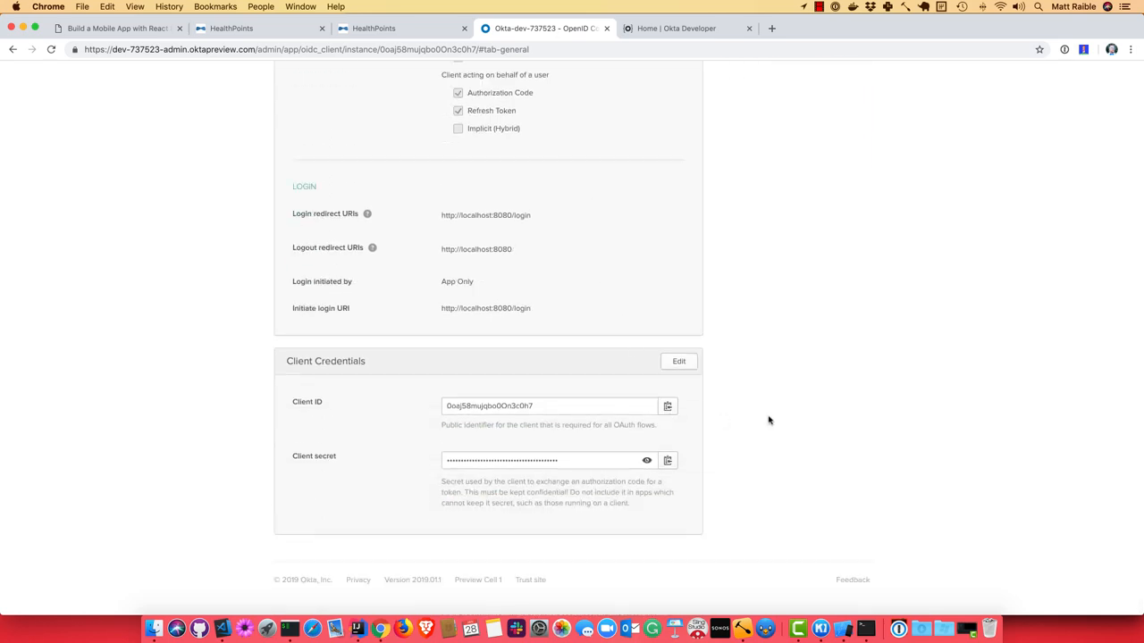
mouse_move(279, 599)
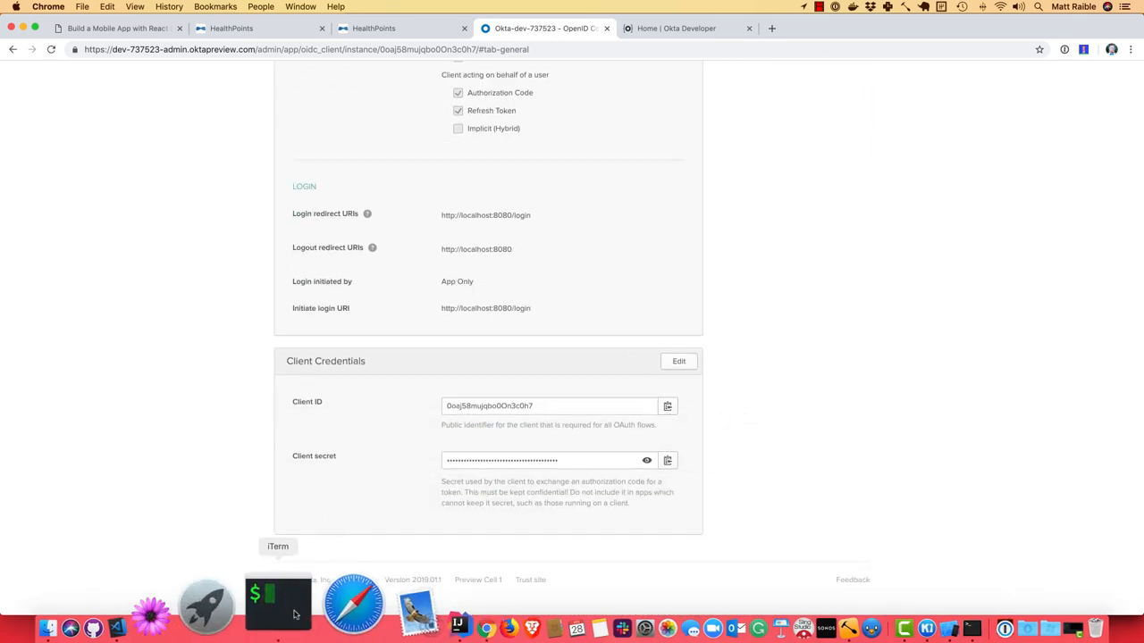
click(278, 604)
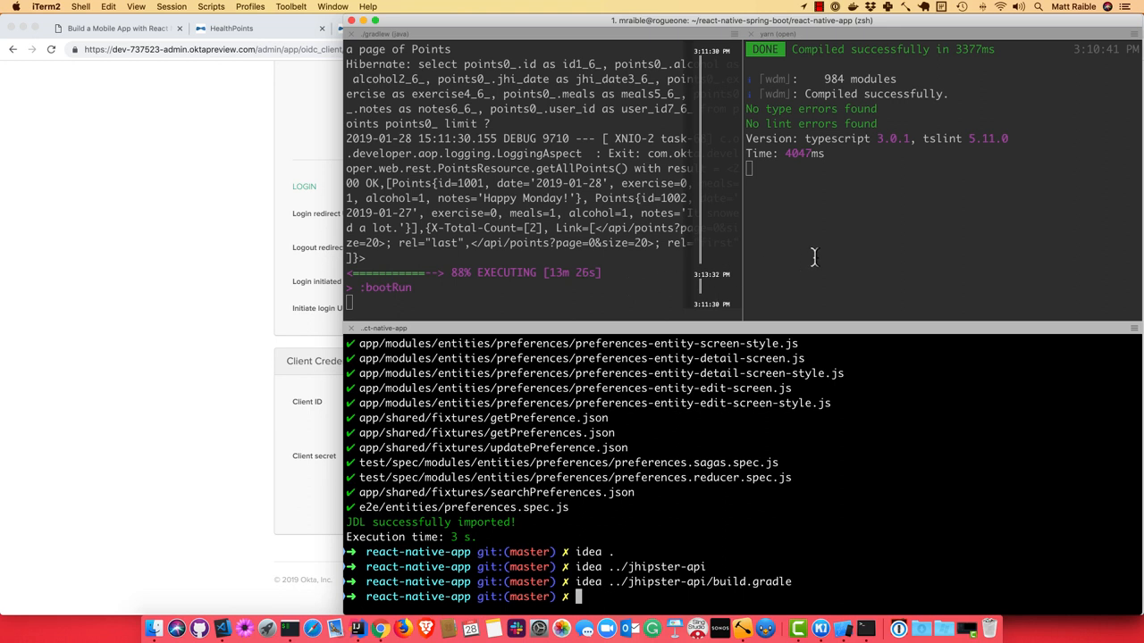
Step: Edit ~/.okta.env in vi and select the client ID value to replace it
text(vi)
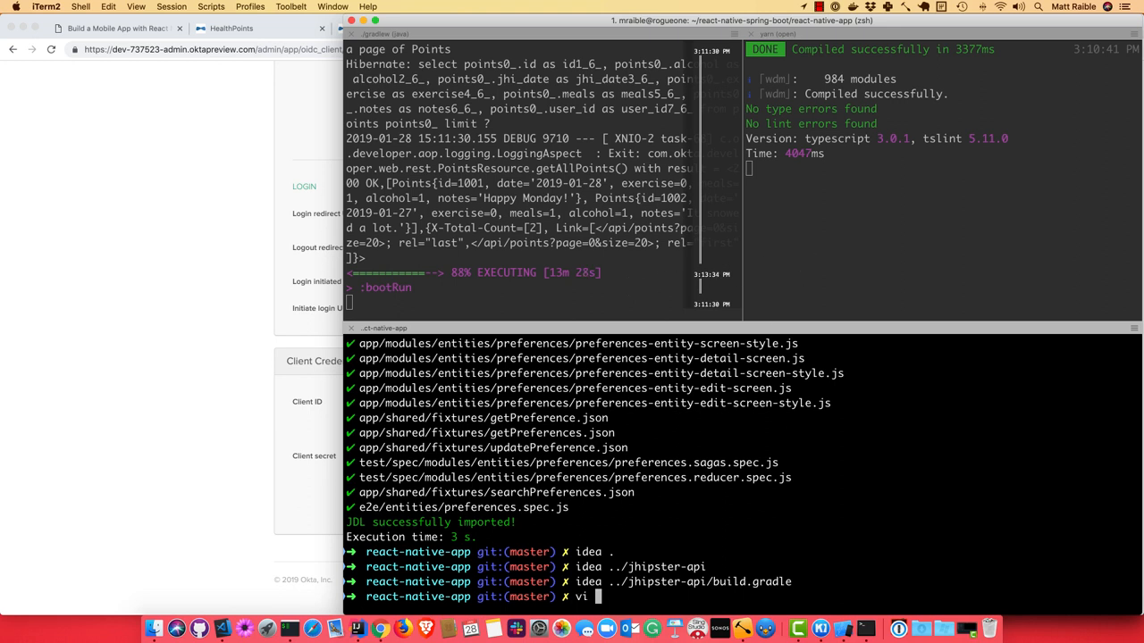
text(~/.okta)
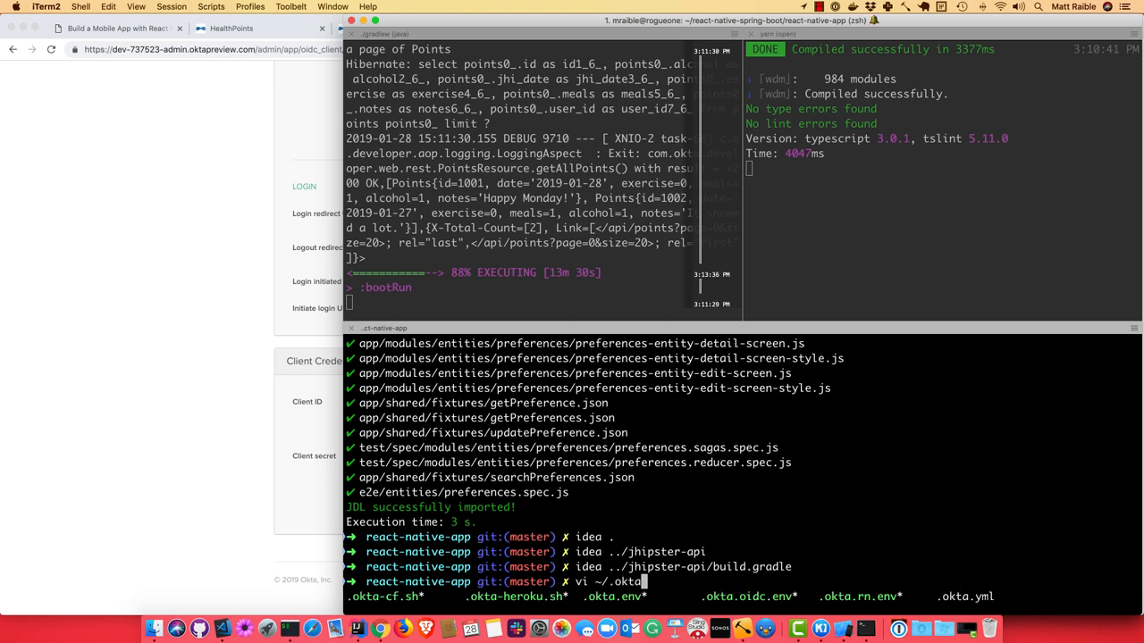
text(.env)
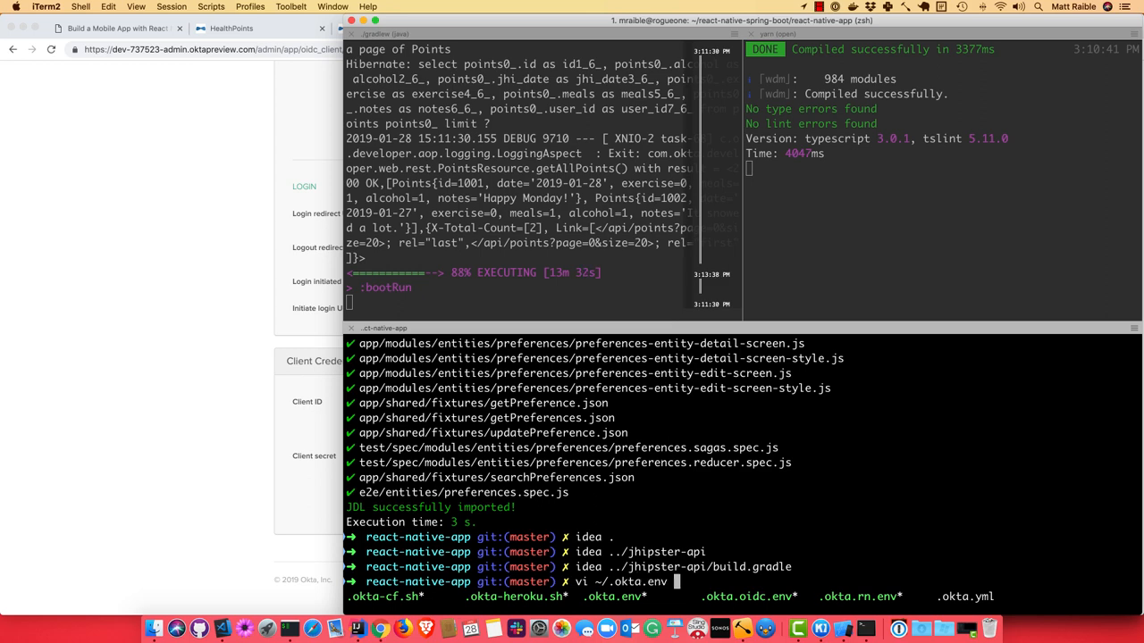
key(Return)
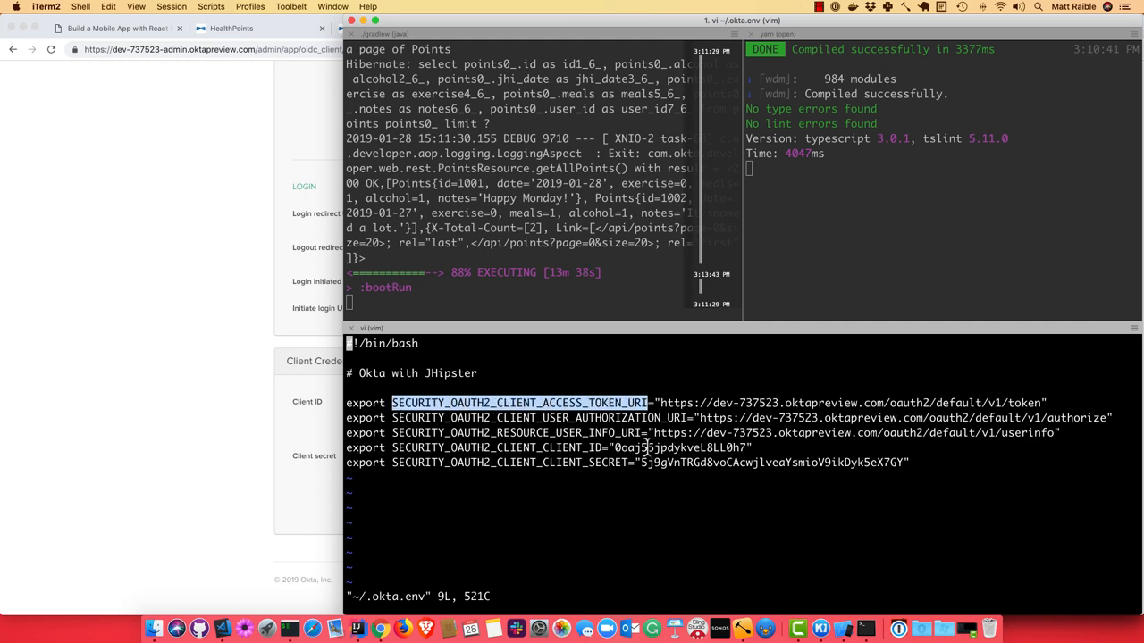
double_click(681, 447)
text(source)
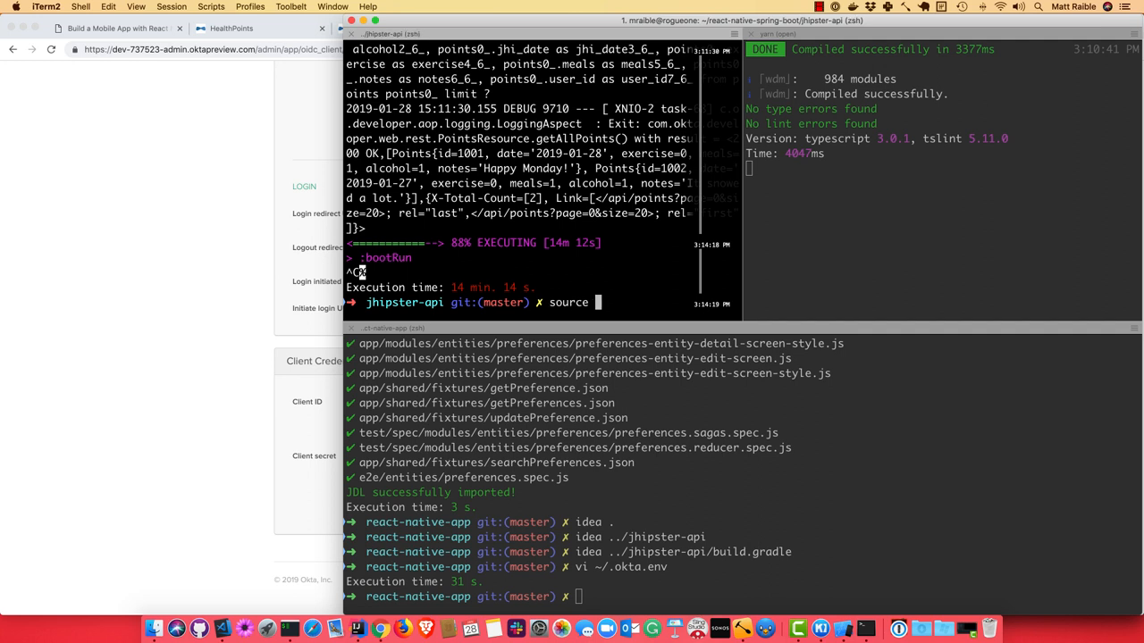
Step: Source ~/.okta.env in the jhipster-api pane and start ./gradlew again
text(~/.okta)
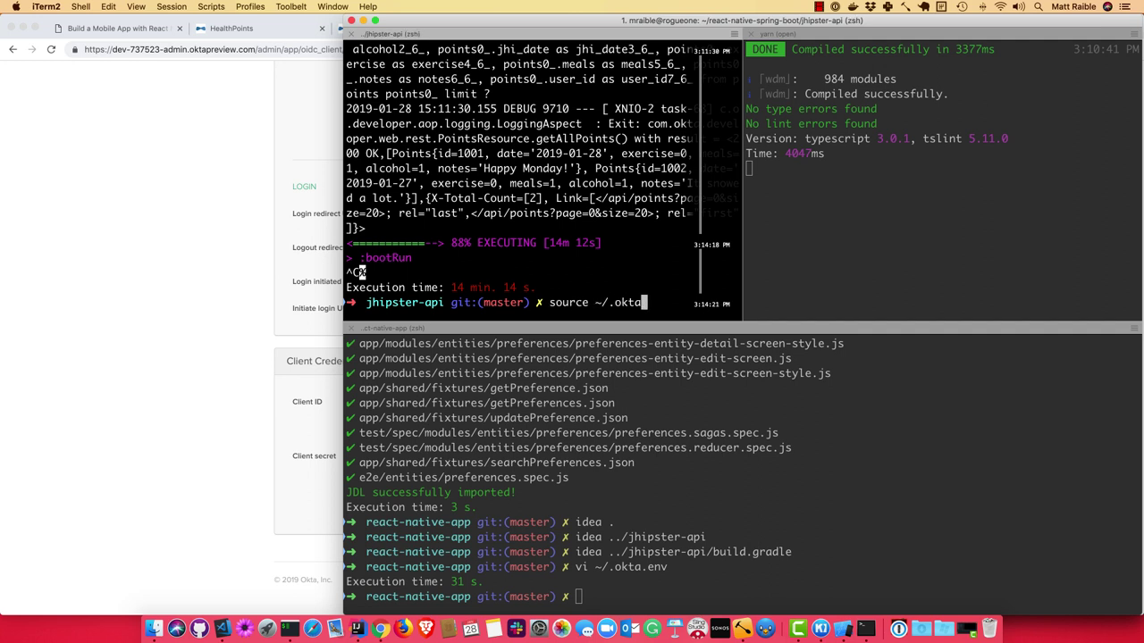
key(Return)
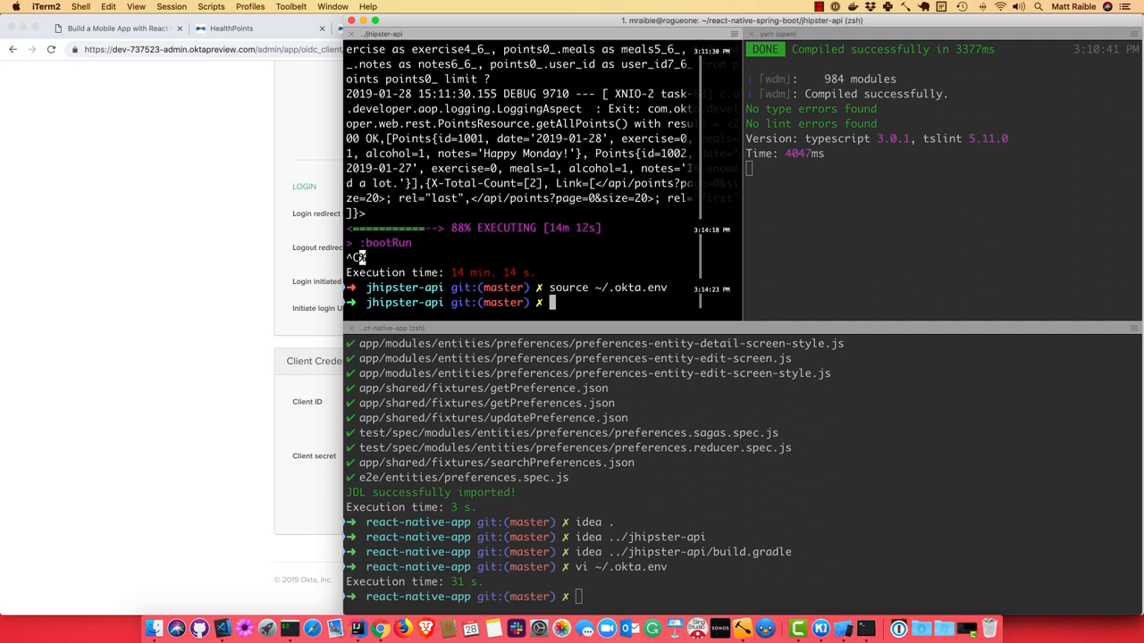
text(./gradlew)
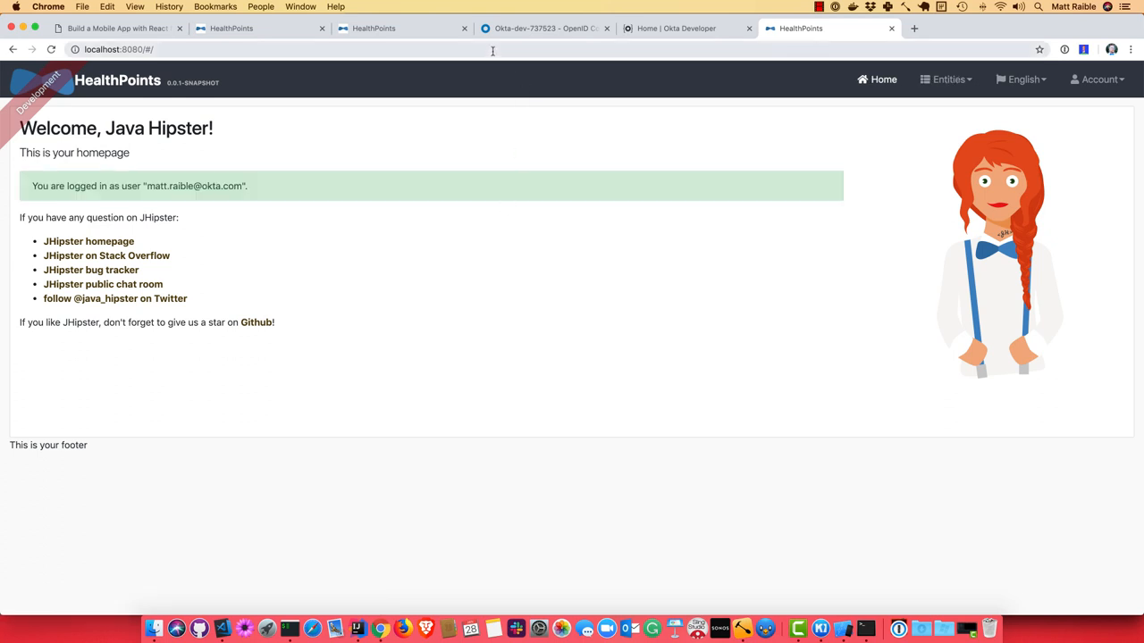
Step: Sign out of HealthPoints, sign back in via Okta as demo, declining the 1Password save
click(1097, 78)
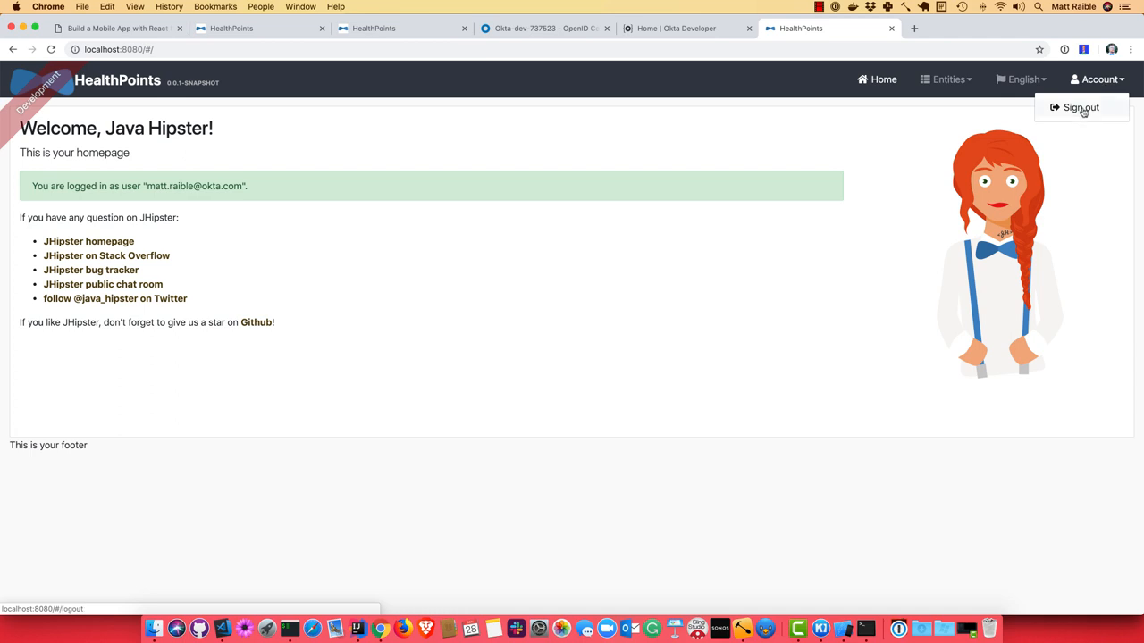
click(1079, 107)
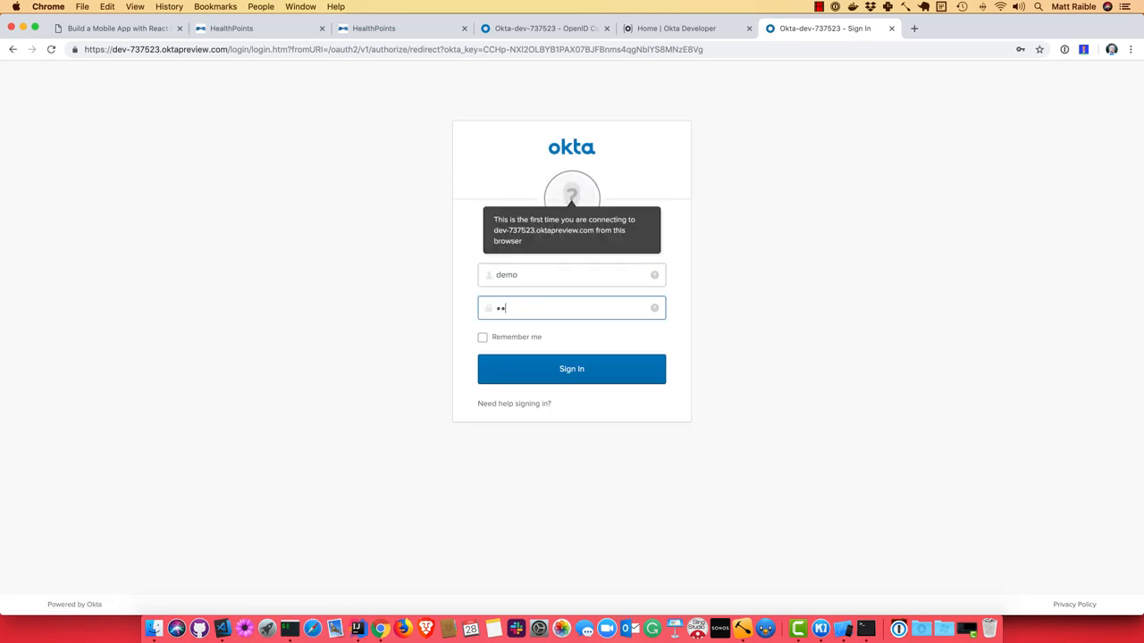
click(572, 368)
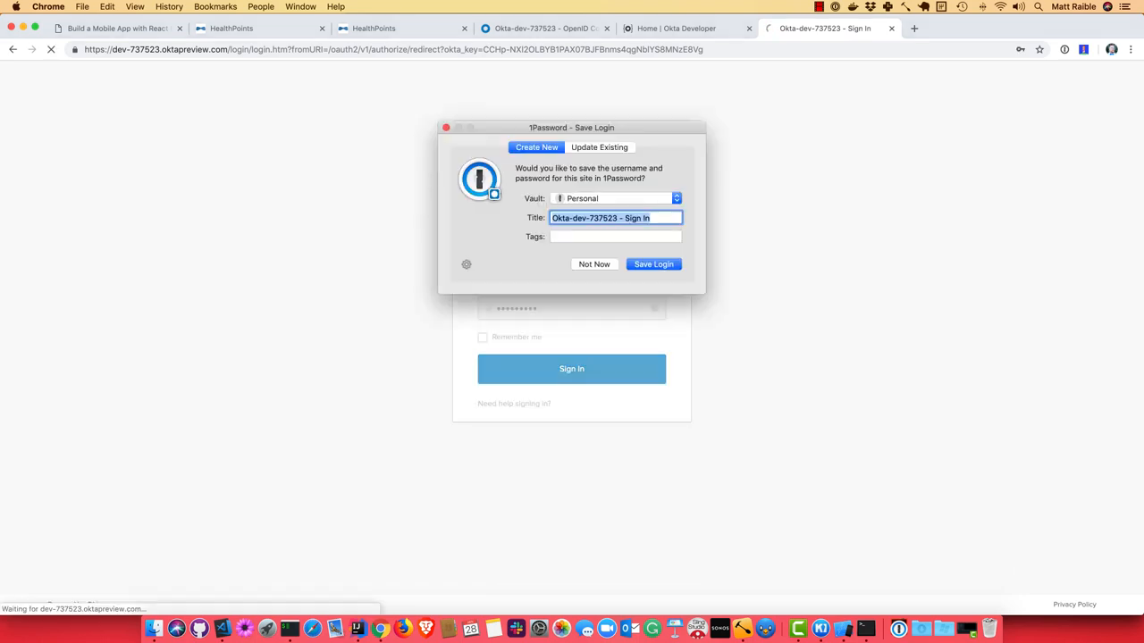
click(593, 264)
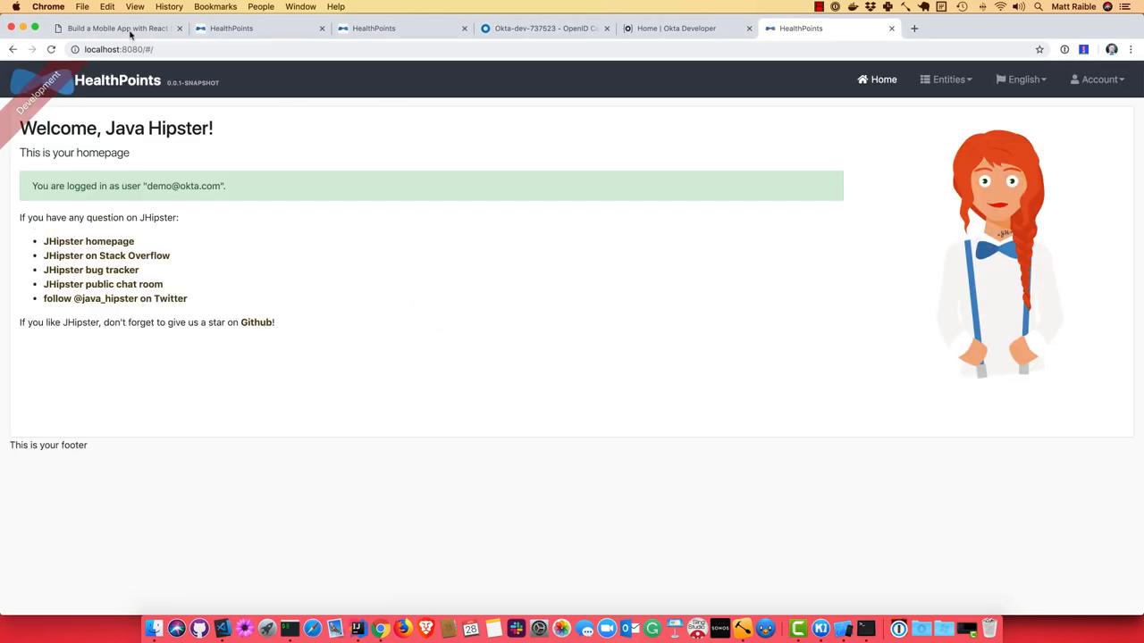
click(116, 28)
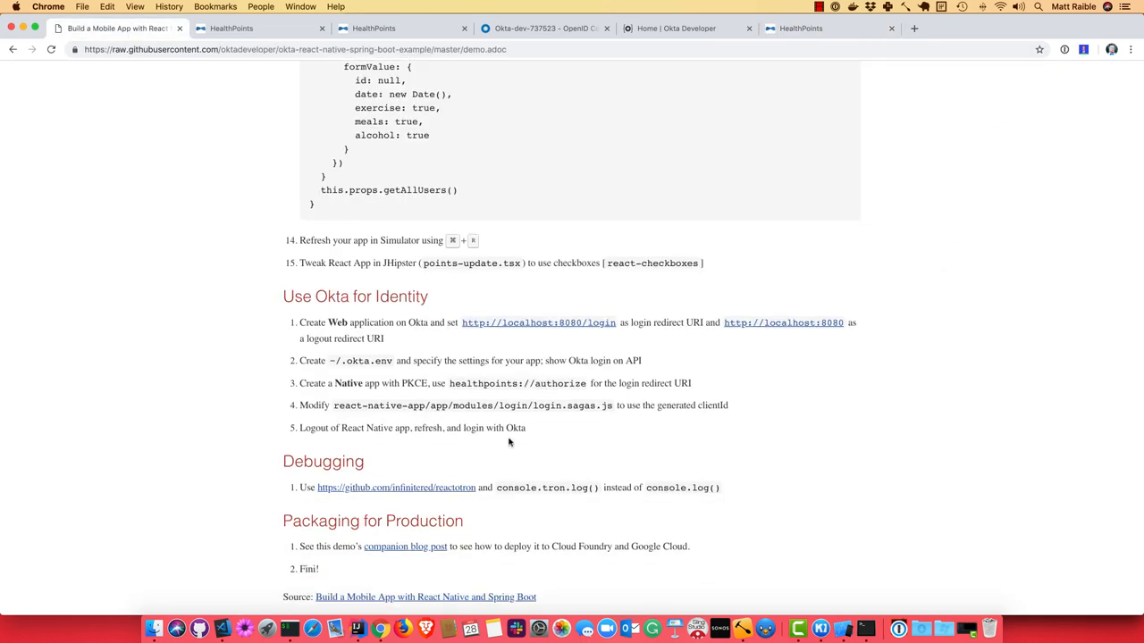
mouse_move(449, 384)
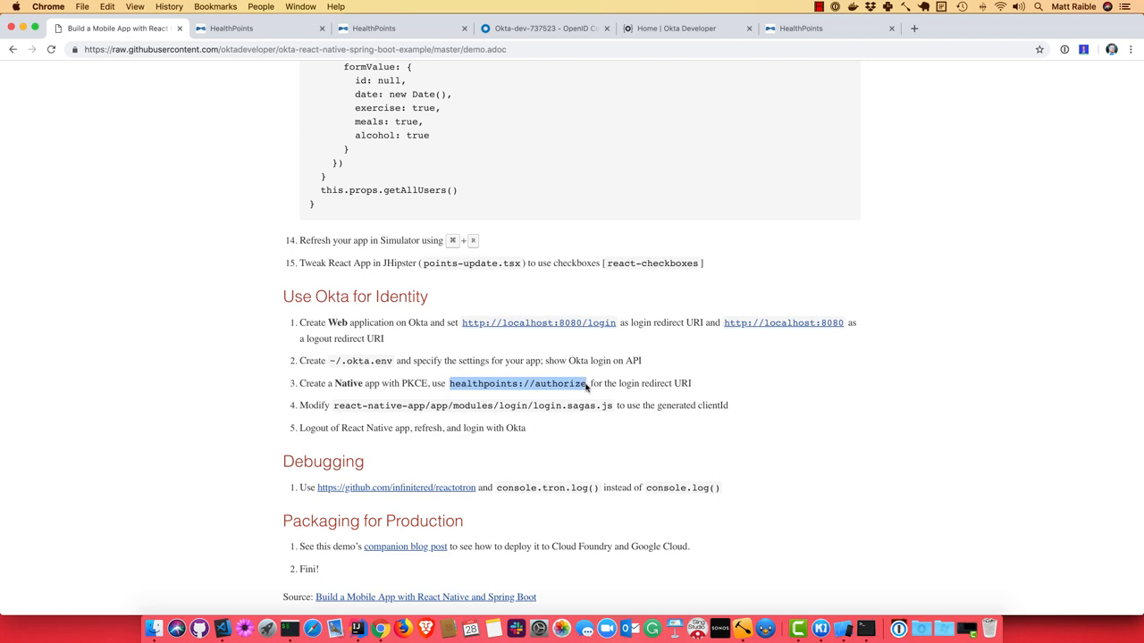
mouse_move(550, 407)
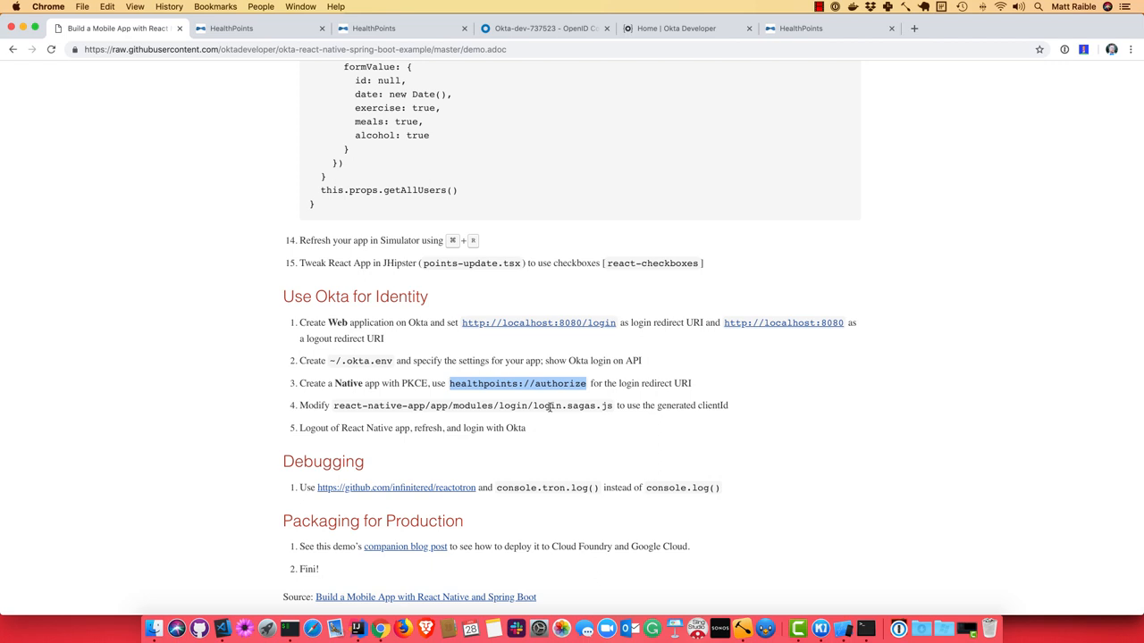
Step: Switch to the Okta developer console tab, which shows a 403 Access Forbidden page
click(545, 28)
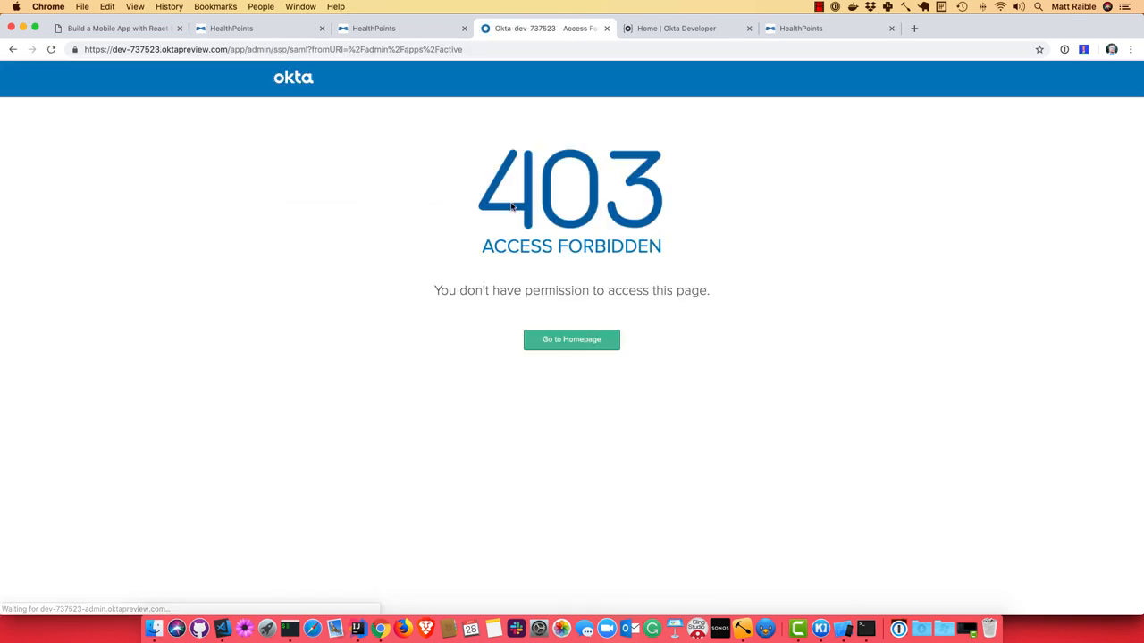
Step: Sign out of the Okta end-user view, sign in as administrator with 1Password, and list Applications
click(806, 102)
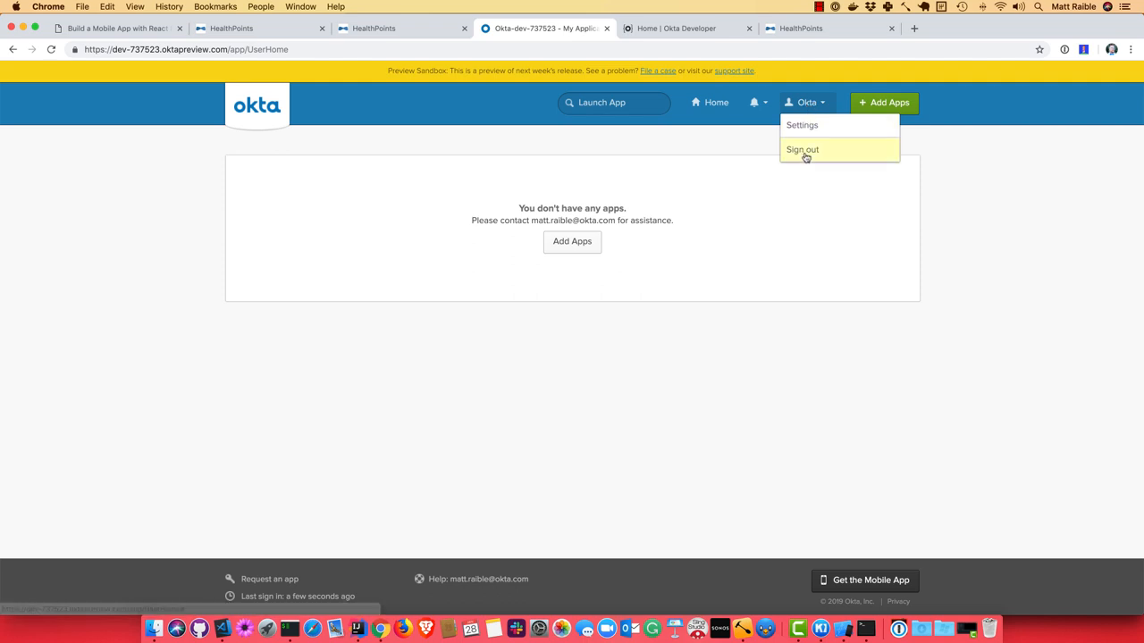
click(801, 150)
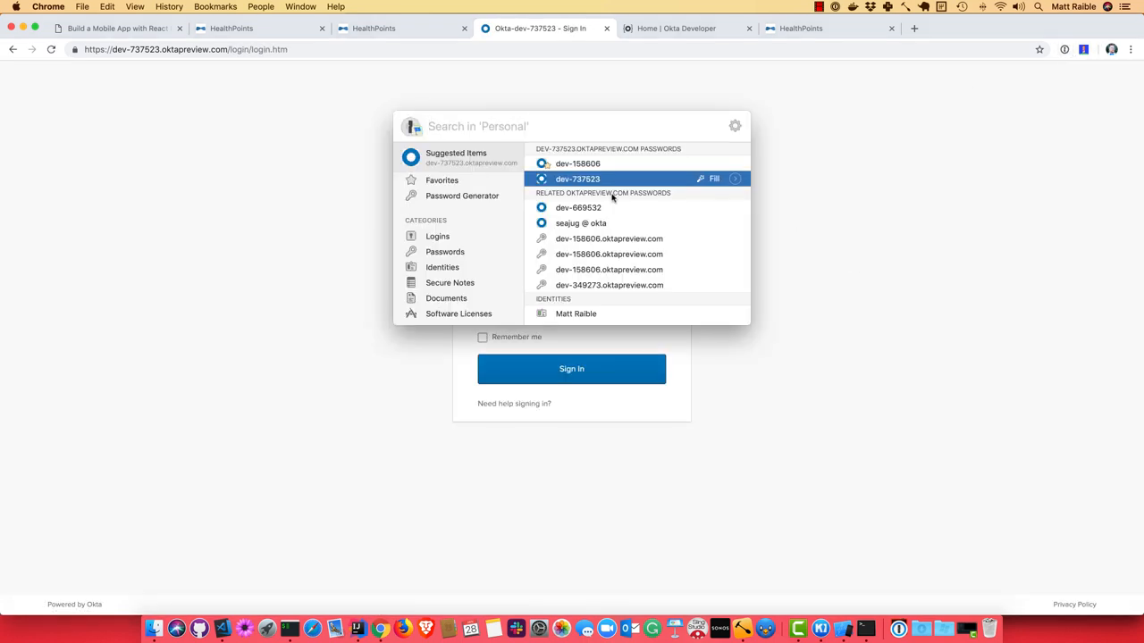
click(713, 178)
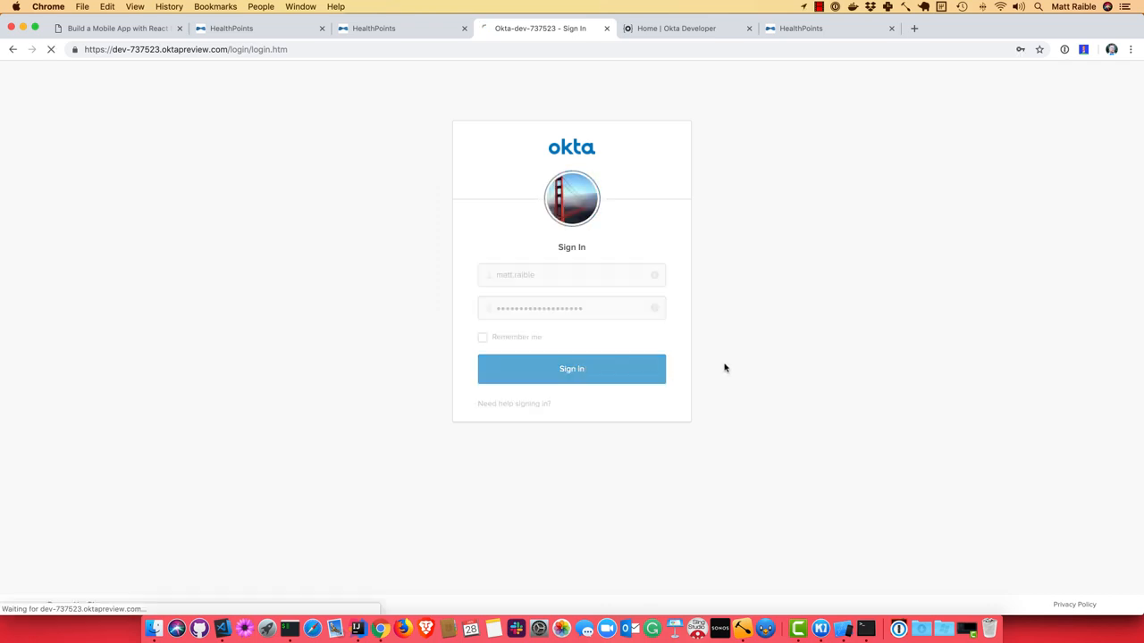
click(572, 368)
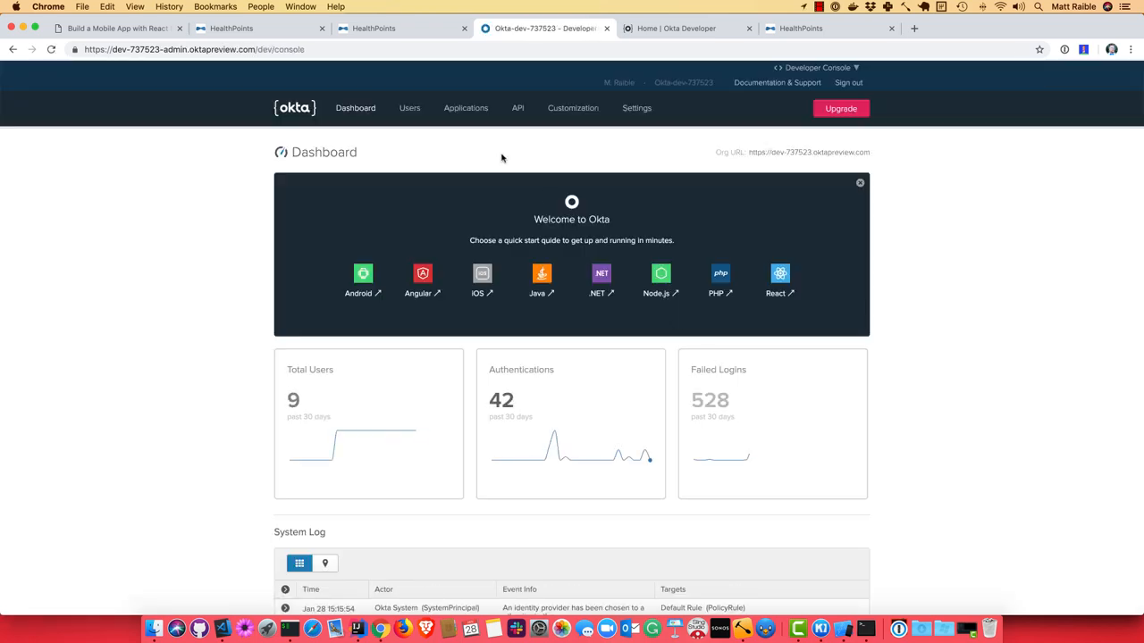
click(465, 109)
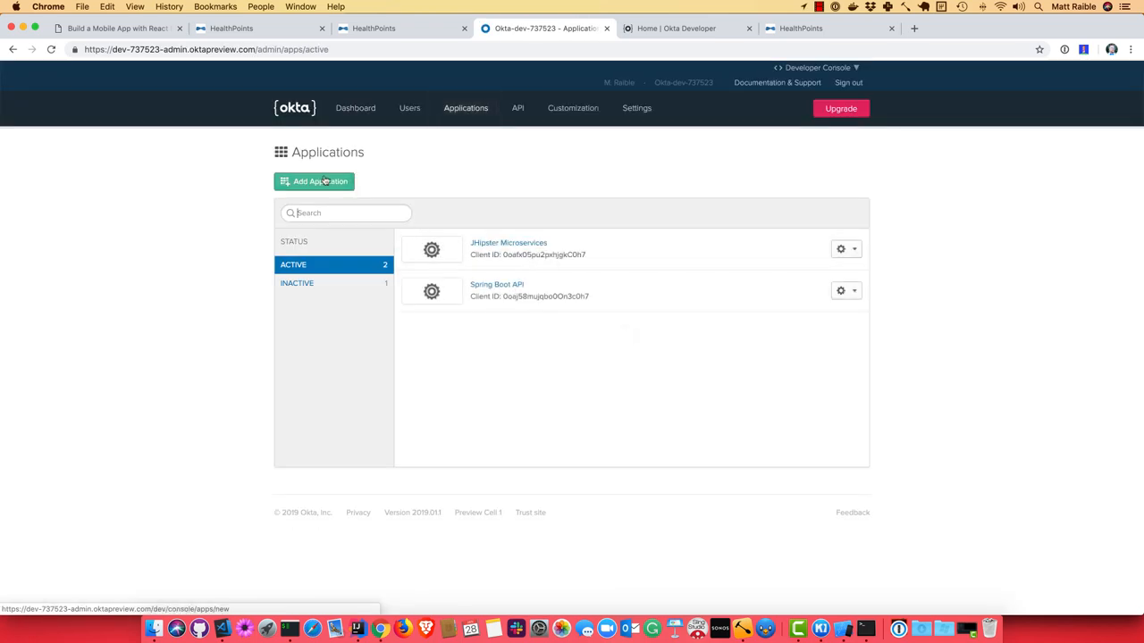
Step: Add a Native app 'React Native App' with redirect URI healthpoints://authorize and Refresh Token granted
click(314, 182)
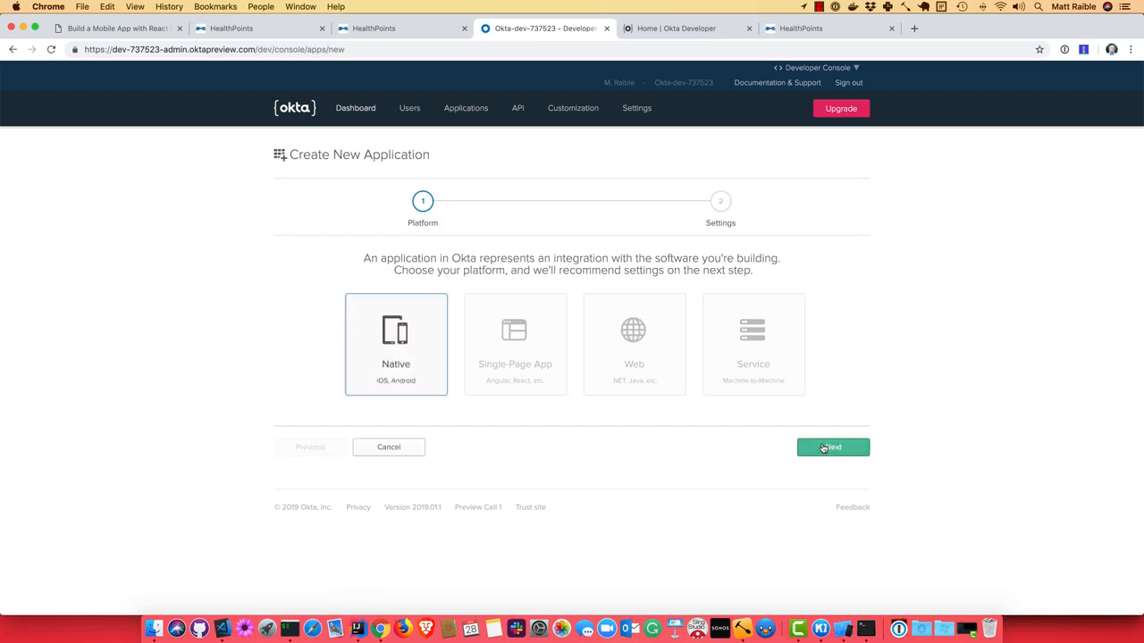
click(833, 446)
text(React)
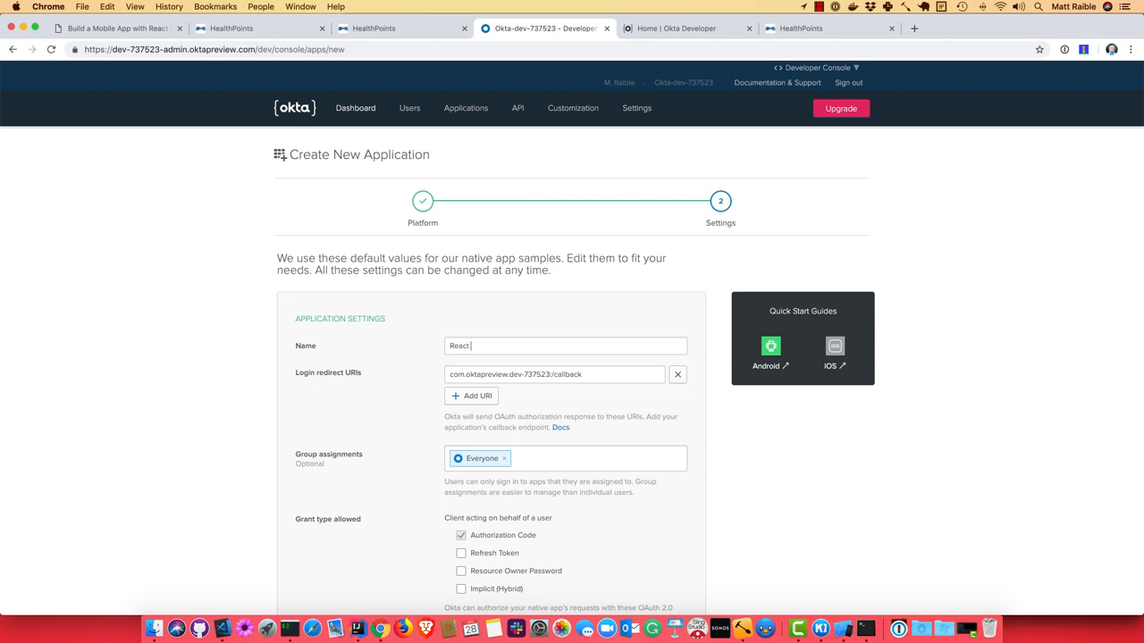
text(Native App)
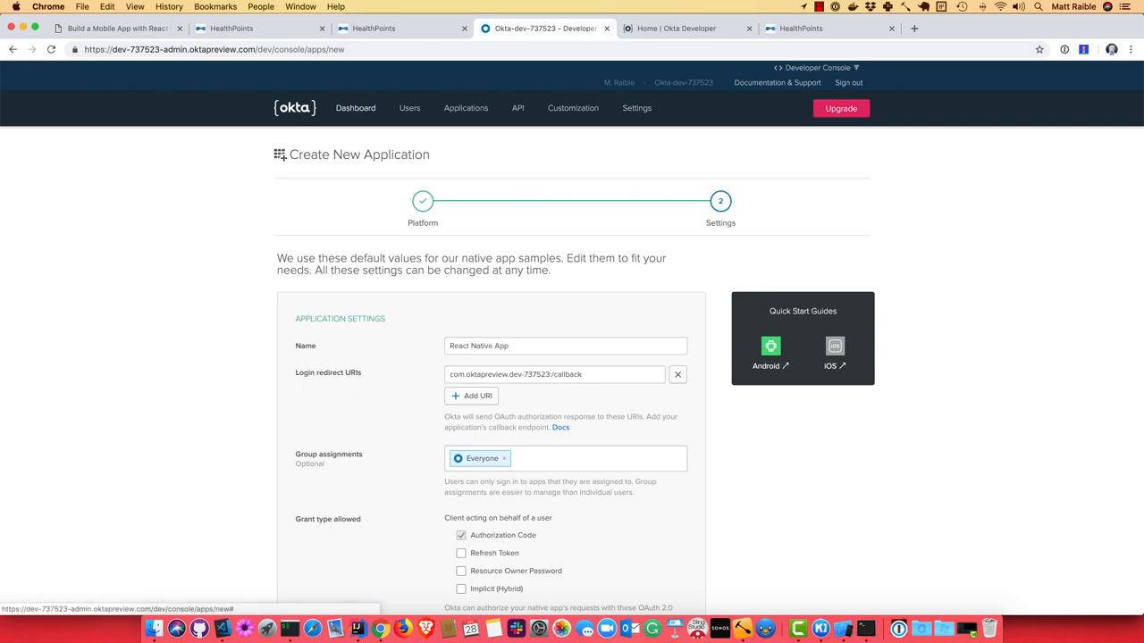
text(healthpoints://authorize)
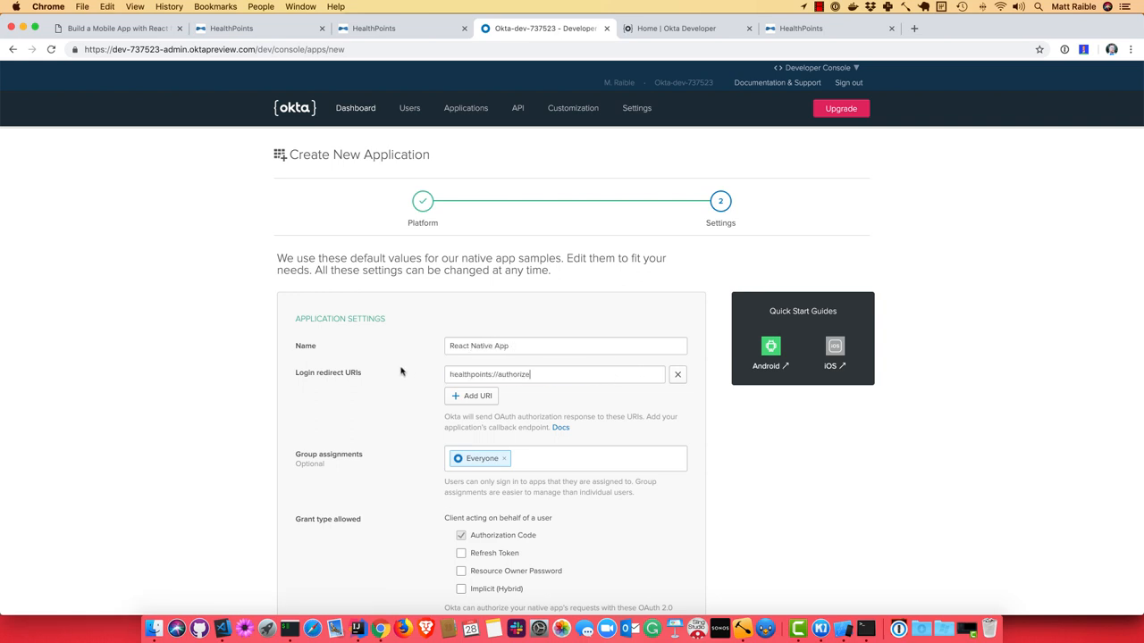
scroll(down, 3)
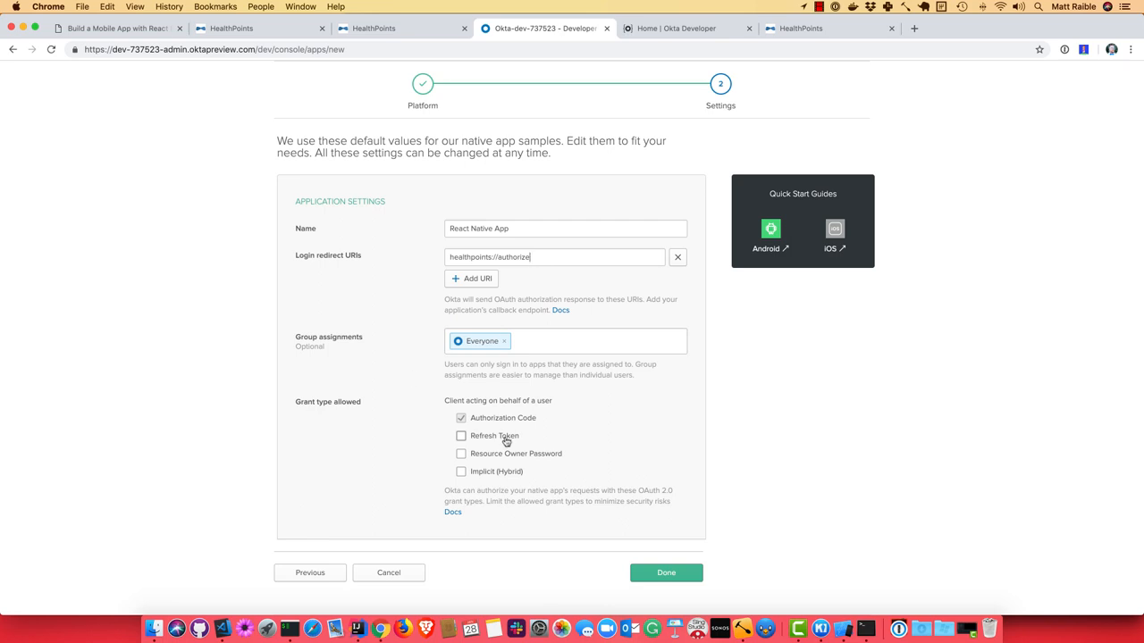
click(461, 436)
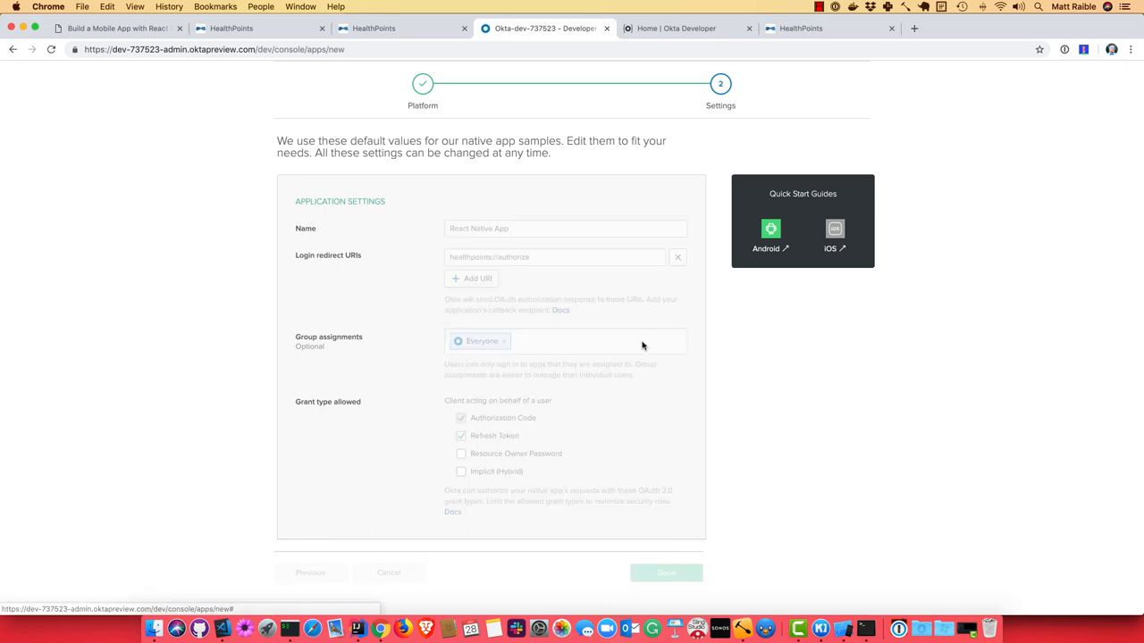
click(665, 572)
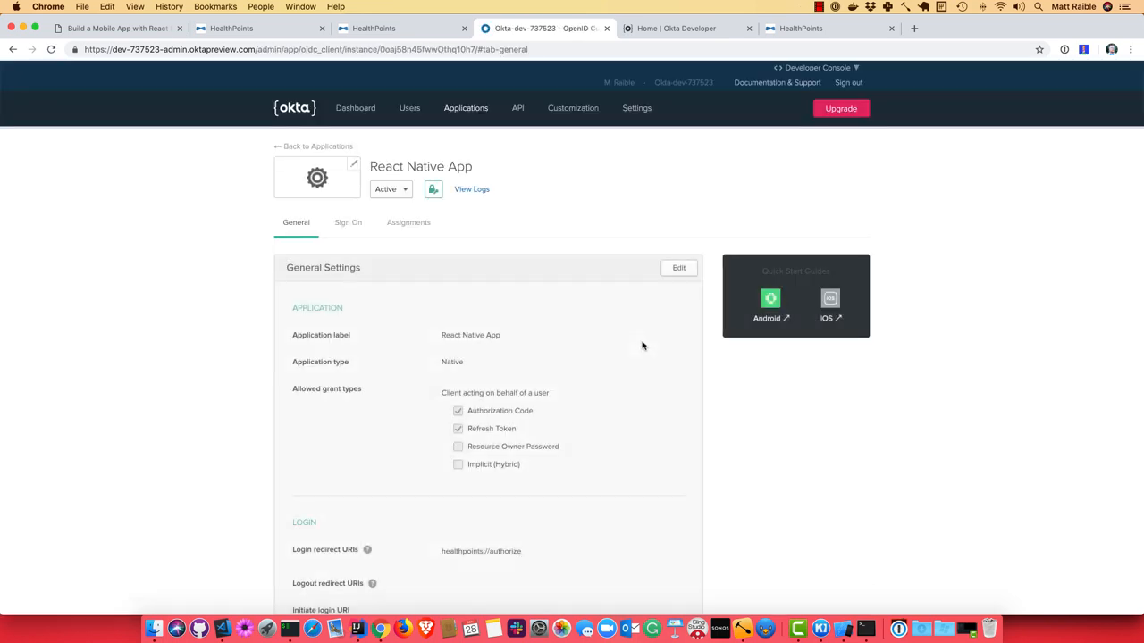
Step: Copy the React Native App's Client ID from the Client Credentials section
scroll(down, 3)
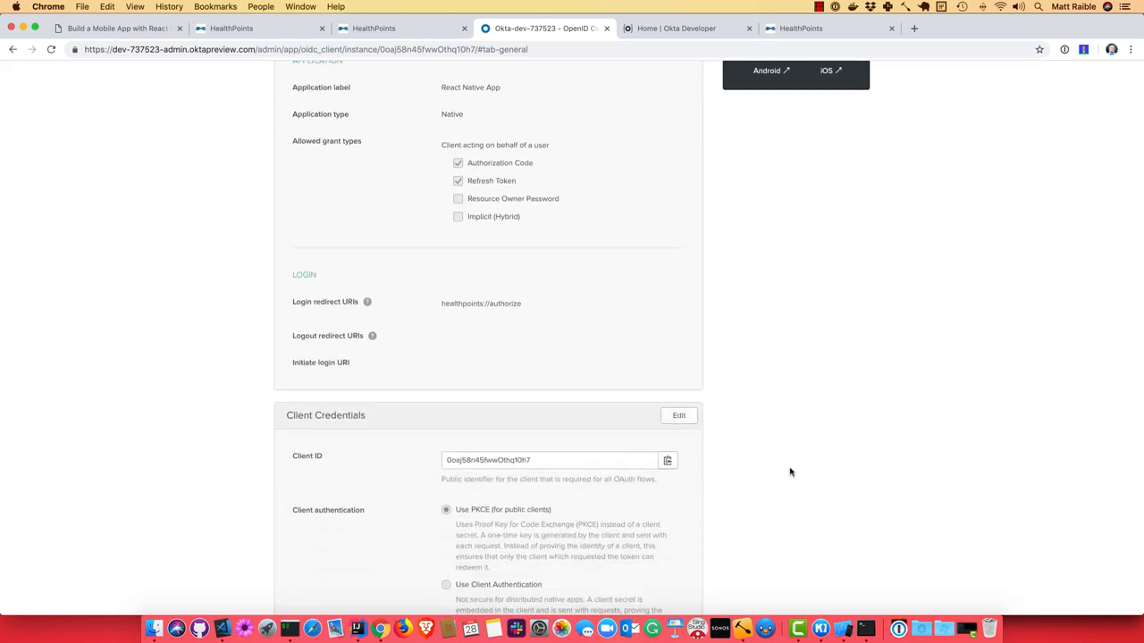
click(350, 606)
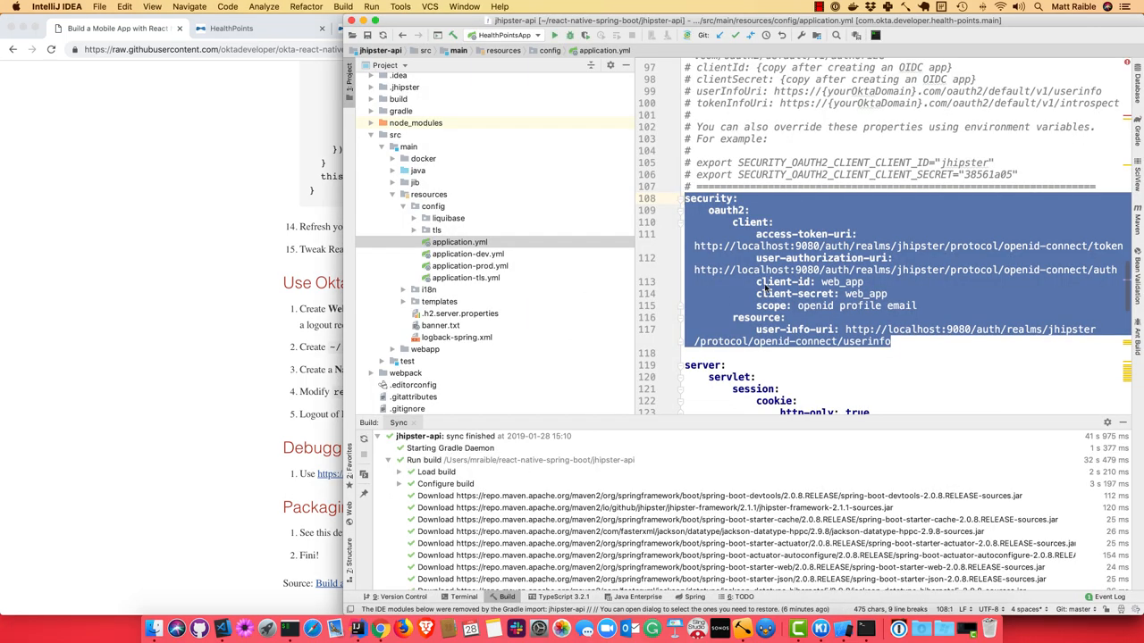
Step: In the react-native-app project's login.sagas.js, hardcode the new clientId, drop it from authInfo, and save
click(465, 7)
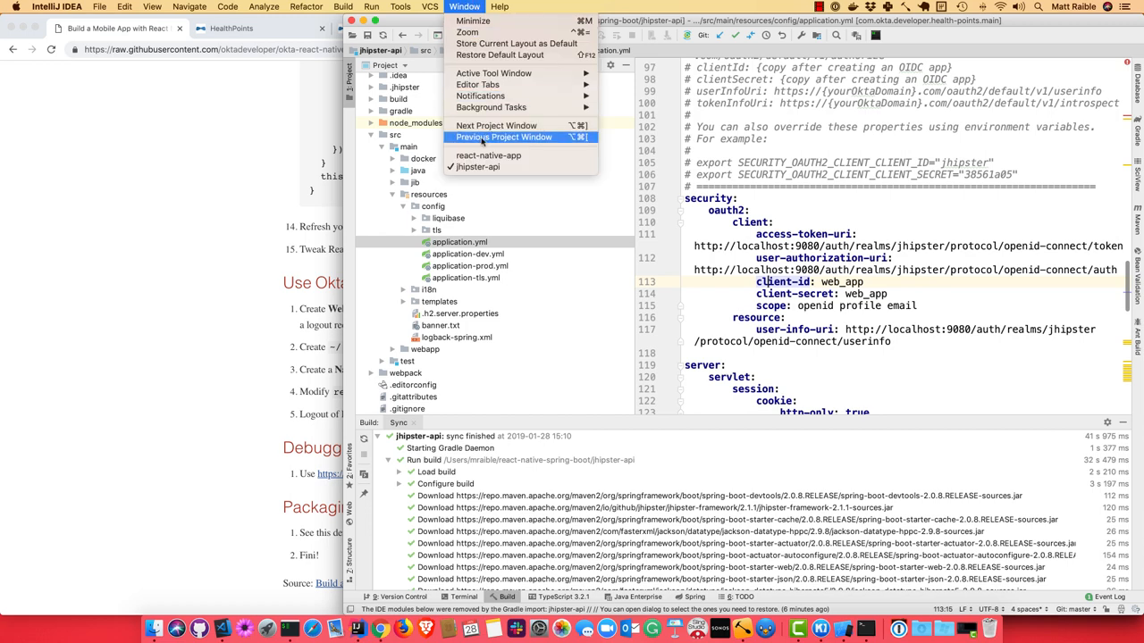
click(504, 136)
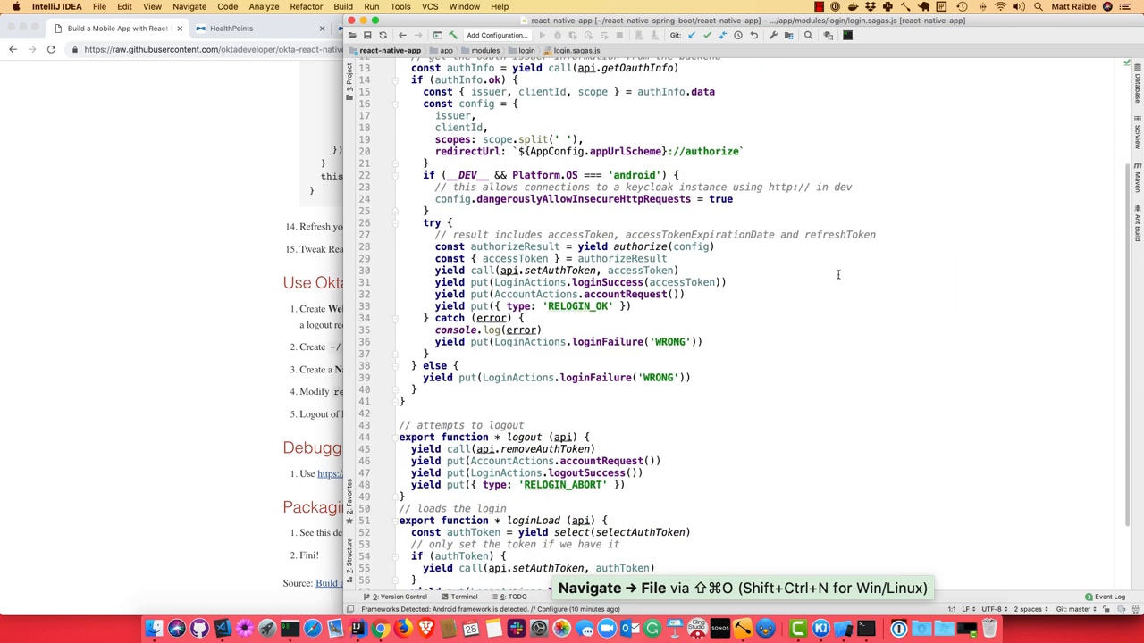
scroll(up, 3)
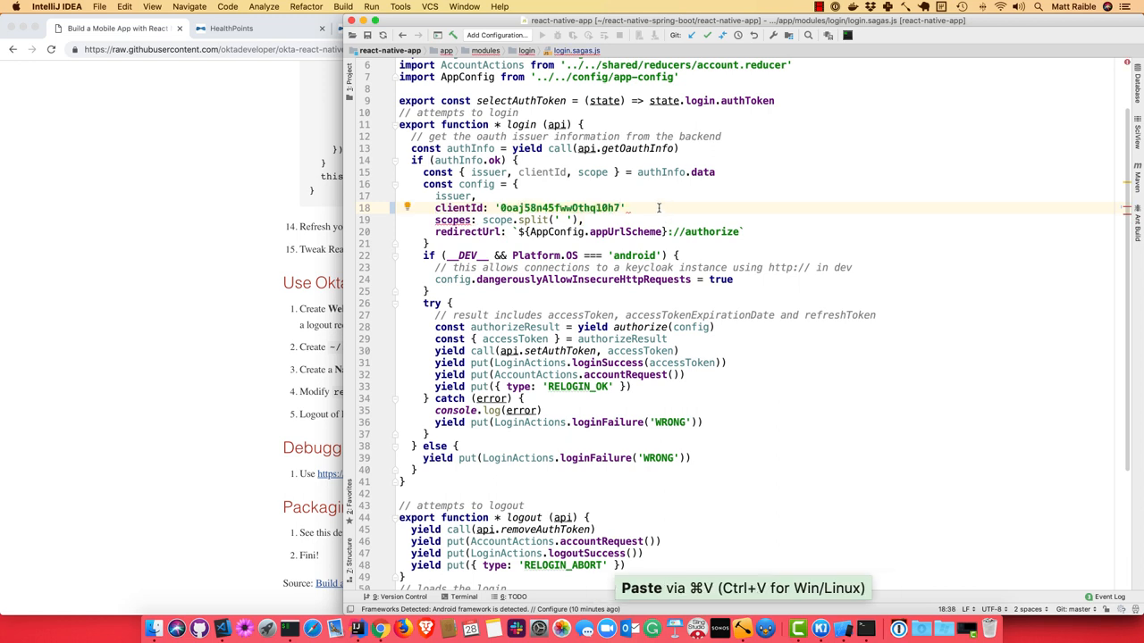
text(,)
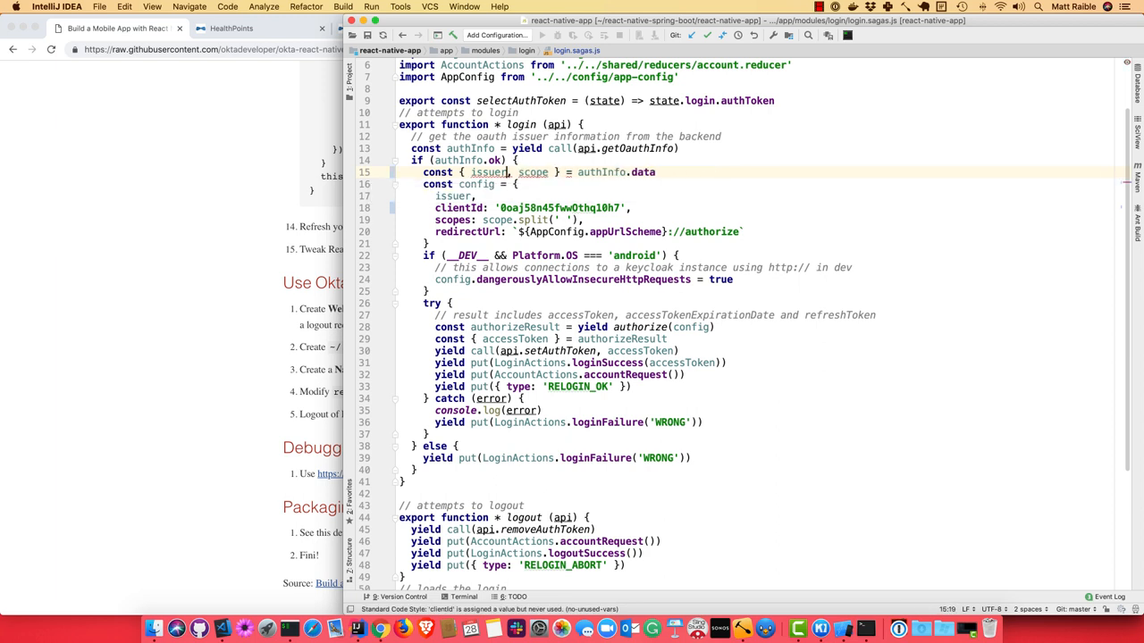
key(cmd+s)
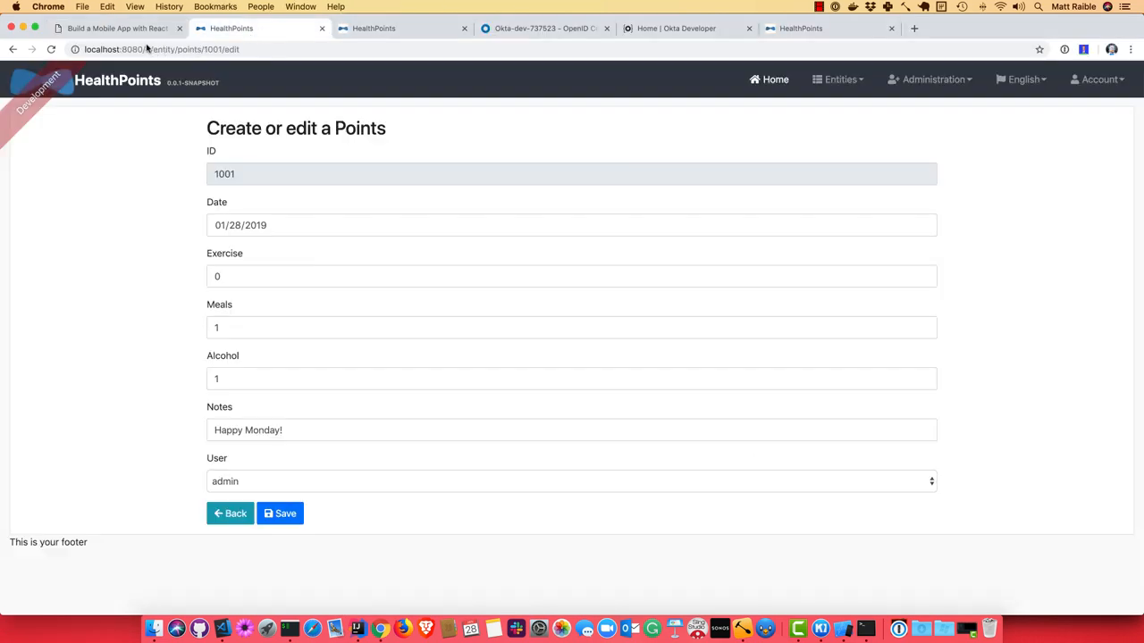
Step: Load localhost:8080/api/auth-info to view the issuer, client ID and scope JSON
text(localhost:8080/api)
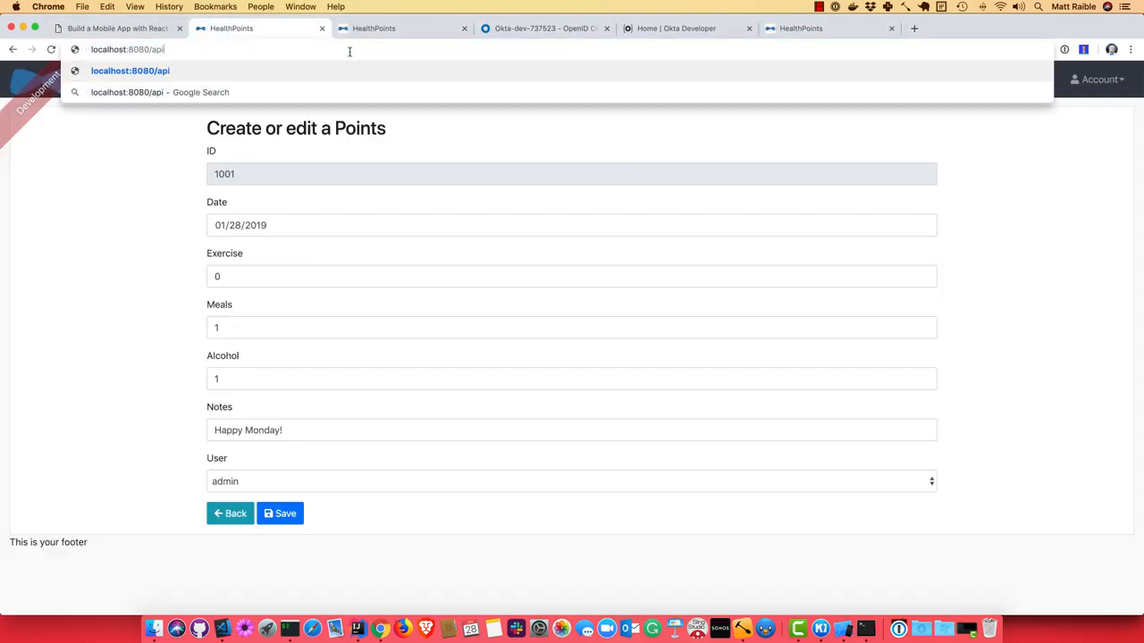
text(/auth-info)
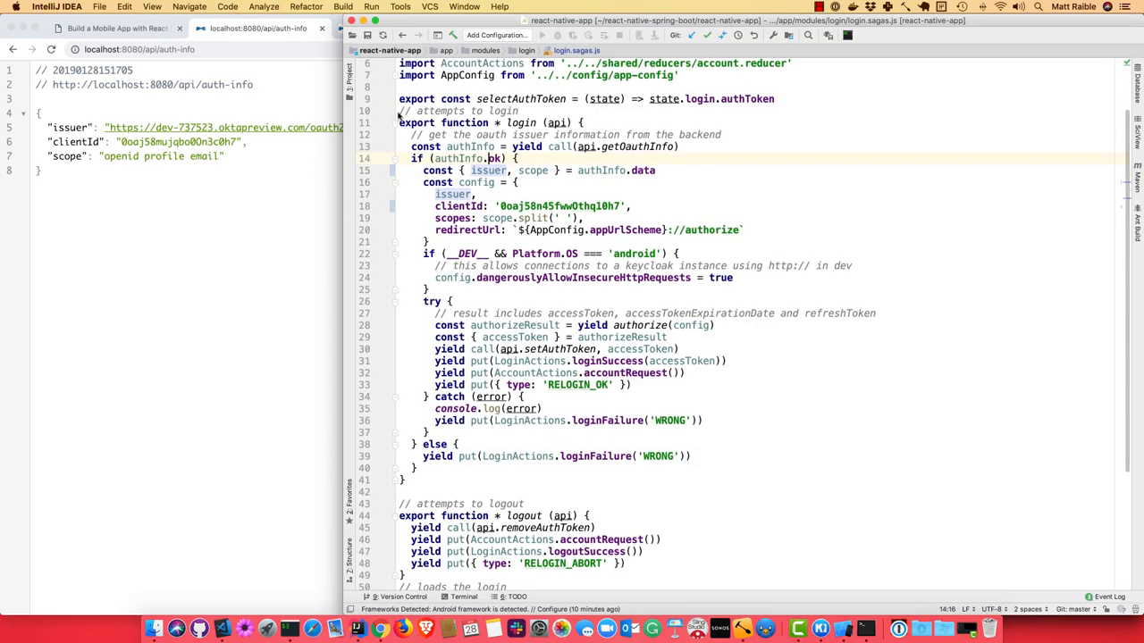
click(379, 629)
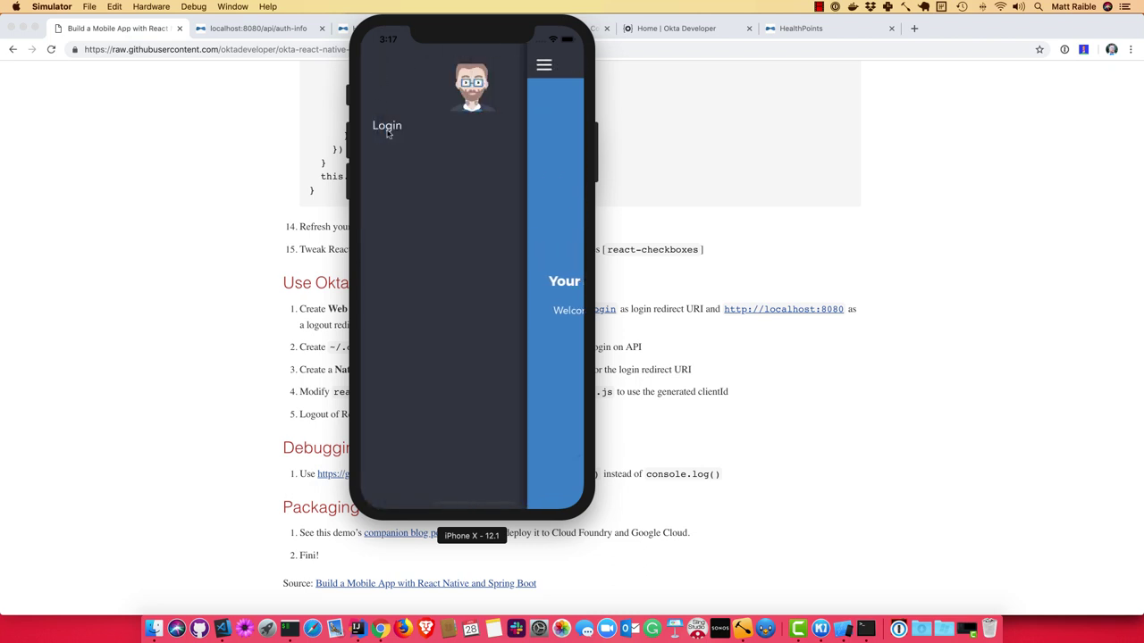
Step: Log in to HealthPoints in the simulator through Okta with the demo account
click(386, 125)
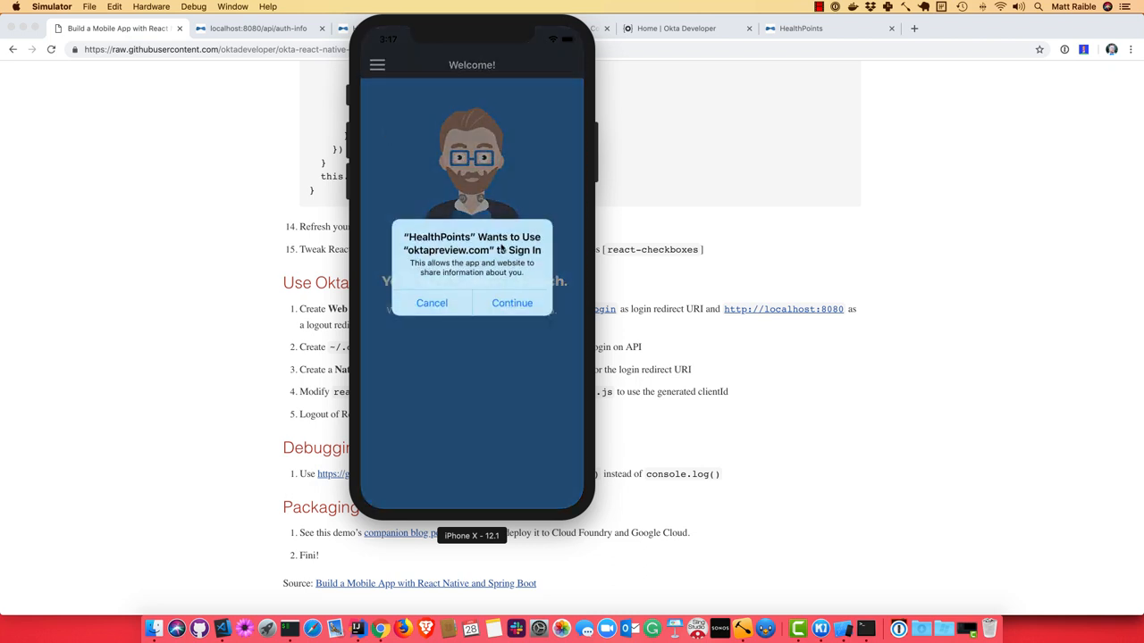
click(511, 304)
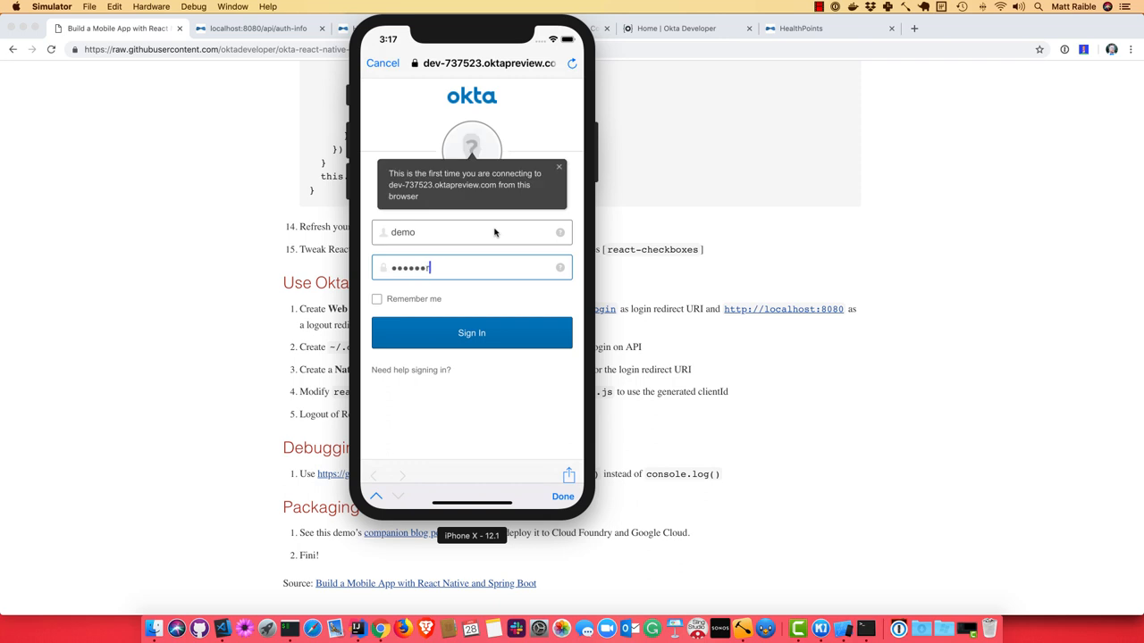
click(472, 332)
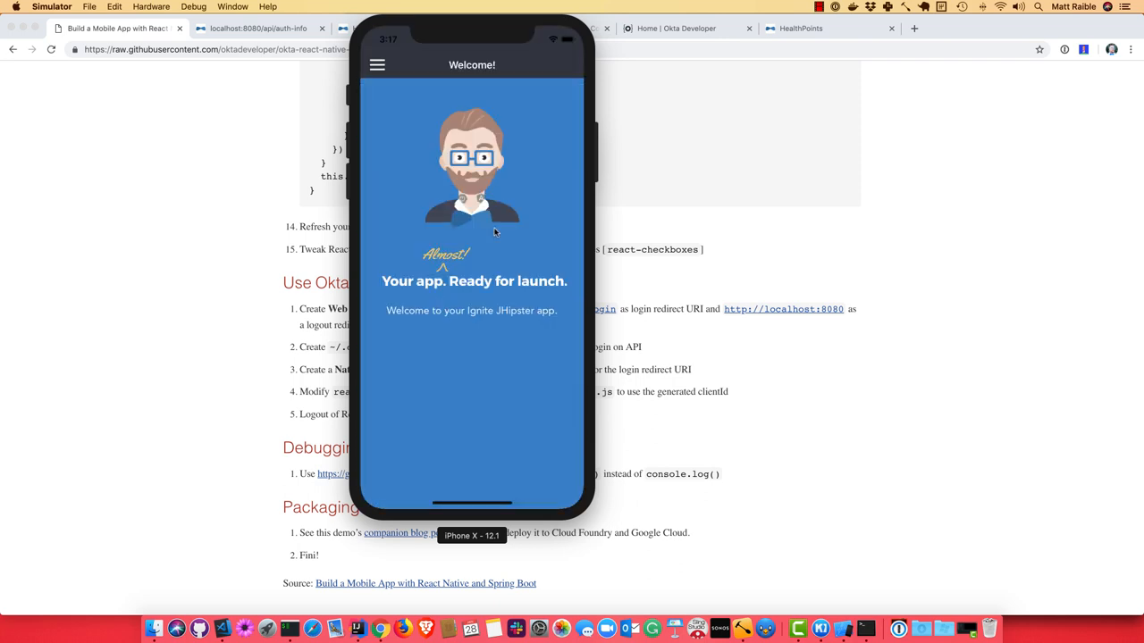
Step: From the drawer go to Entities > Points and view entry 1001's details
click(375, 65)
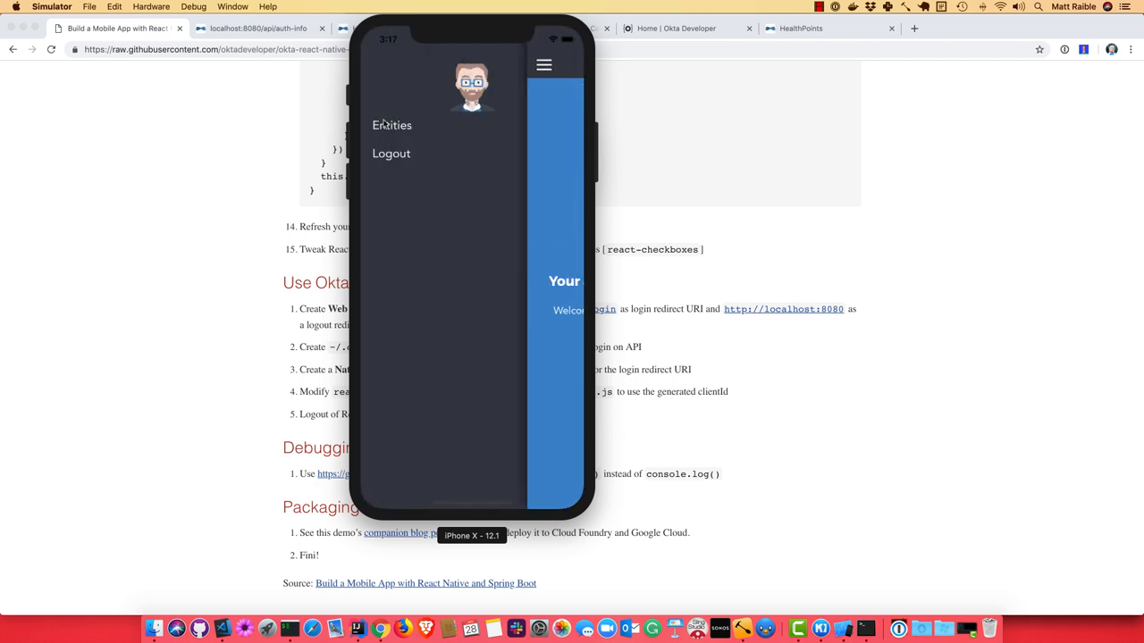
click(391, 125)
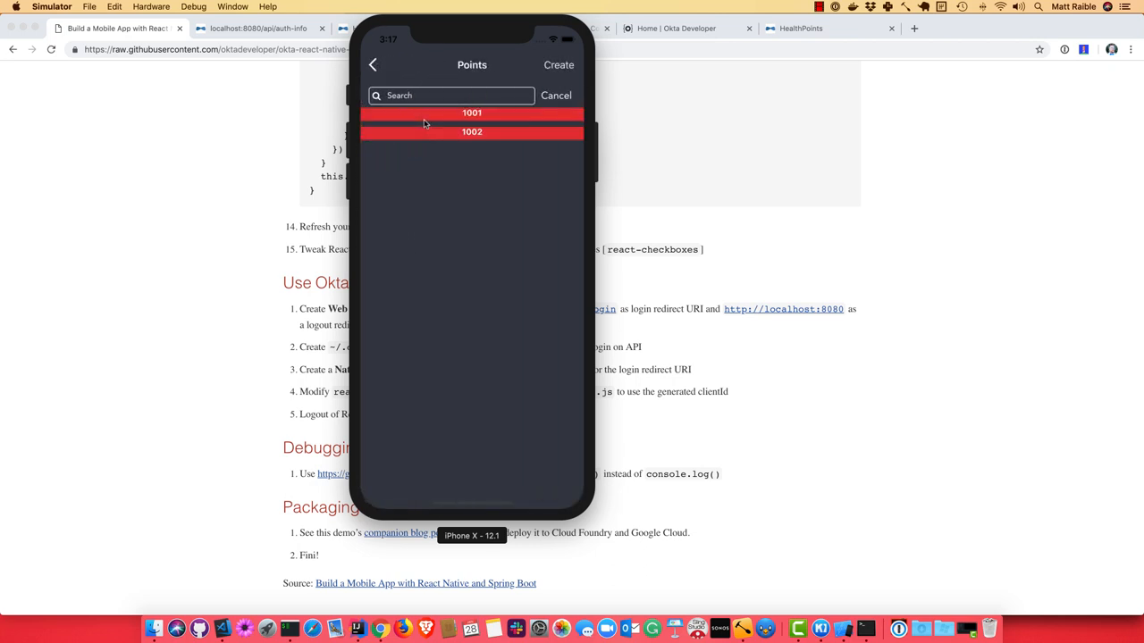
click(472, 112)
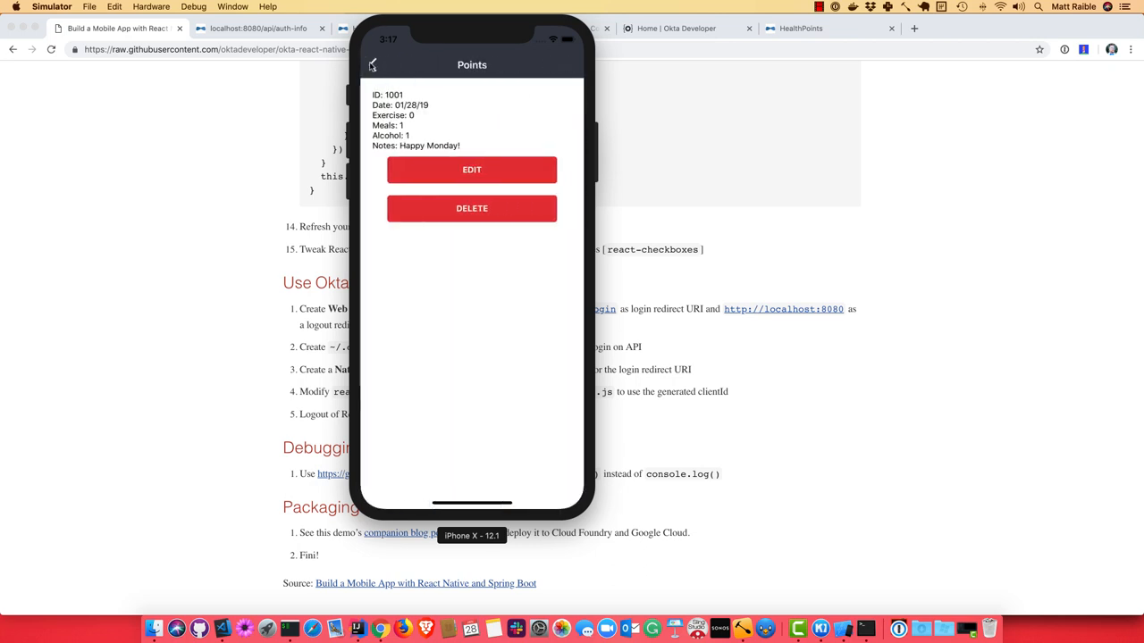
click(372, 64)
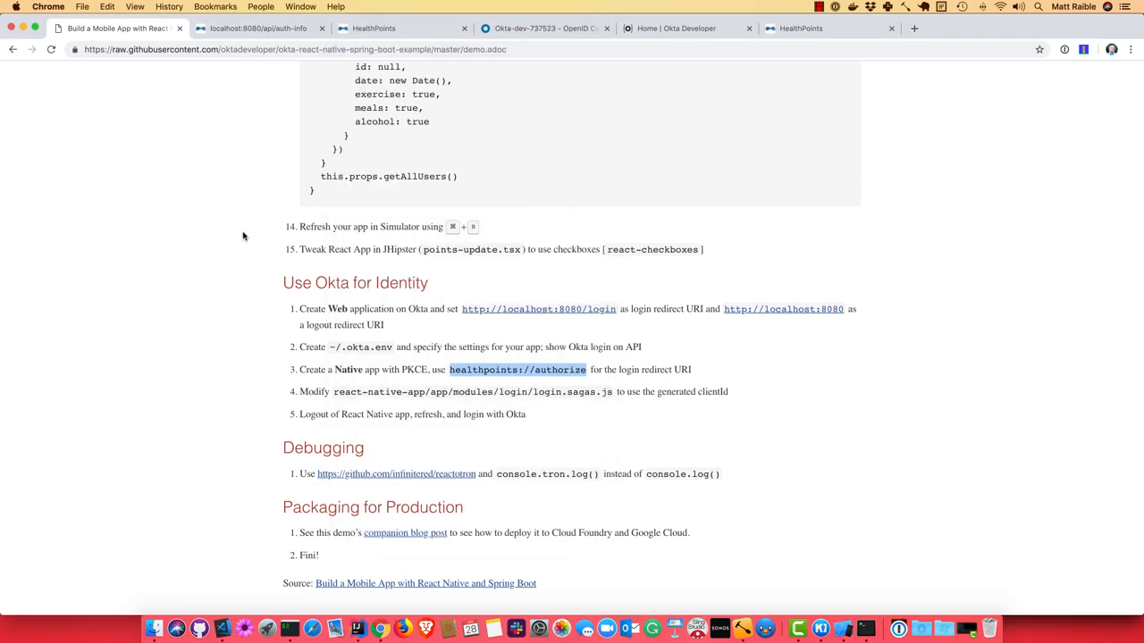
mouse_move(565, 437)
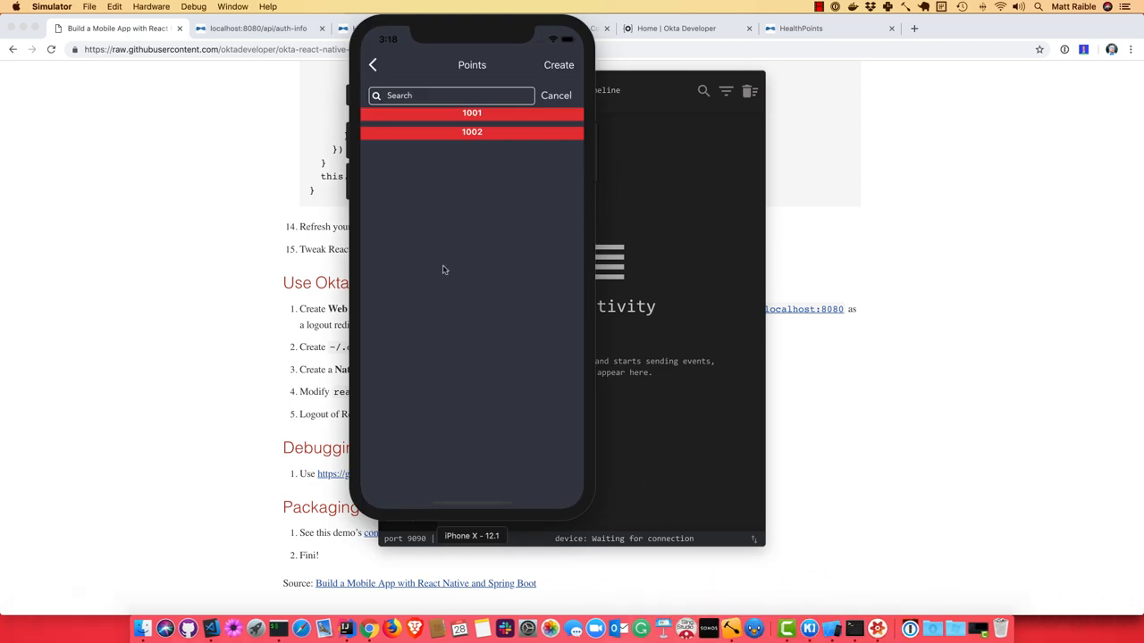
click(556, 96)
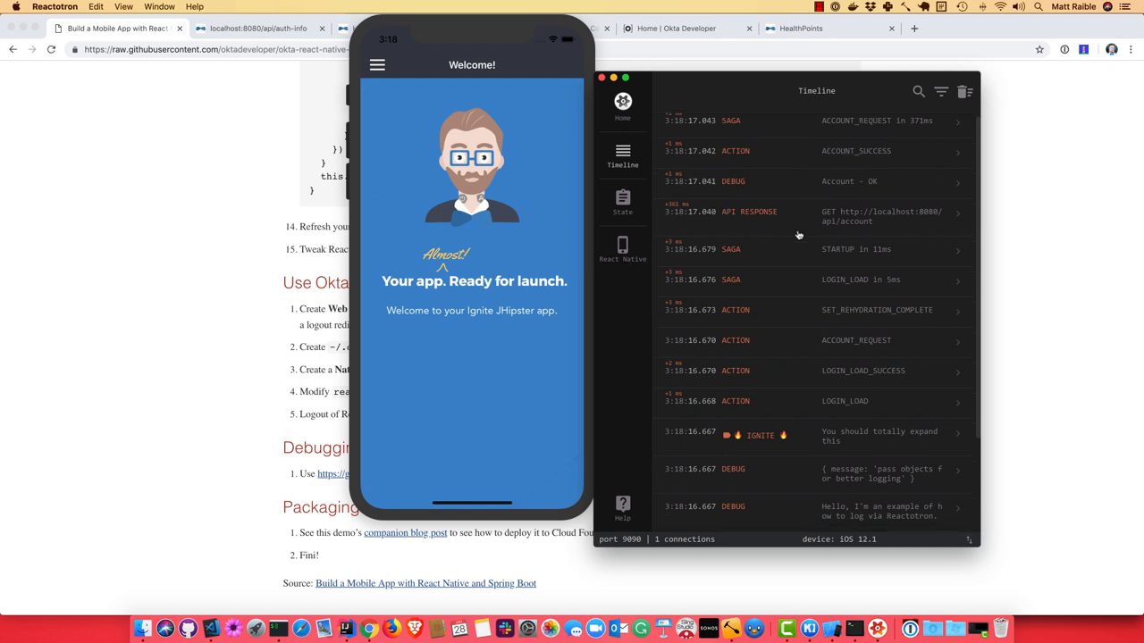
scroll(down, 3)
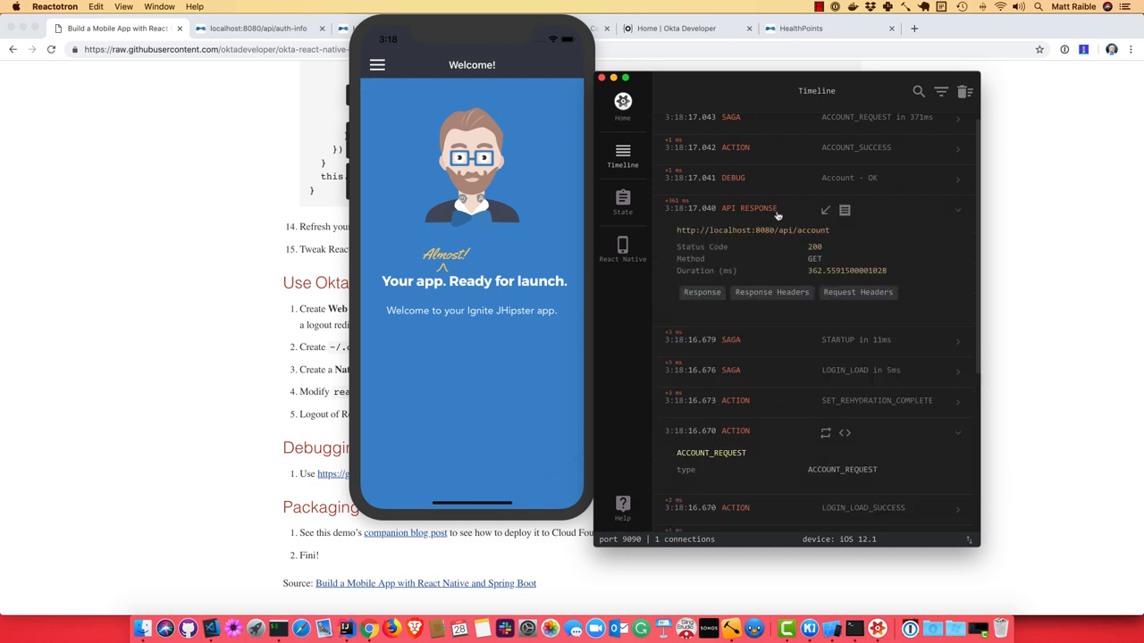
click(700, 293)
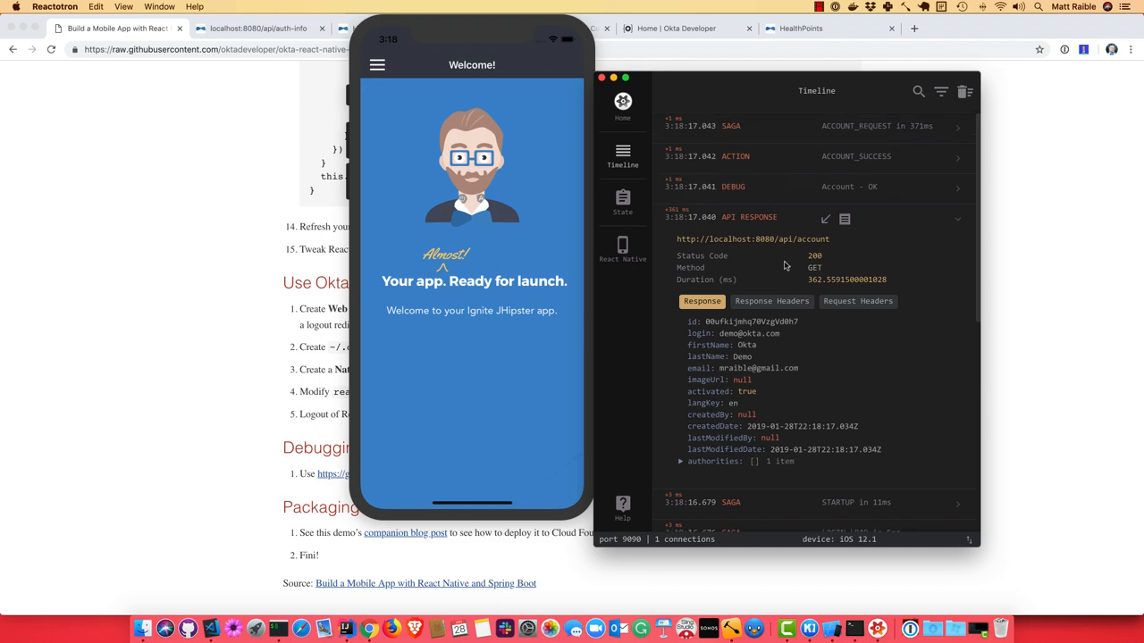
scroll(down, 3)
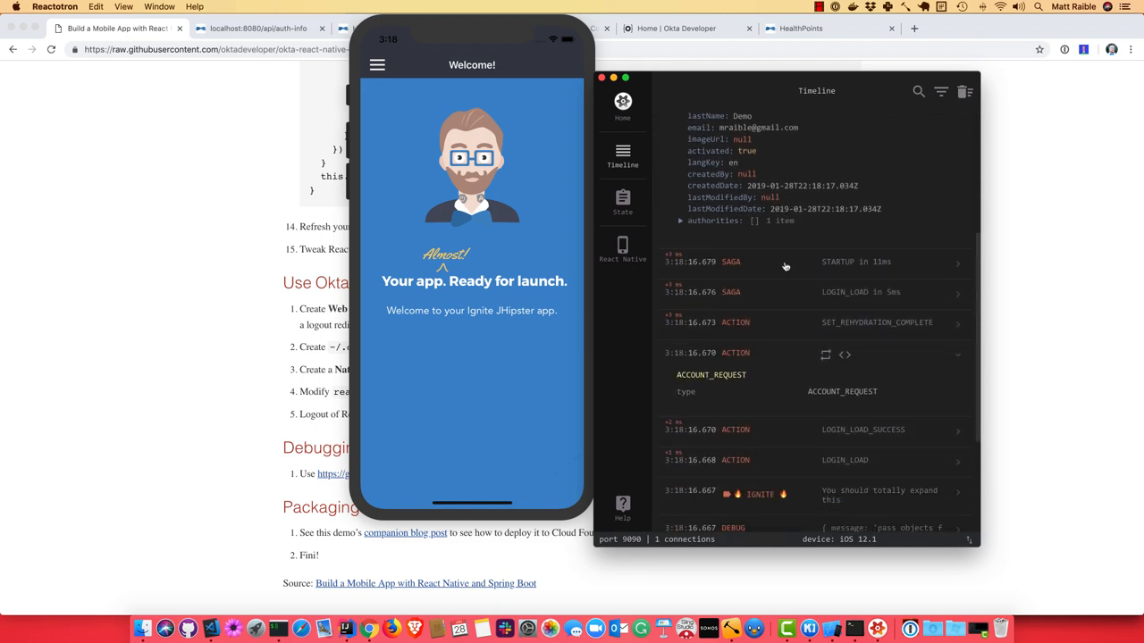
scroll(down, 3)
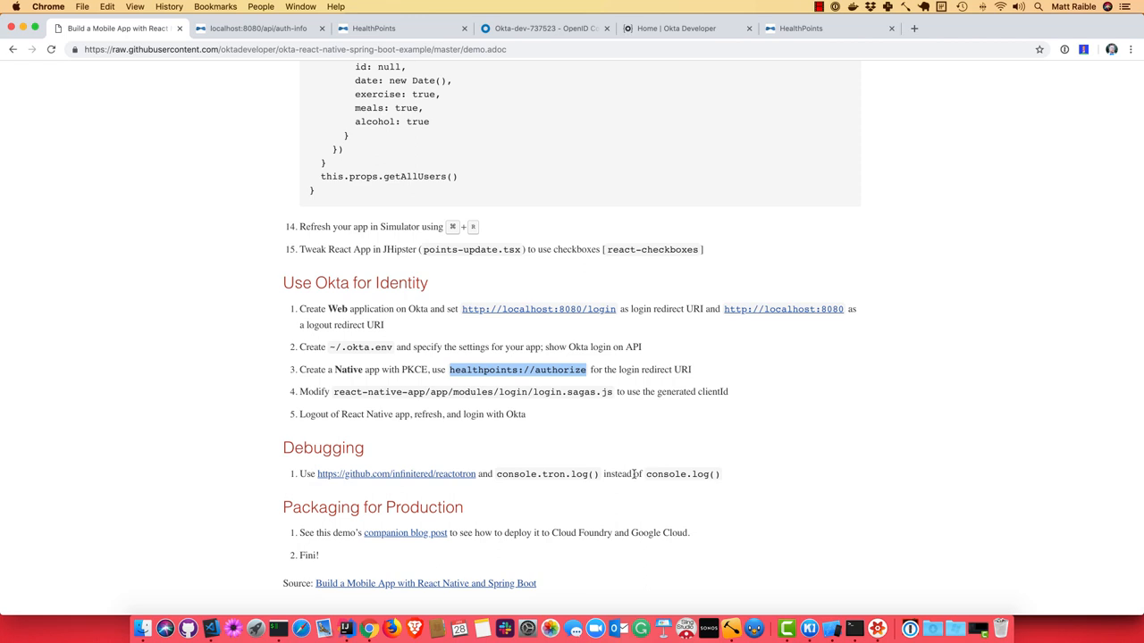
mouse_move(393, 608)
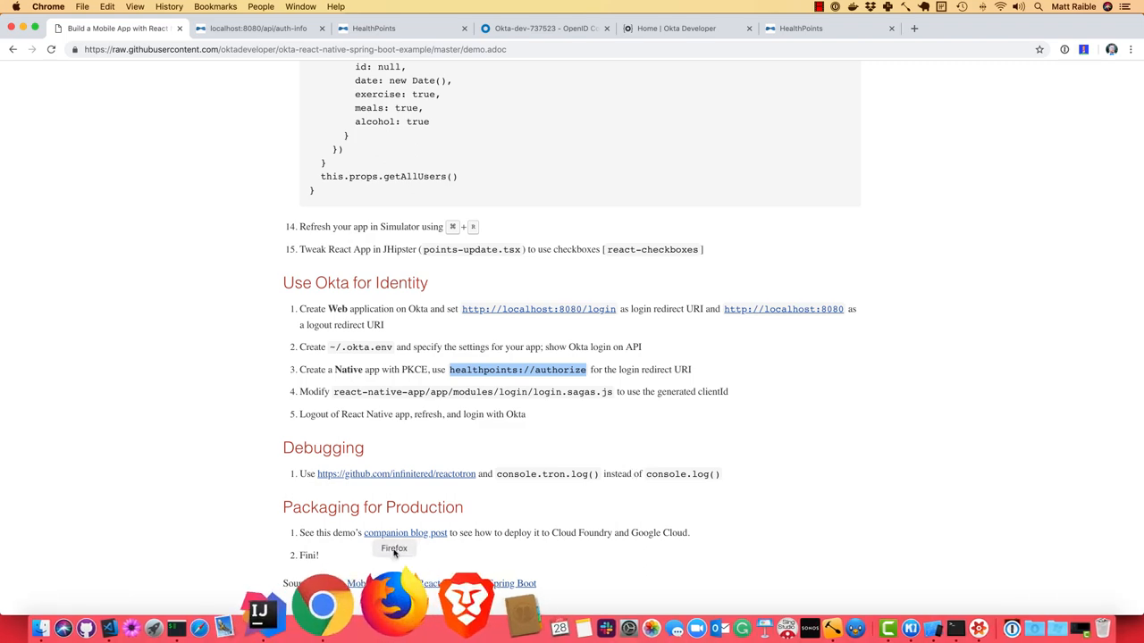
Step: Follow the companion blog post link and scroll through its Cloud Foundry and Kubernetes/GCP deployment sections
click(404, 533)
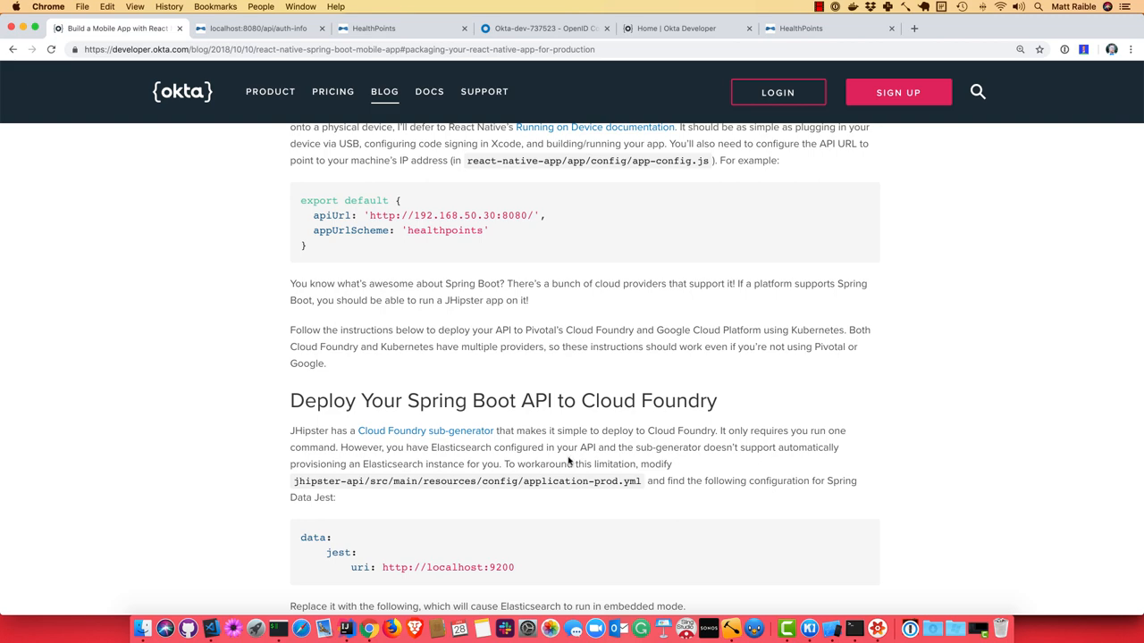
scroll(down, 3)
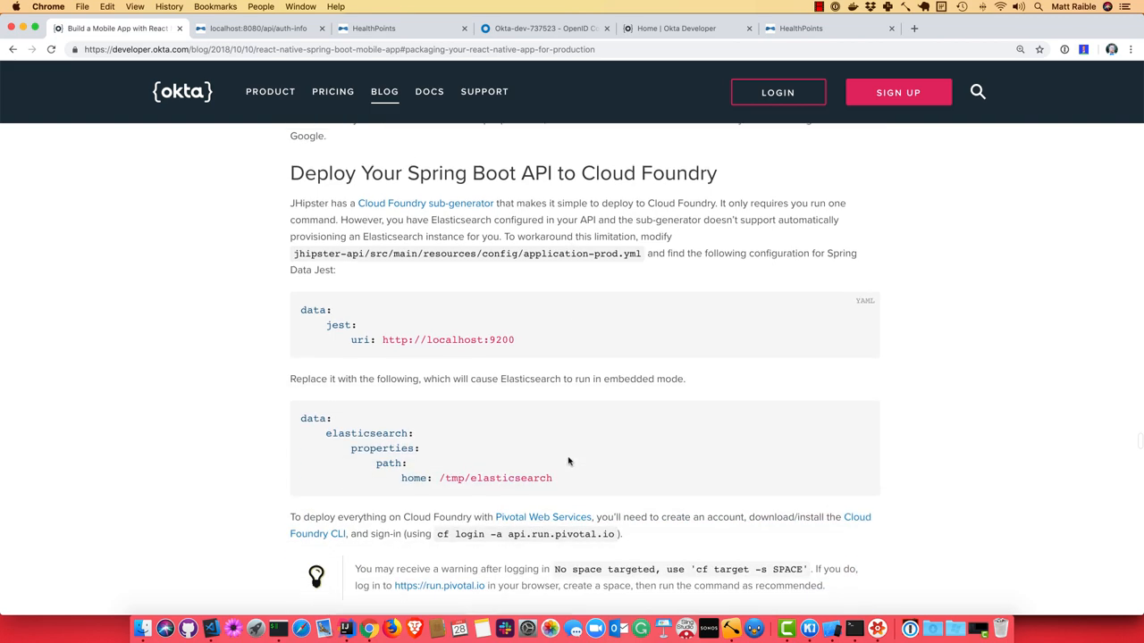
scroll(down, 3)
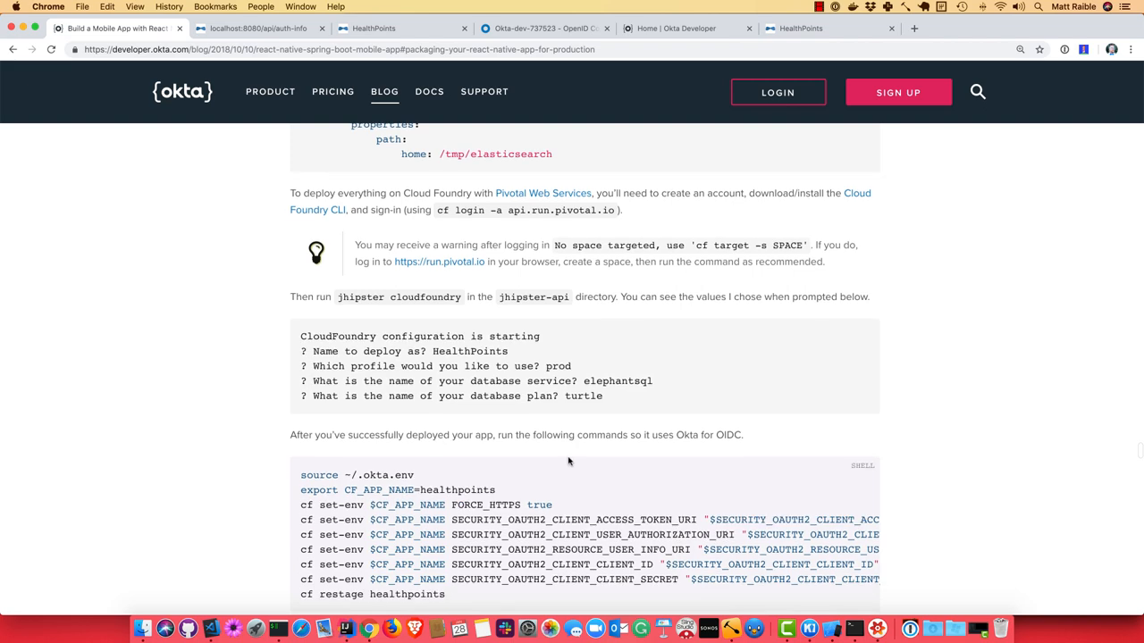
scroll(down, 3)
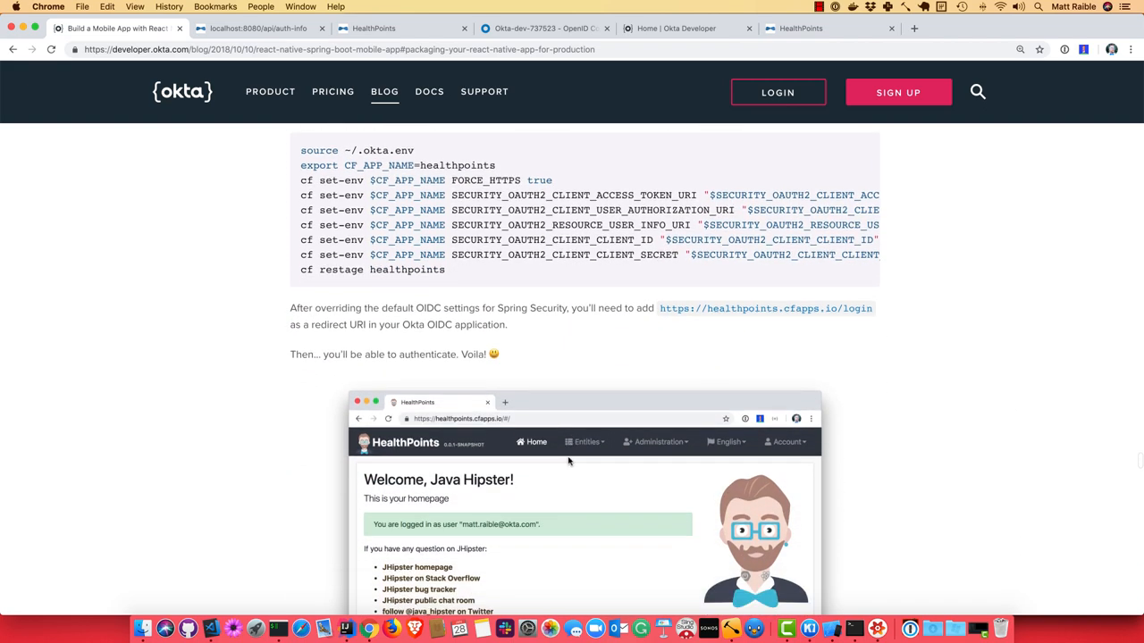
scroll(down, 3)
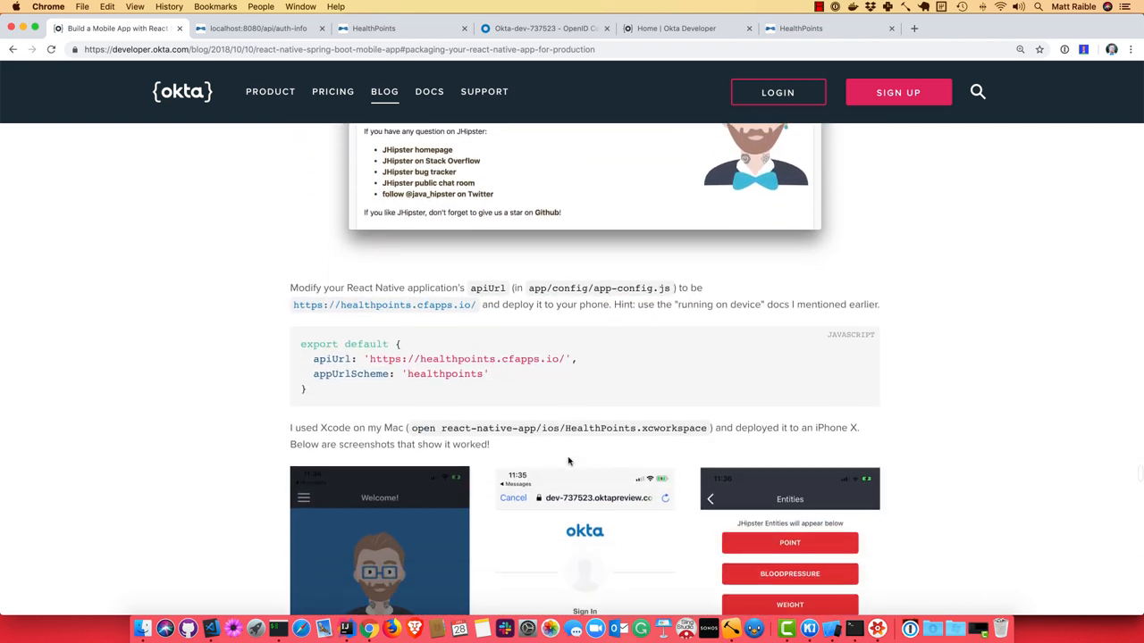
scroll(down, 3)
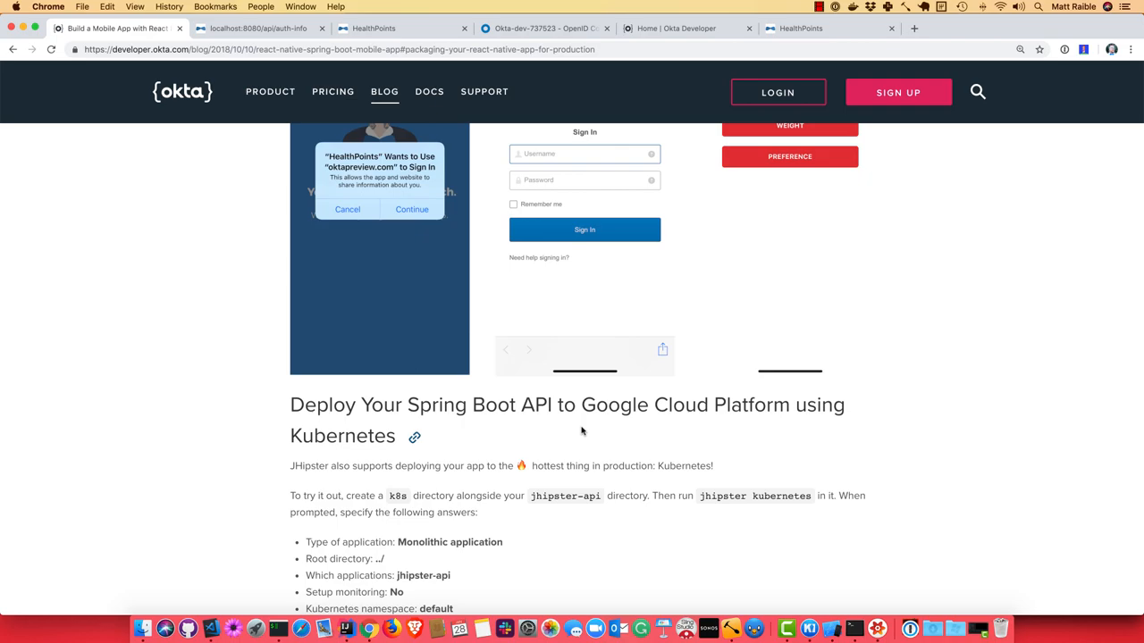
scroll(down, 3)
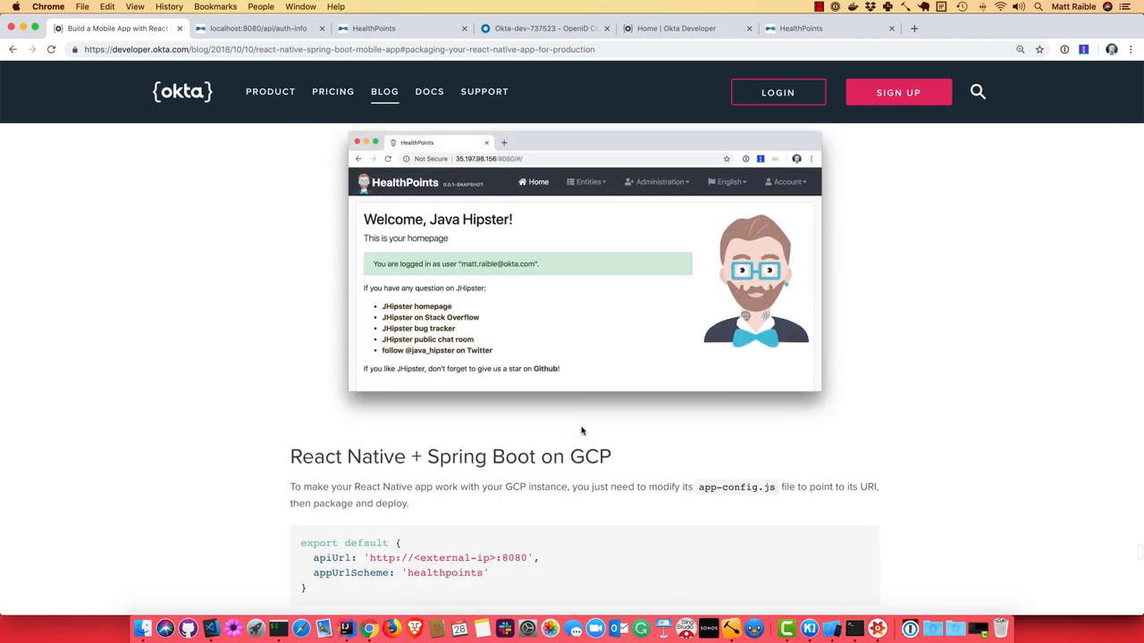
scroll(down, 3)
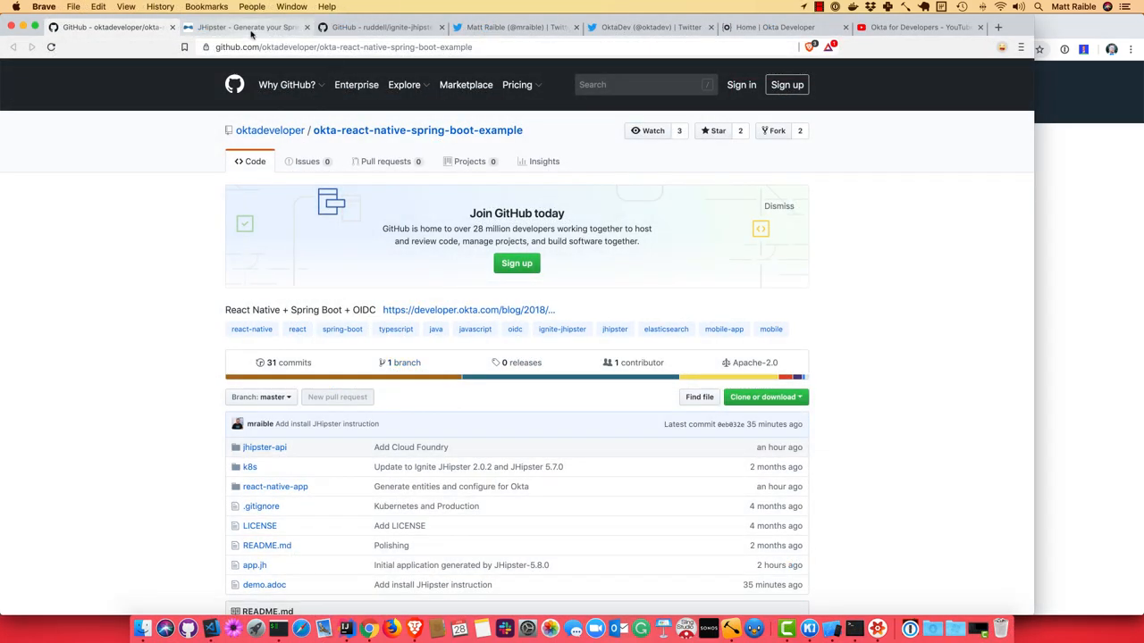
Step: Cycle through the JHipster, ignite-jhipster, Twitter, Okta Developer and Okta for Developers YouTube tabs
click(246, 27)
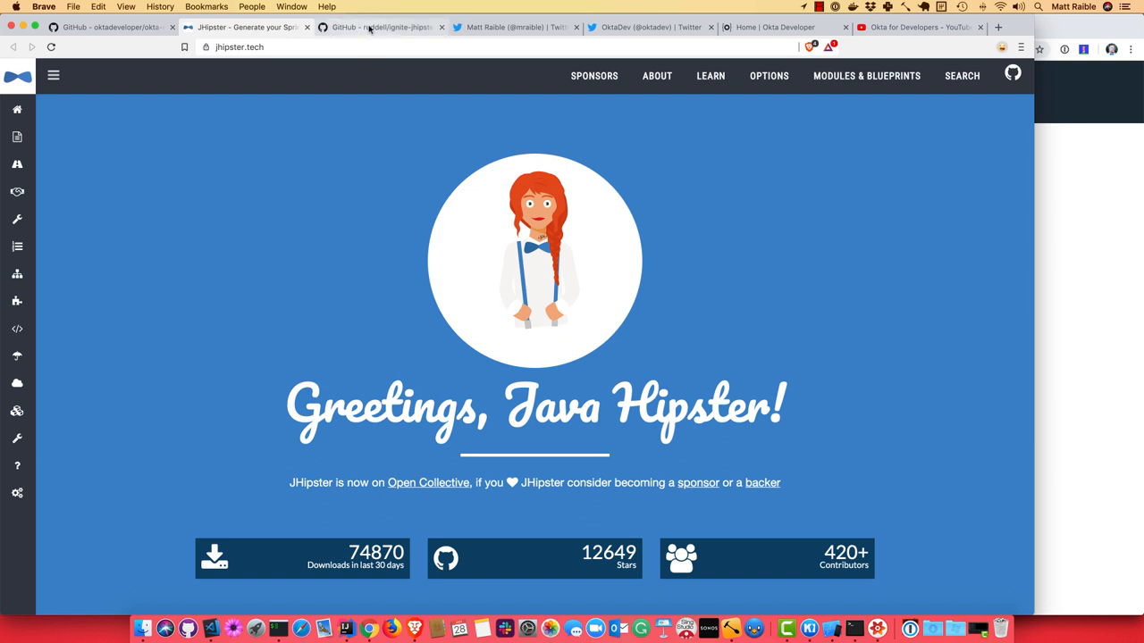
click(379, 26)
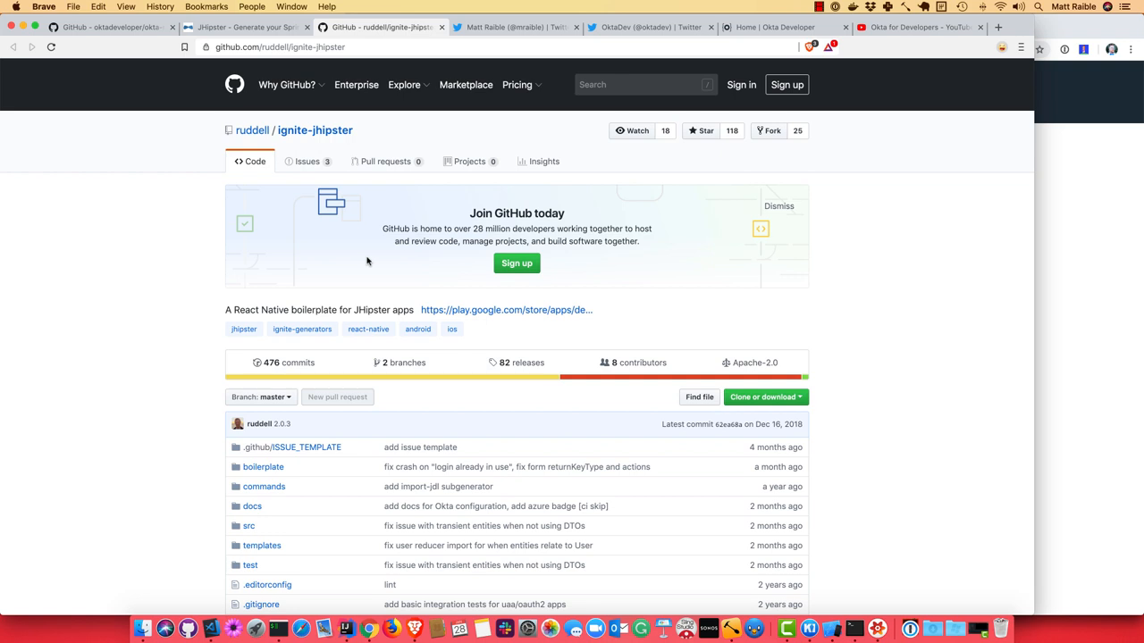
click(516, 26)
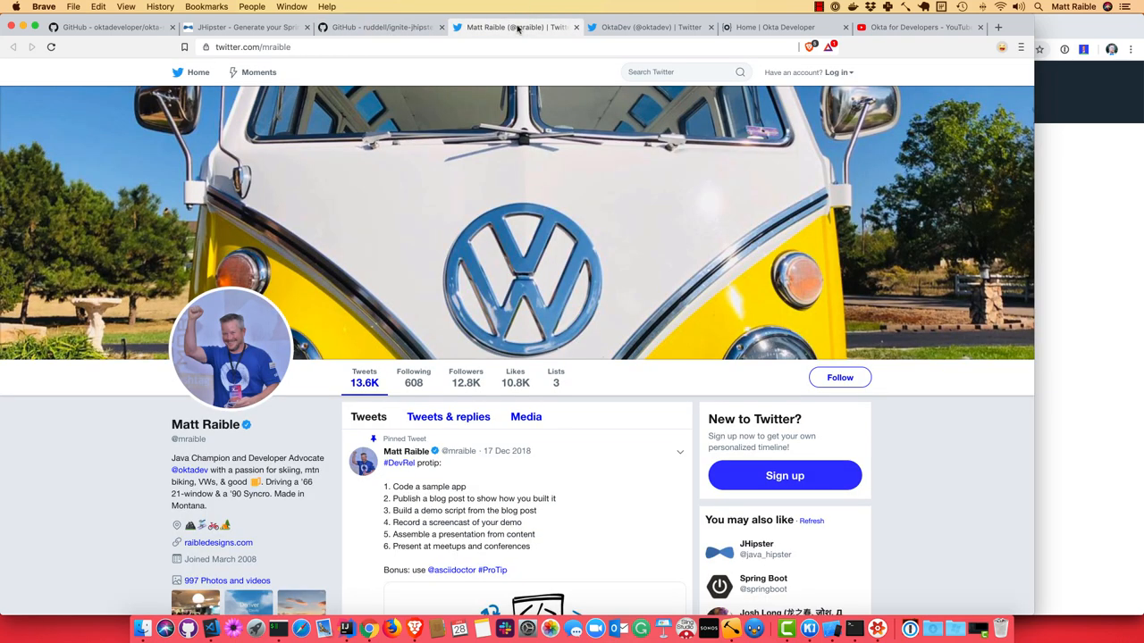
click(643, 27)
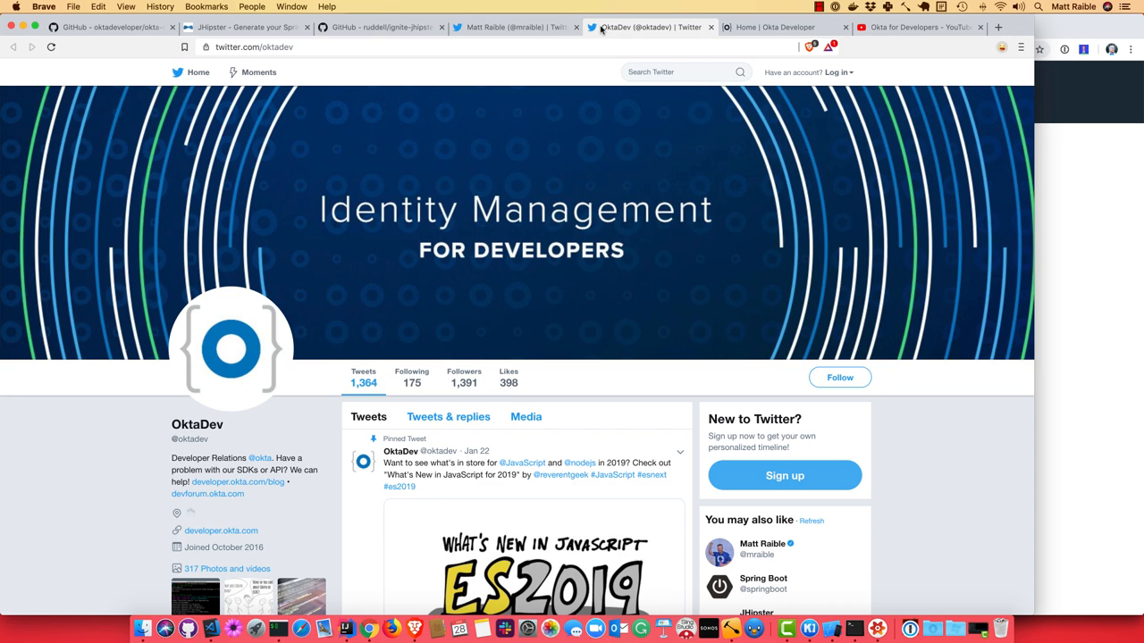
mouse_move(729, 38)
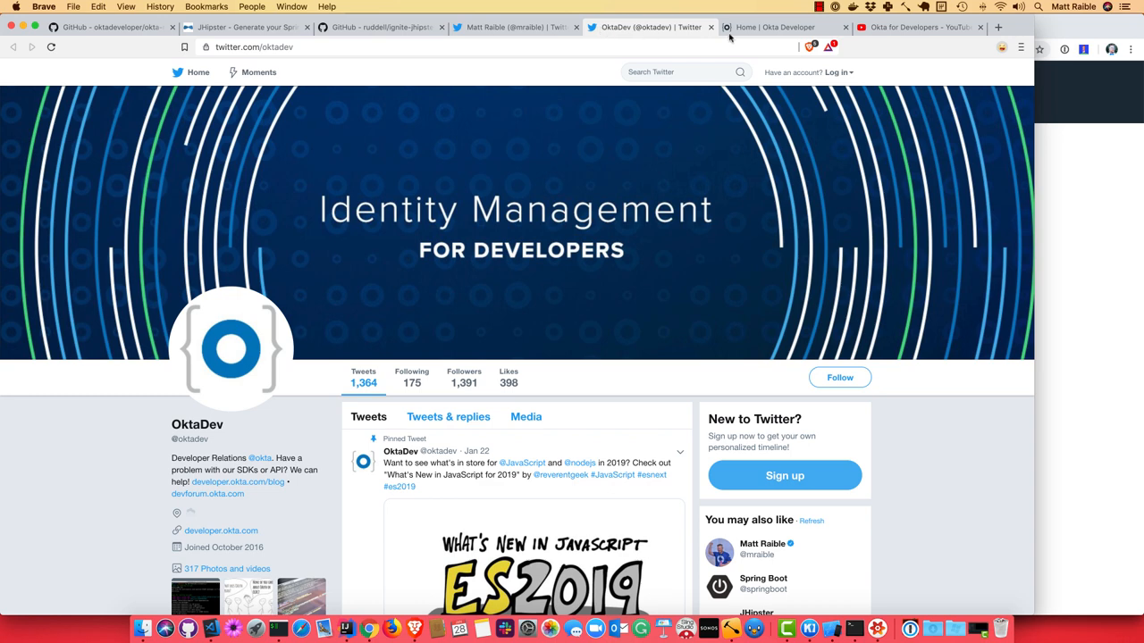
click(785, 26)
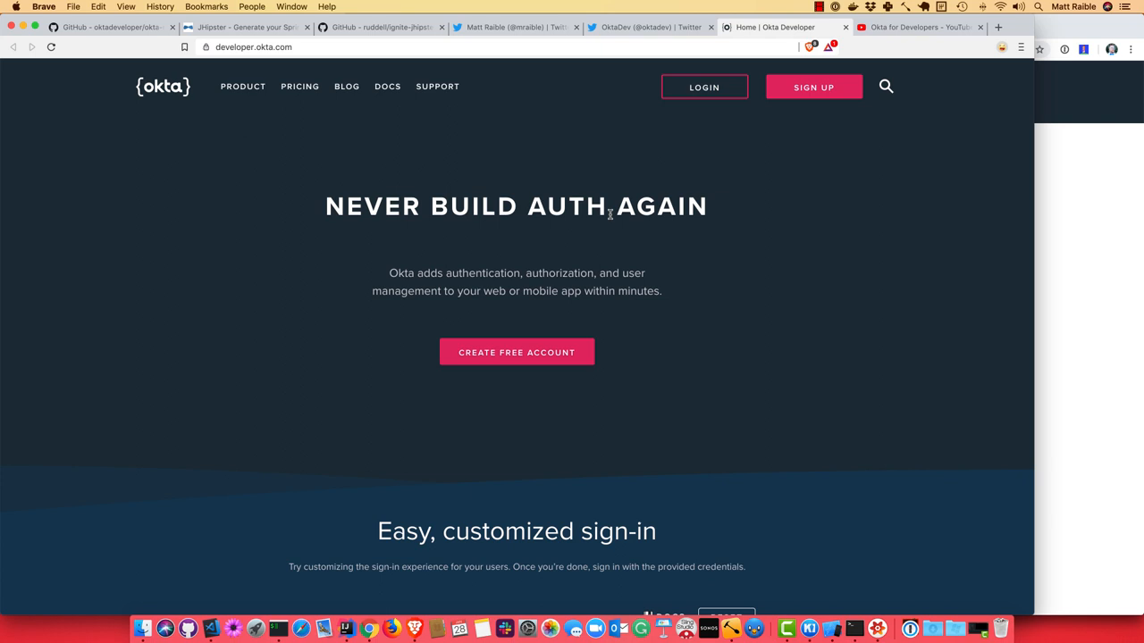
mouse_move(619, 211)
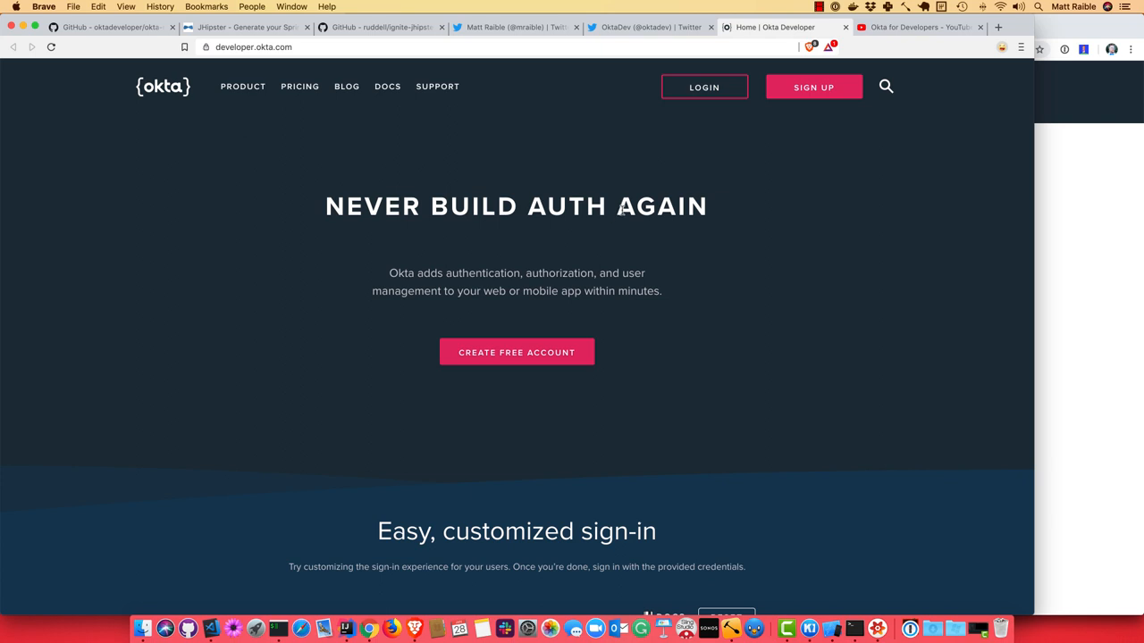
click(915, 27)
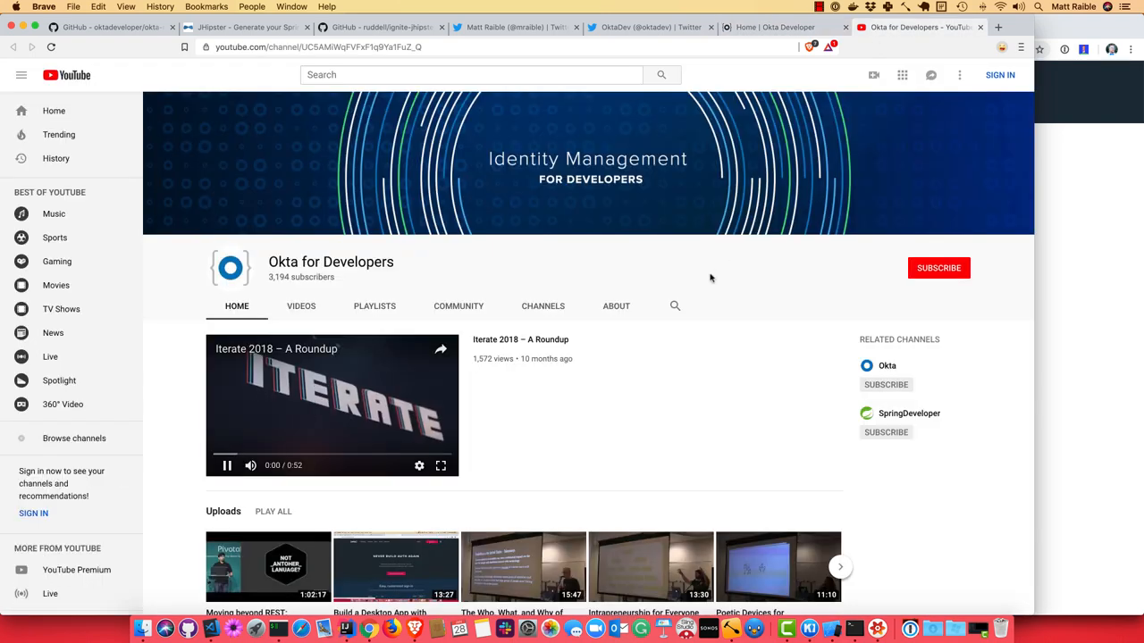